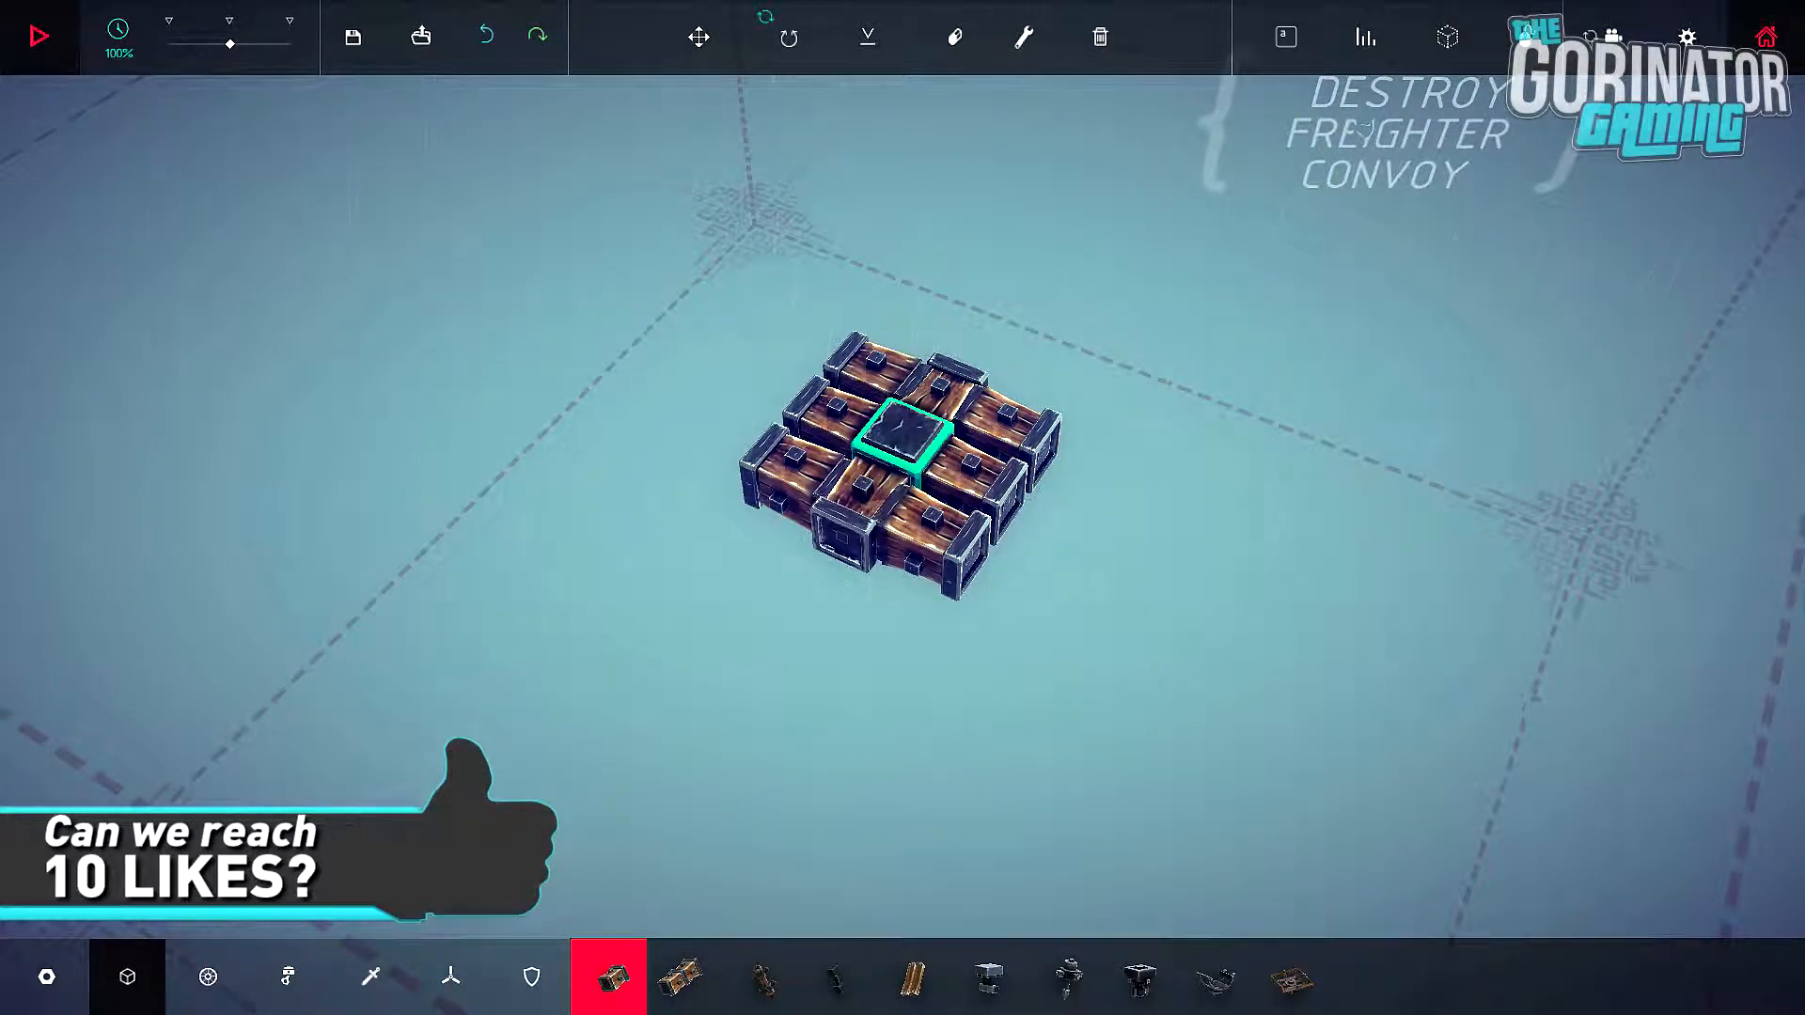
mouse_move(207, 975)
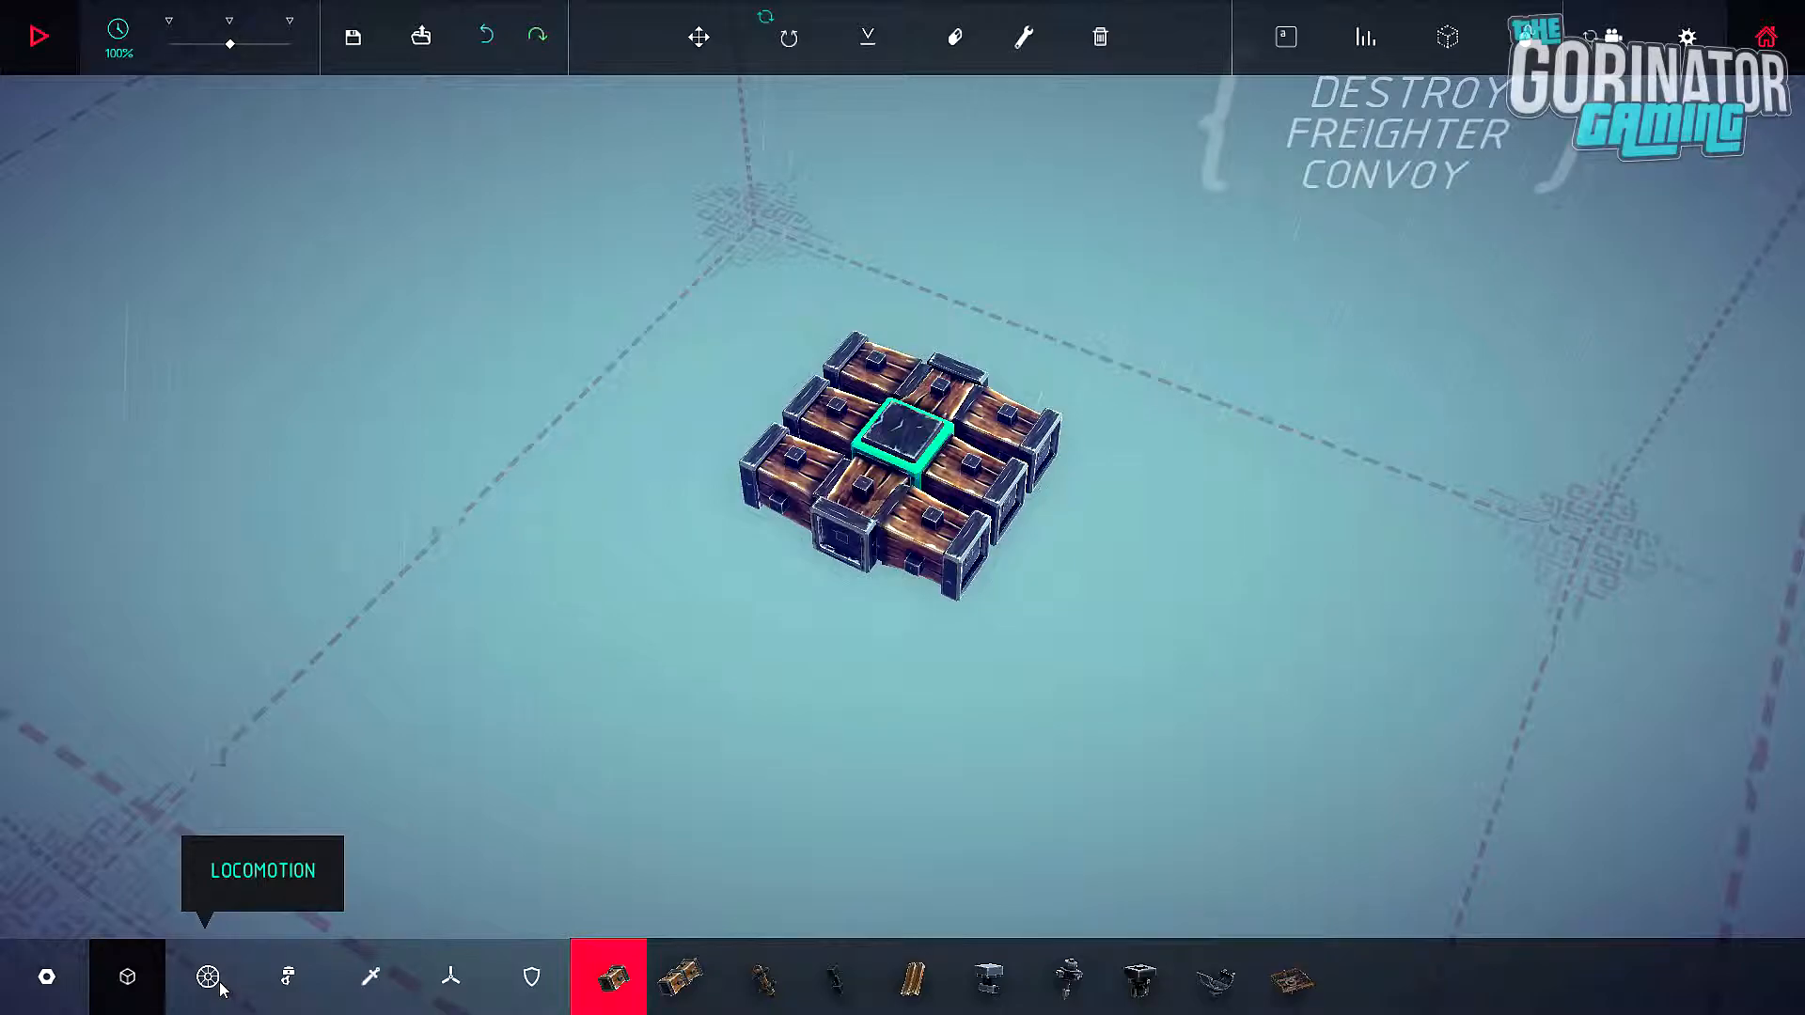
mouse_move(262, 960)
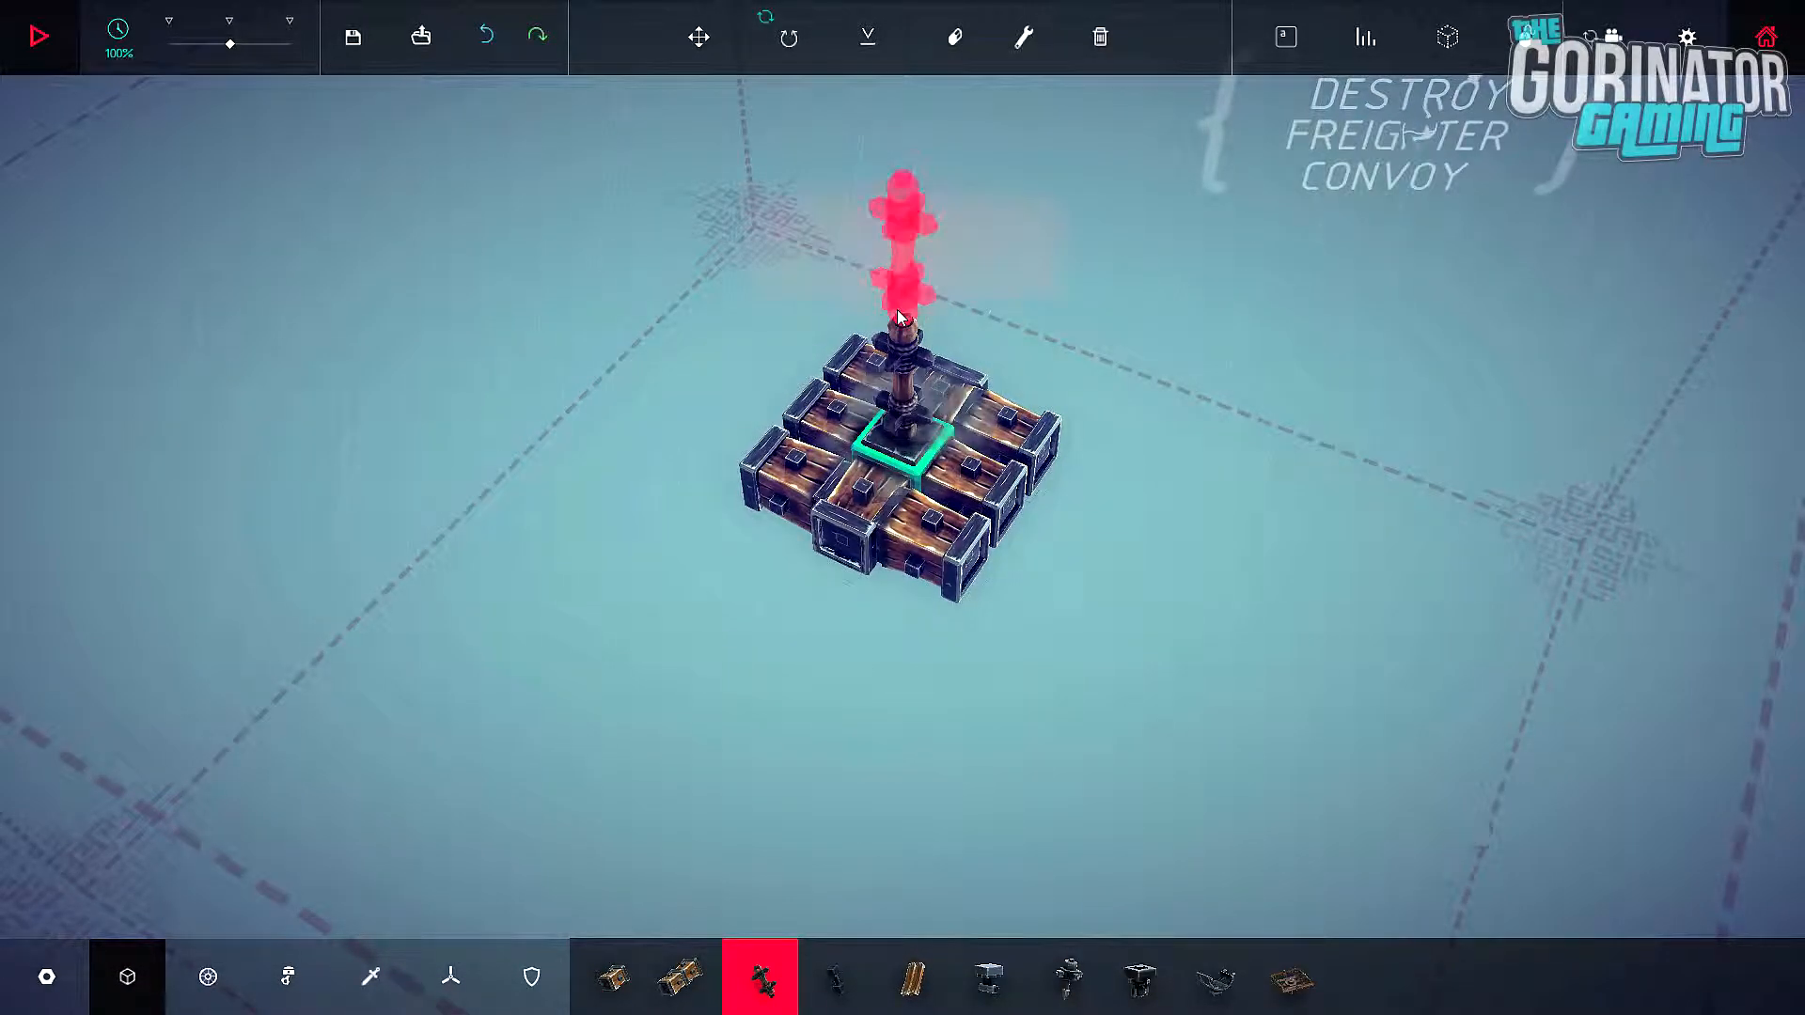
Step: Stack rotating connector blocks into a vertical column at the centre of the 3×3 base
click(866, 38)
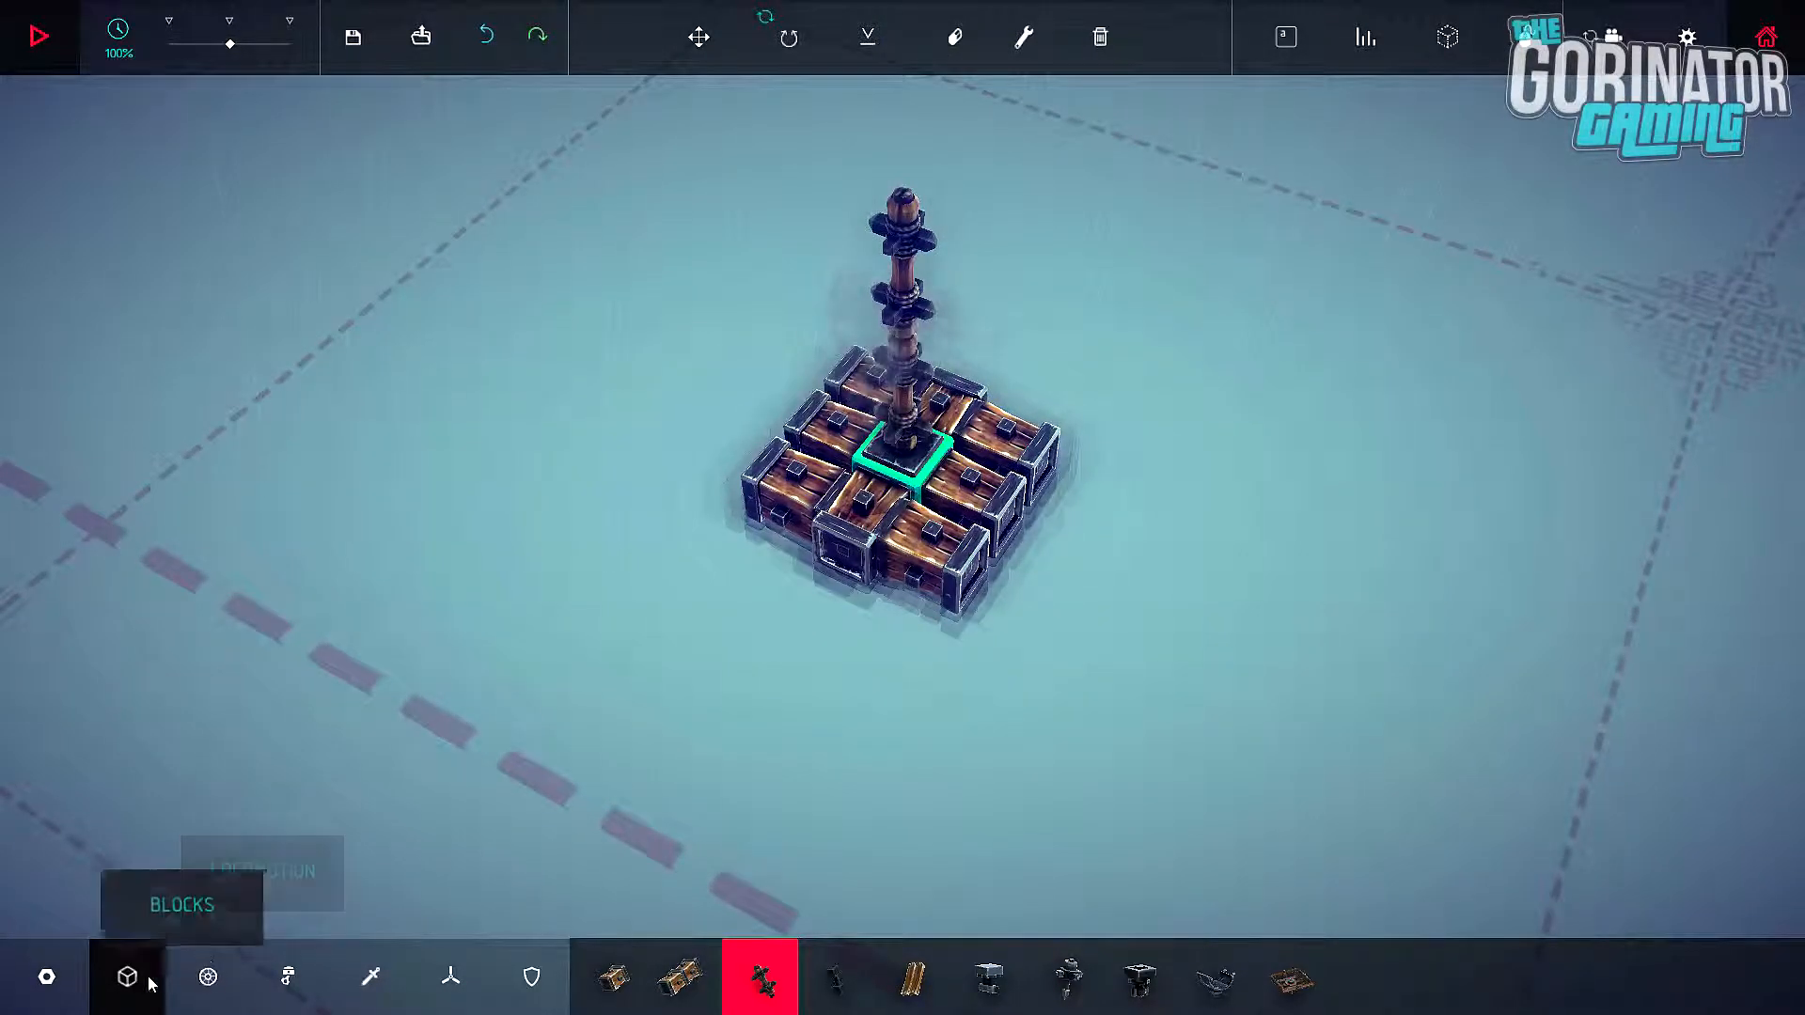
click(683, 976)
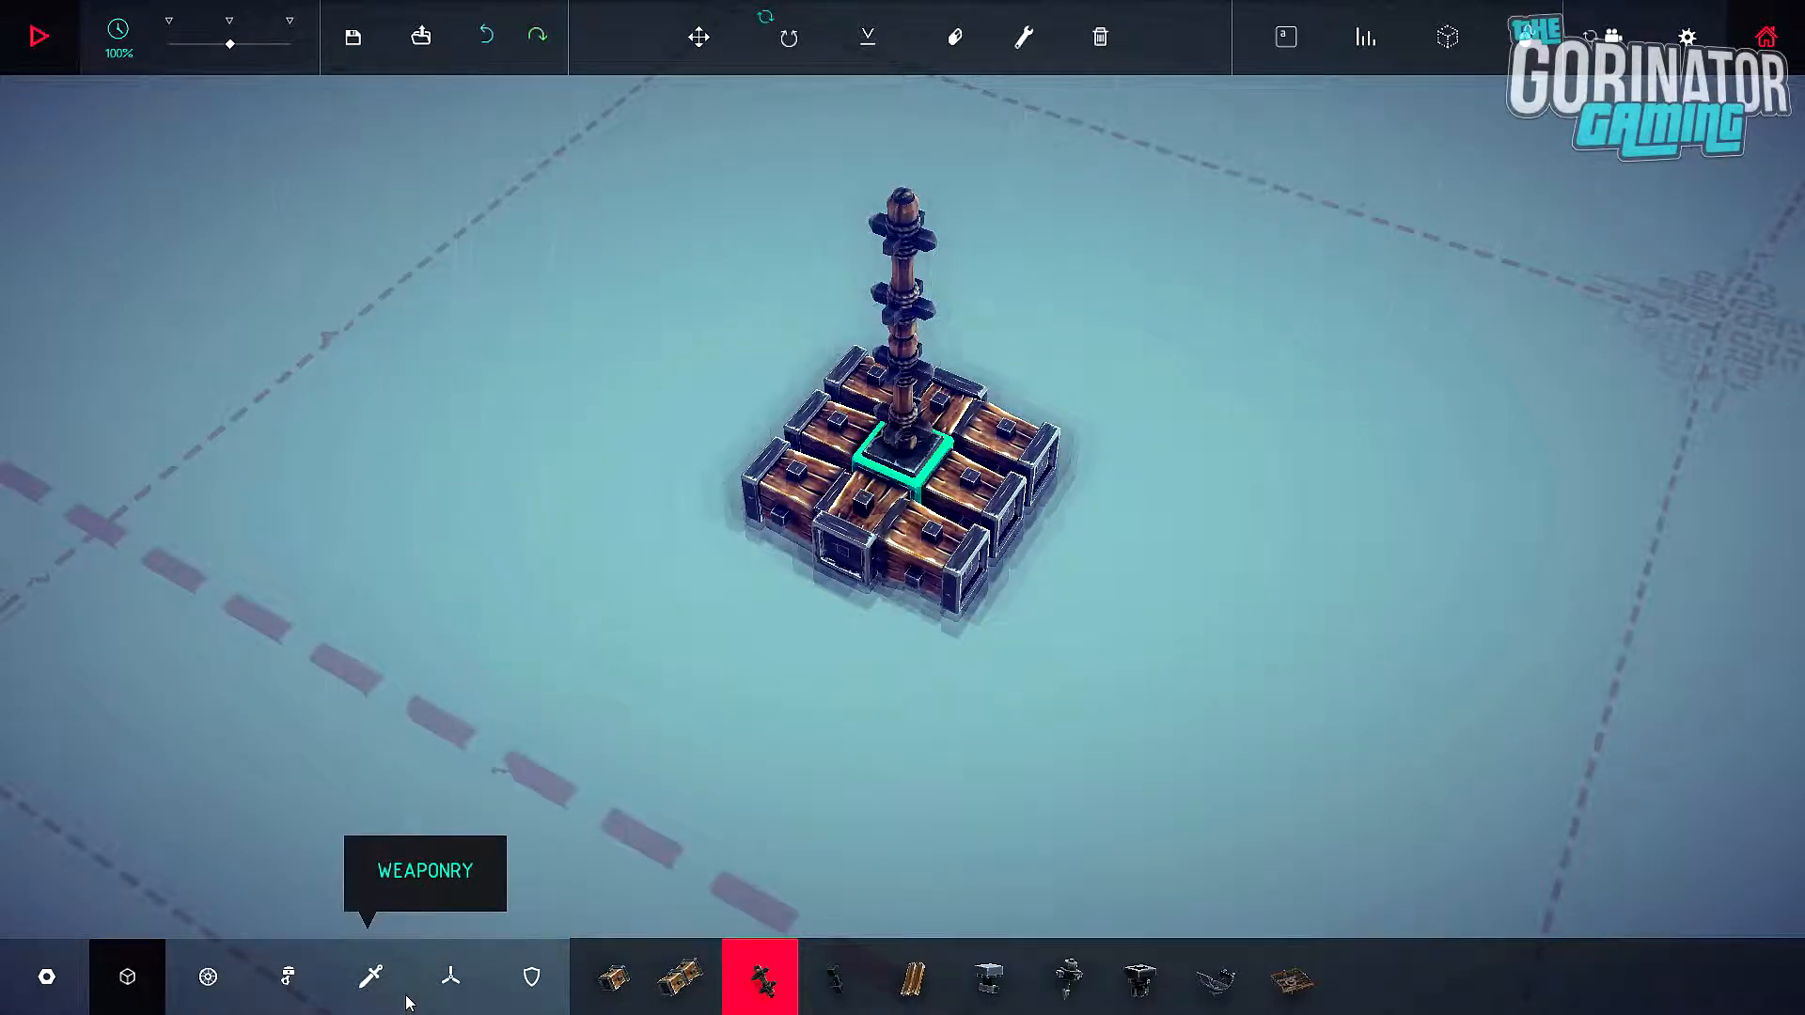
click(450, 975)
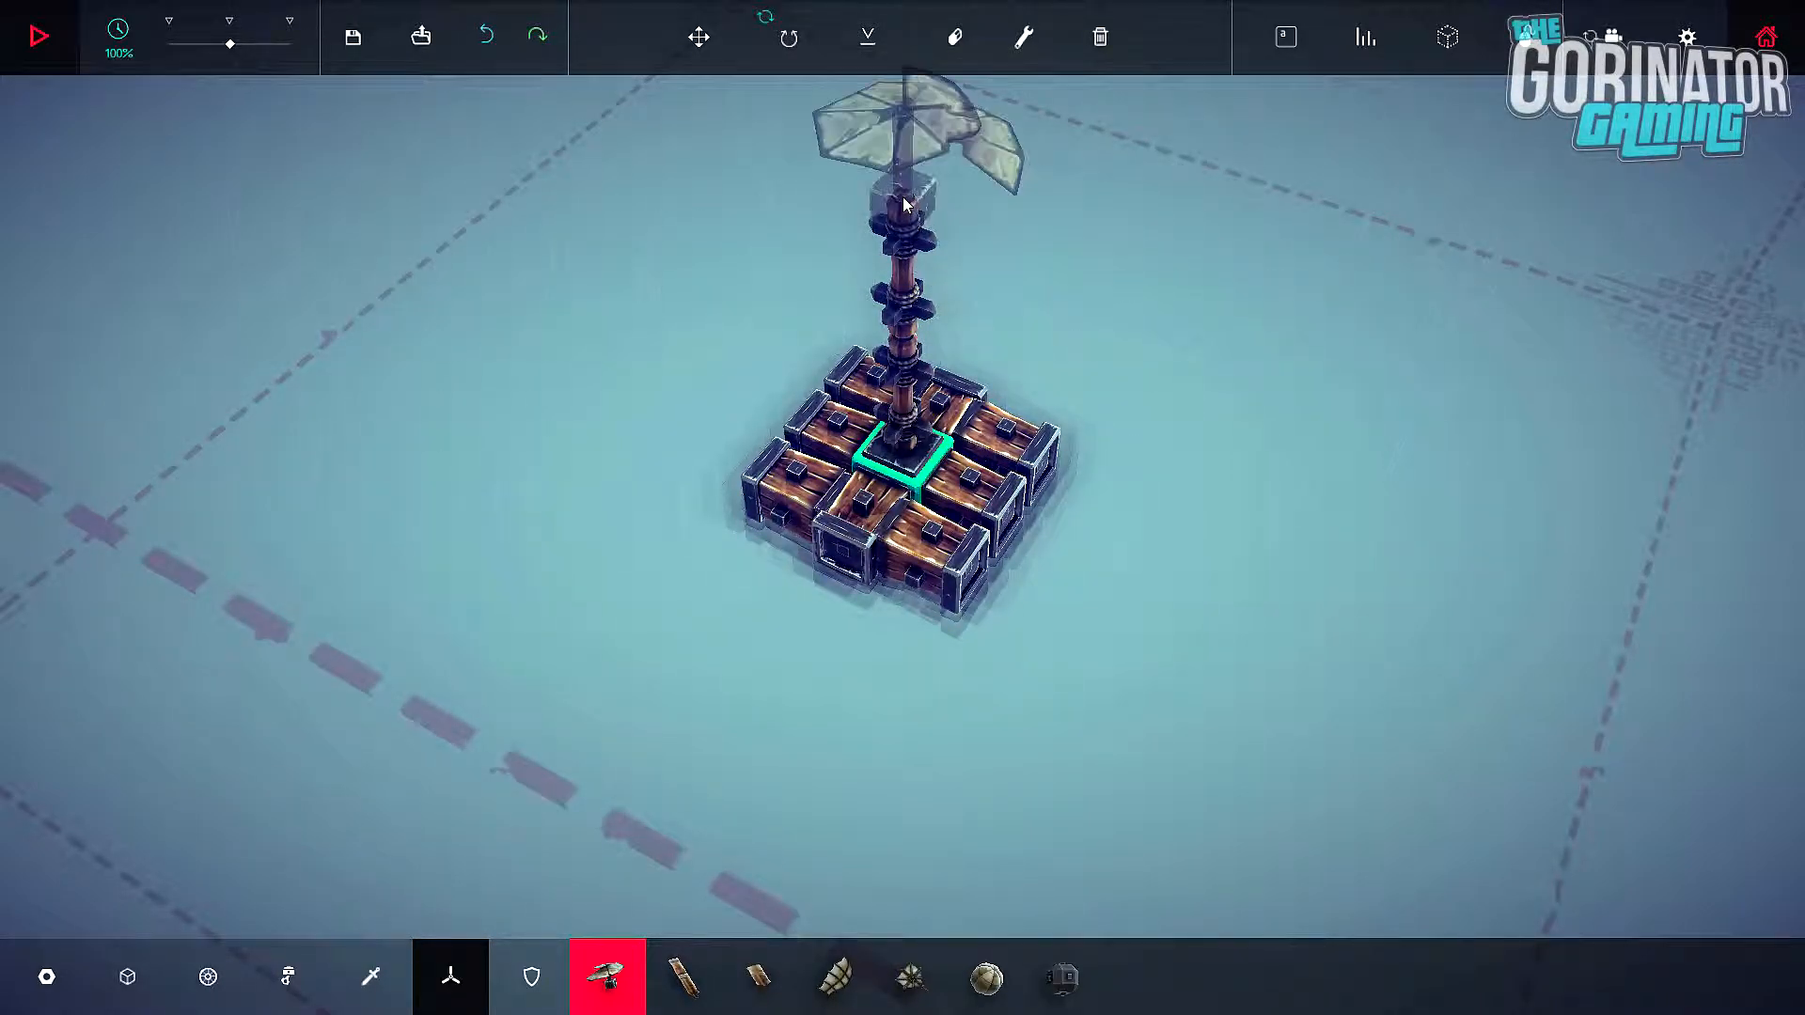
click(209, 975)
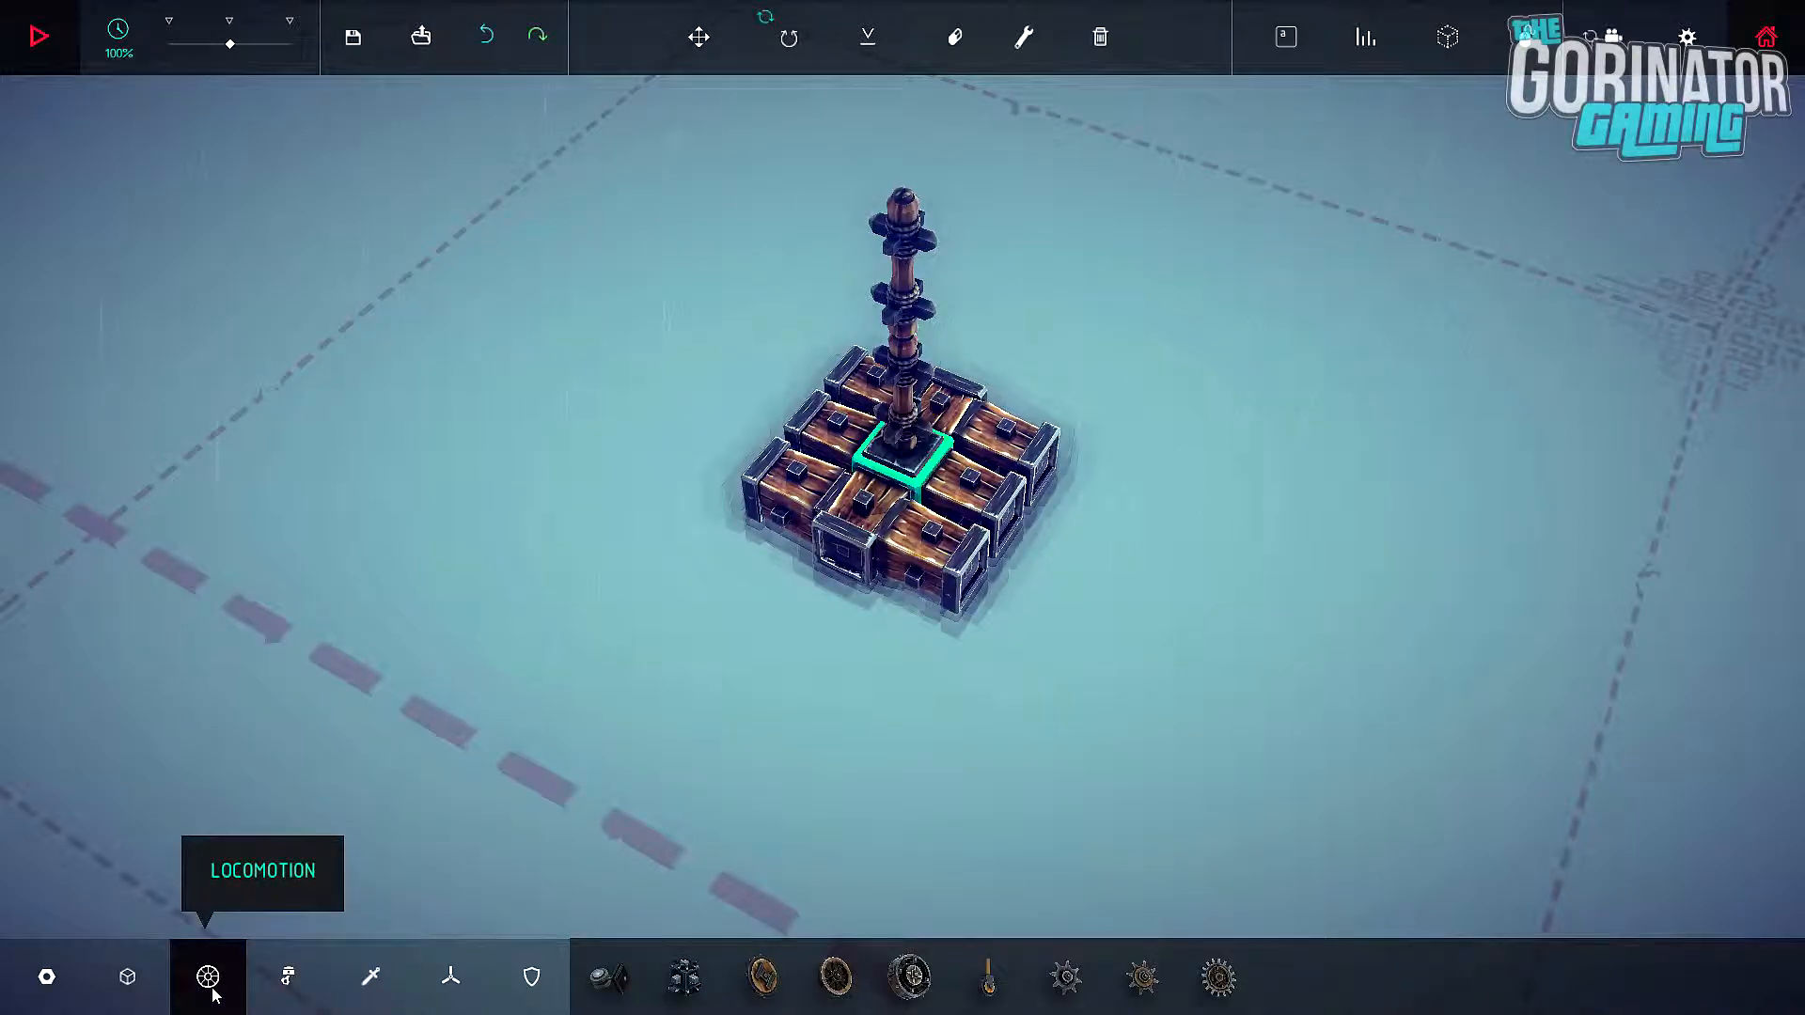
click(126, 976)
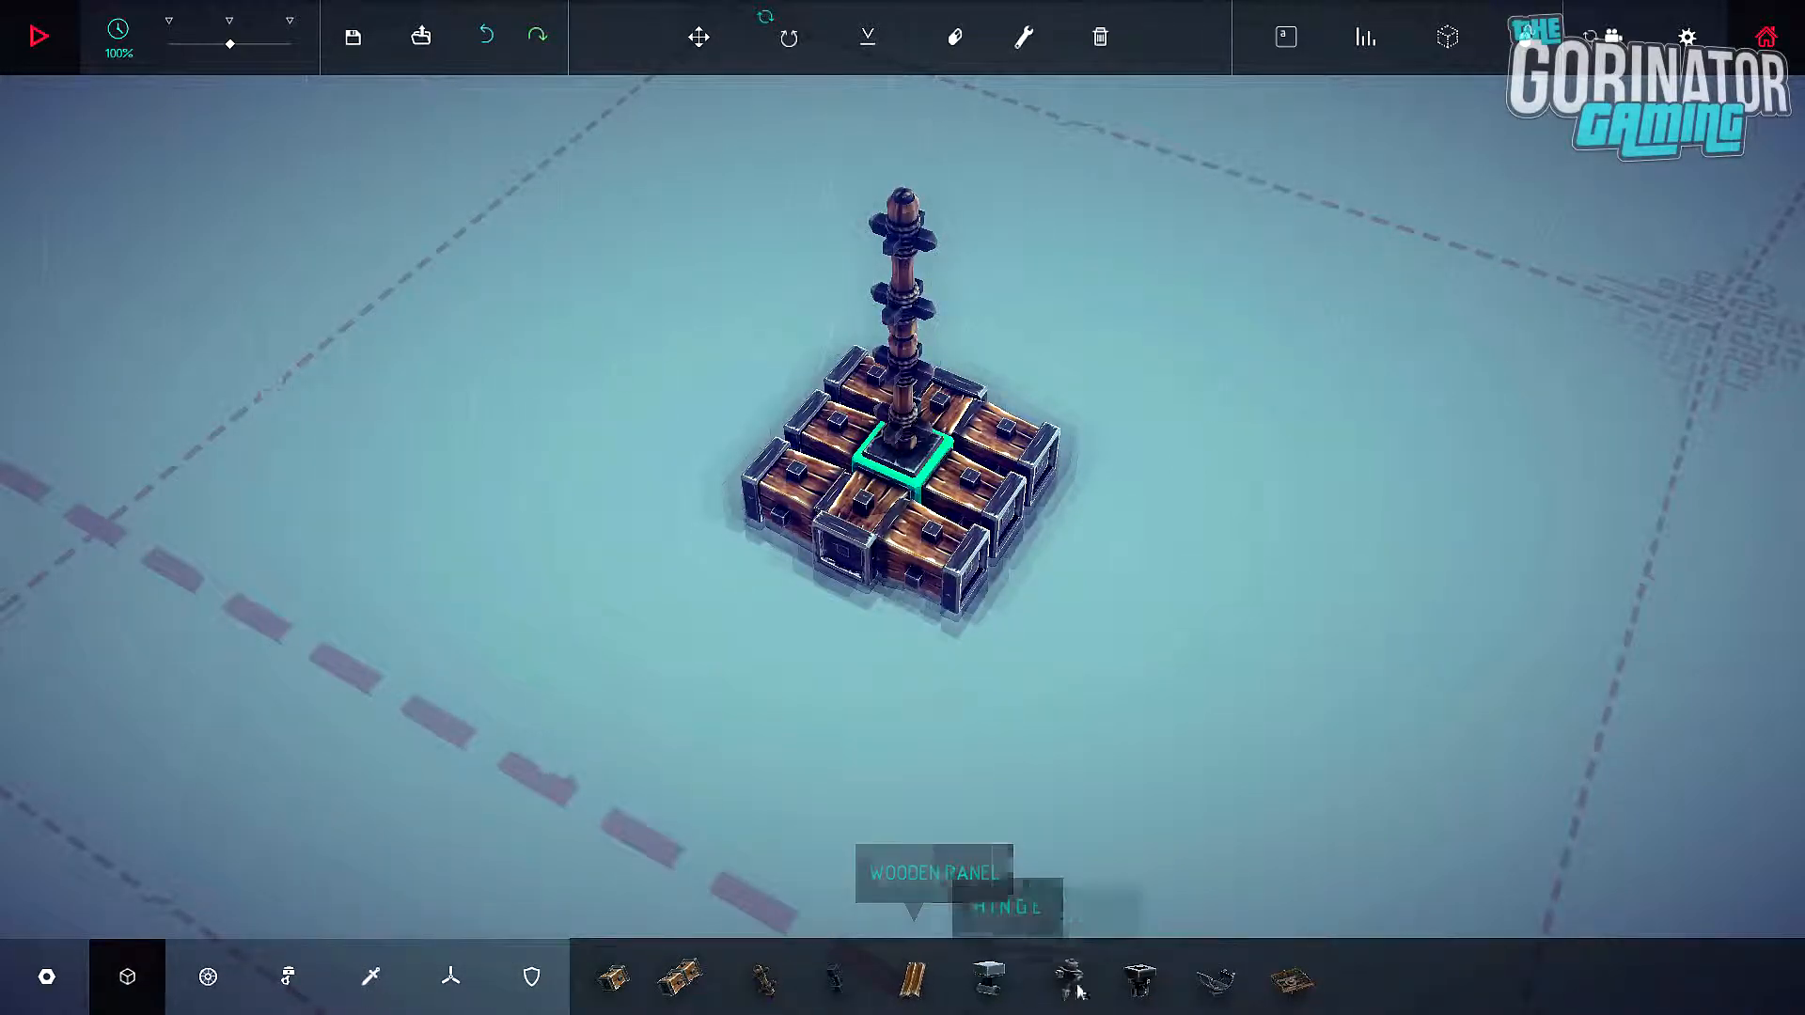
Step: Place wooden blocks as a raised platform on the column and mount four flying spirals on top
click(609, 976)
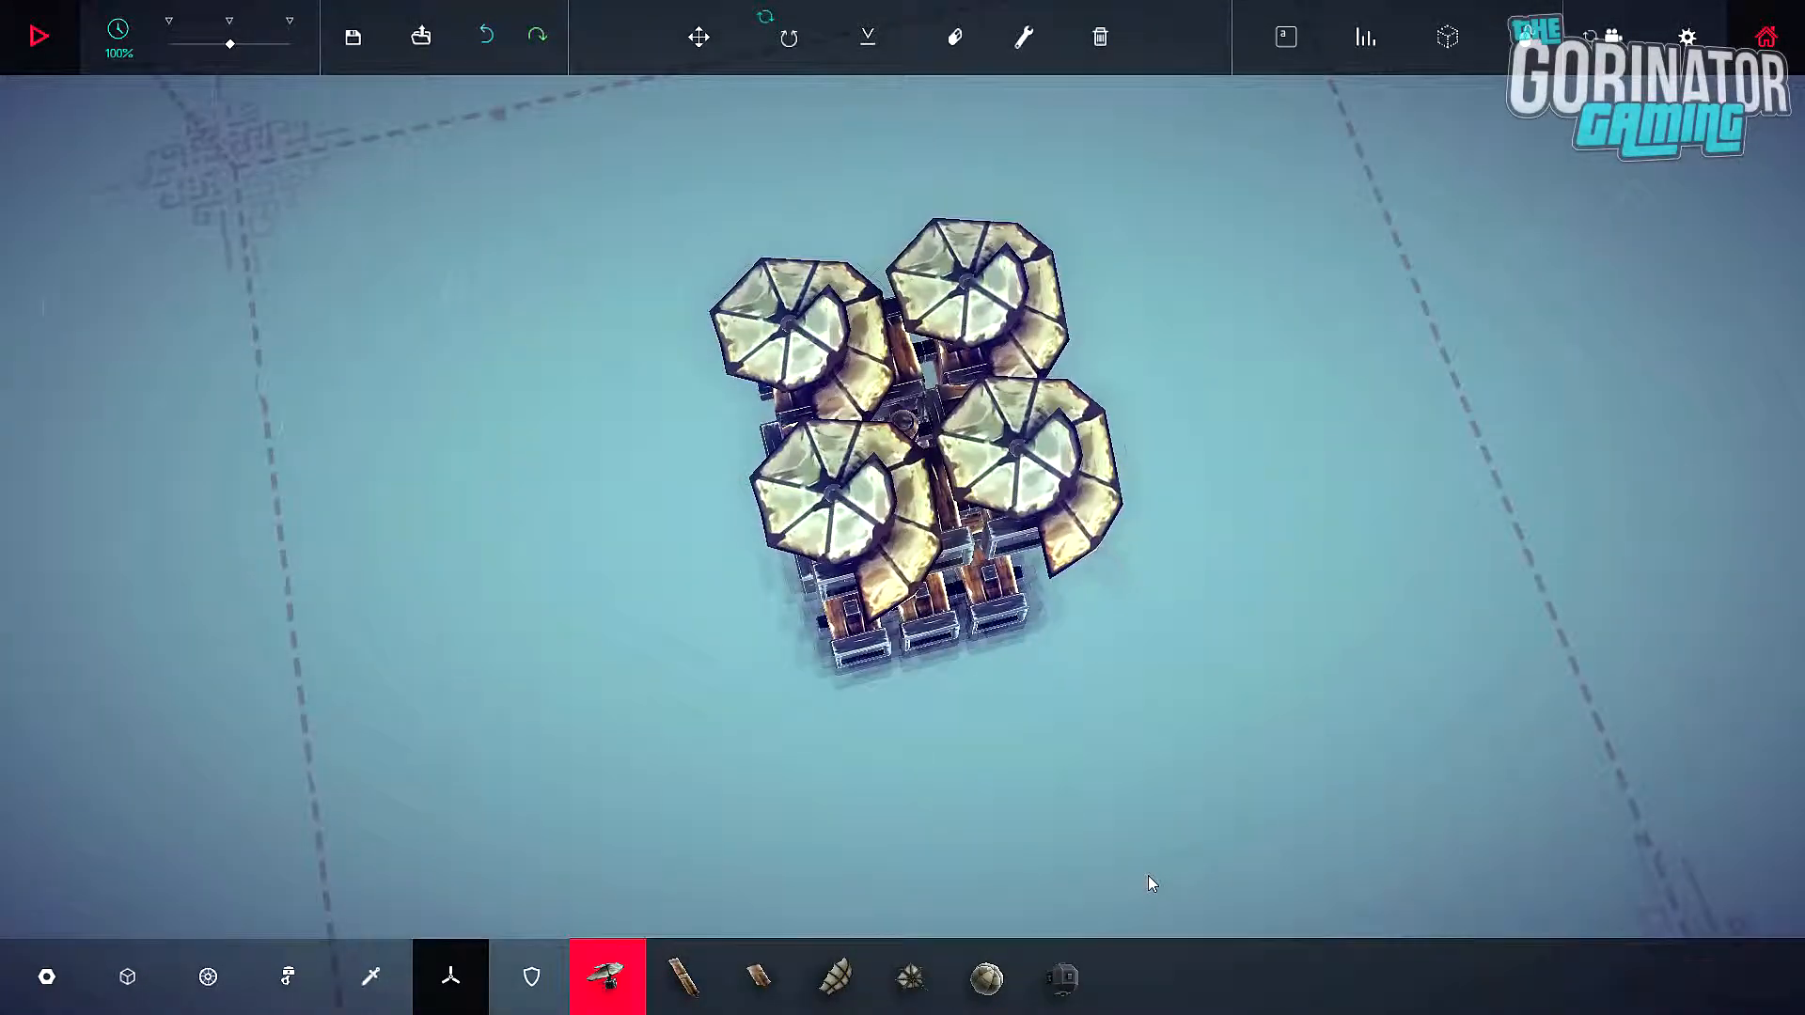
click(128, 976)
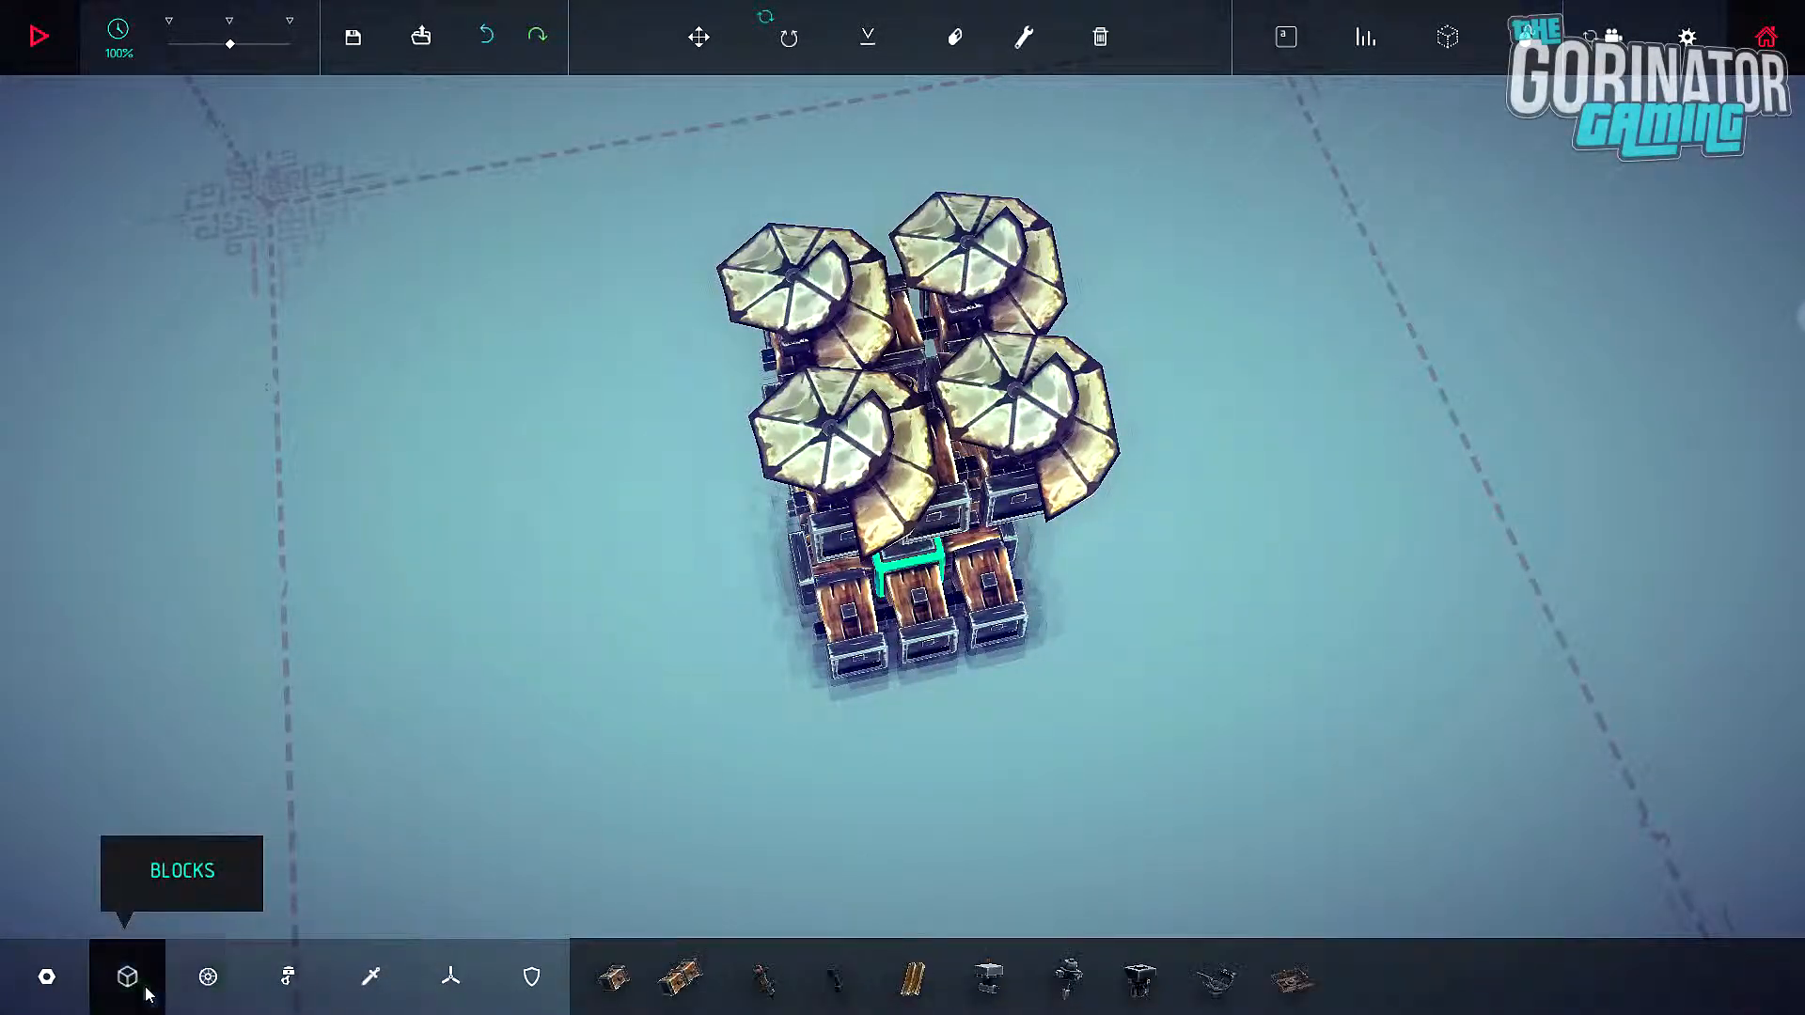
click(758, 978)
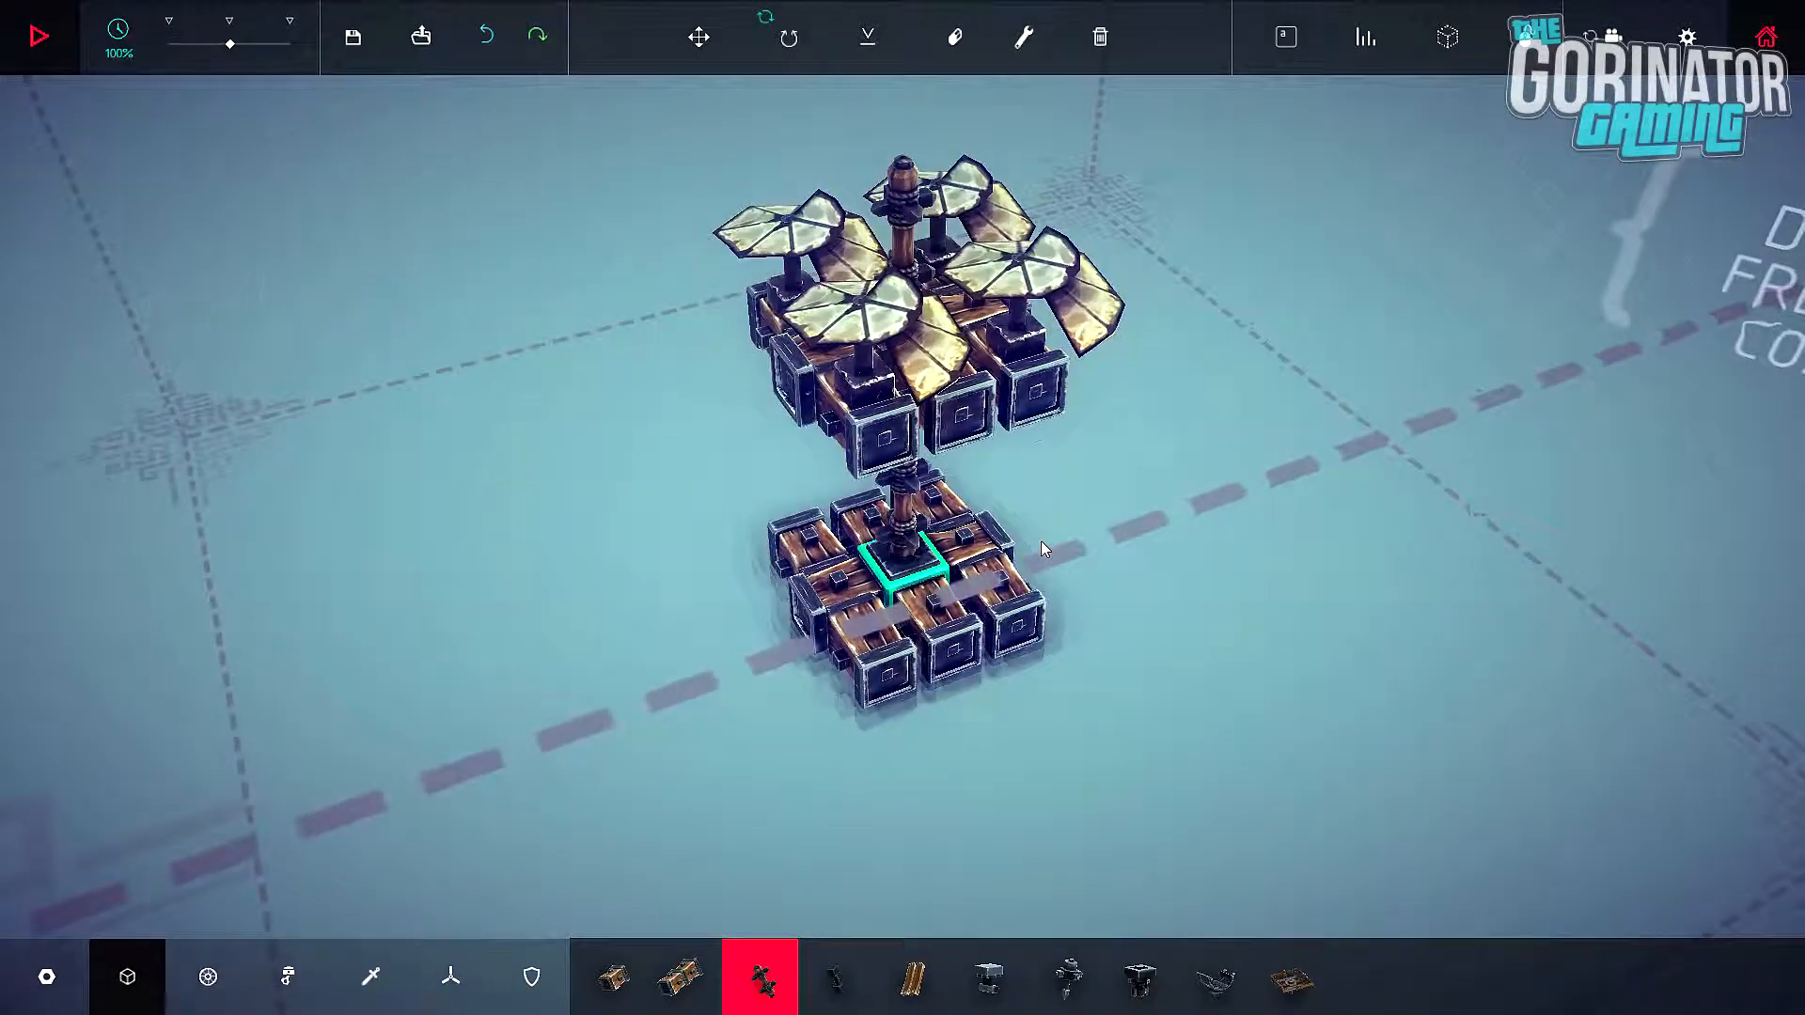
click(606, 977)
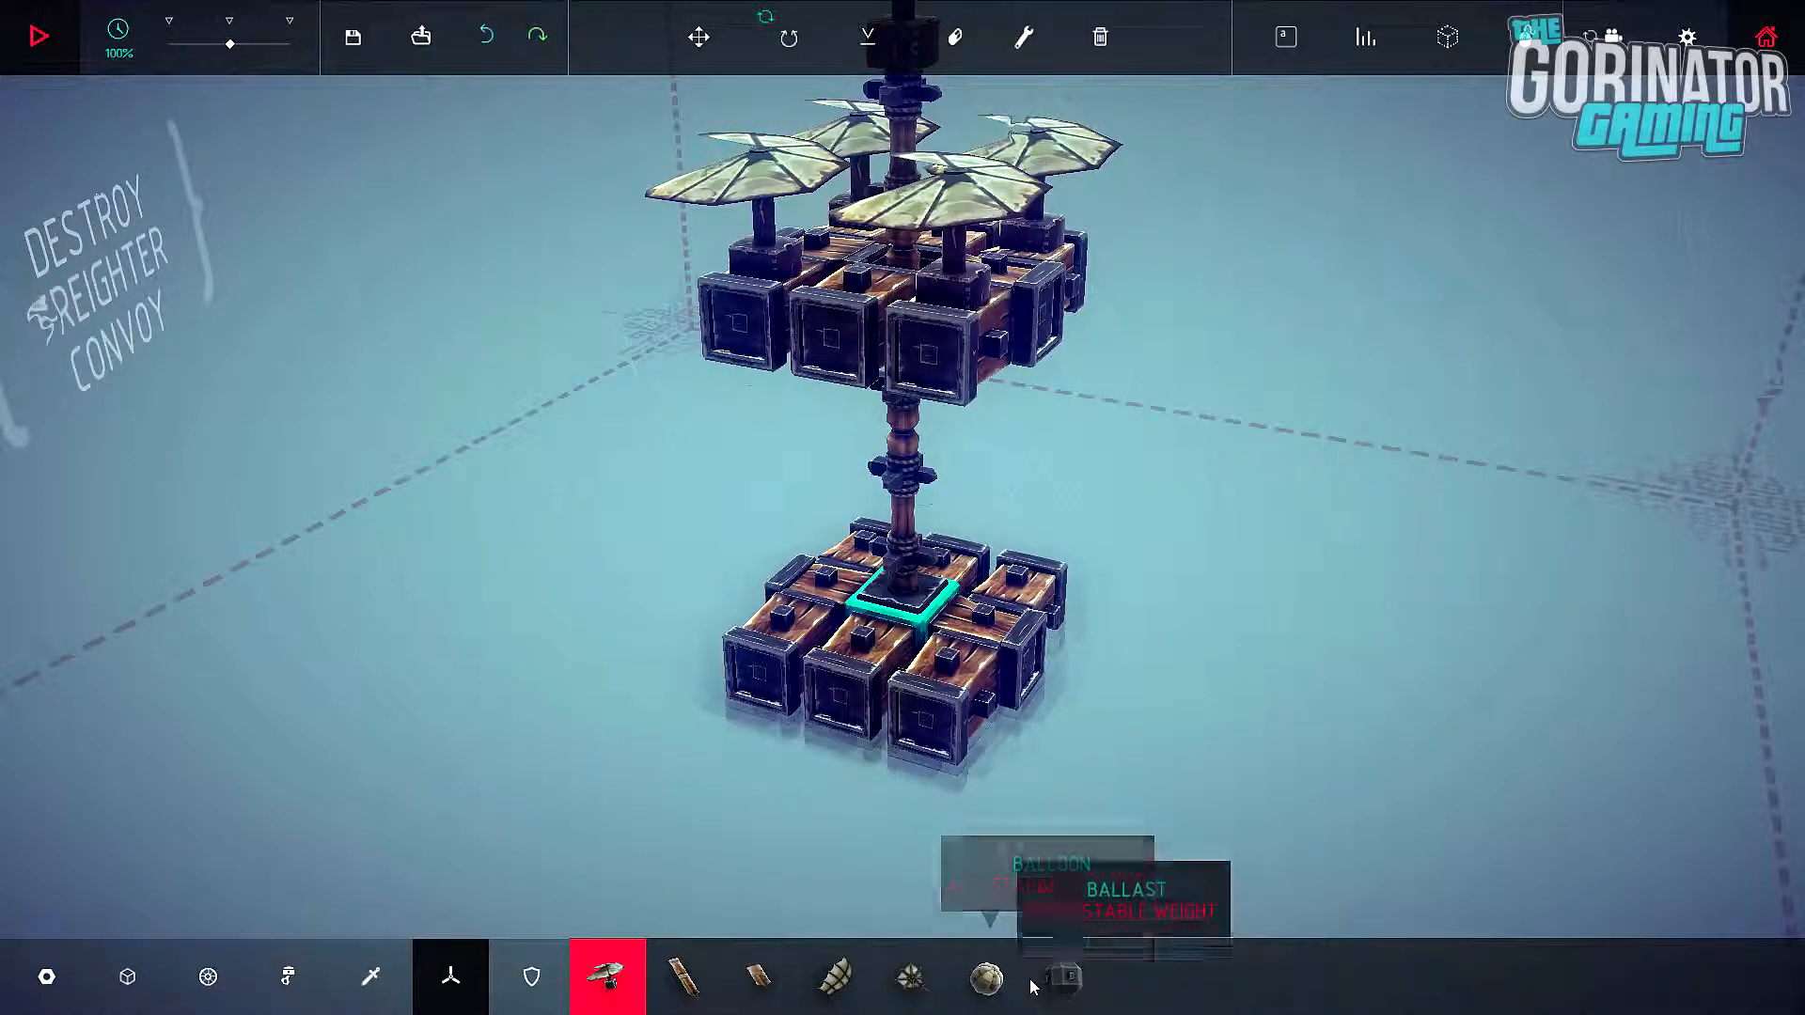
click(286, 976)
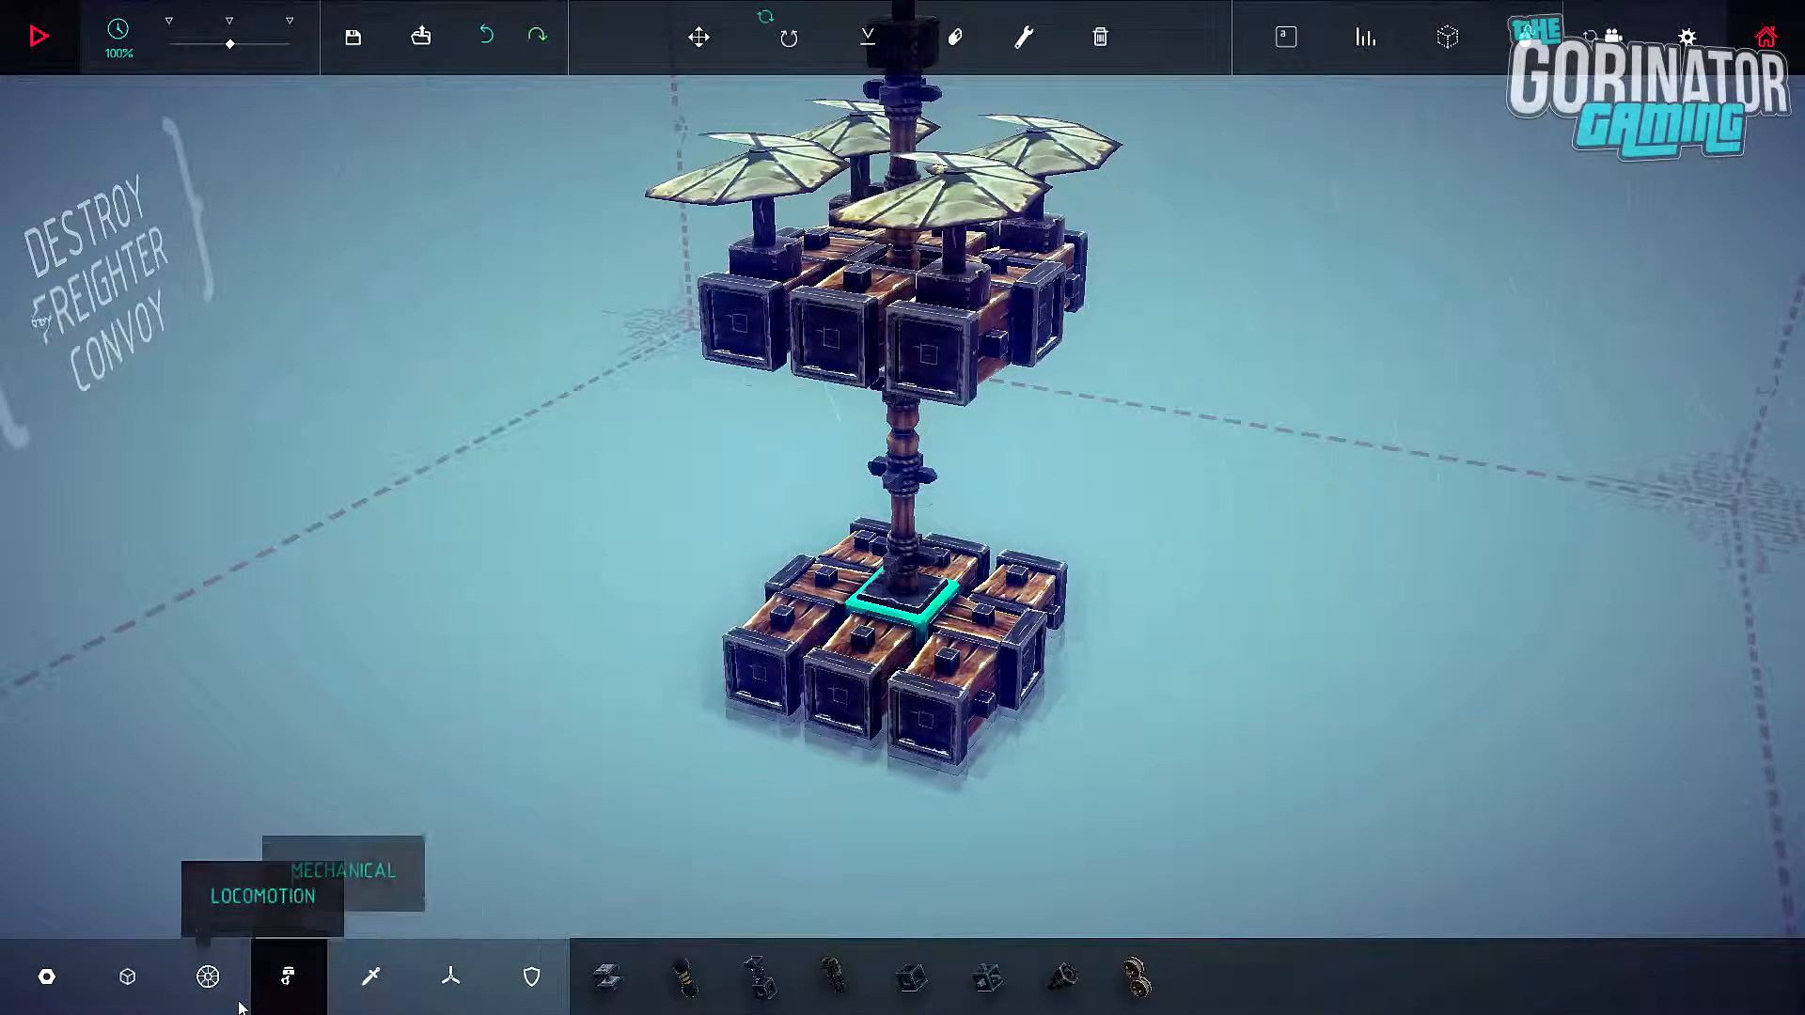
click(127, 976)
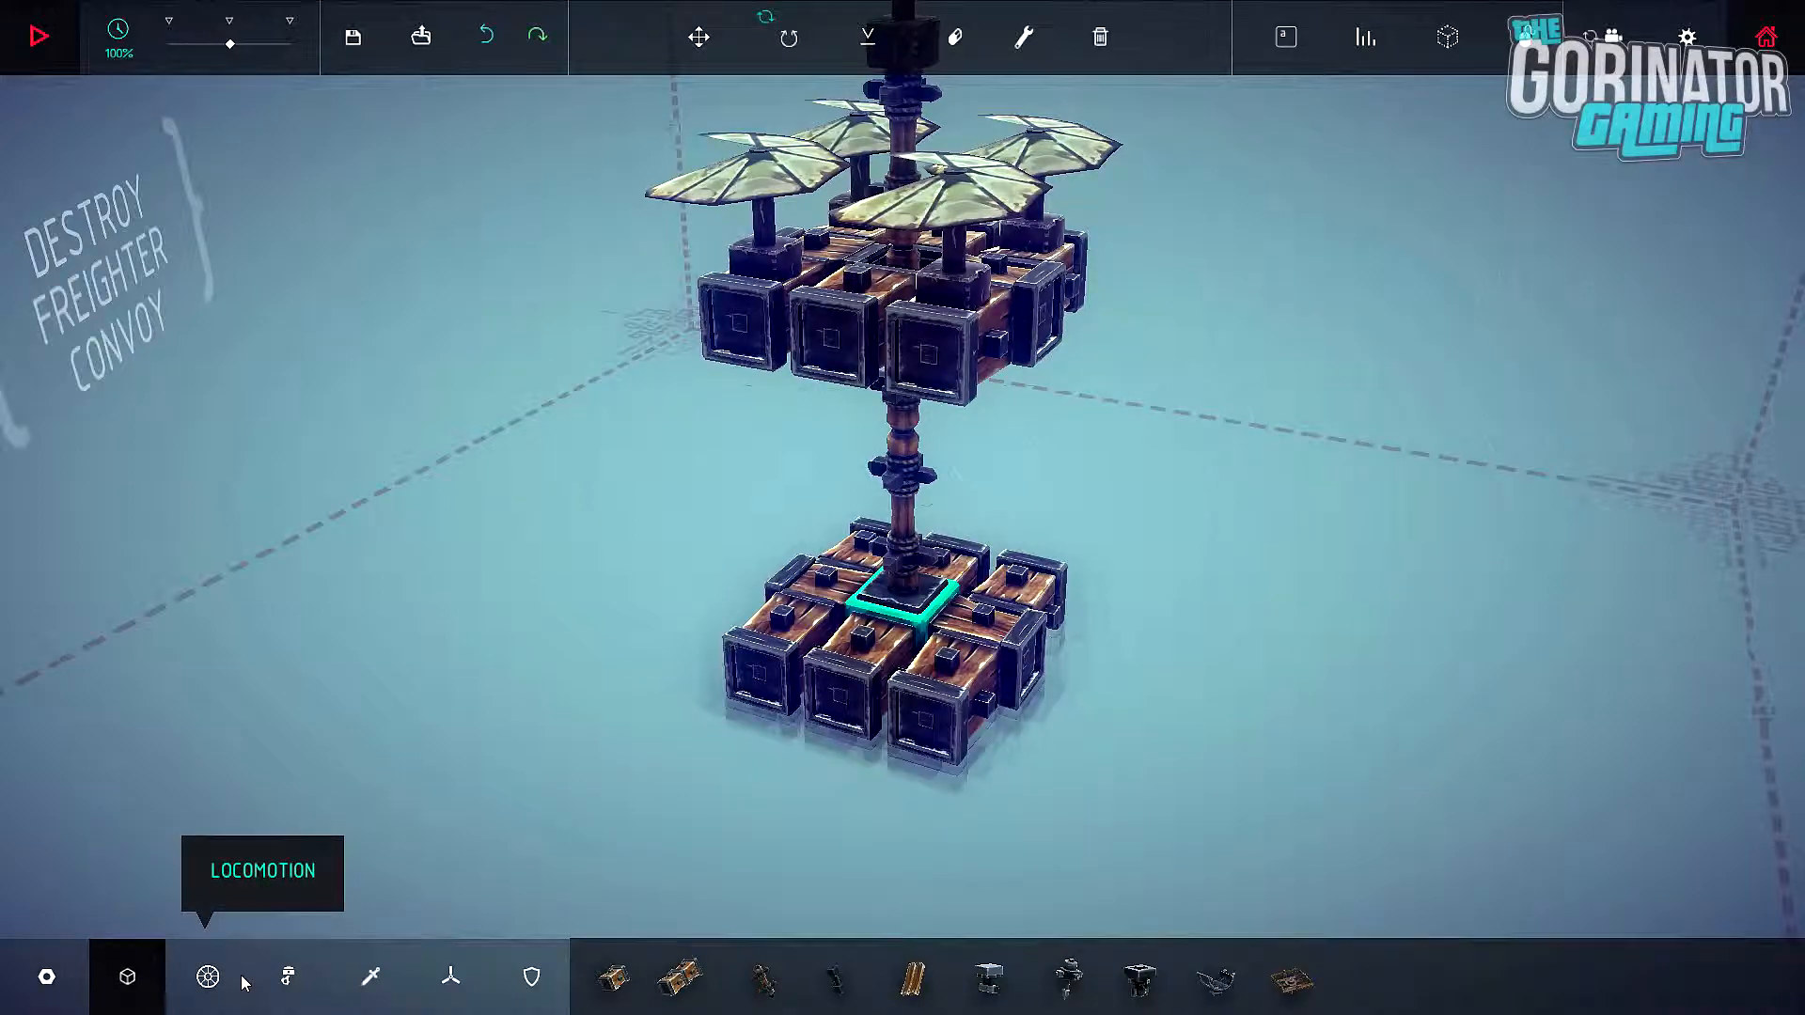
click(370, 975)
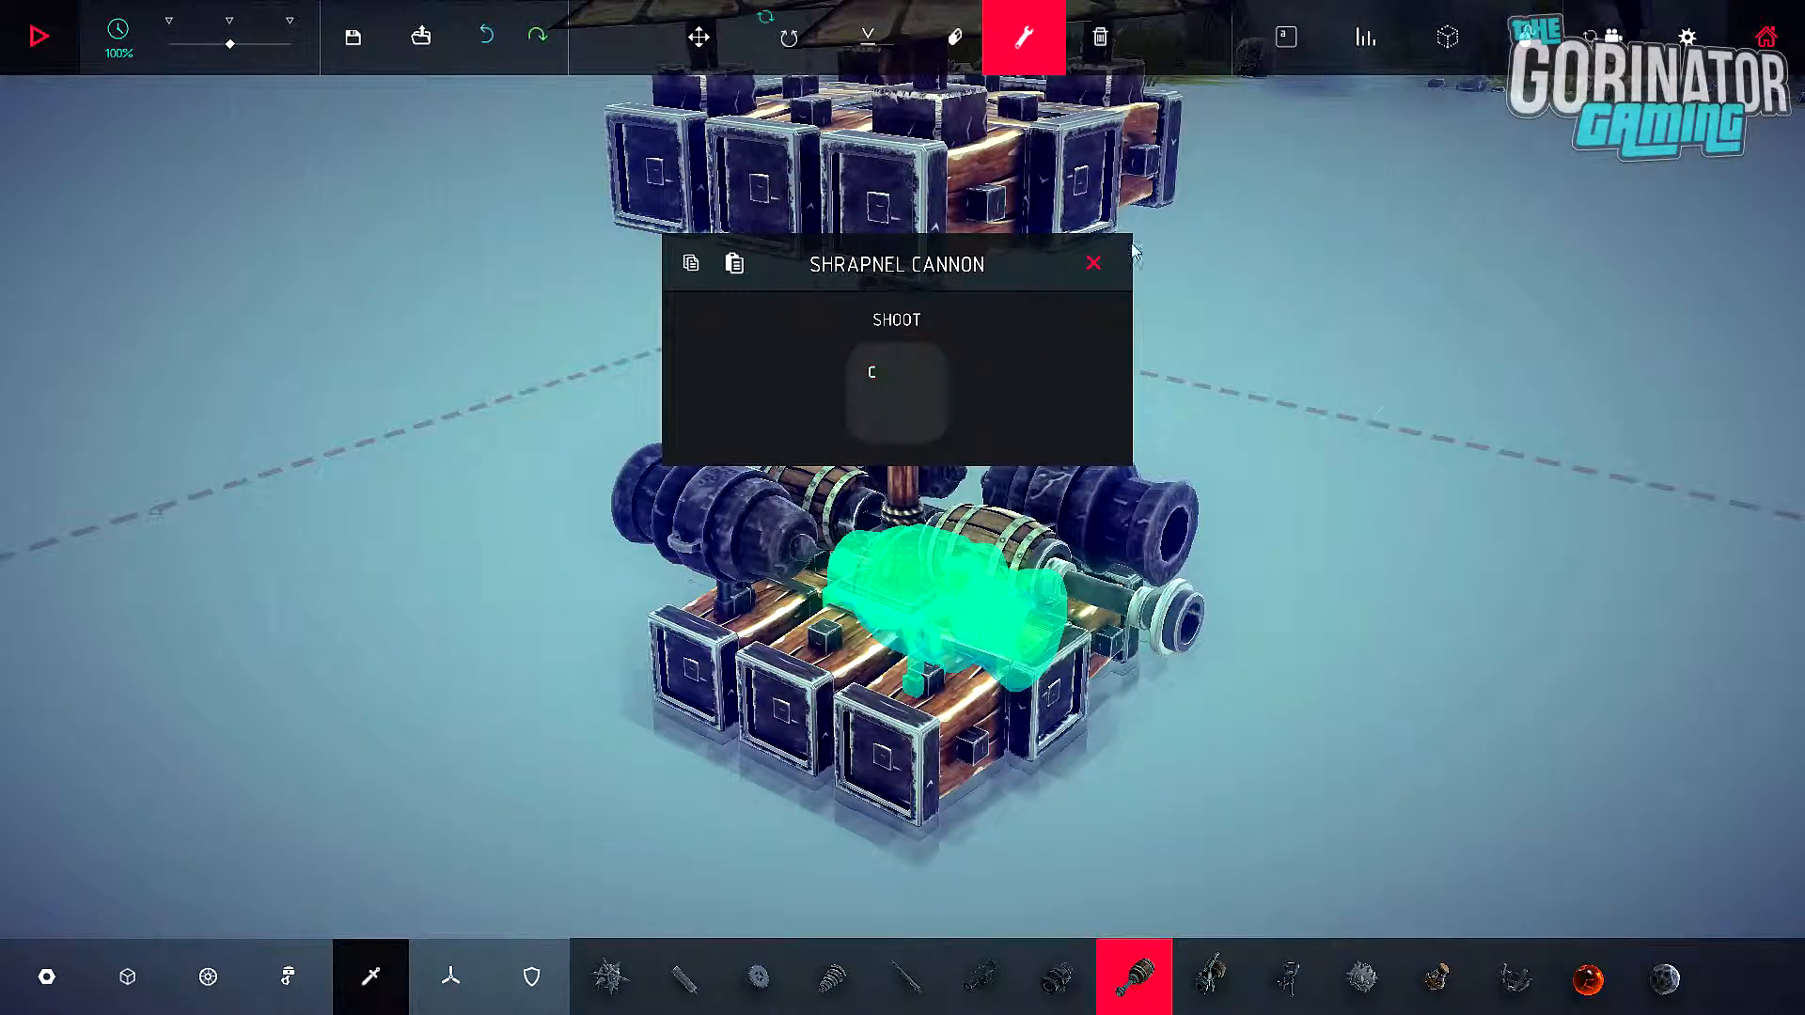
Step: Bind the shrapnel cannons to fire on C and add a flamethrower igniting on V
click(896, 391)
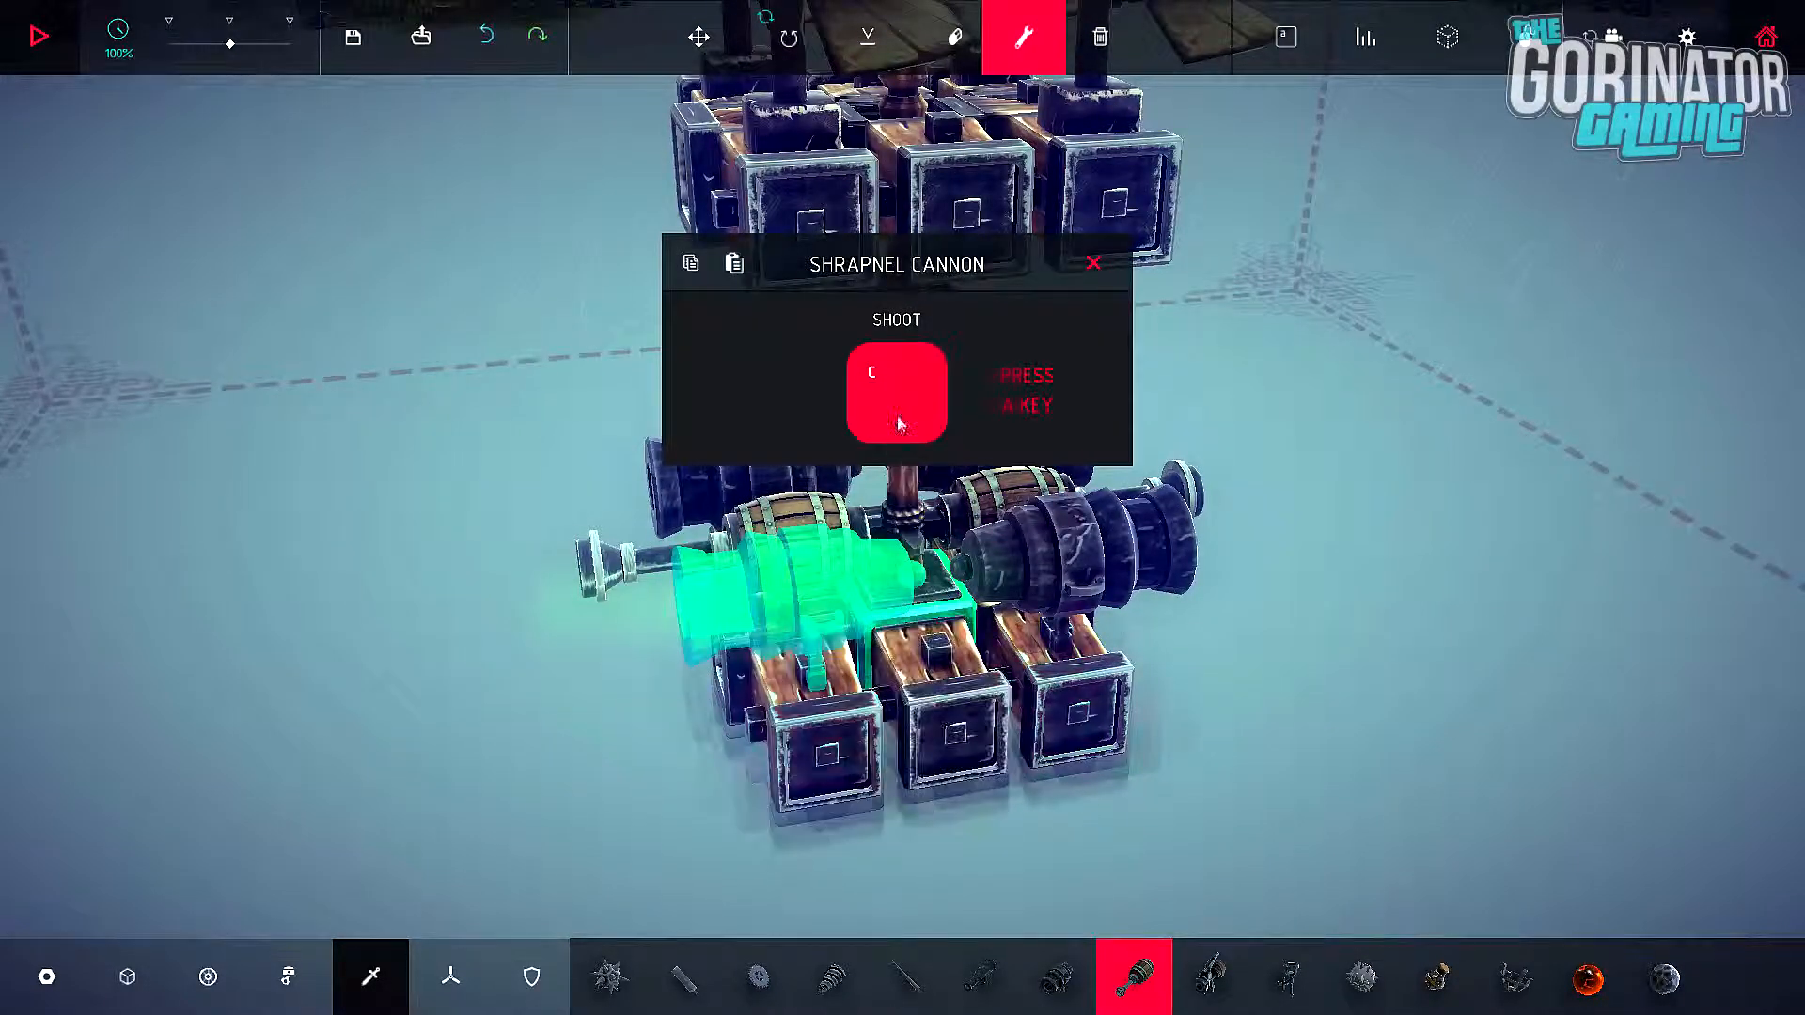
click(1092, 262)
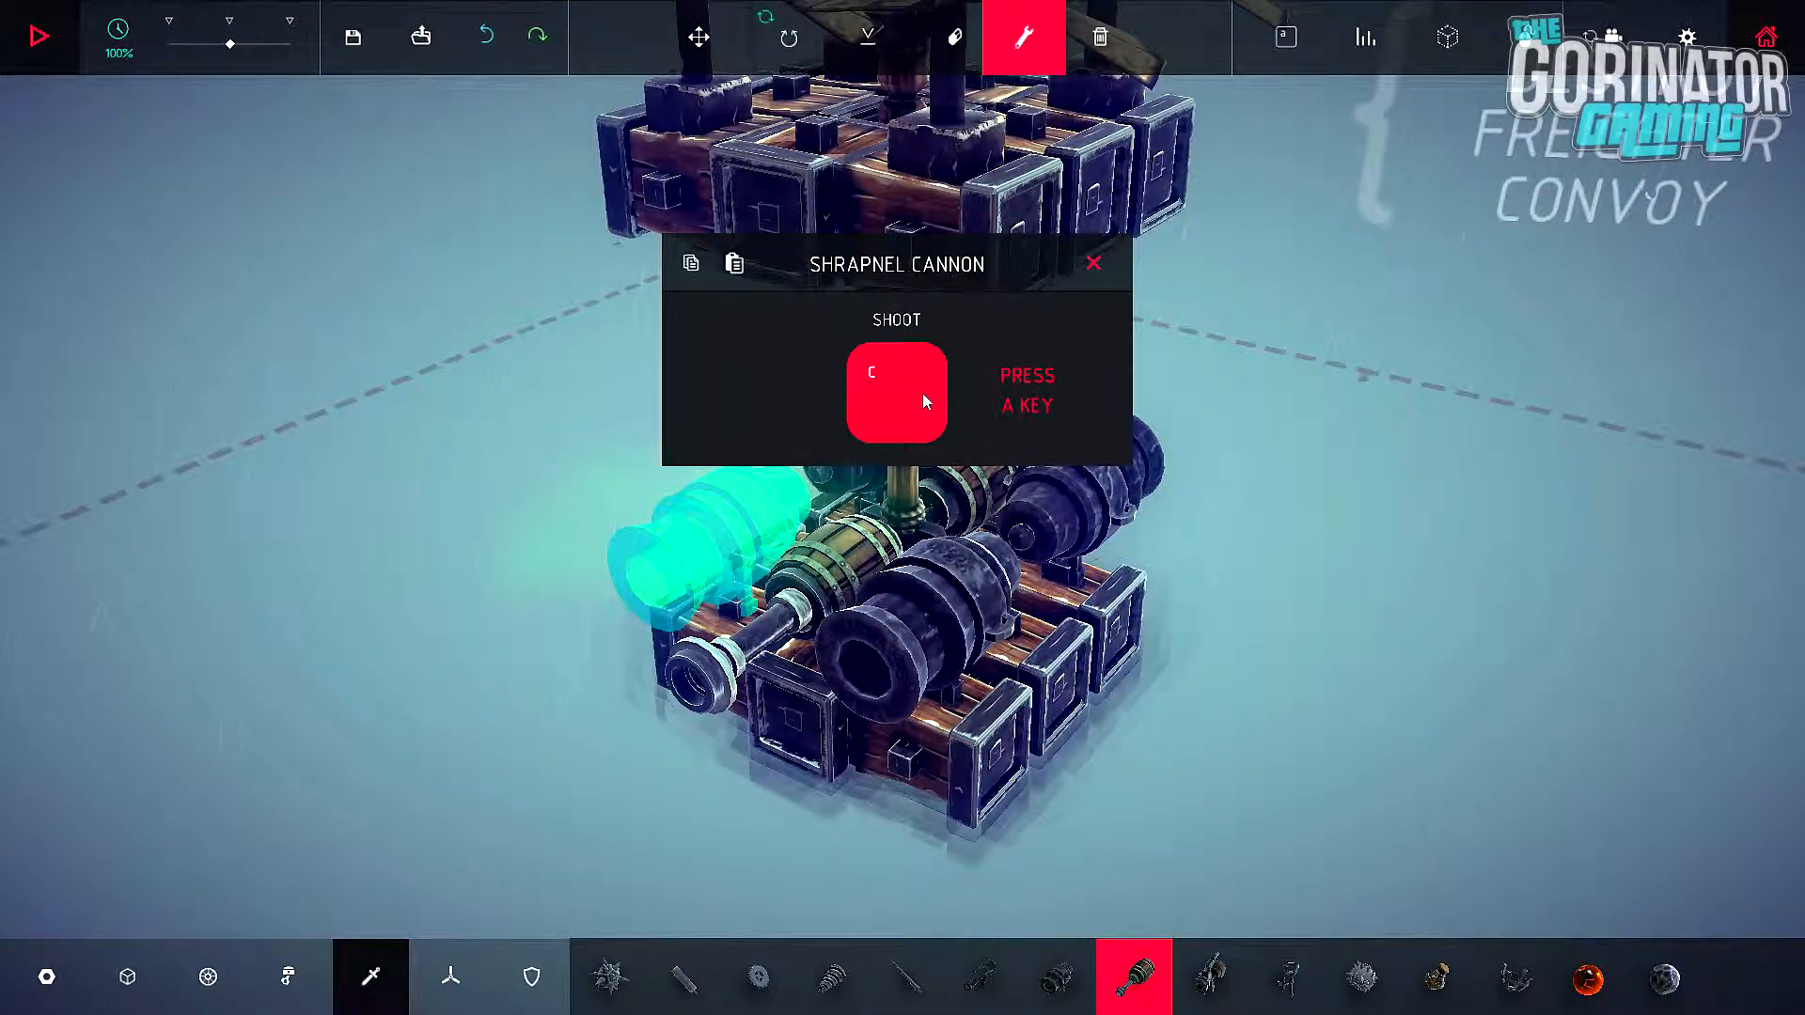
click(1093, 262)
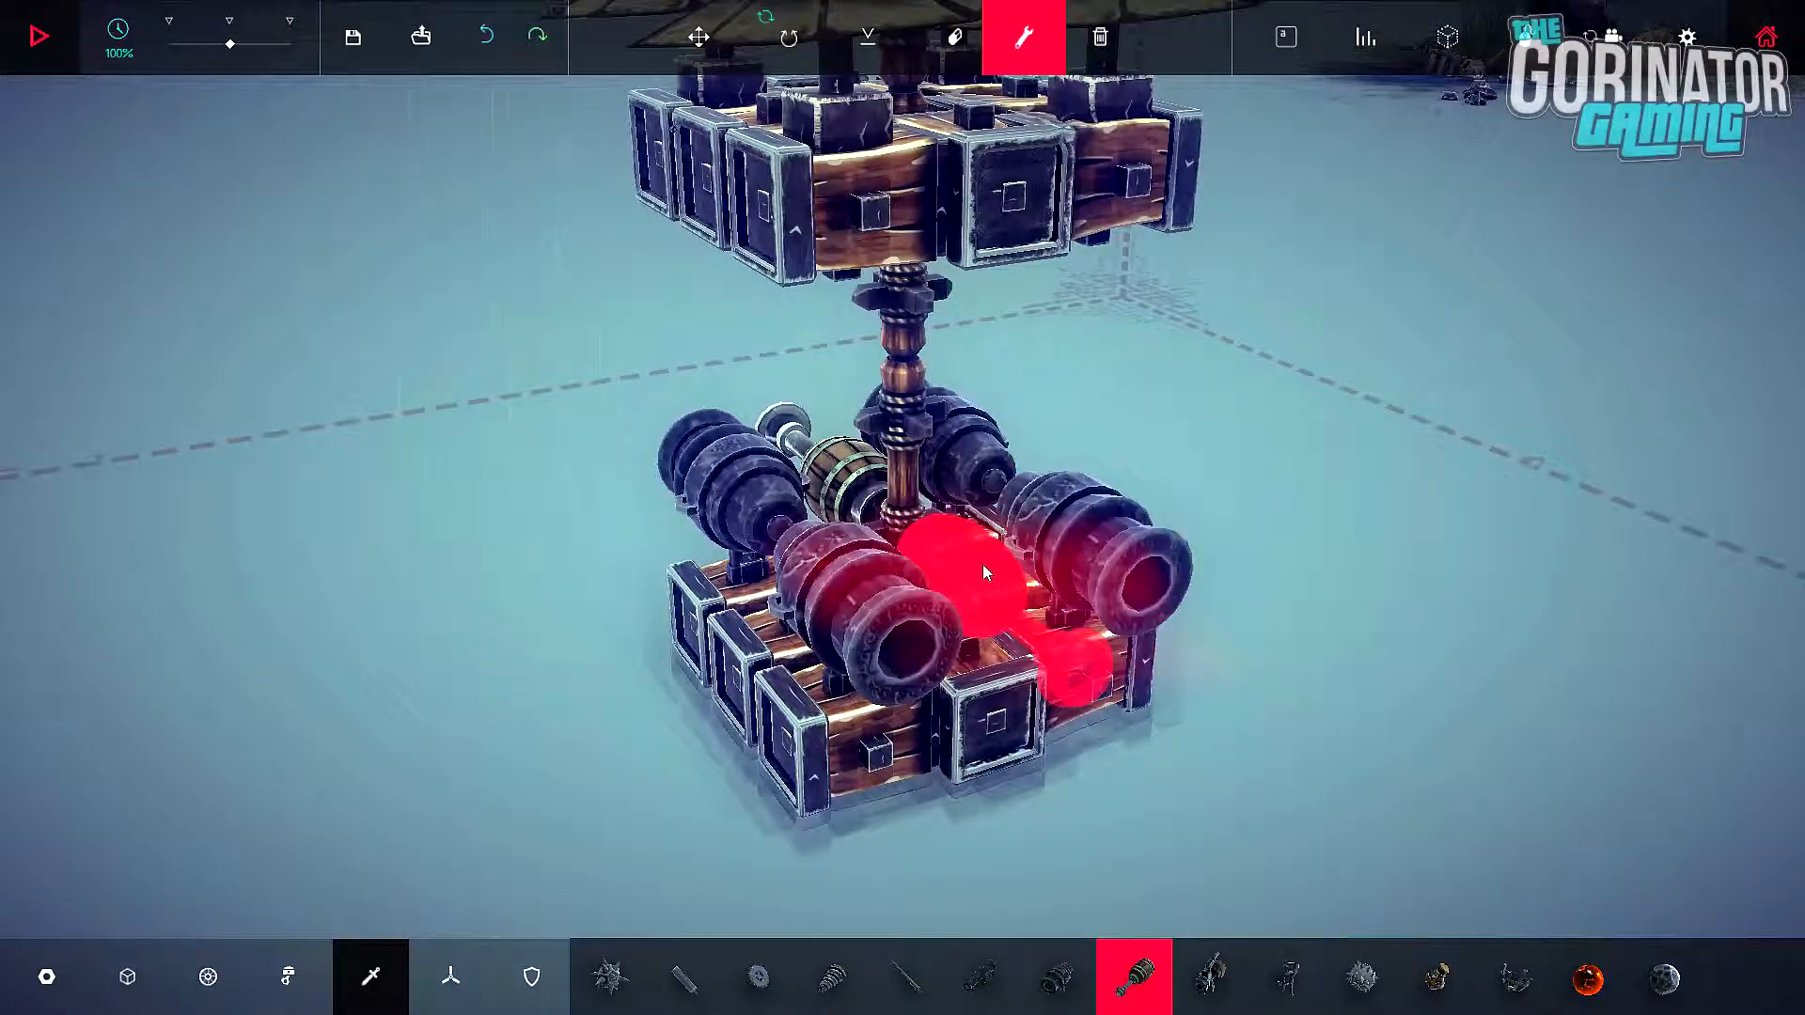
click(984, 573)
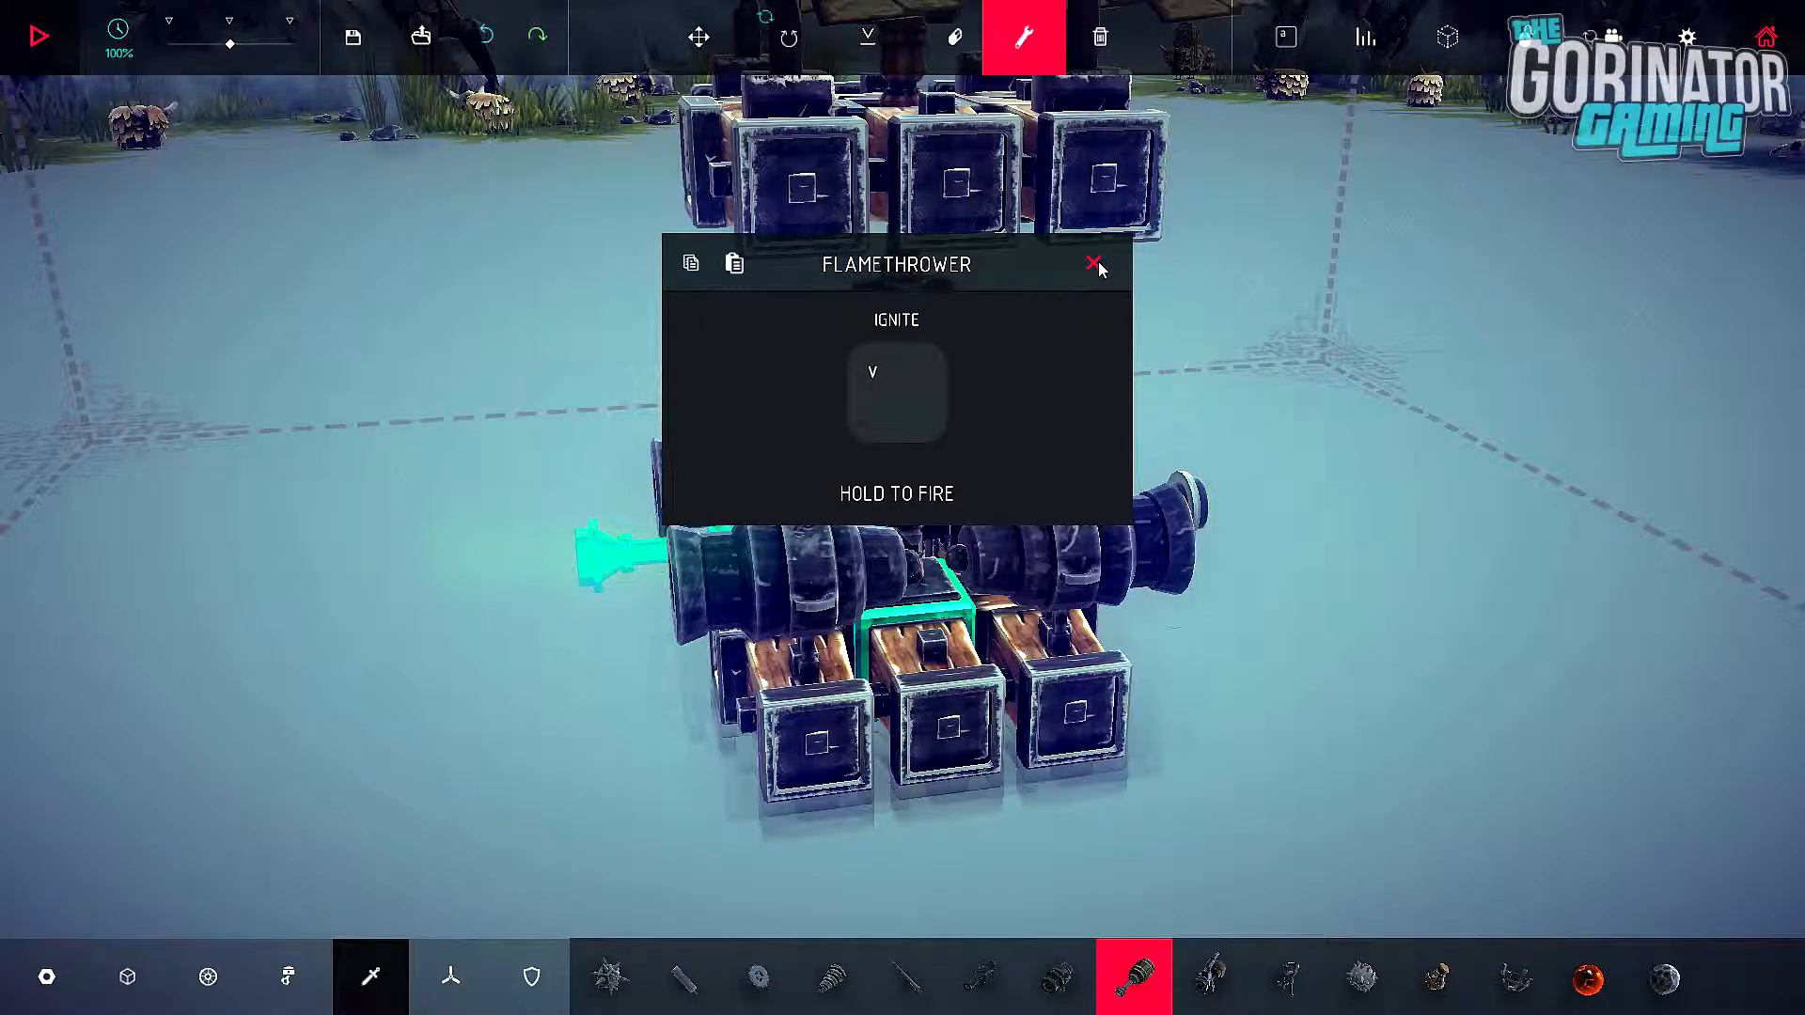
click(1092, 263)
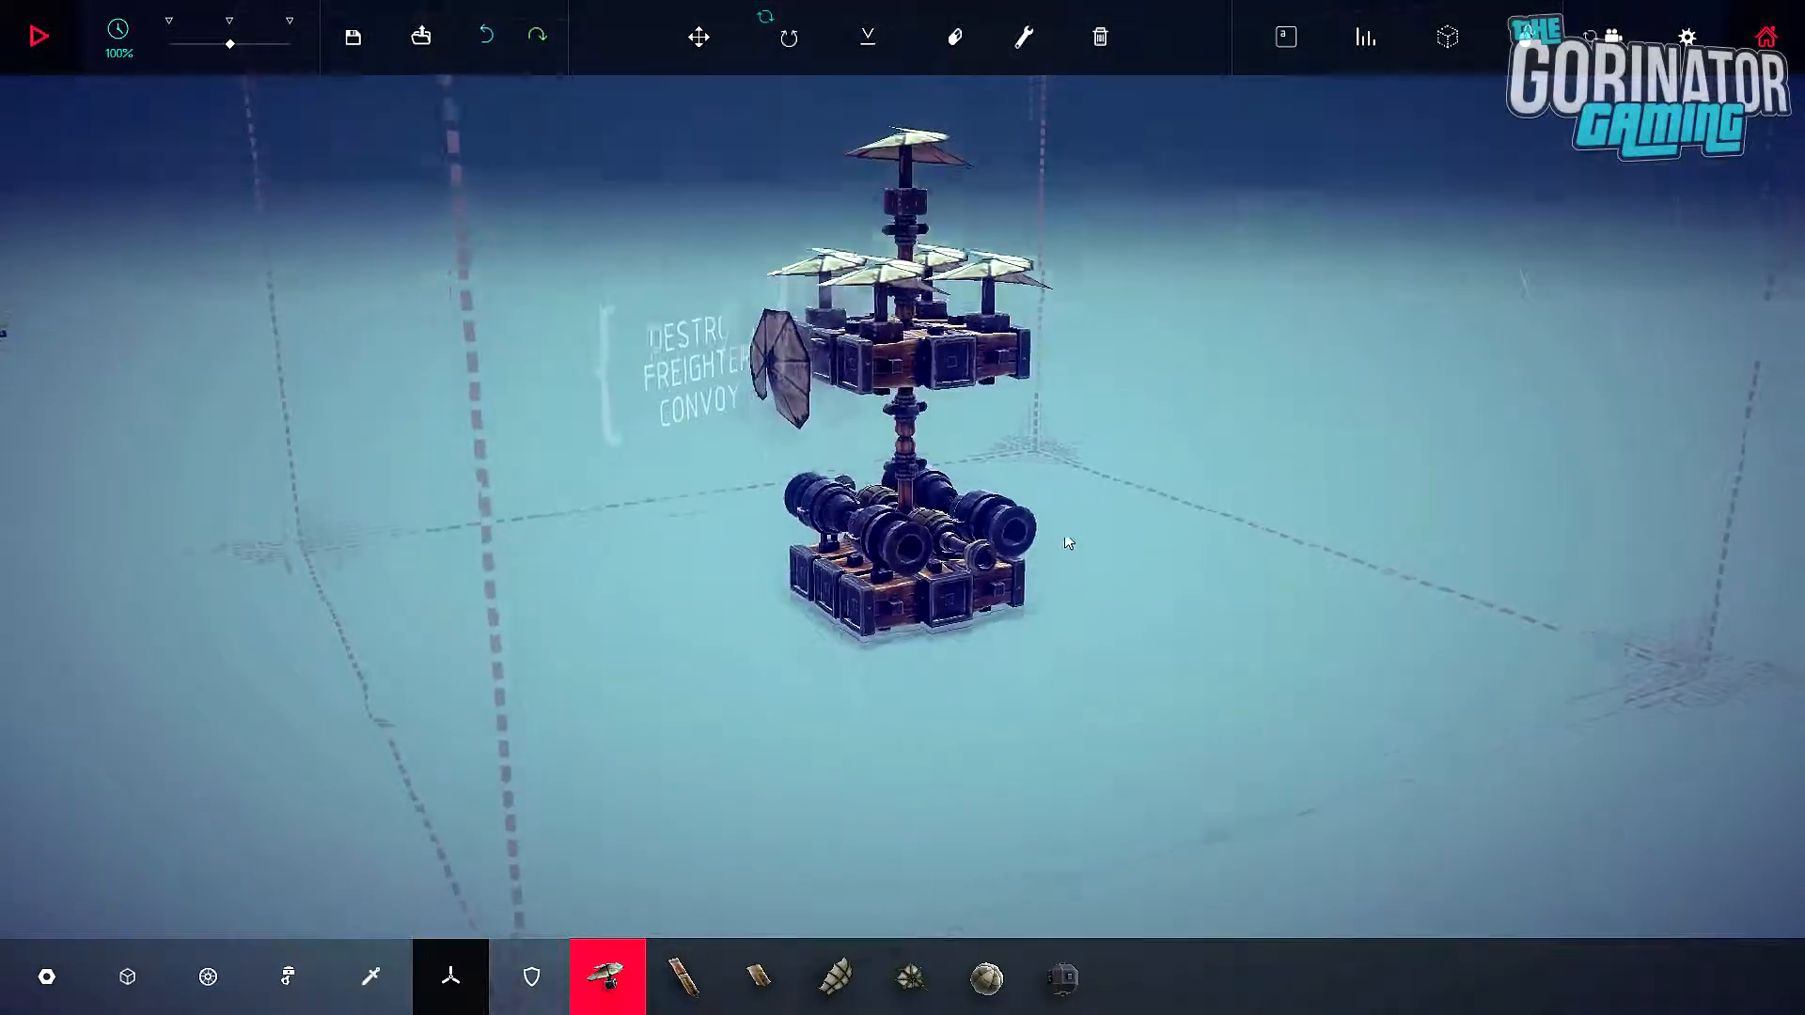
mouse_move(908, 978)
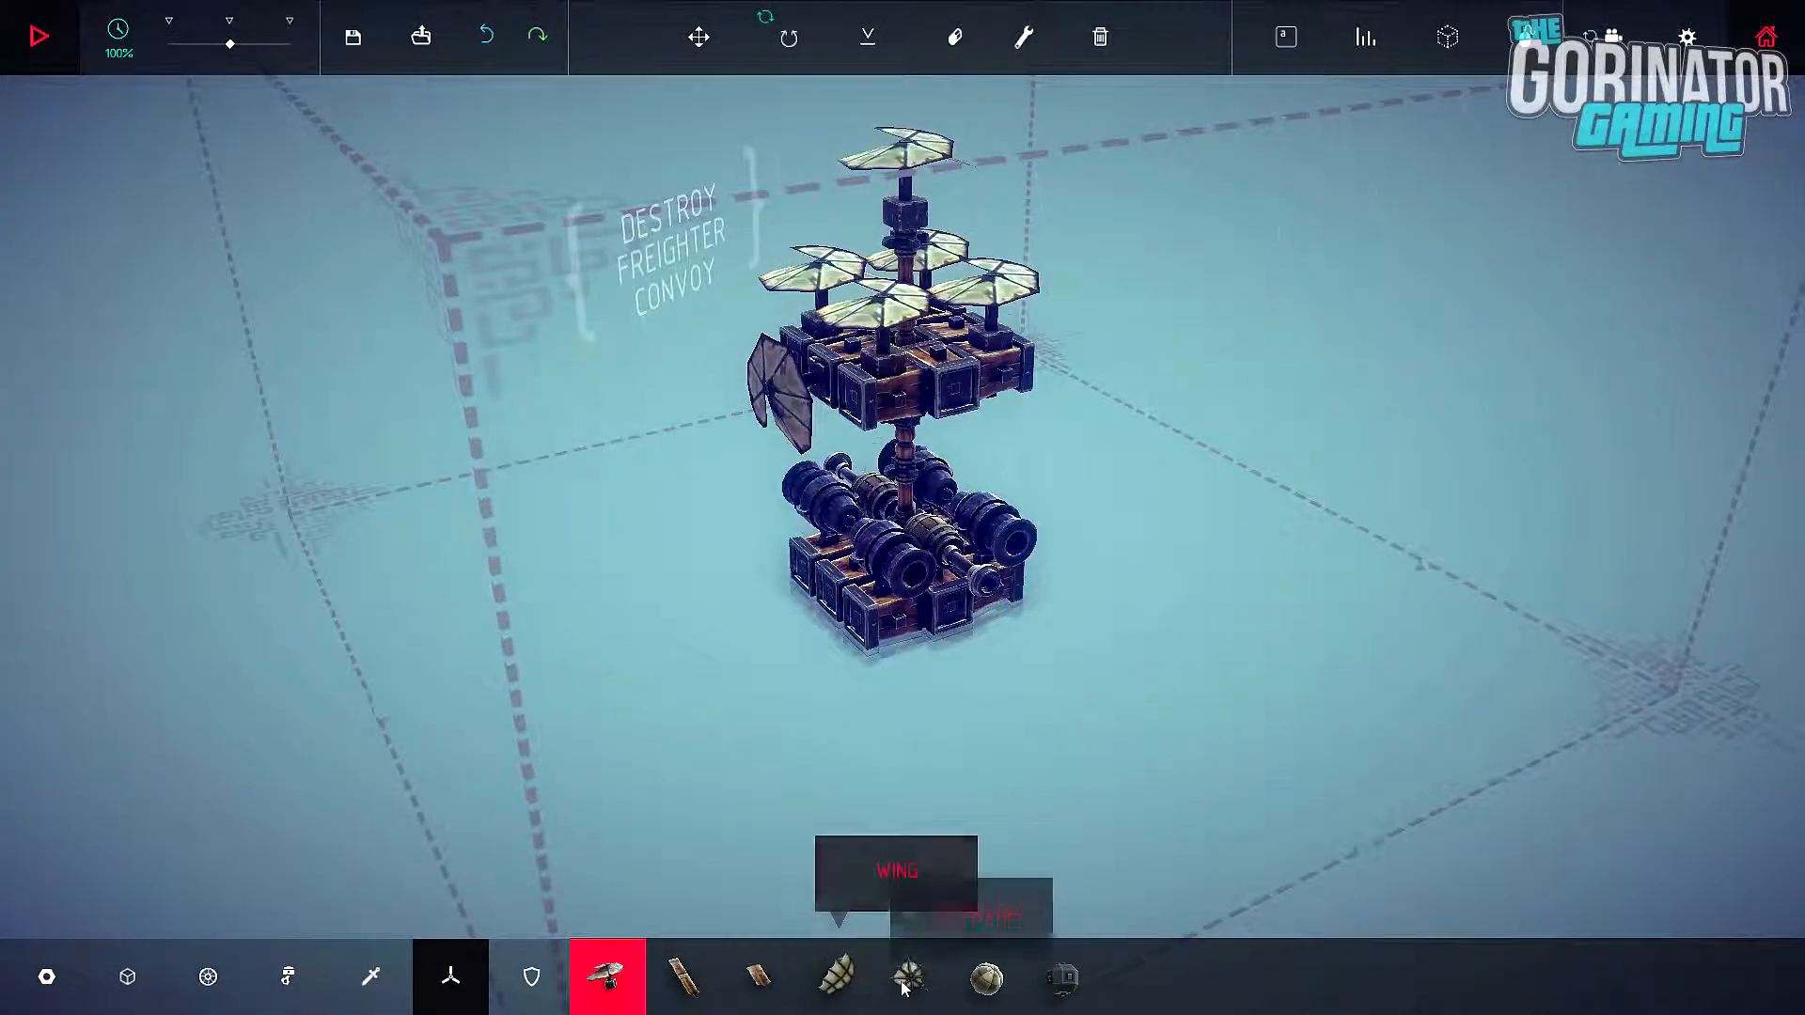
Step: Attach long wings to both sides of the upper deck and start a test flight
click(909, 977)
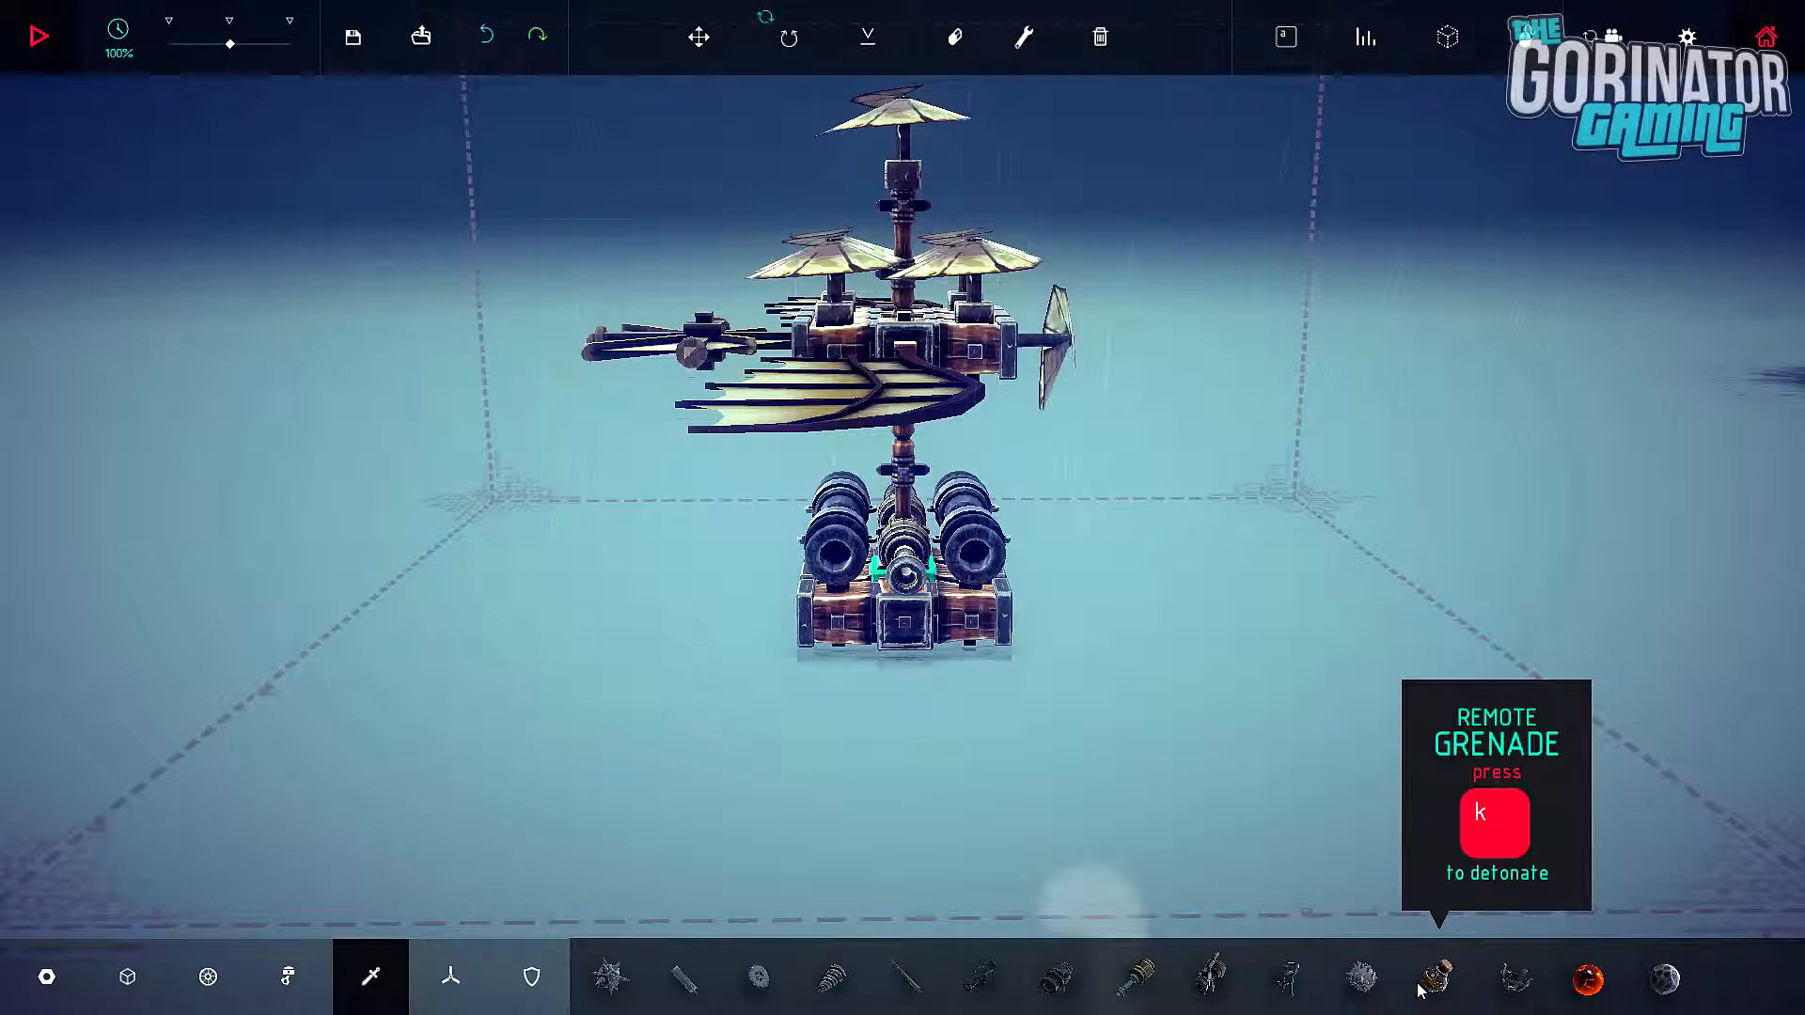
click(44, 38)
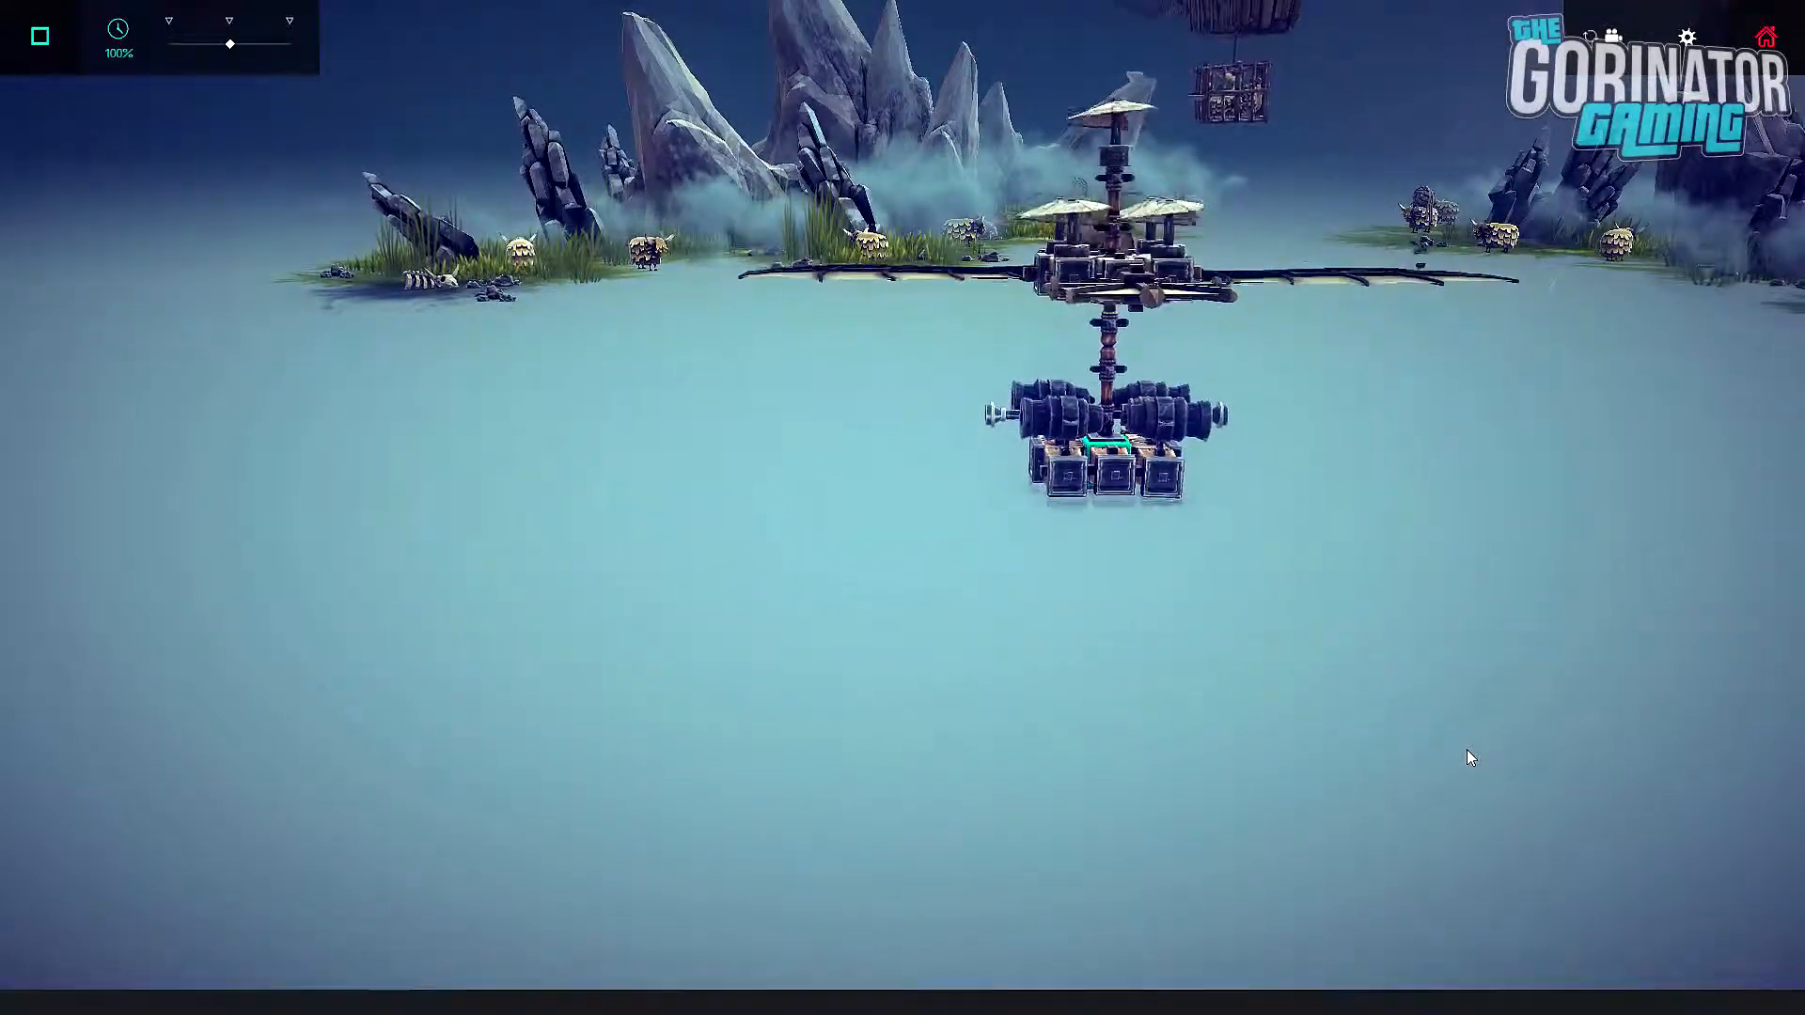
Step: Stop the flight, run a brief second simulation, then stop again
click(40, 35)
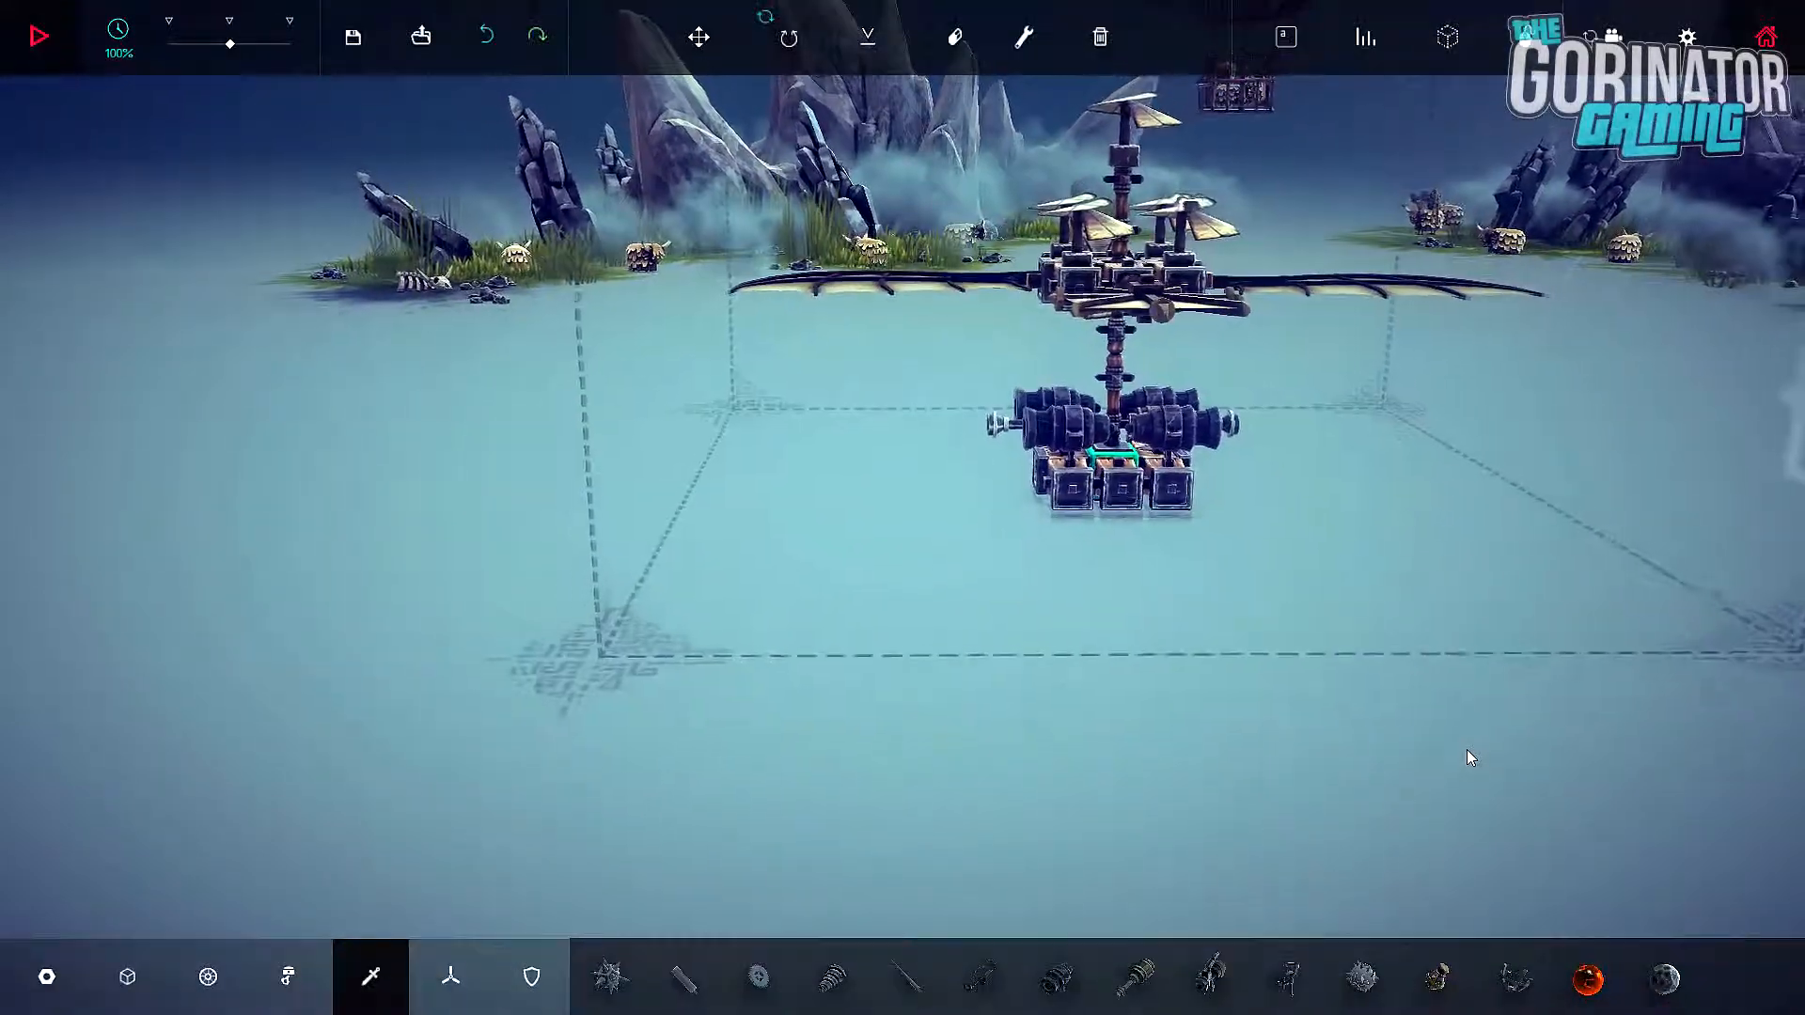
click(40, 35)
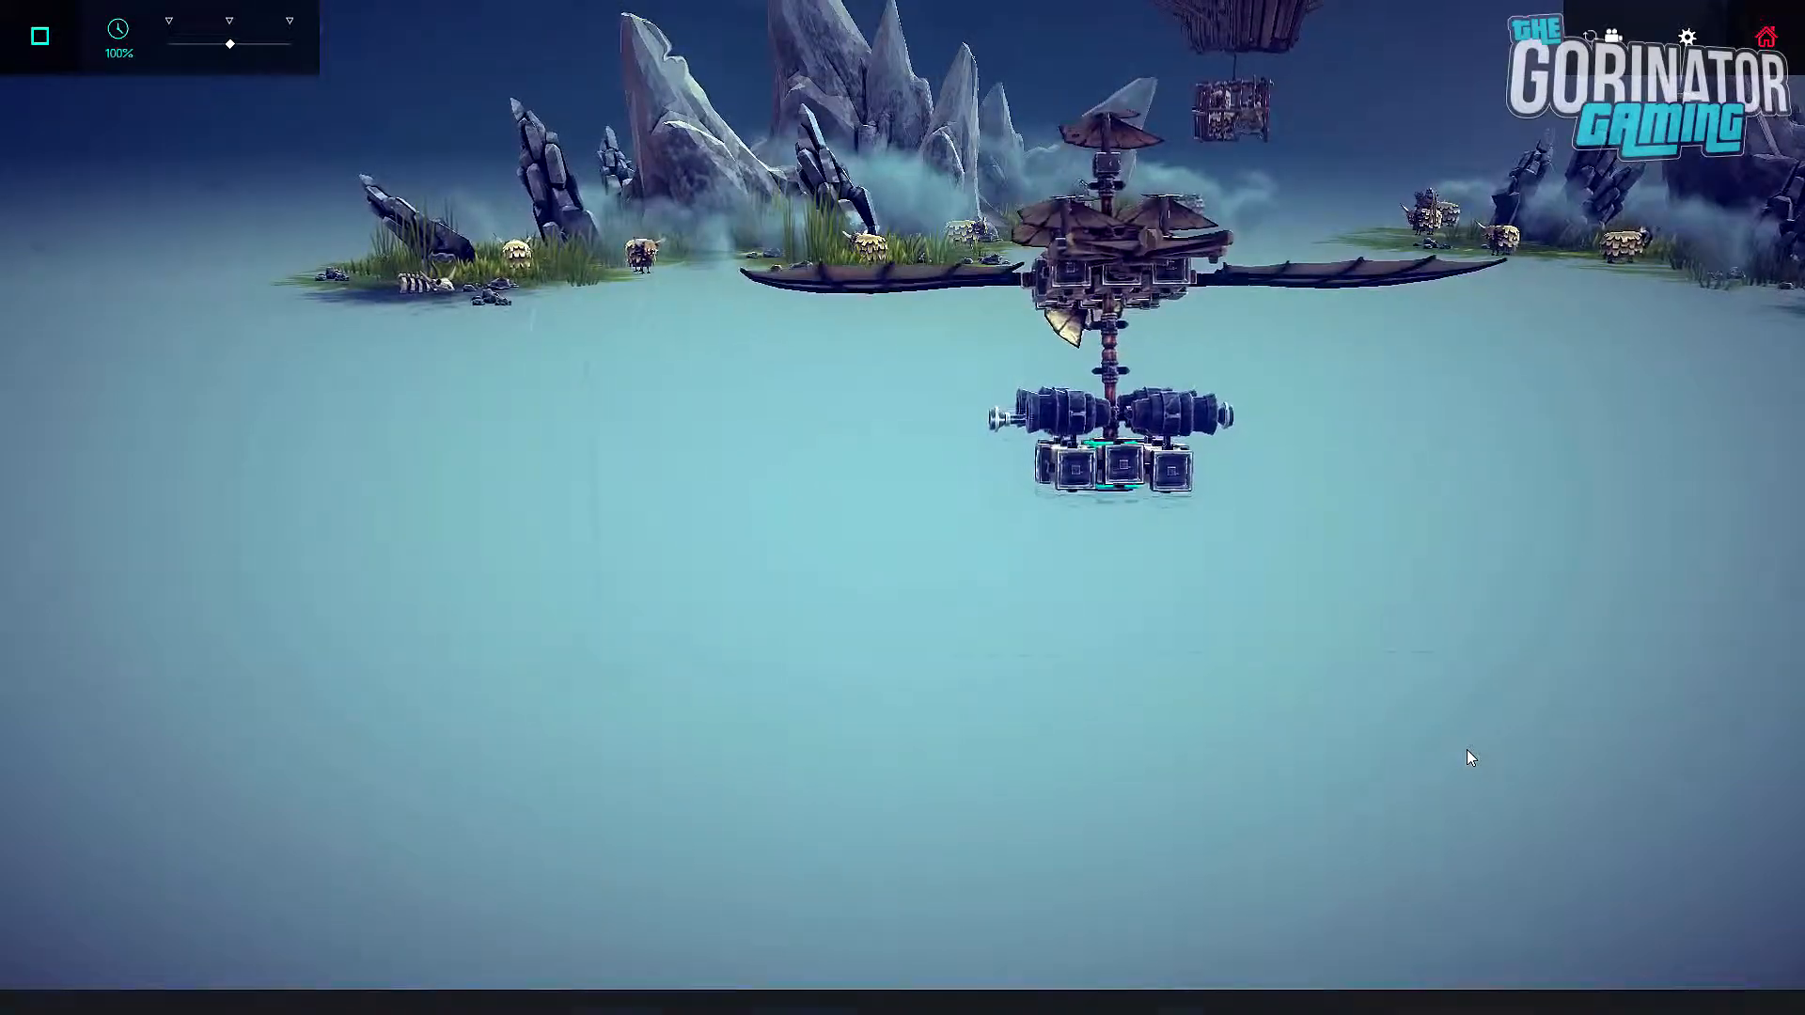
click(40, 35)
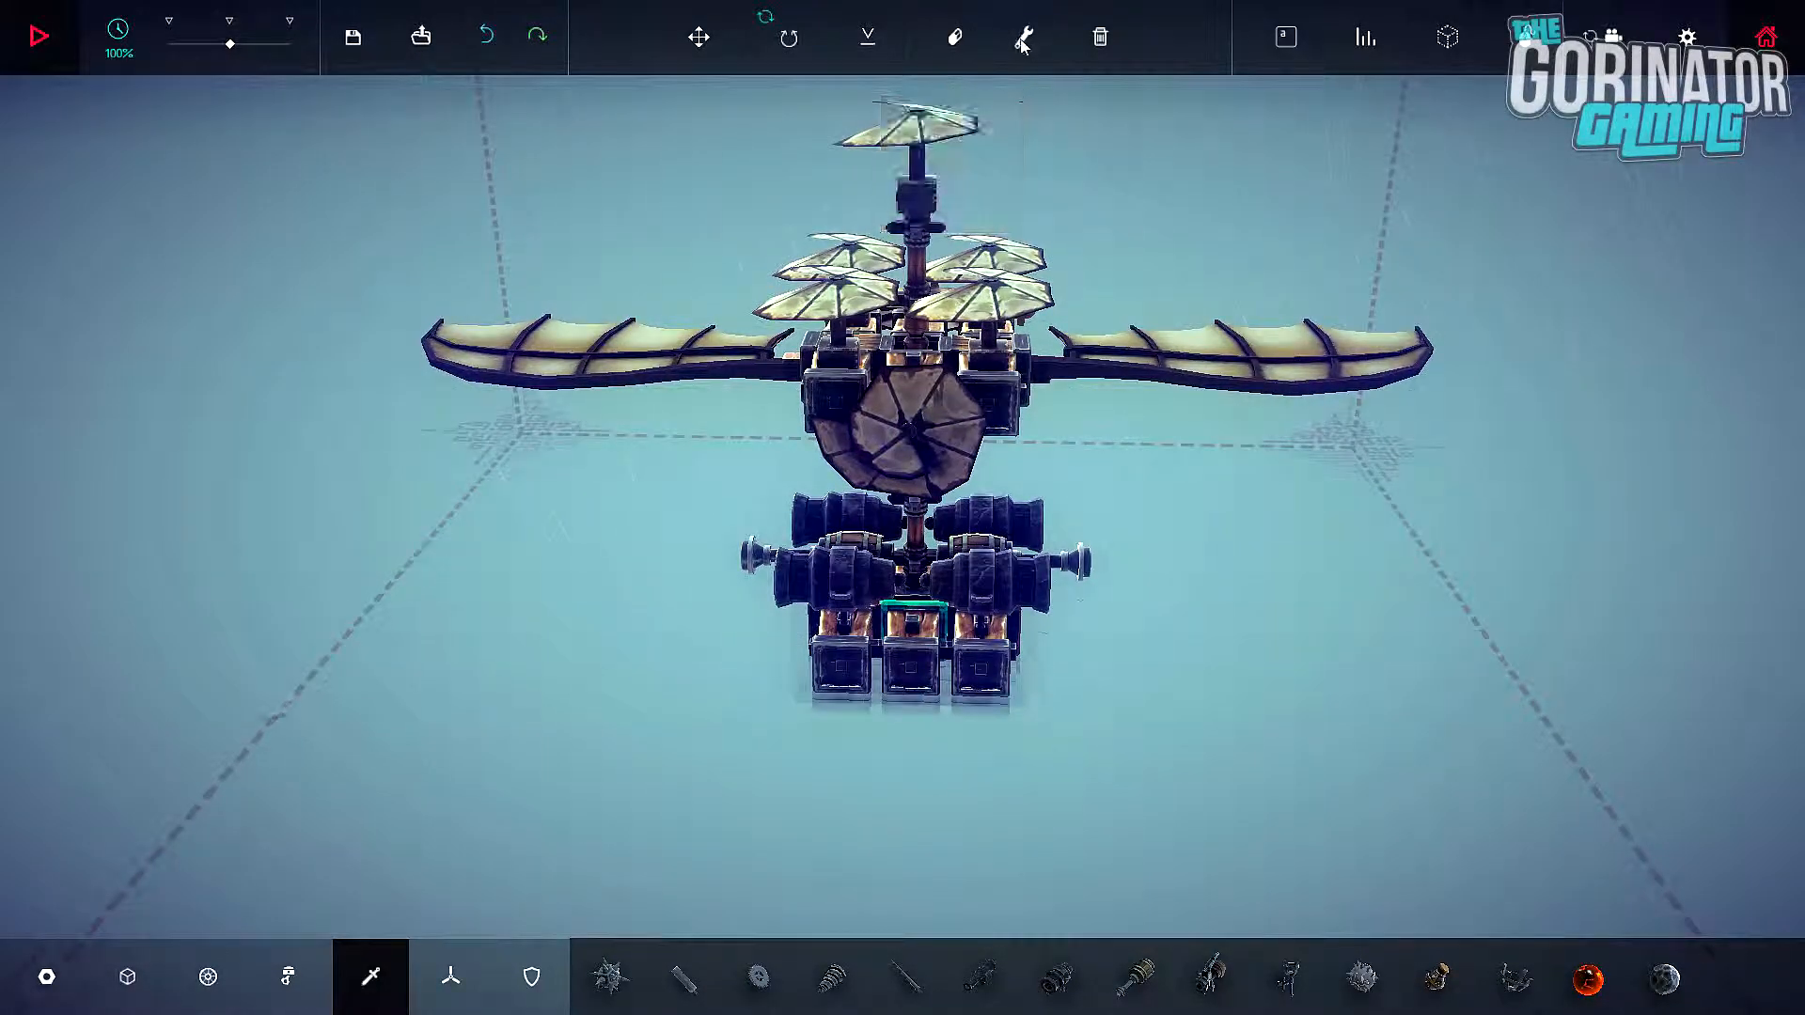
Step: Set the first flying spiral's spin key to 0
click(1022, 37)
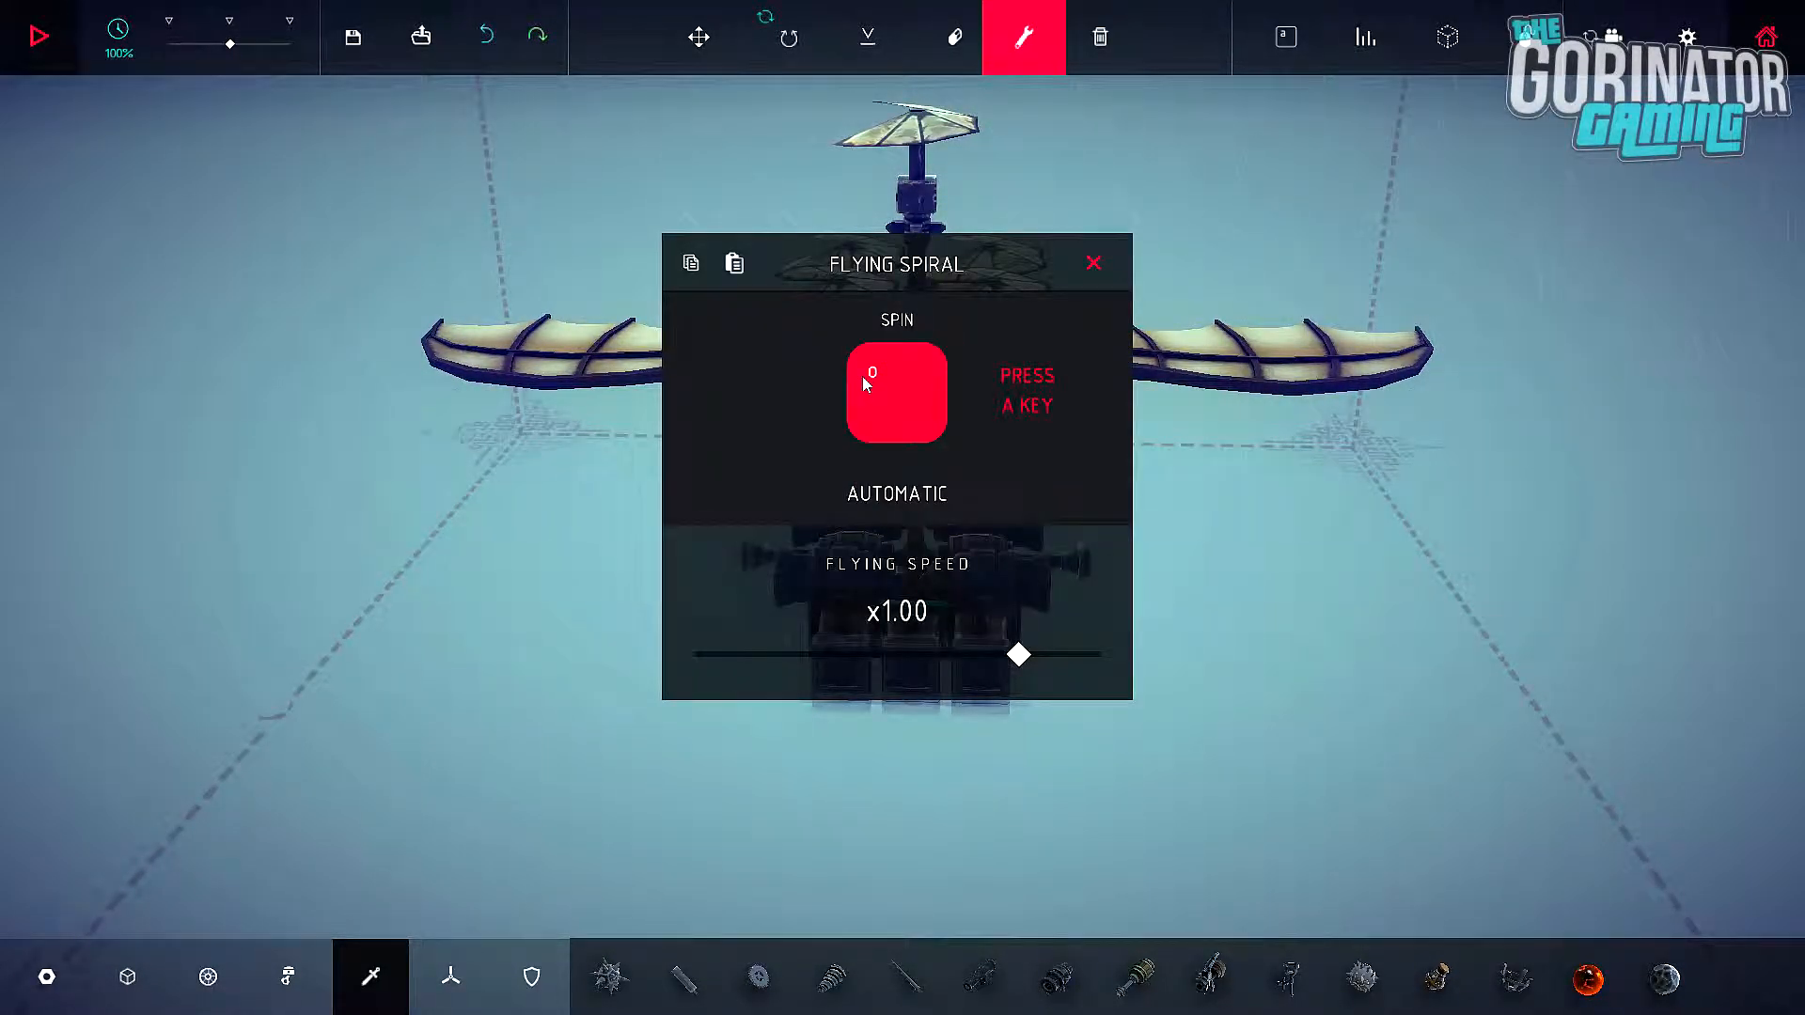
click(1092, 263)
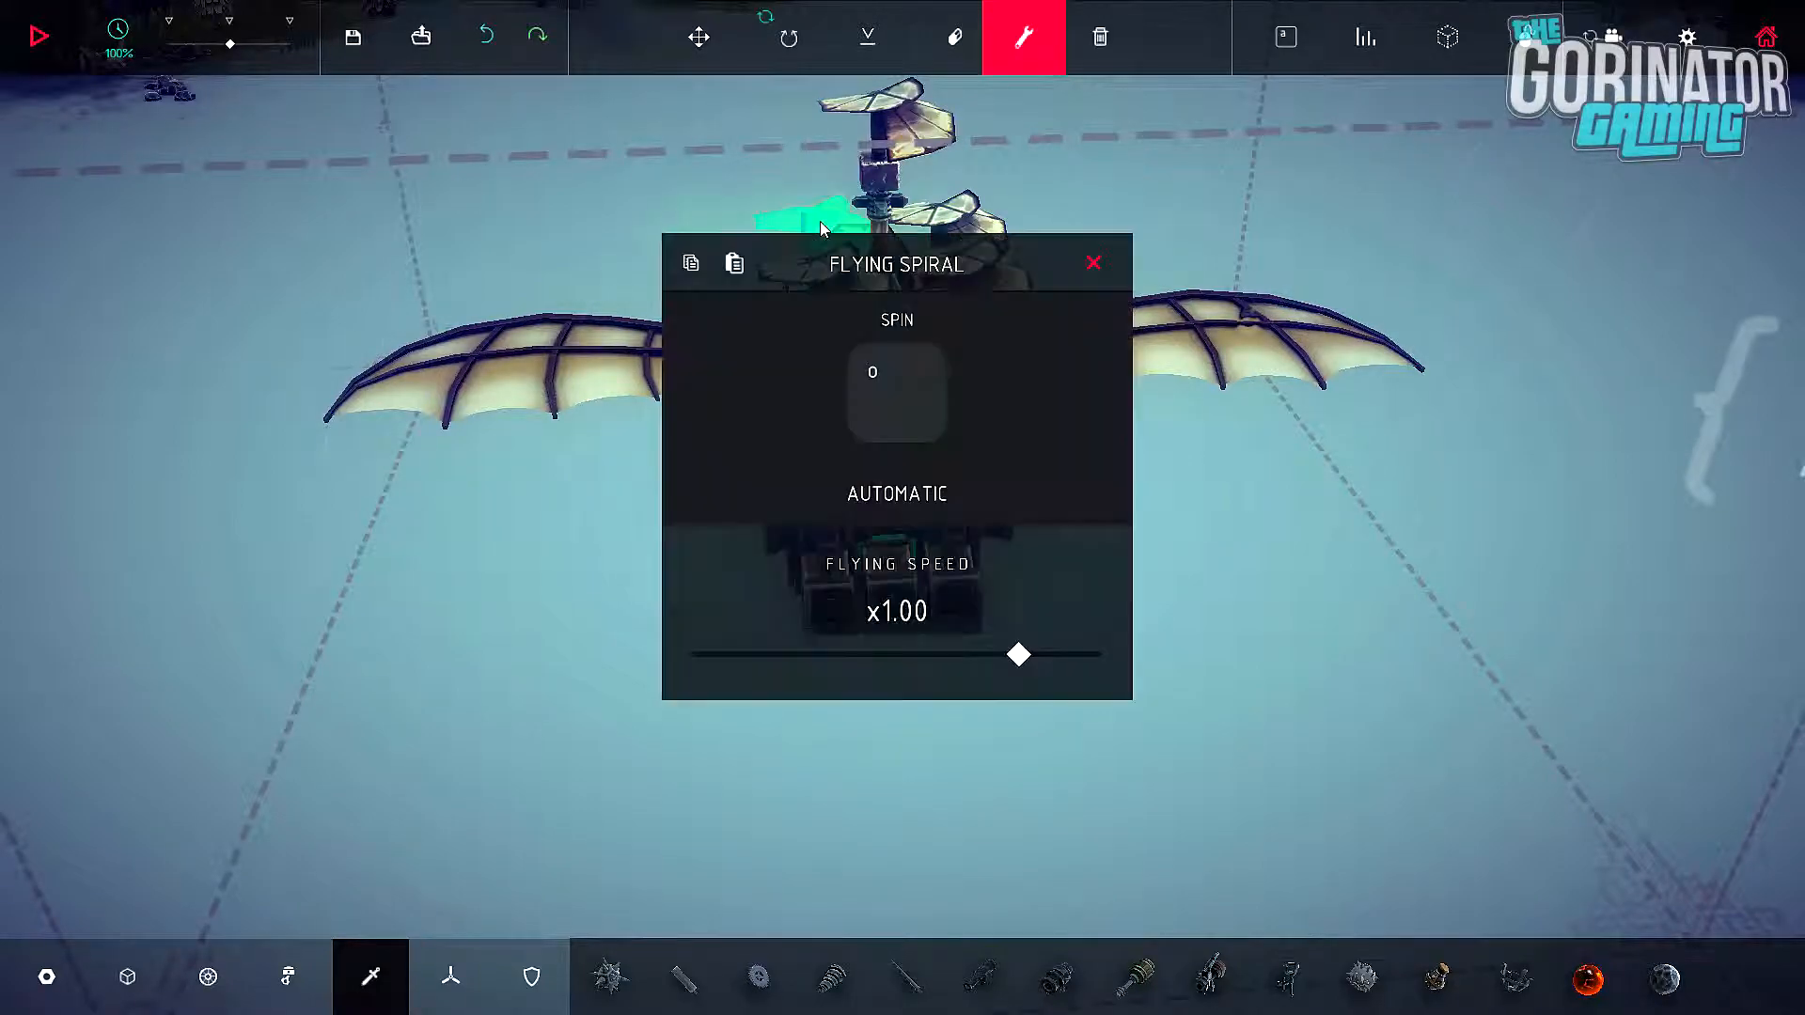
click(896, 391)
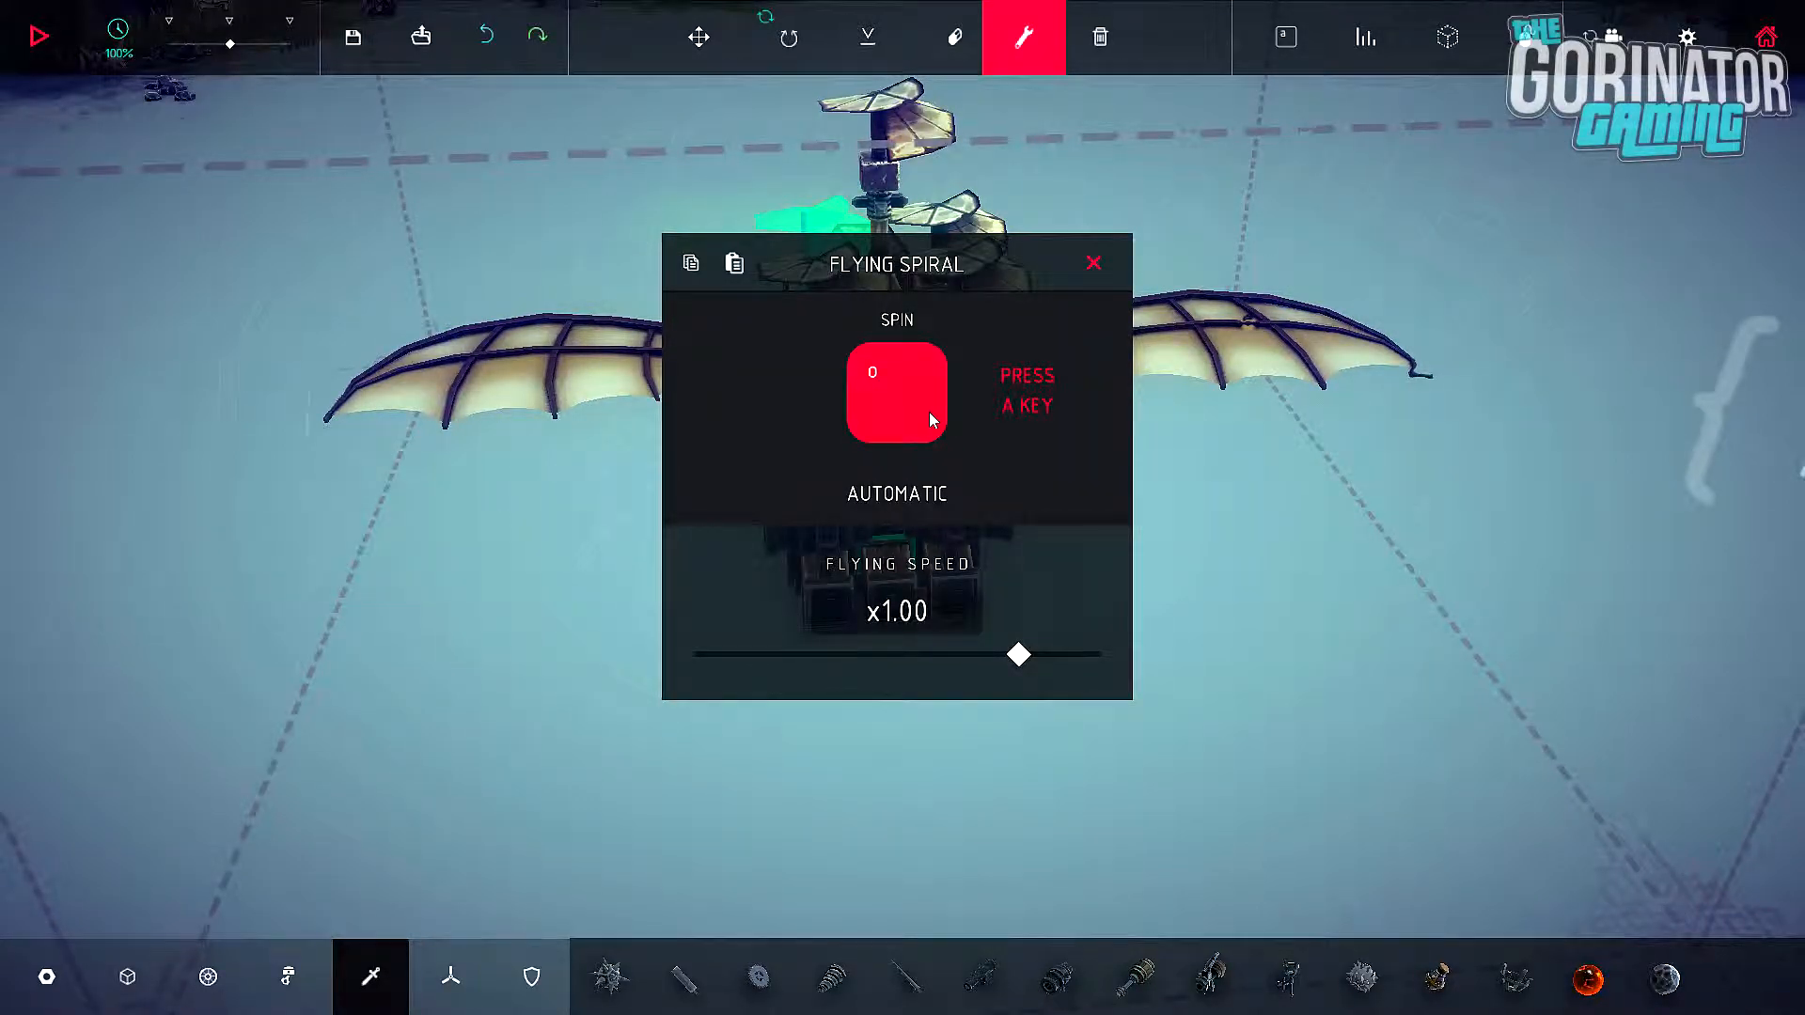
click(1092, 262)
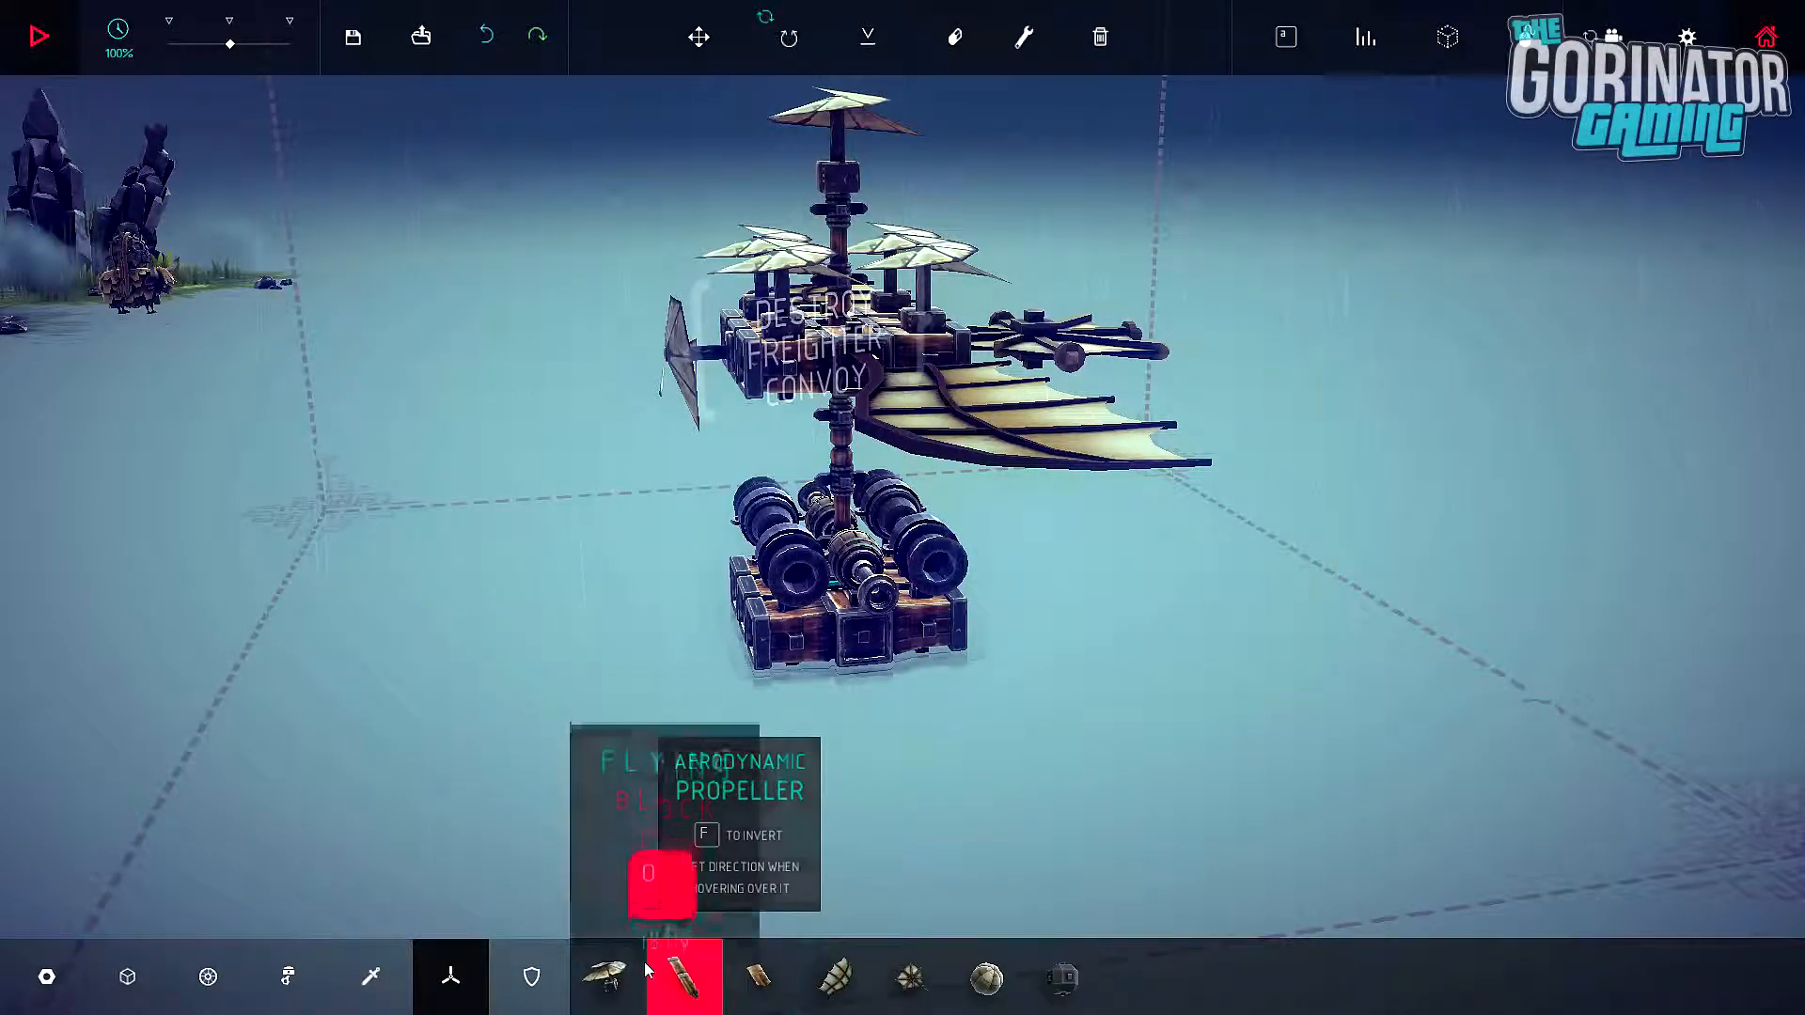
Step: Place a large spiral on the front of the upper deck
click(607, 976)
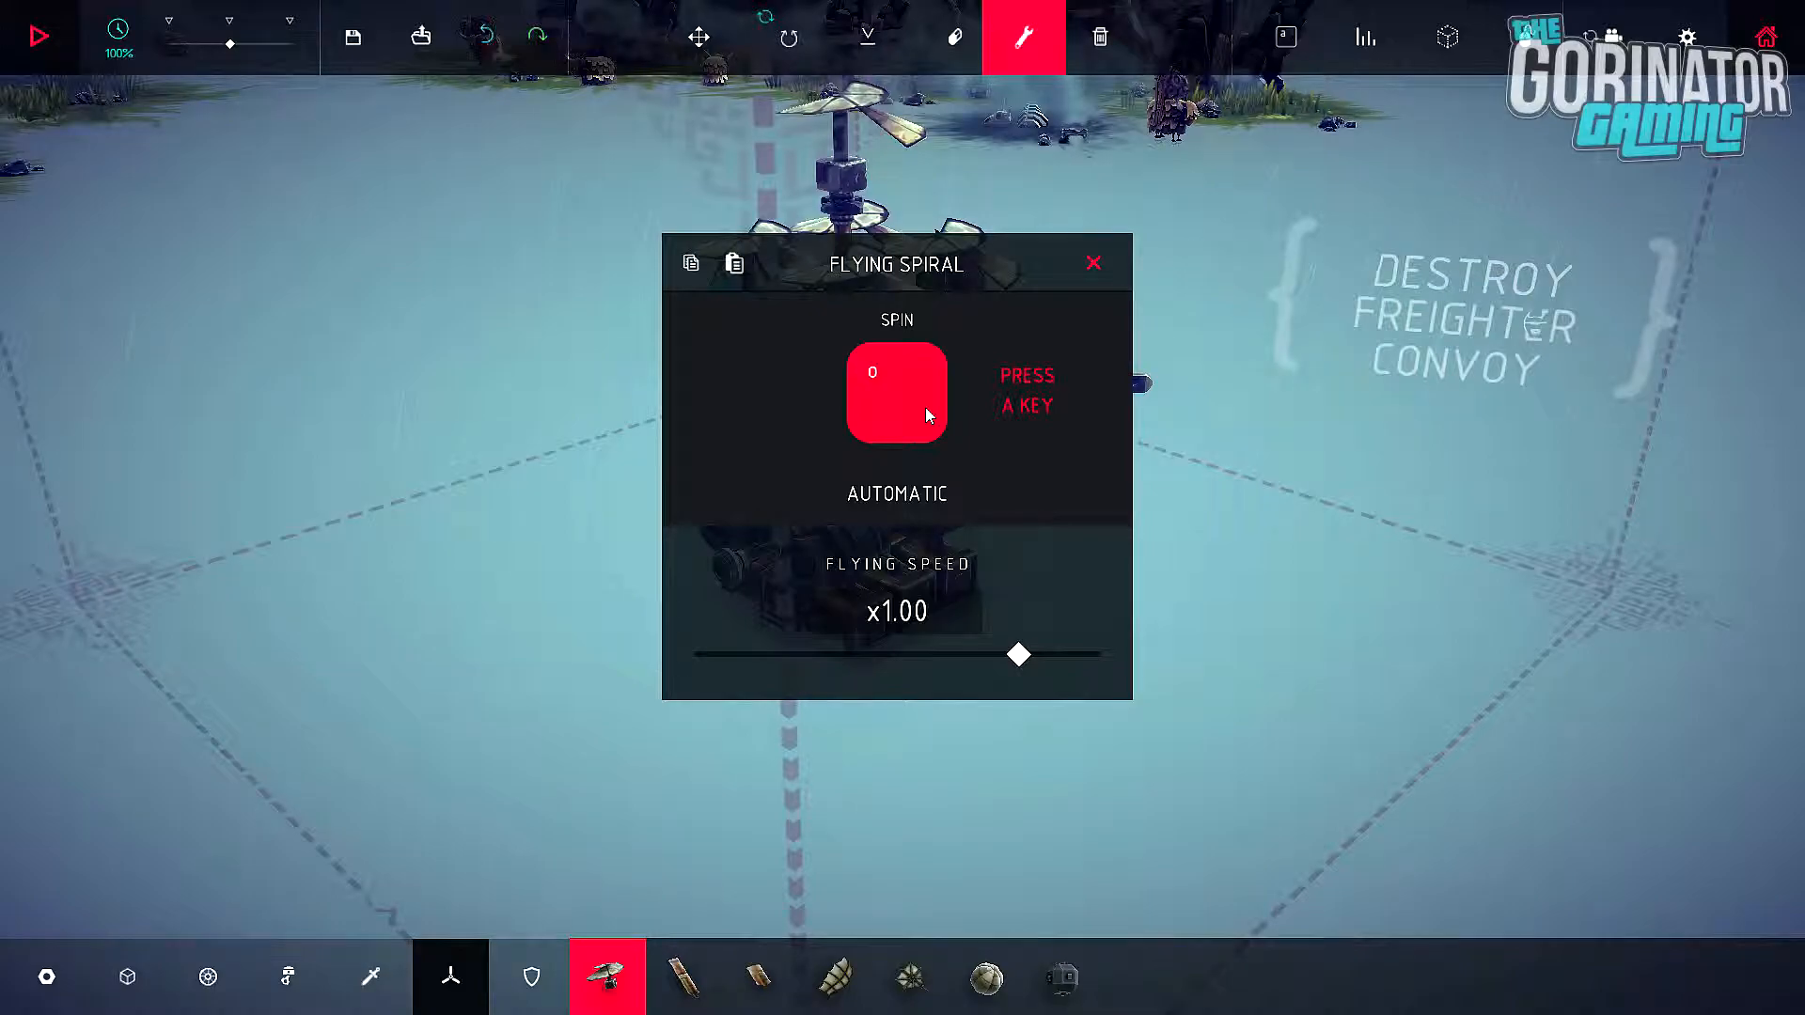
click(1092, 263)
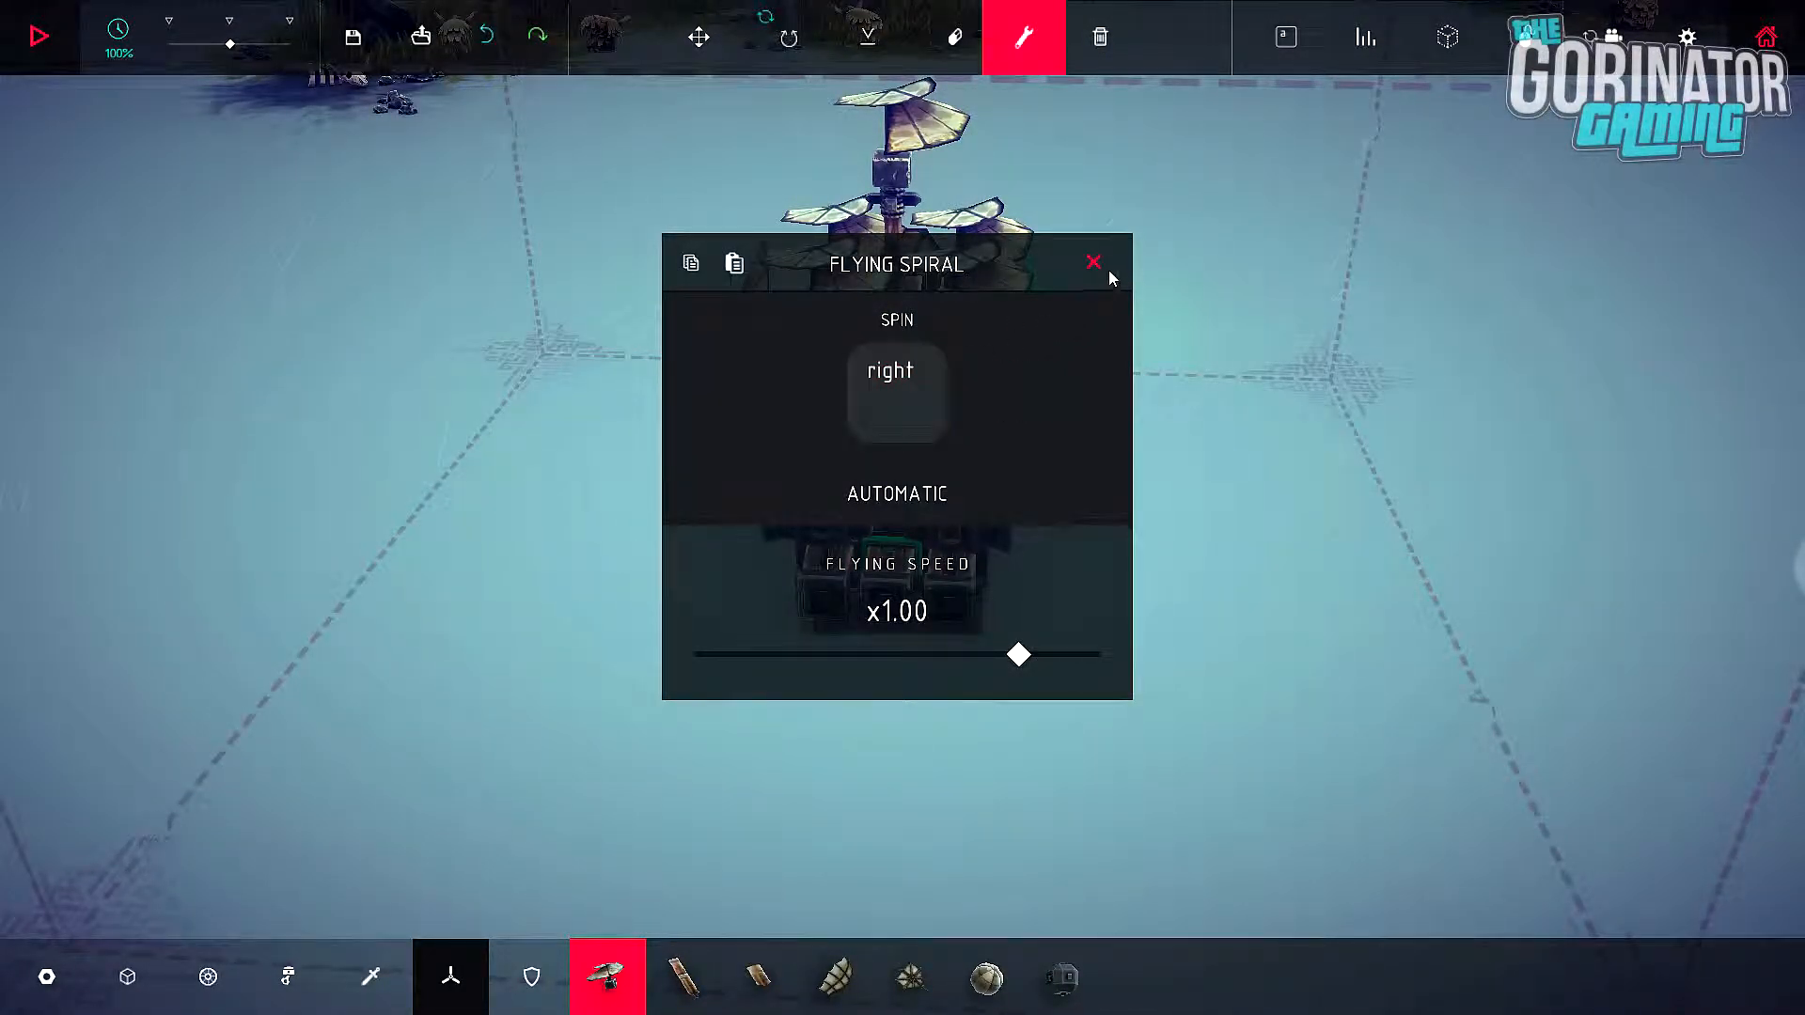
click(1092, 262)
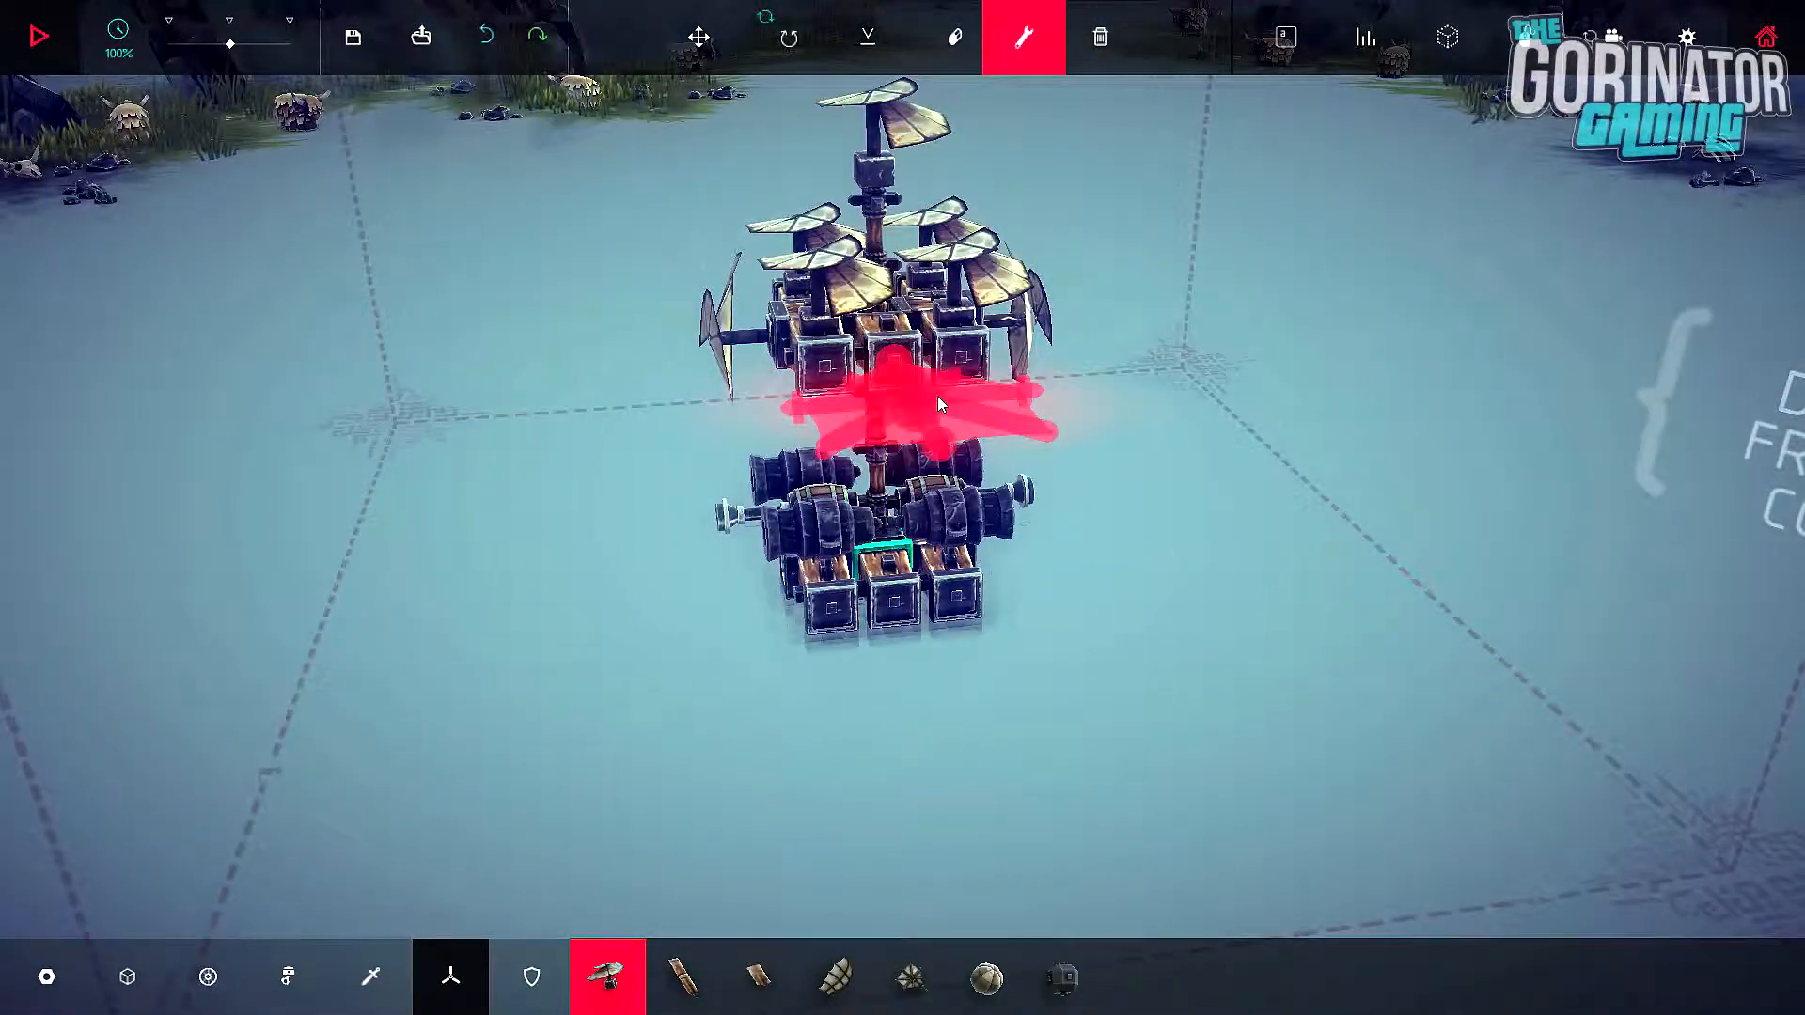
mouse_move(369, 975)
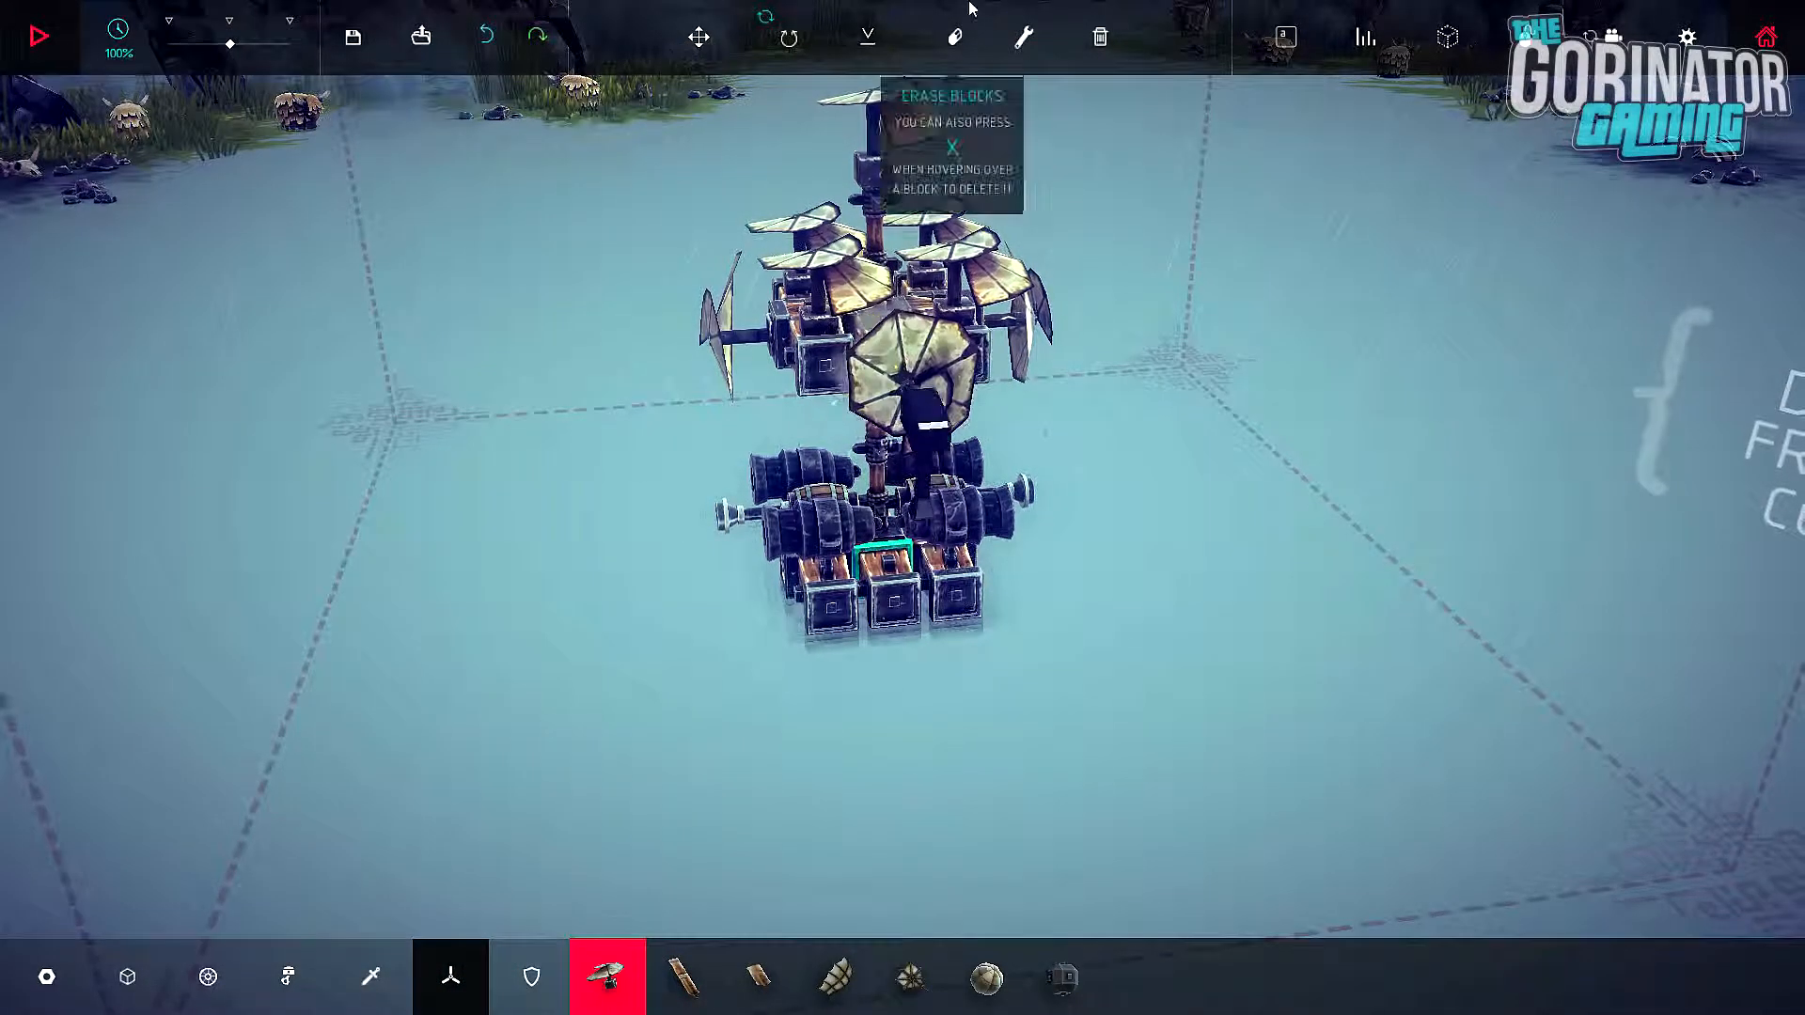
Step: Rebind the remaining flying spirals' spin keys to 0
click(1021, 38)
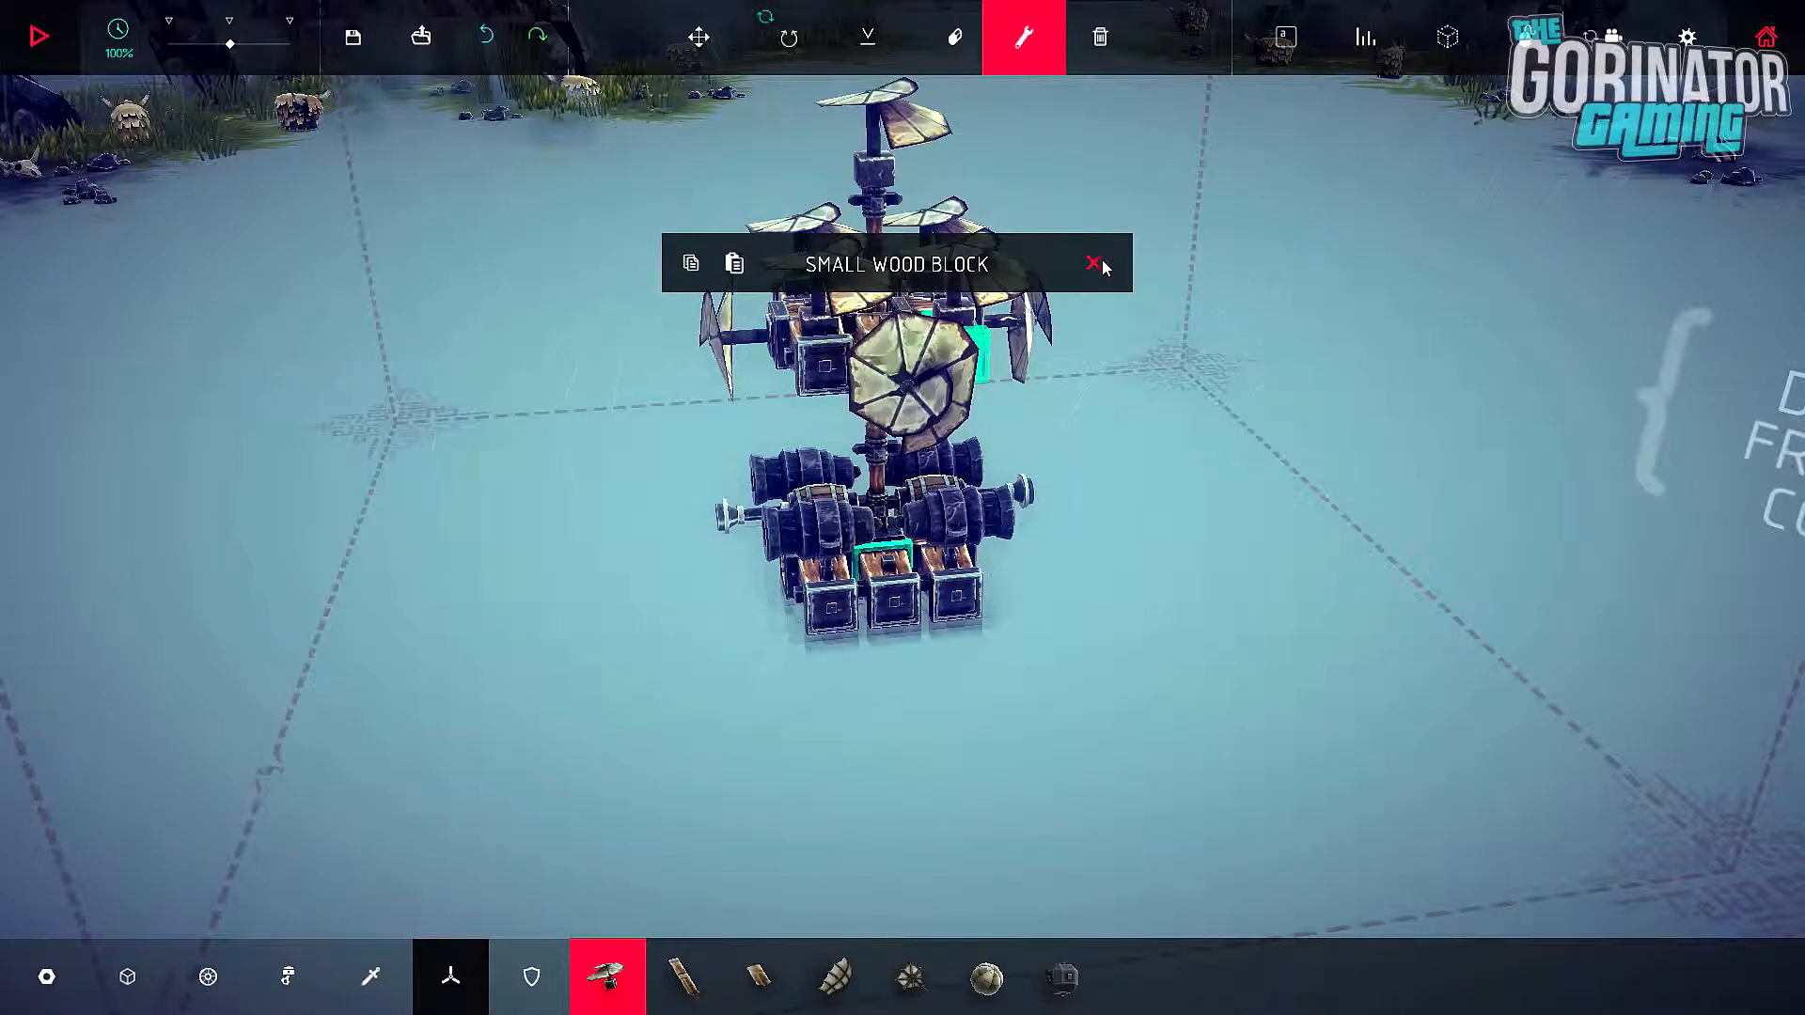
click(1091, 262)
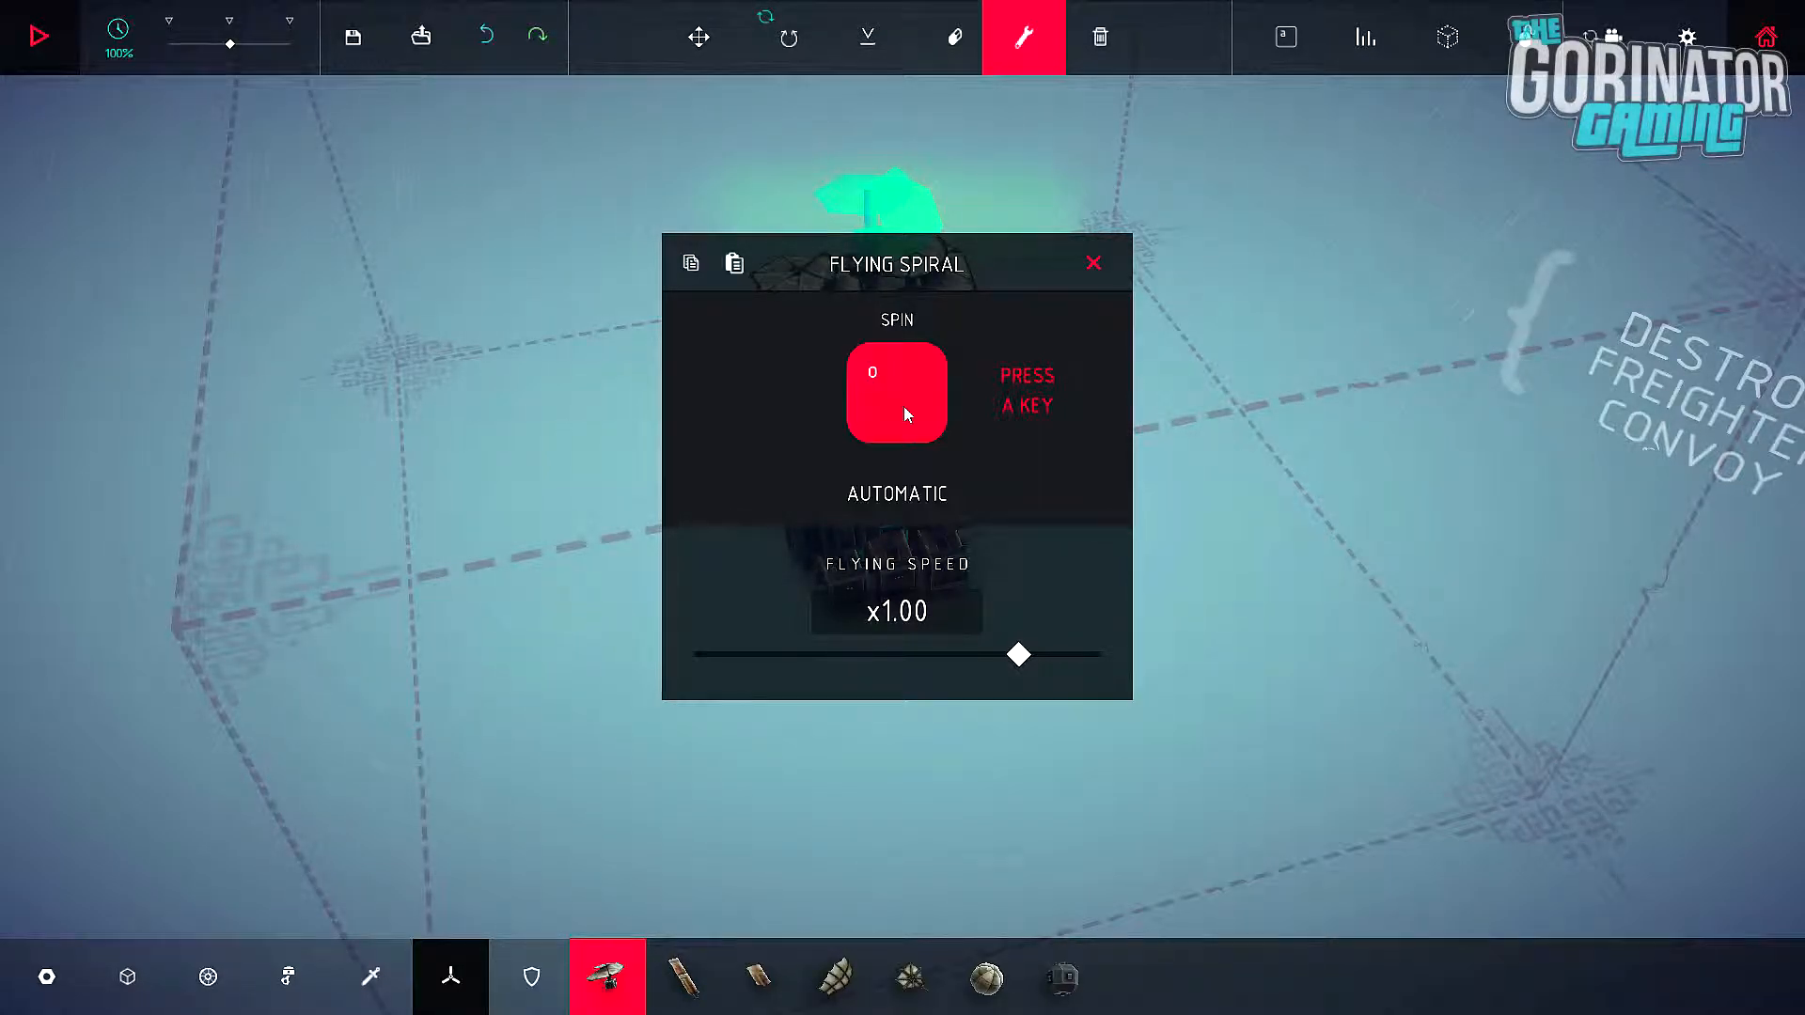
click(1092, 262)
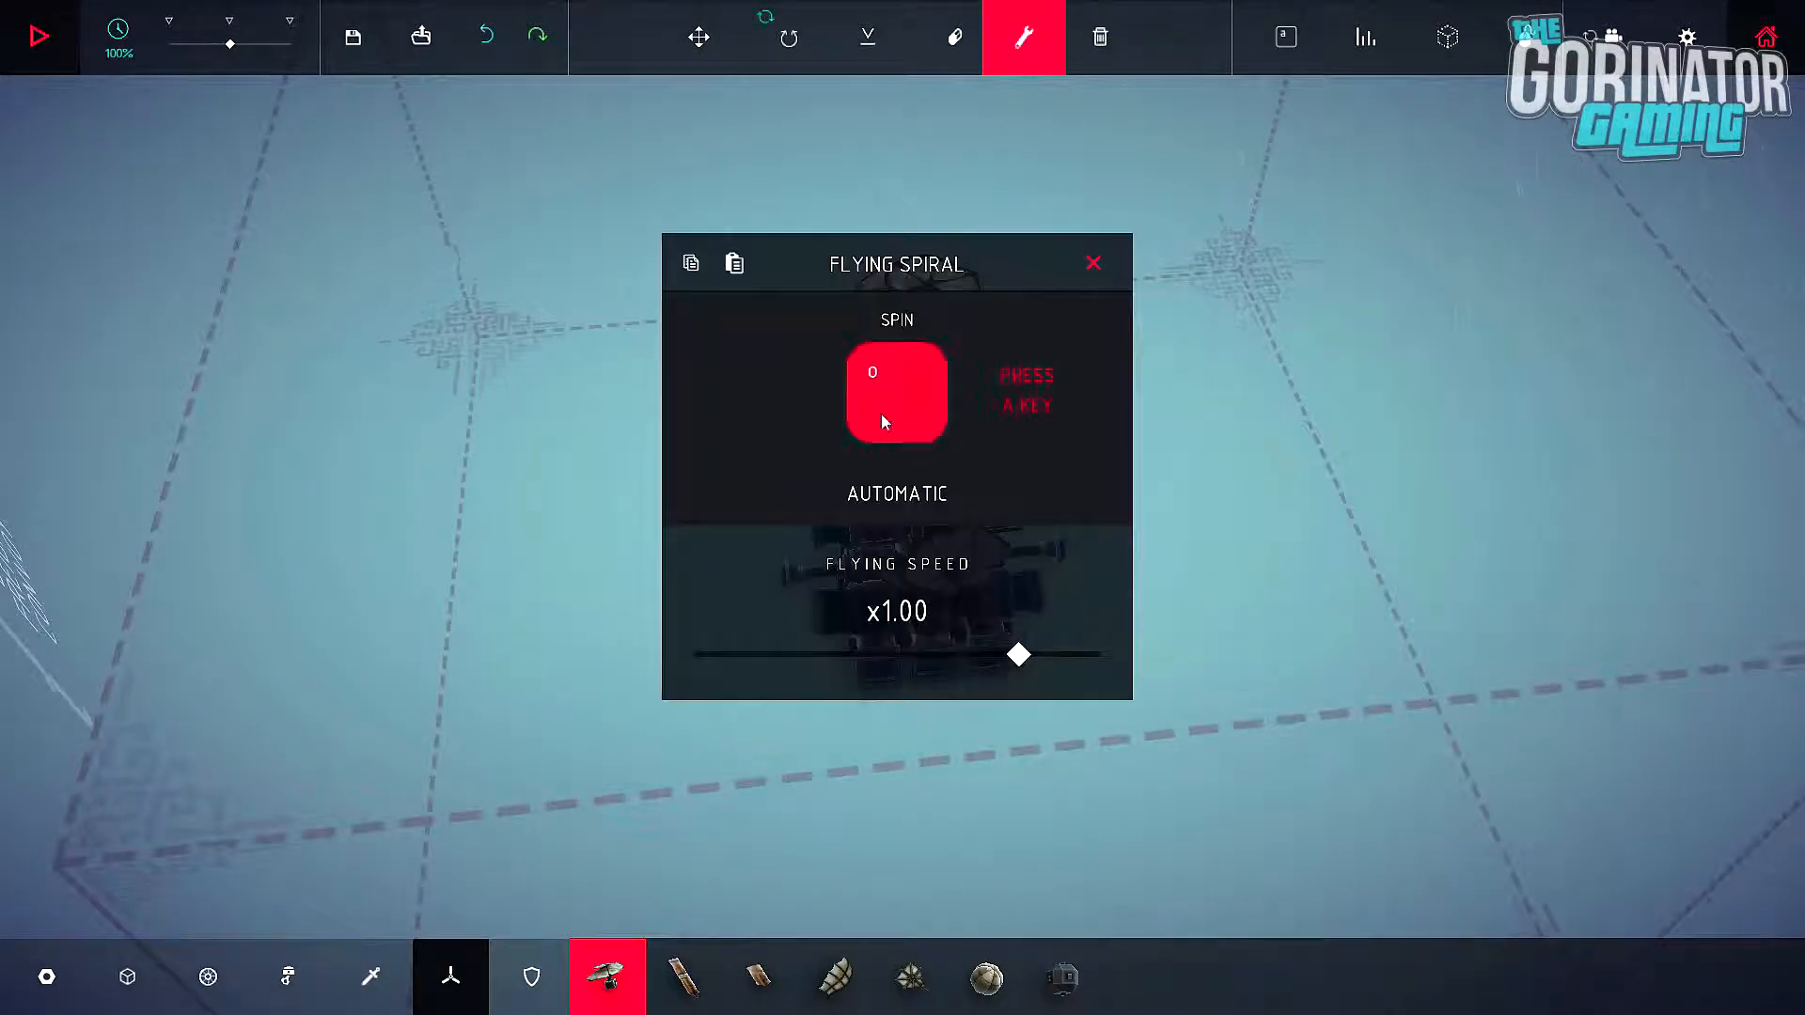
click(1091, 263)
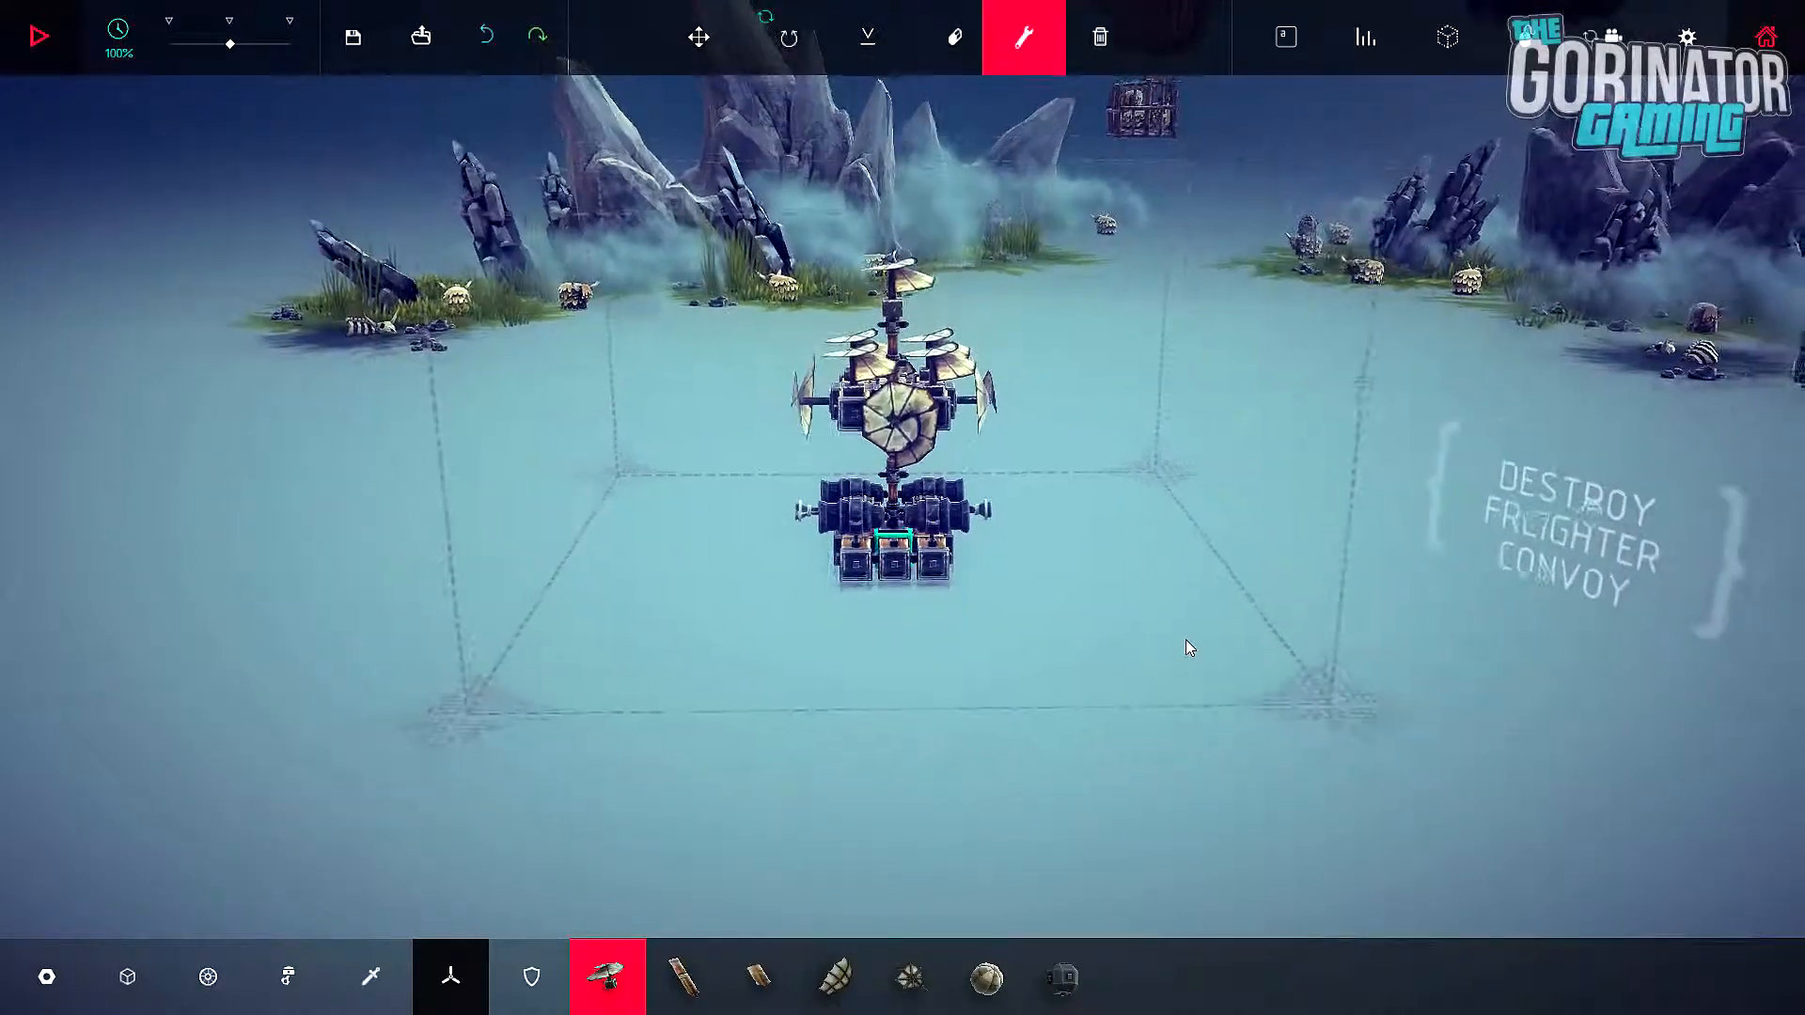
Step: Fit bat wings at the cannon deck base and balloons on each side, erasing a misplaced mast block
click(38, 35)
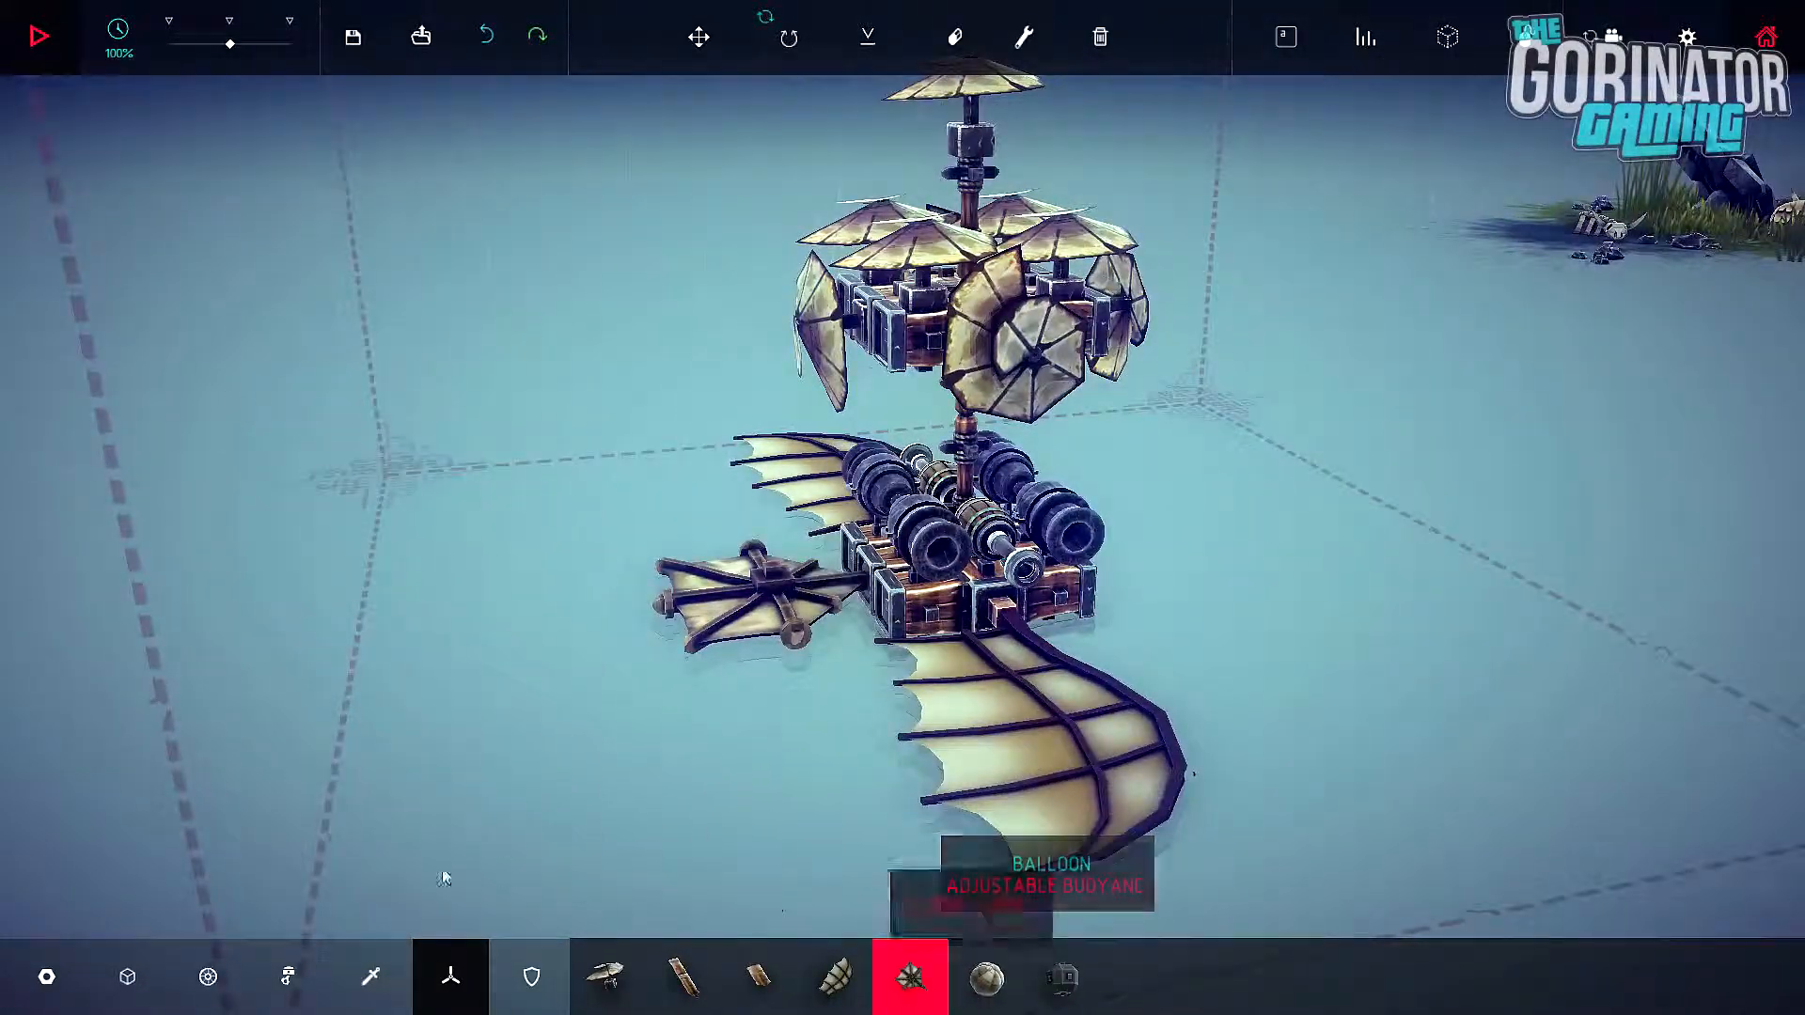
click(127, 976)
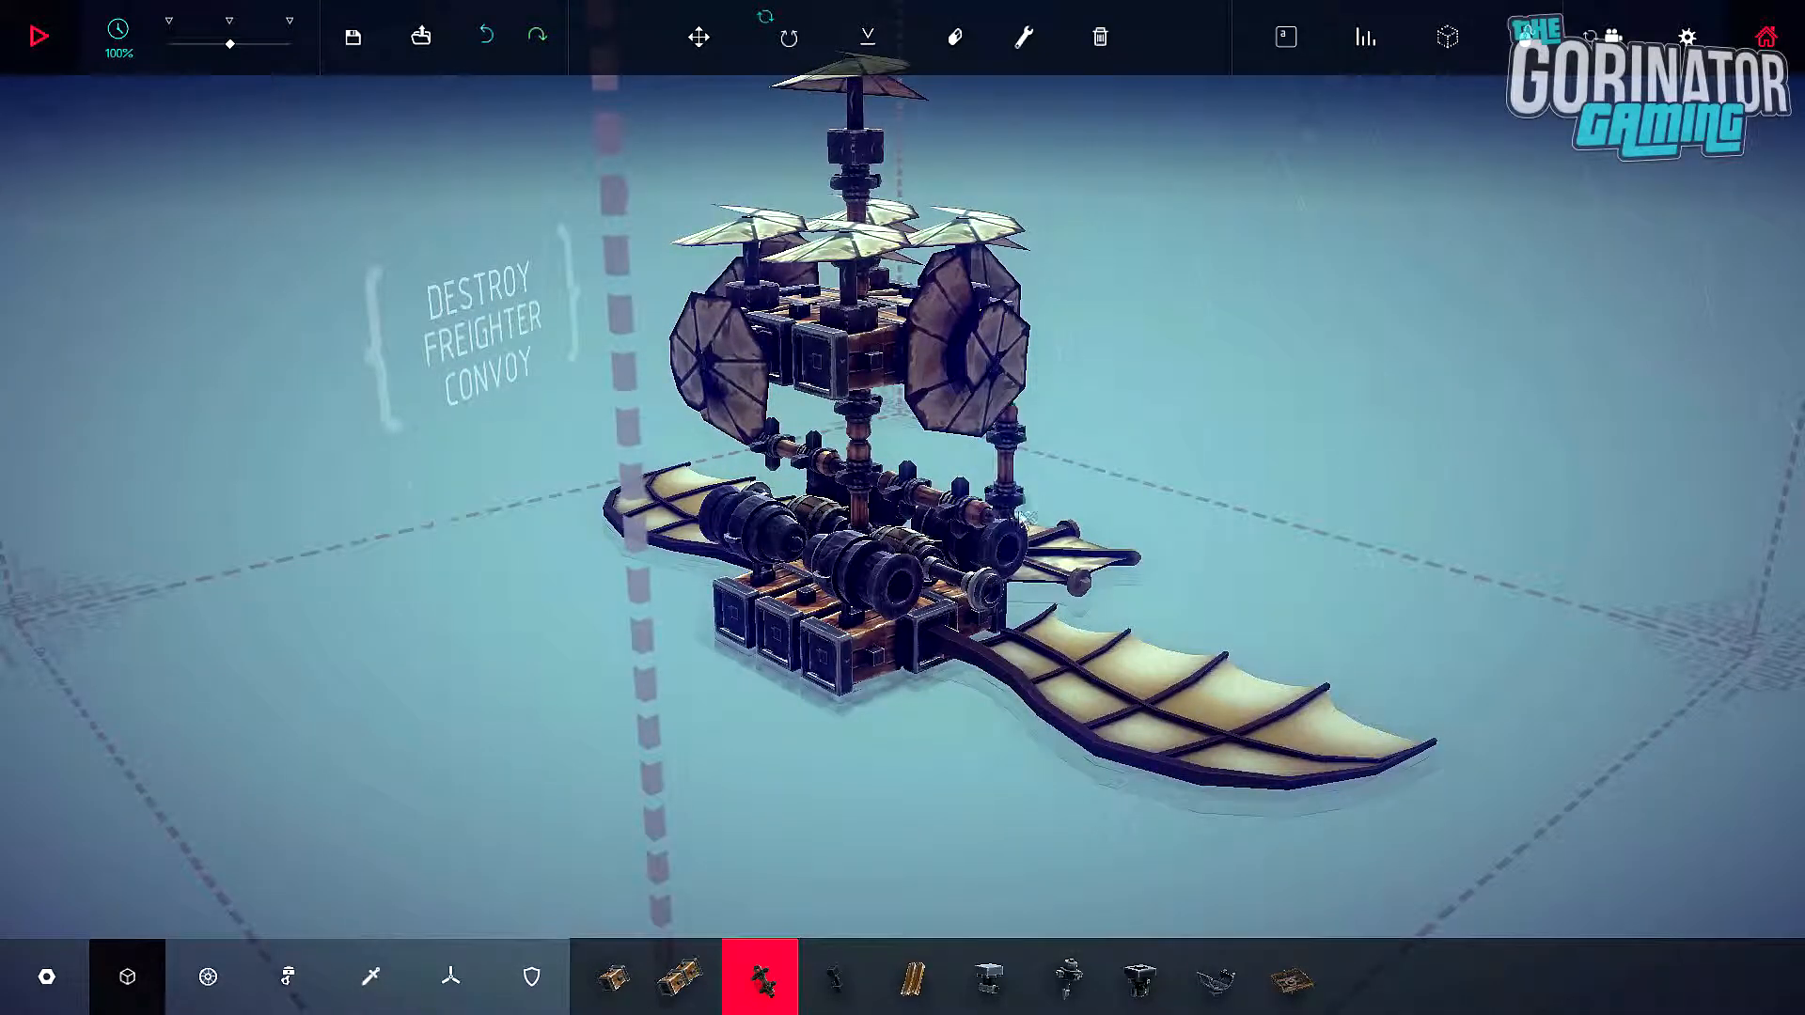
click(450, 977)
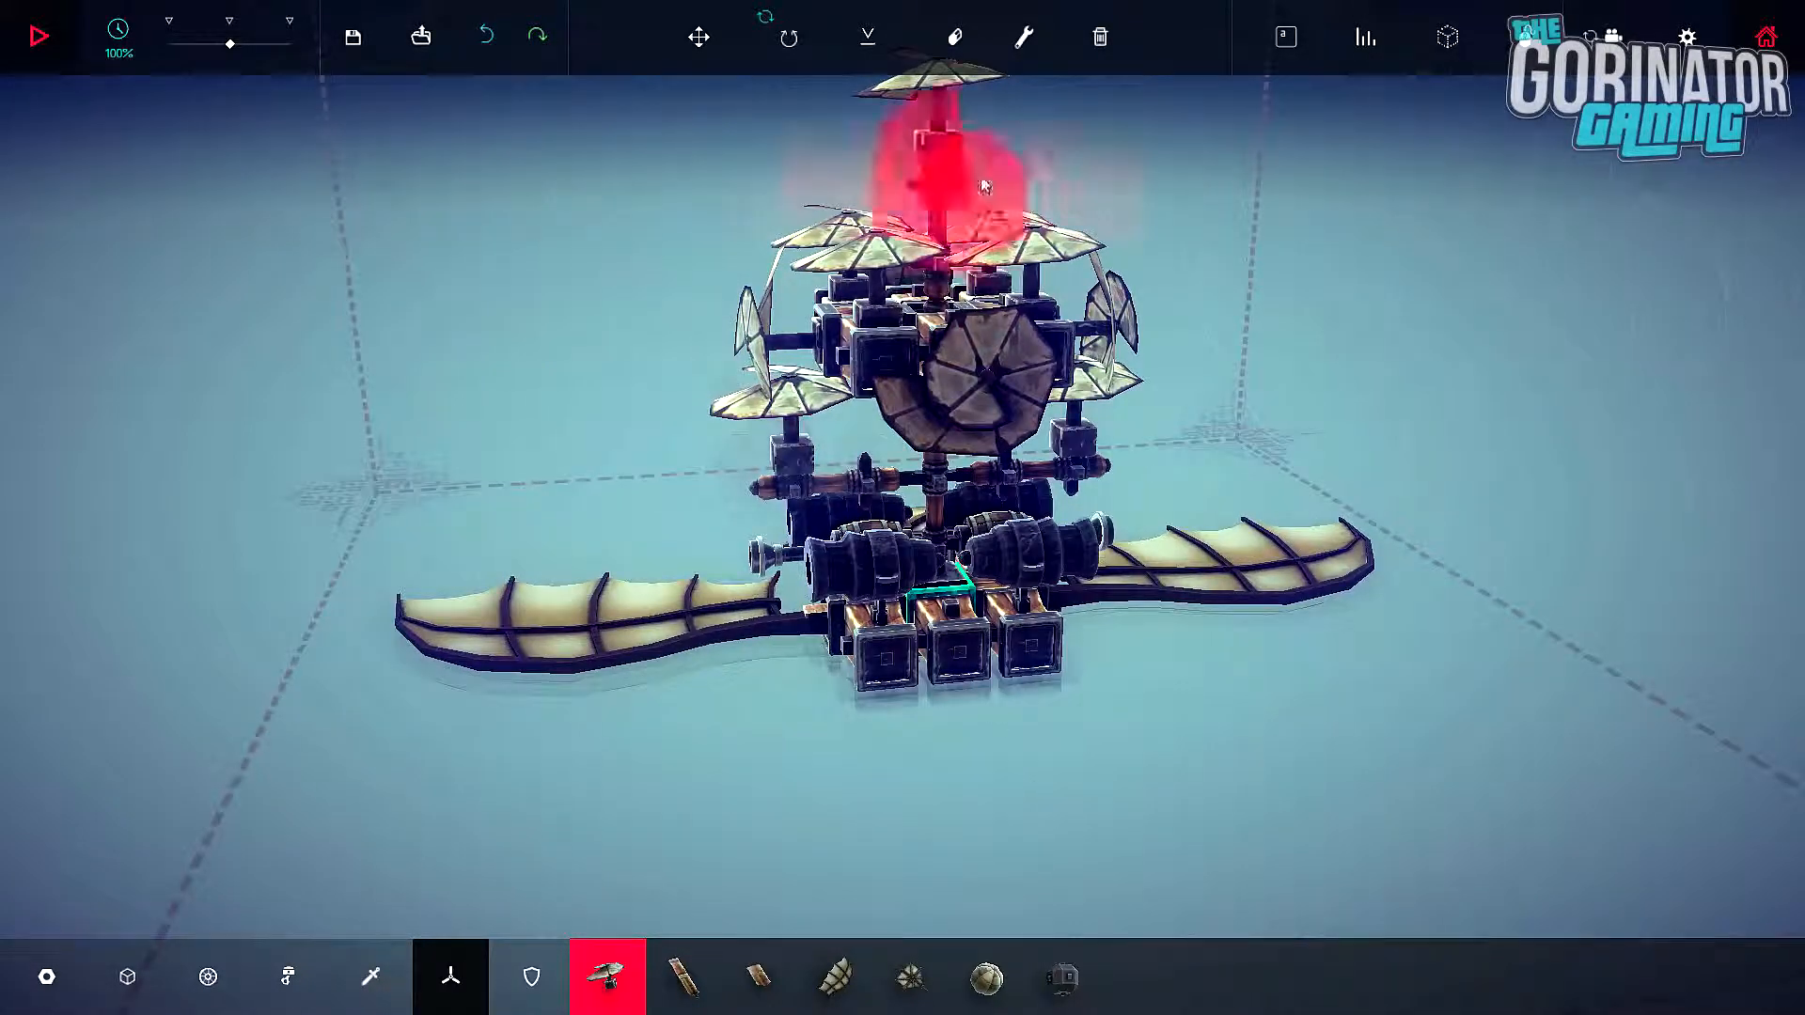
click(1021, 36)
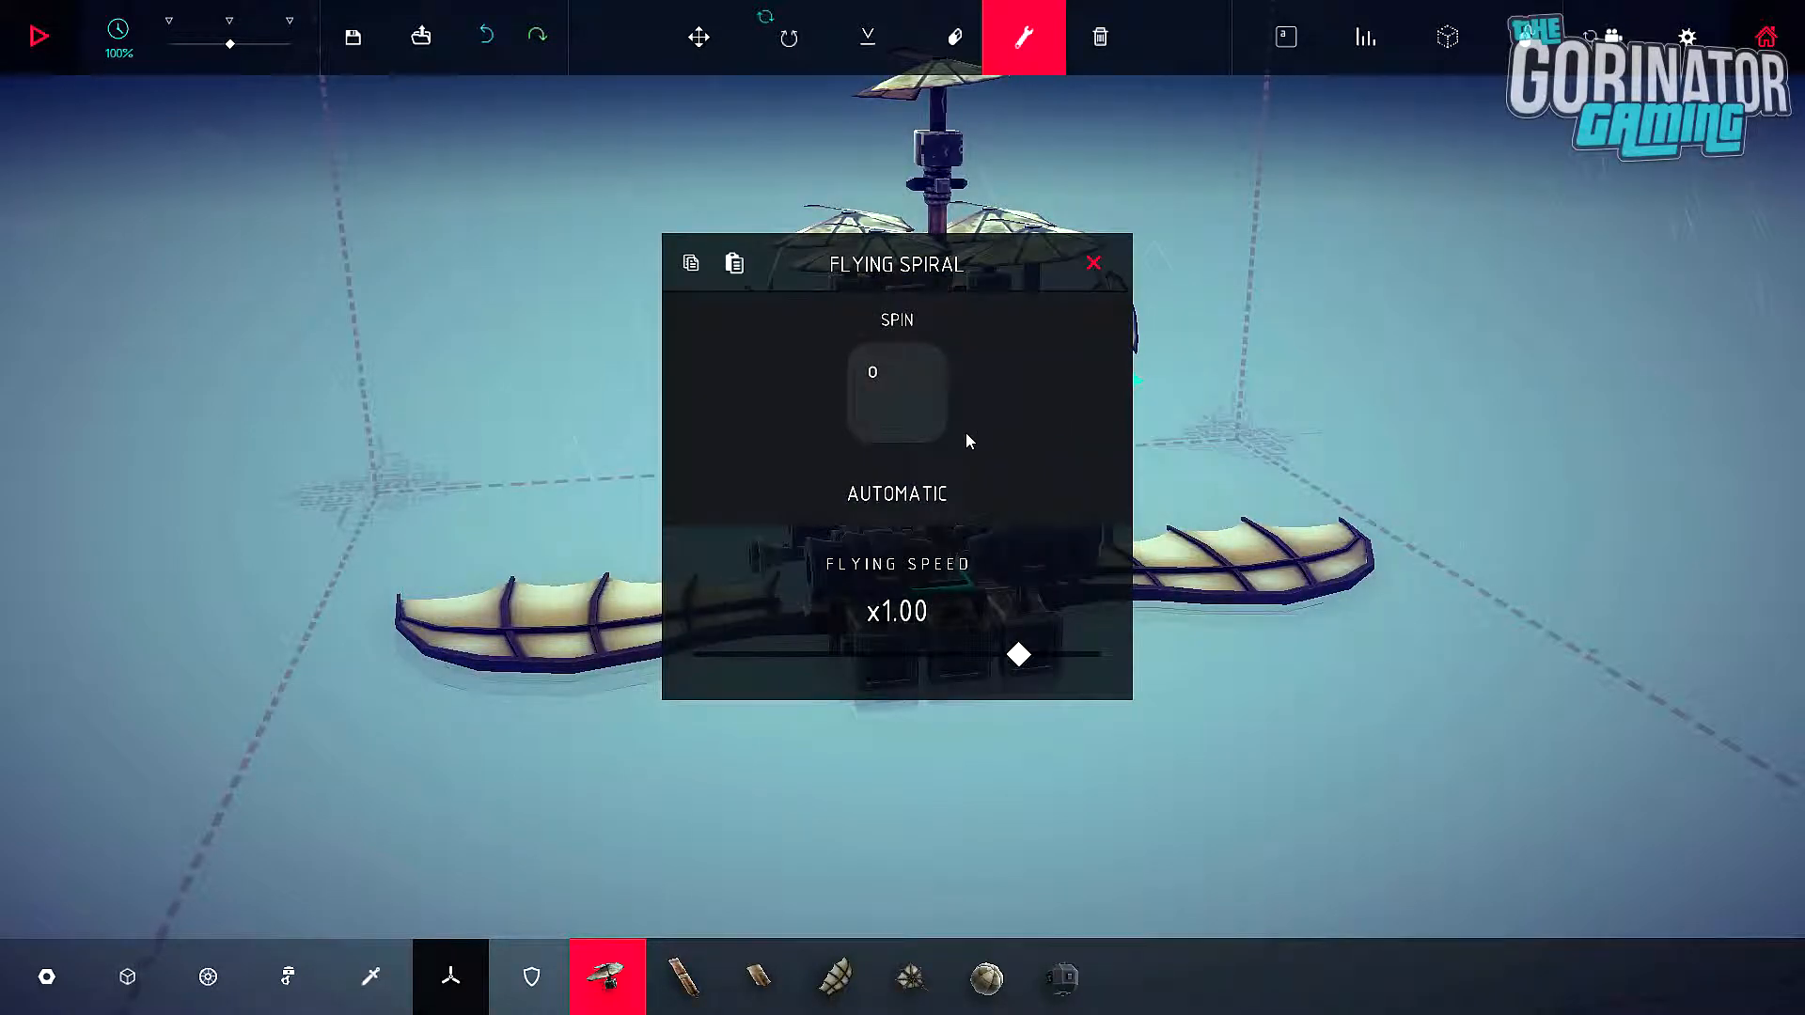
text(b)
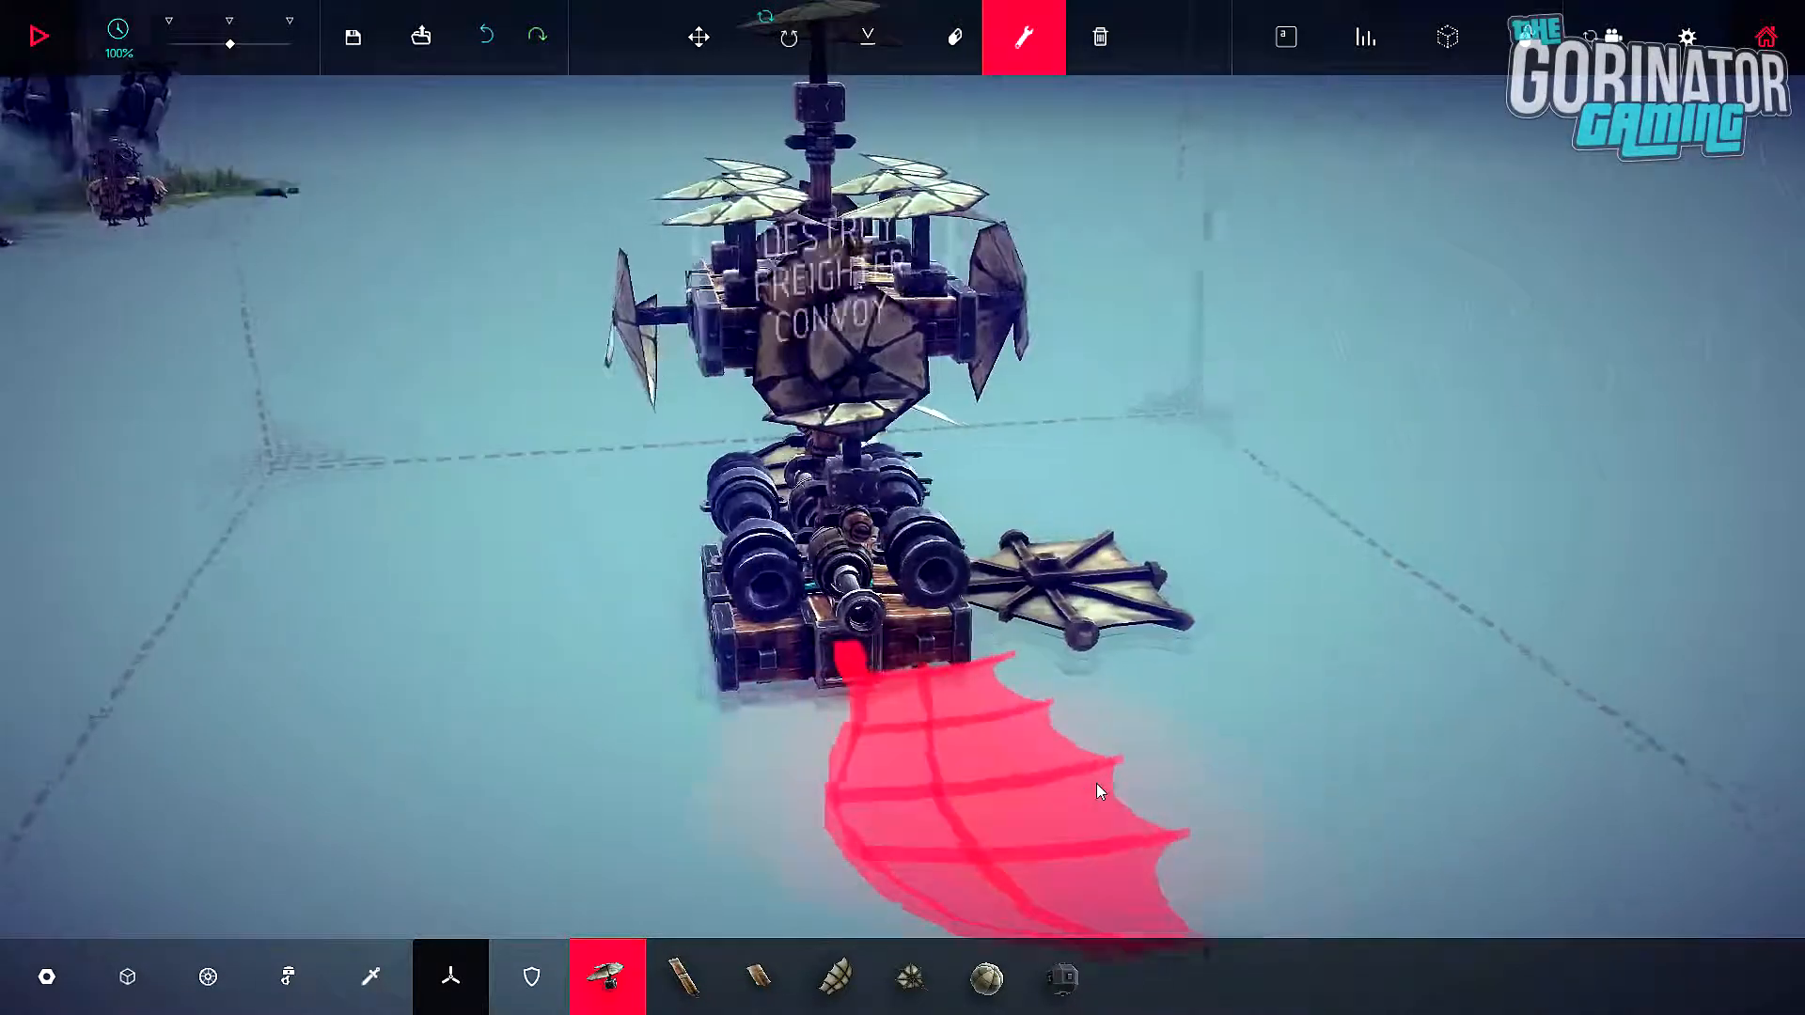
mouse_move(678, 977)
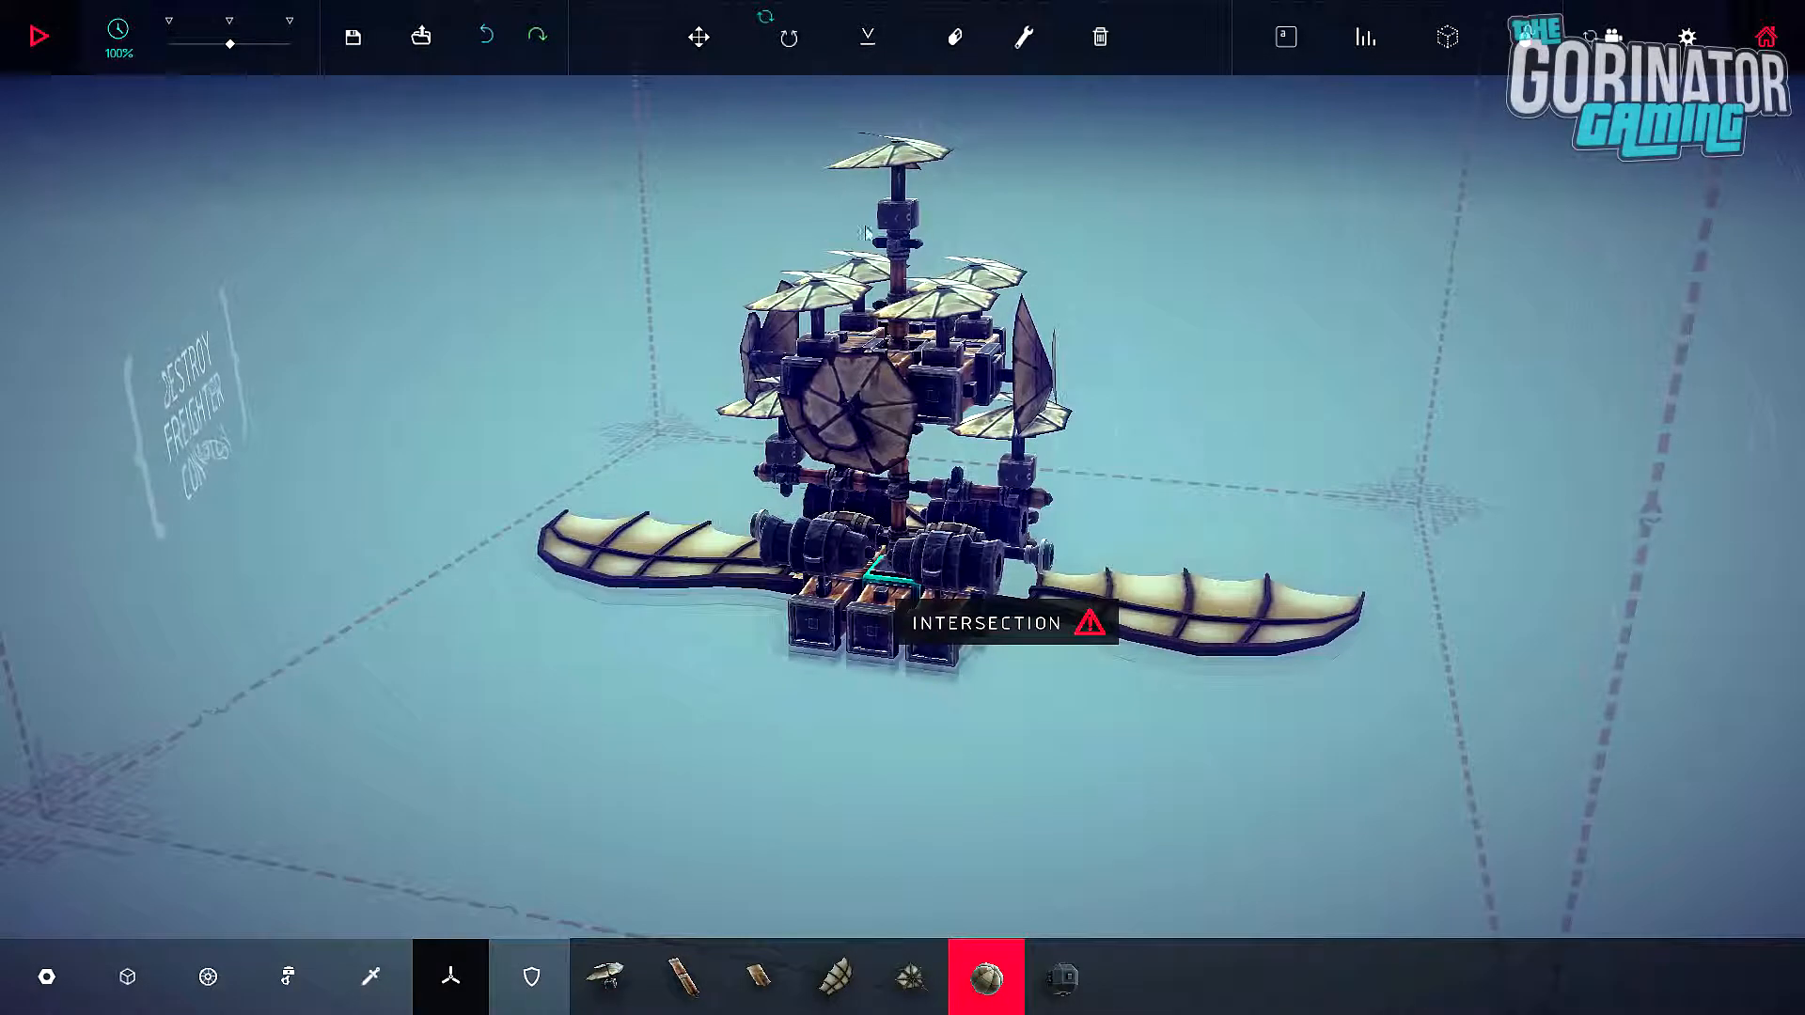
click(698, 38)
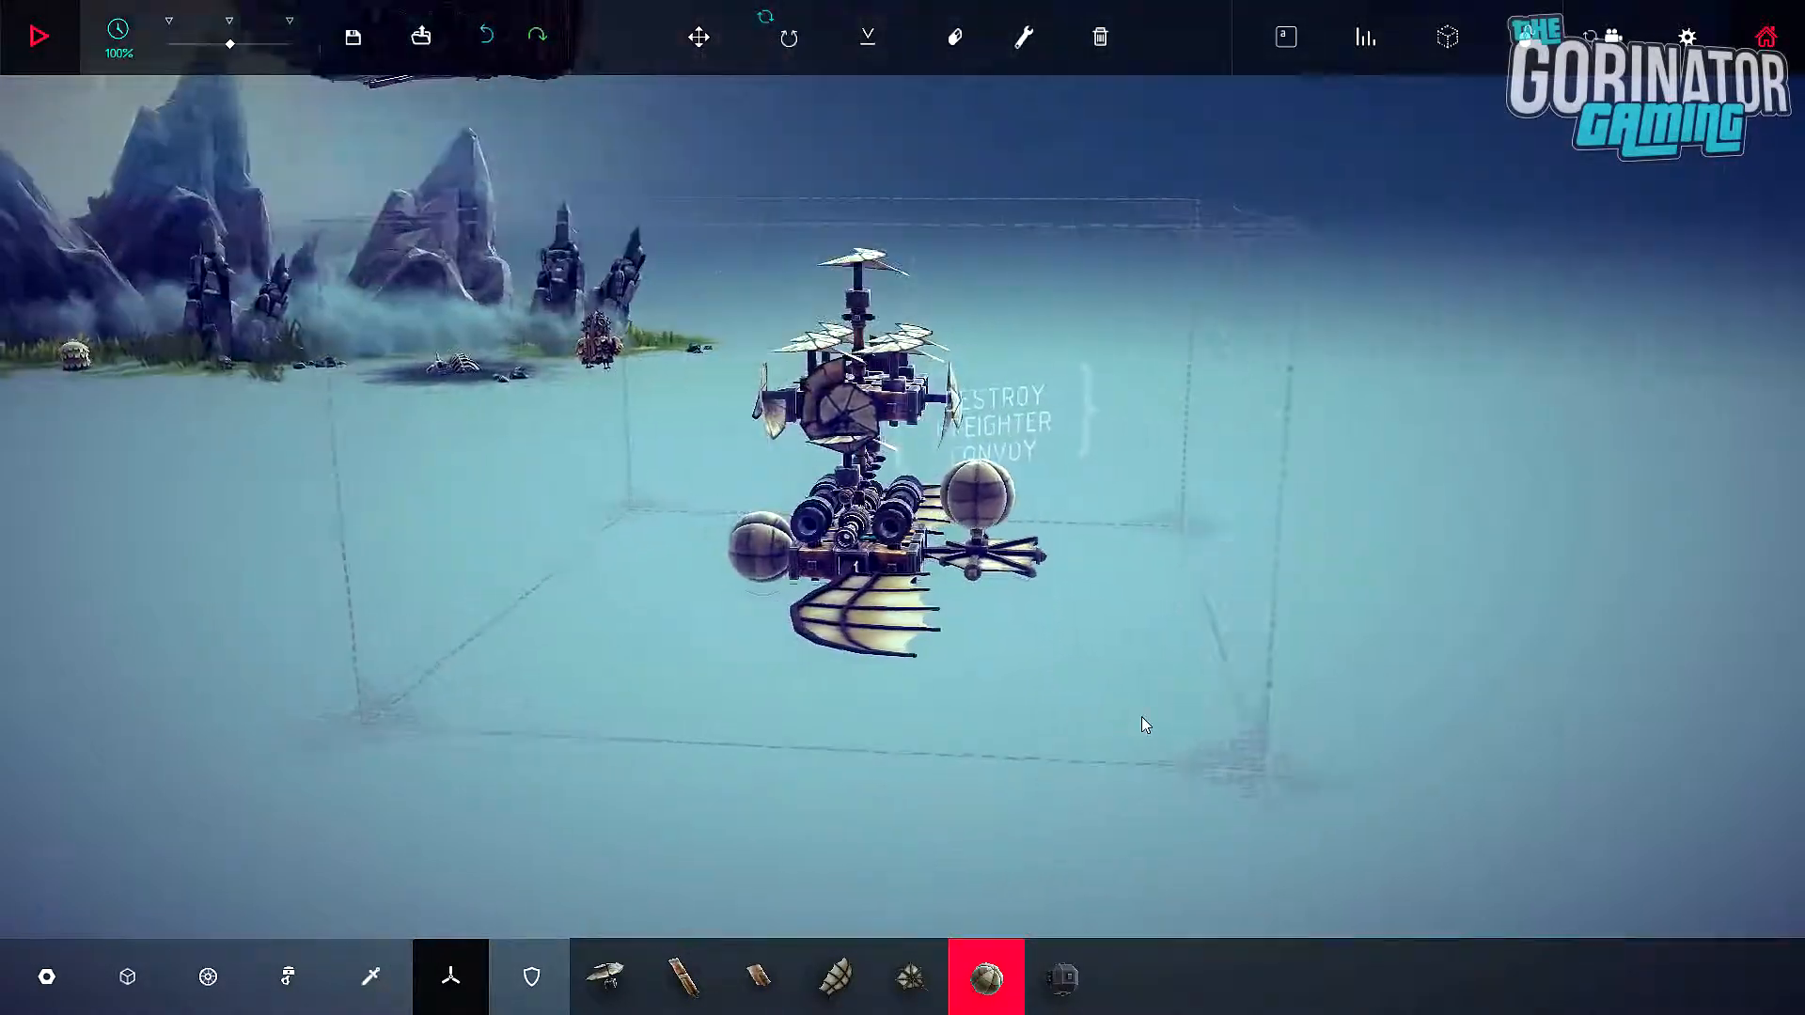
Step: Test-fly the warship, erase the balloons from the deck sides, and test-fly again
click(39, 35)
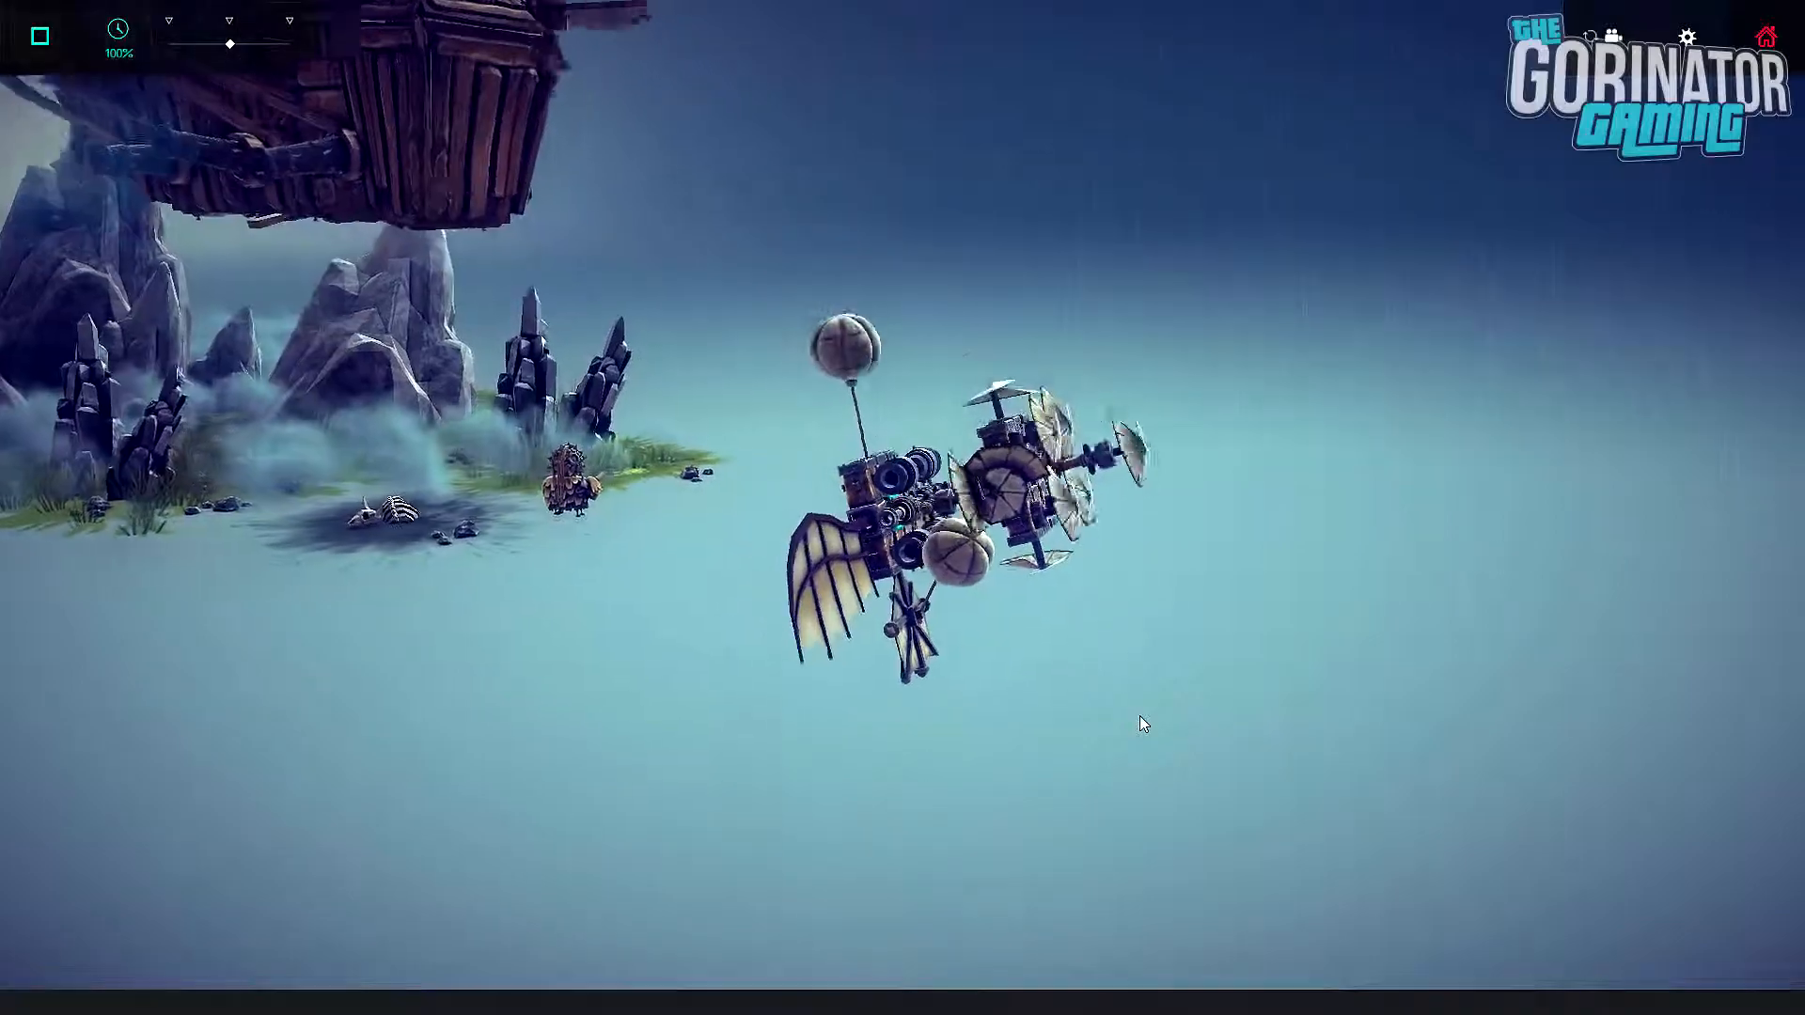
click(41, 35)
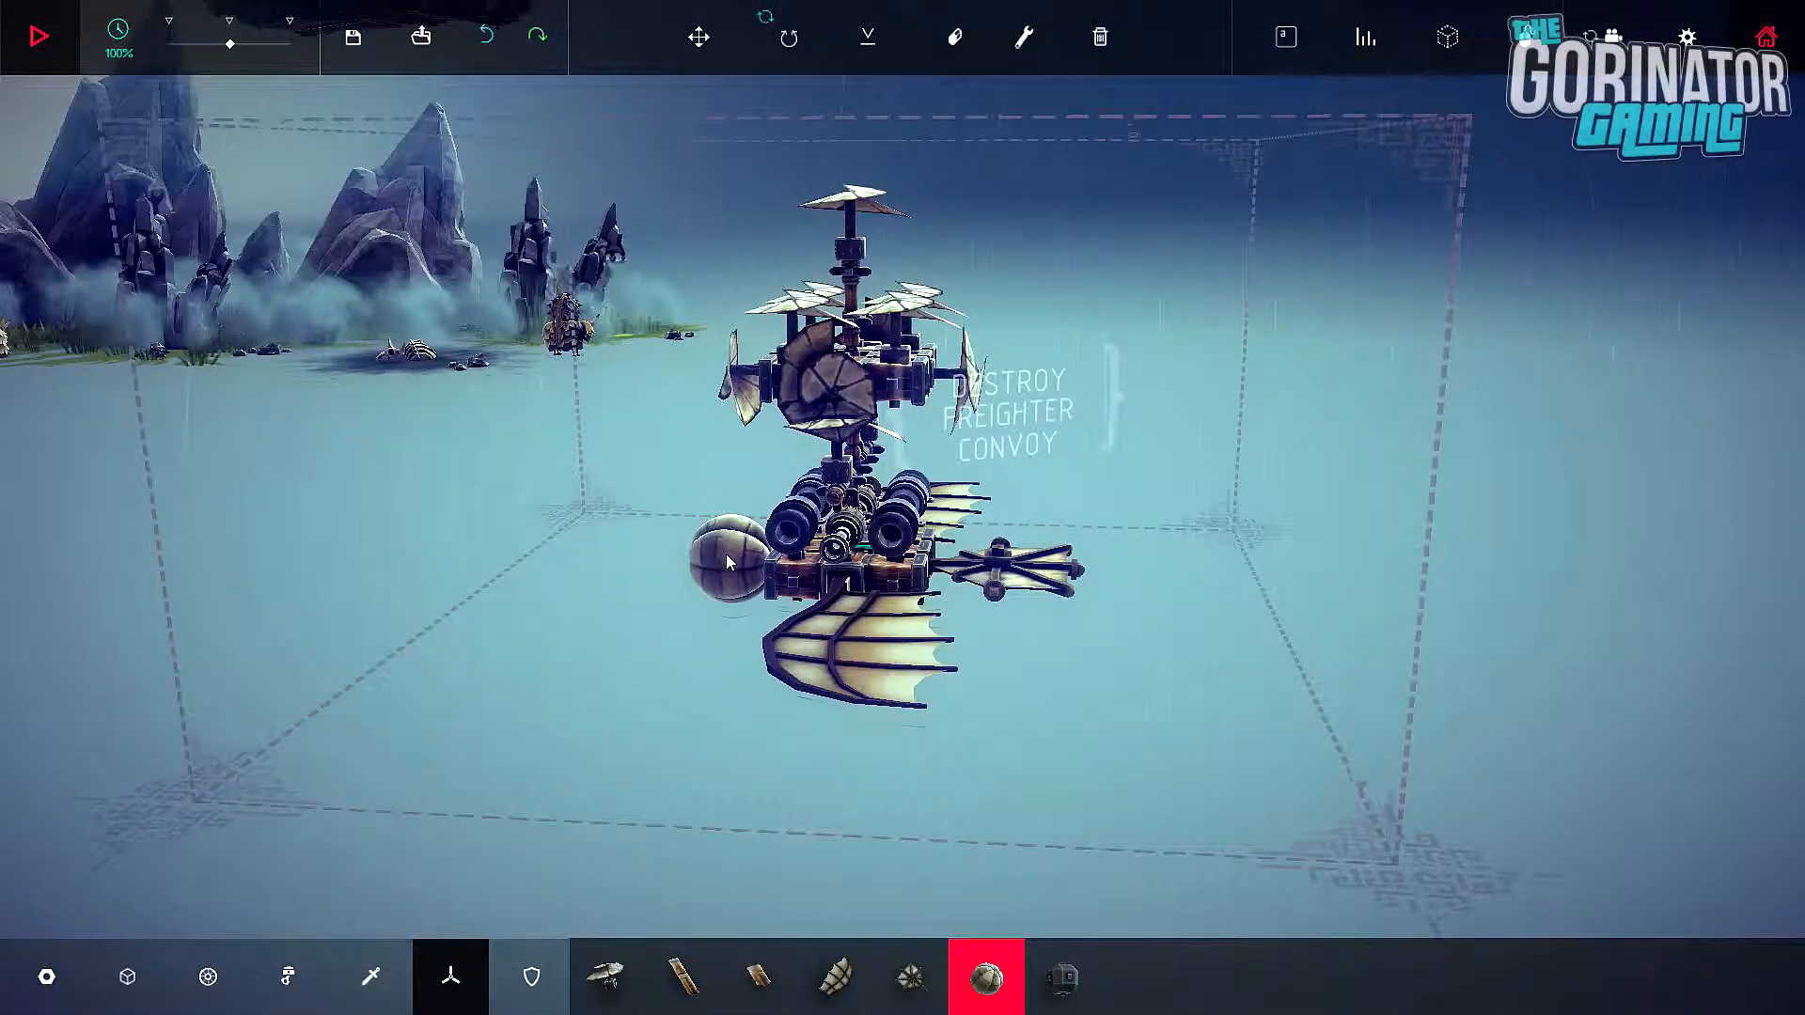
click(41, 36)
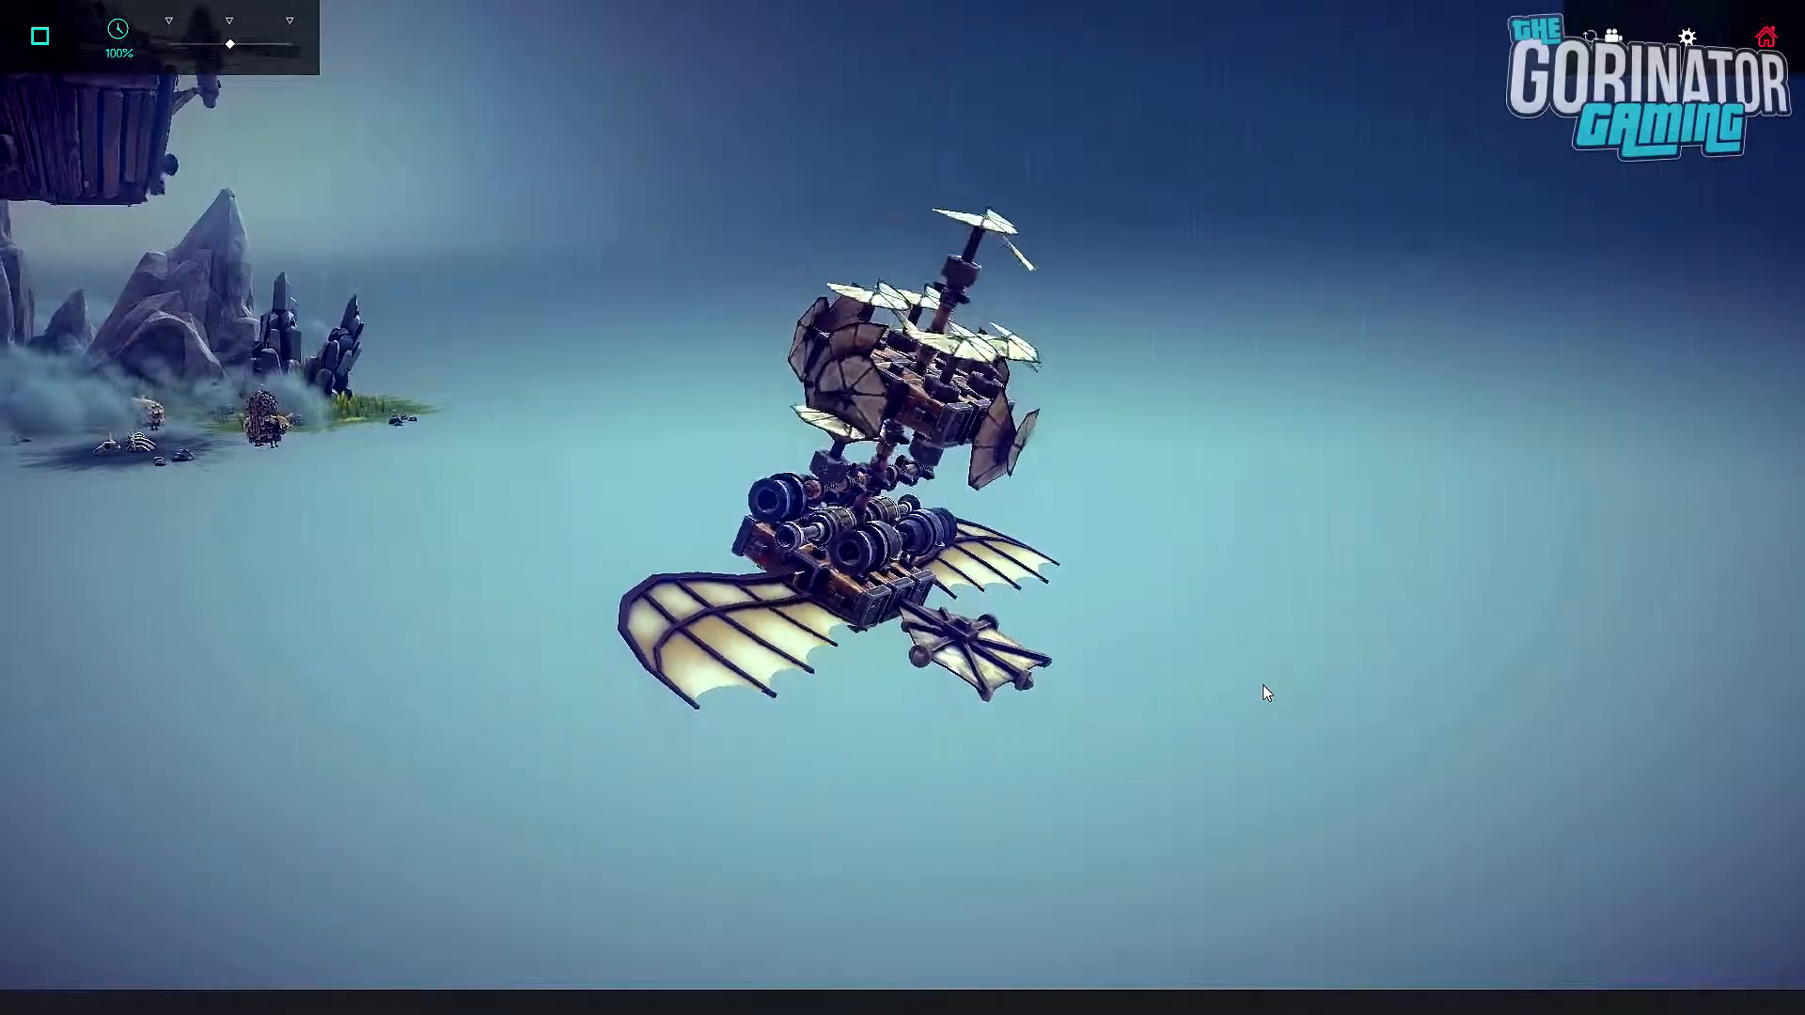
click(38, 35)
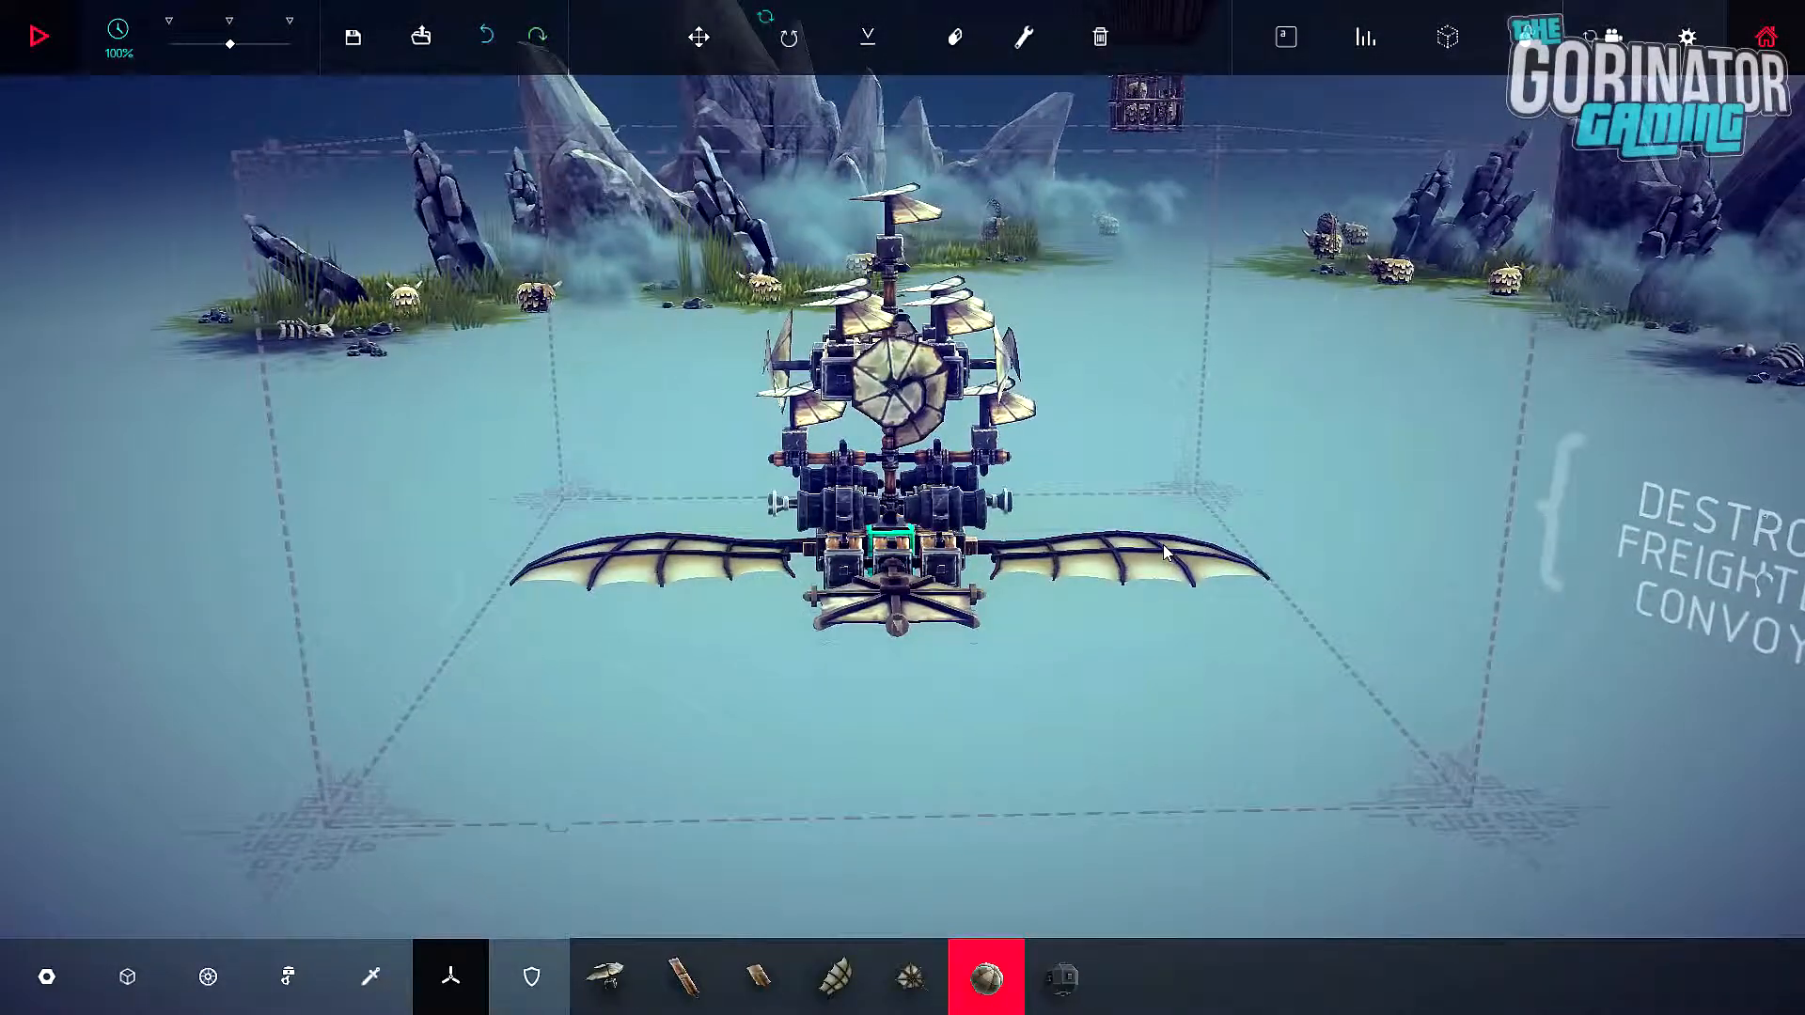
click(38, 35)
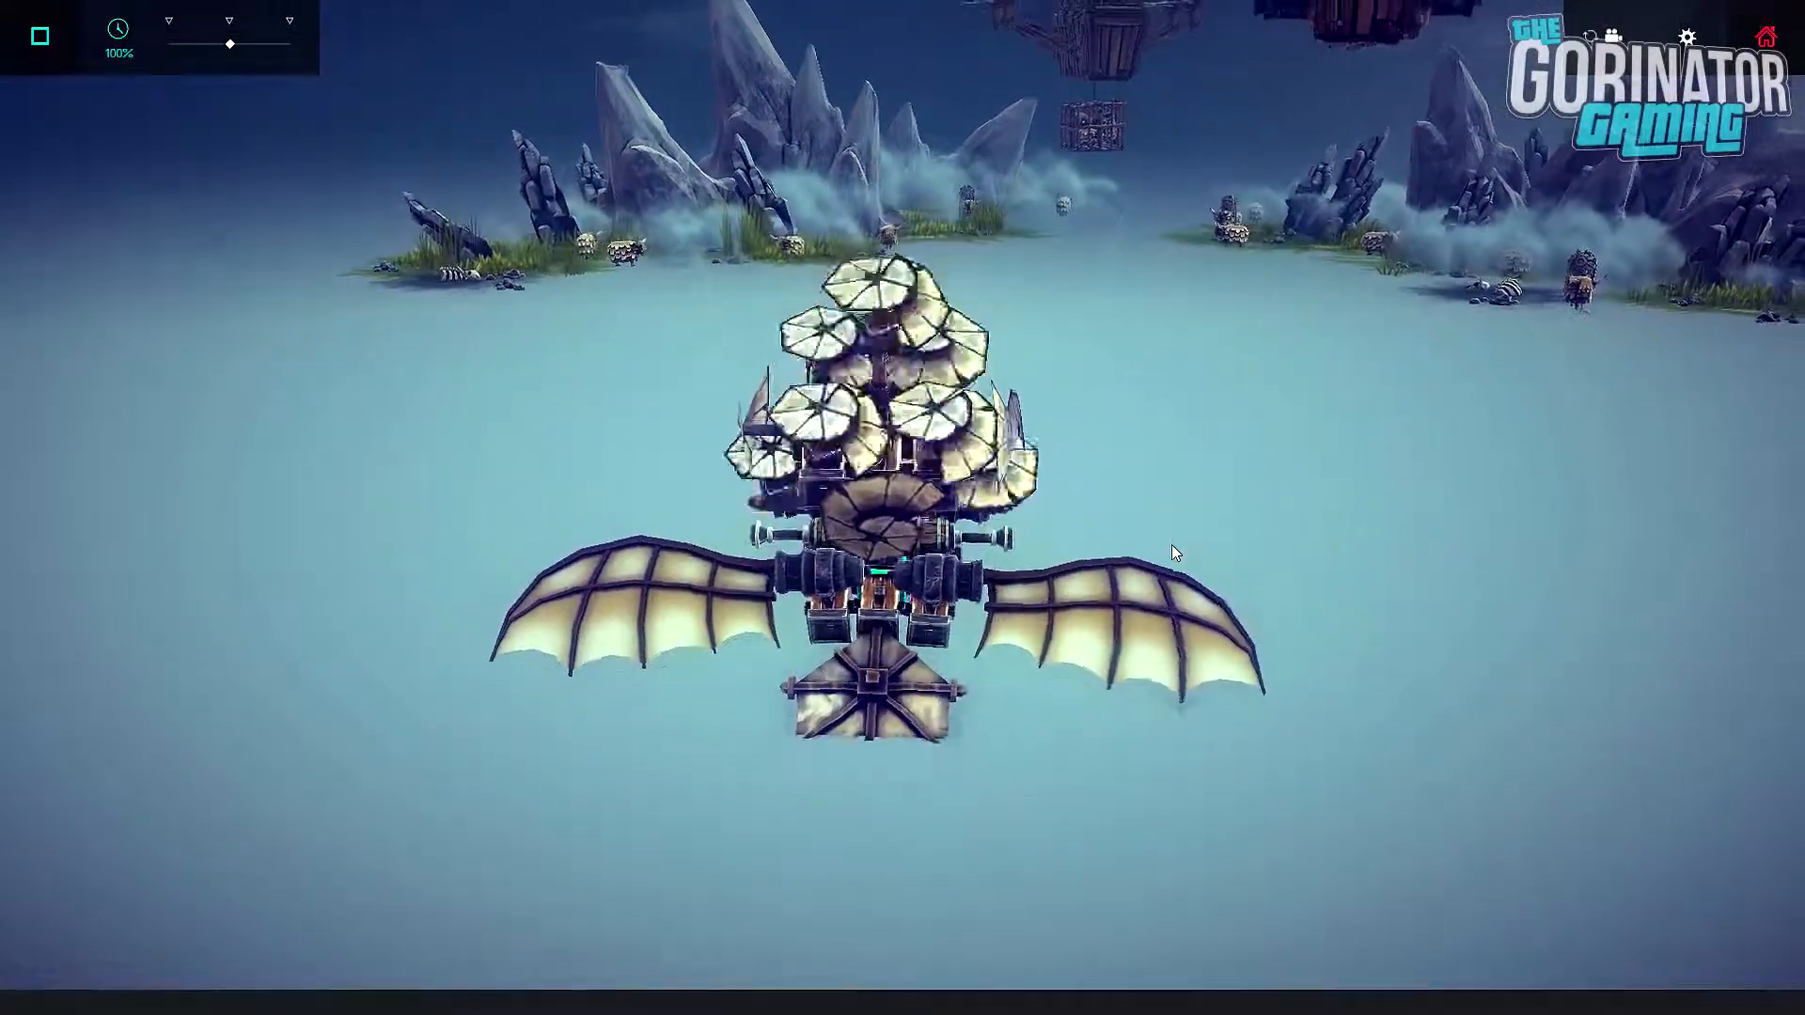
click(40, 35)
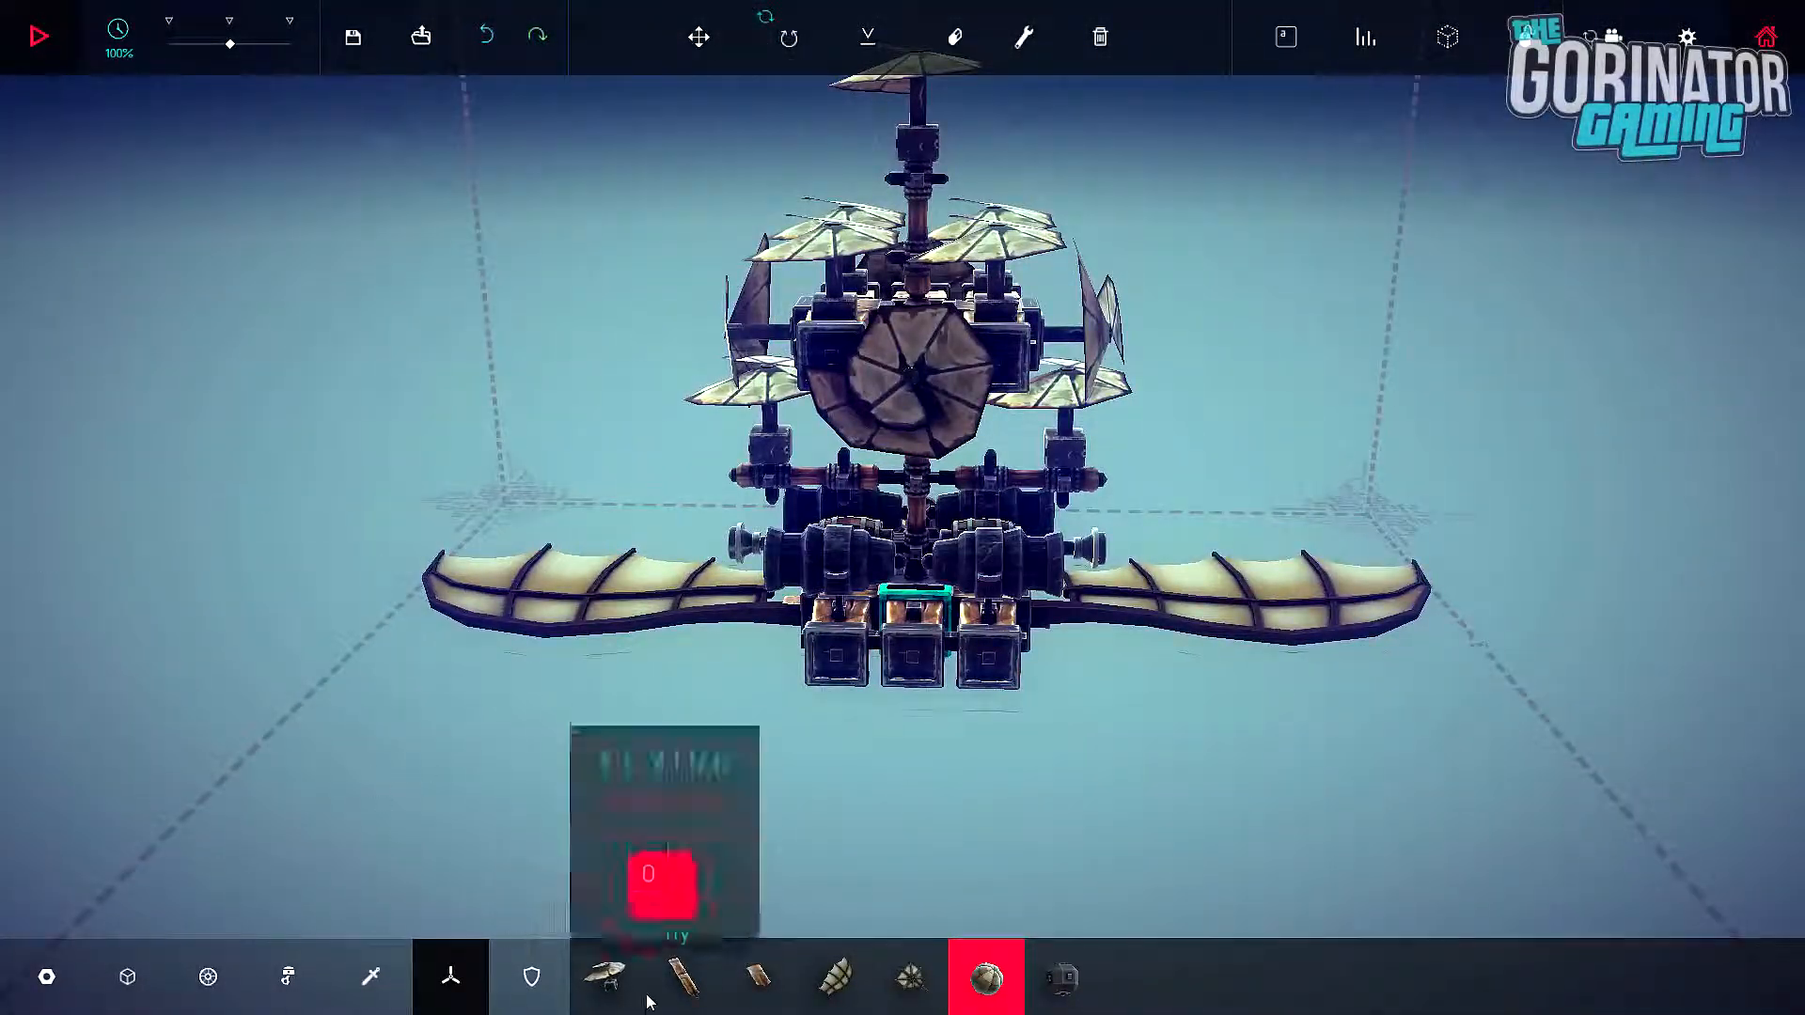
Step: Add a bat wing tail fin behind the cannon deck carrying a flying spiral that spins on 0
click(606, 975)
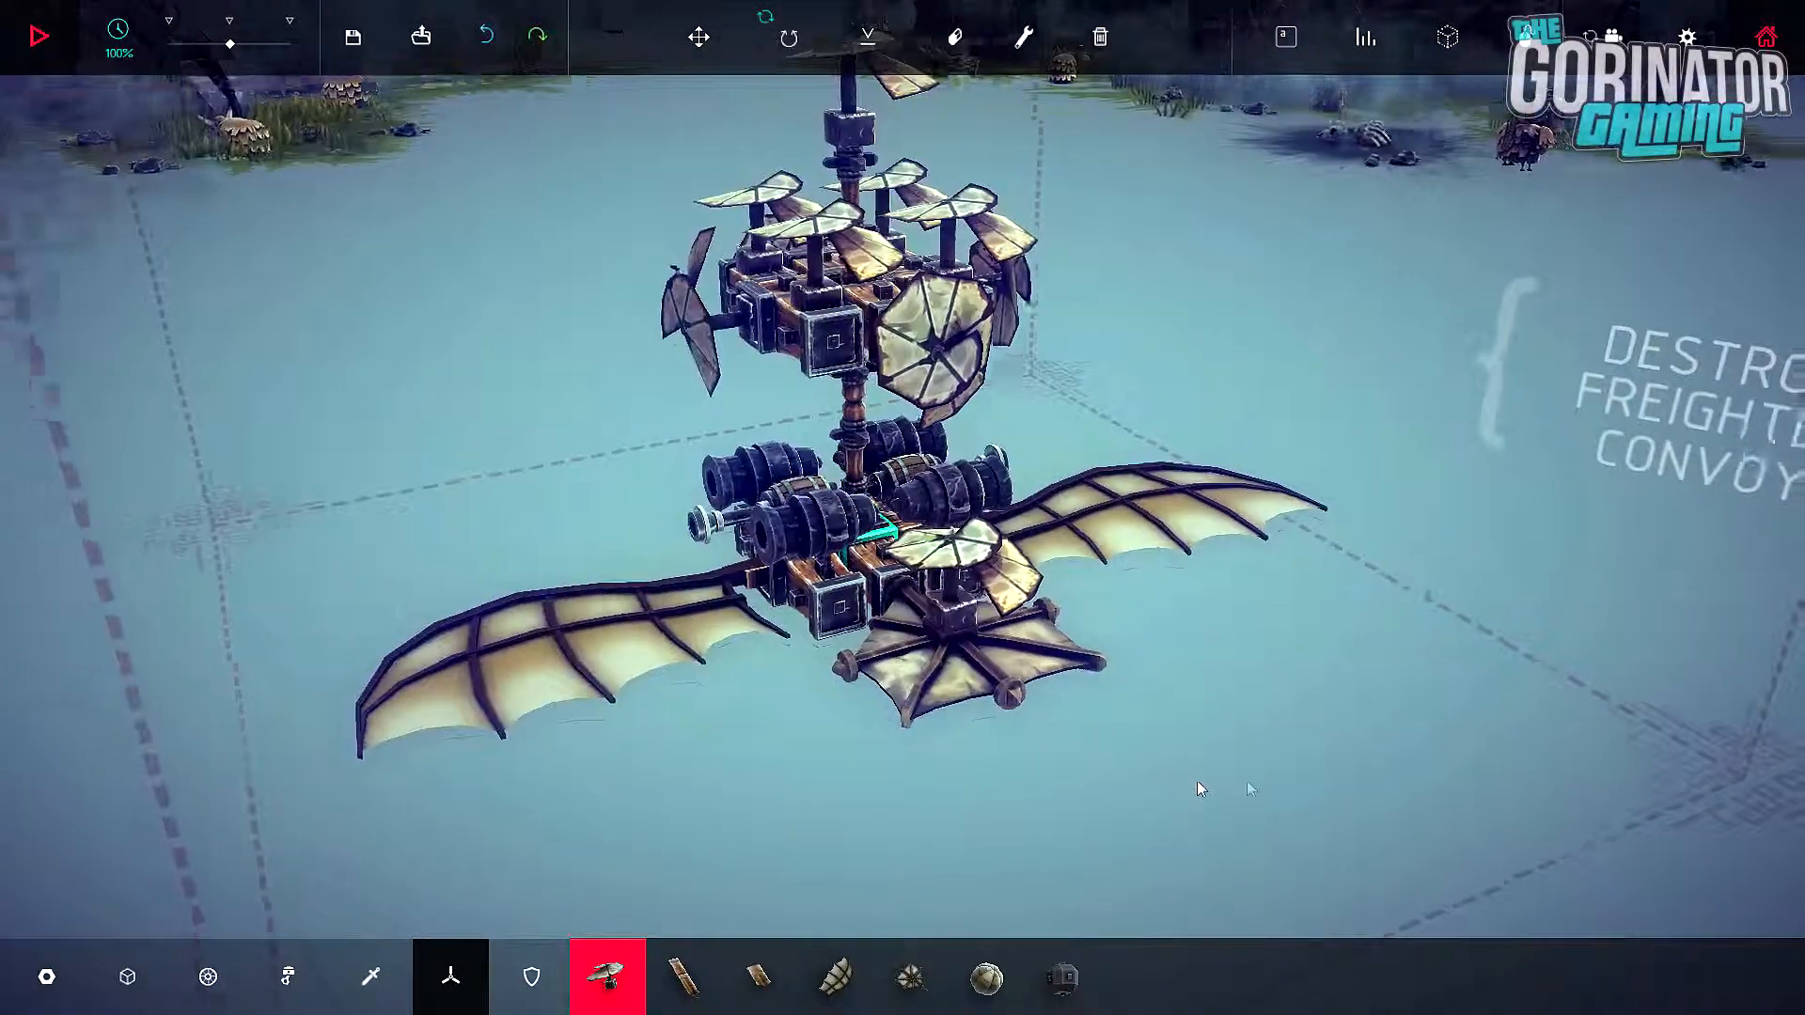
mouse_move(128, 976)
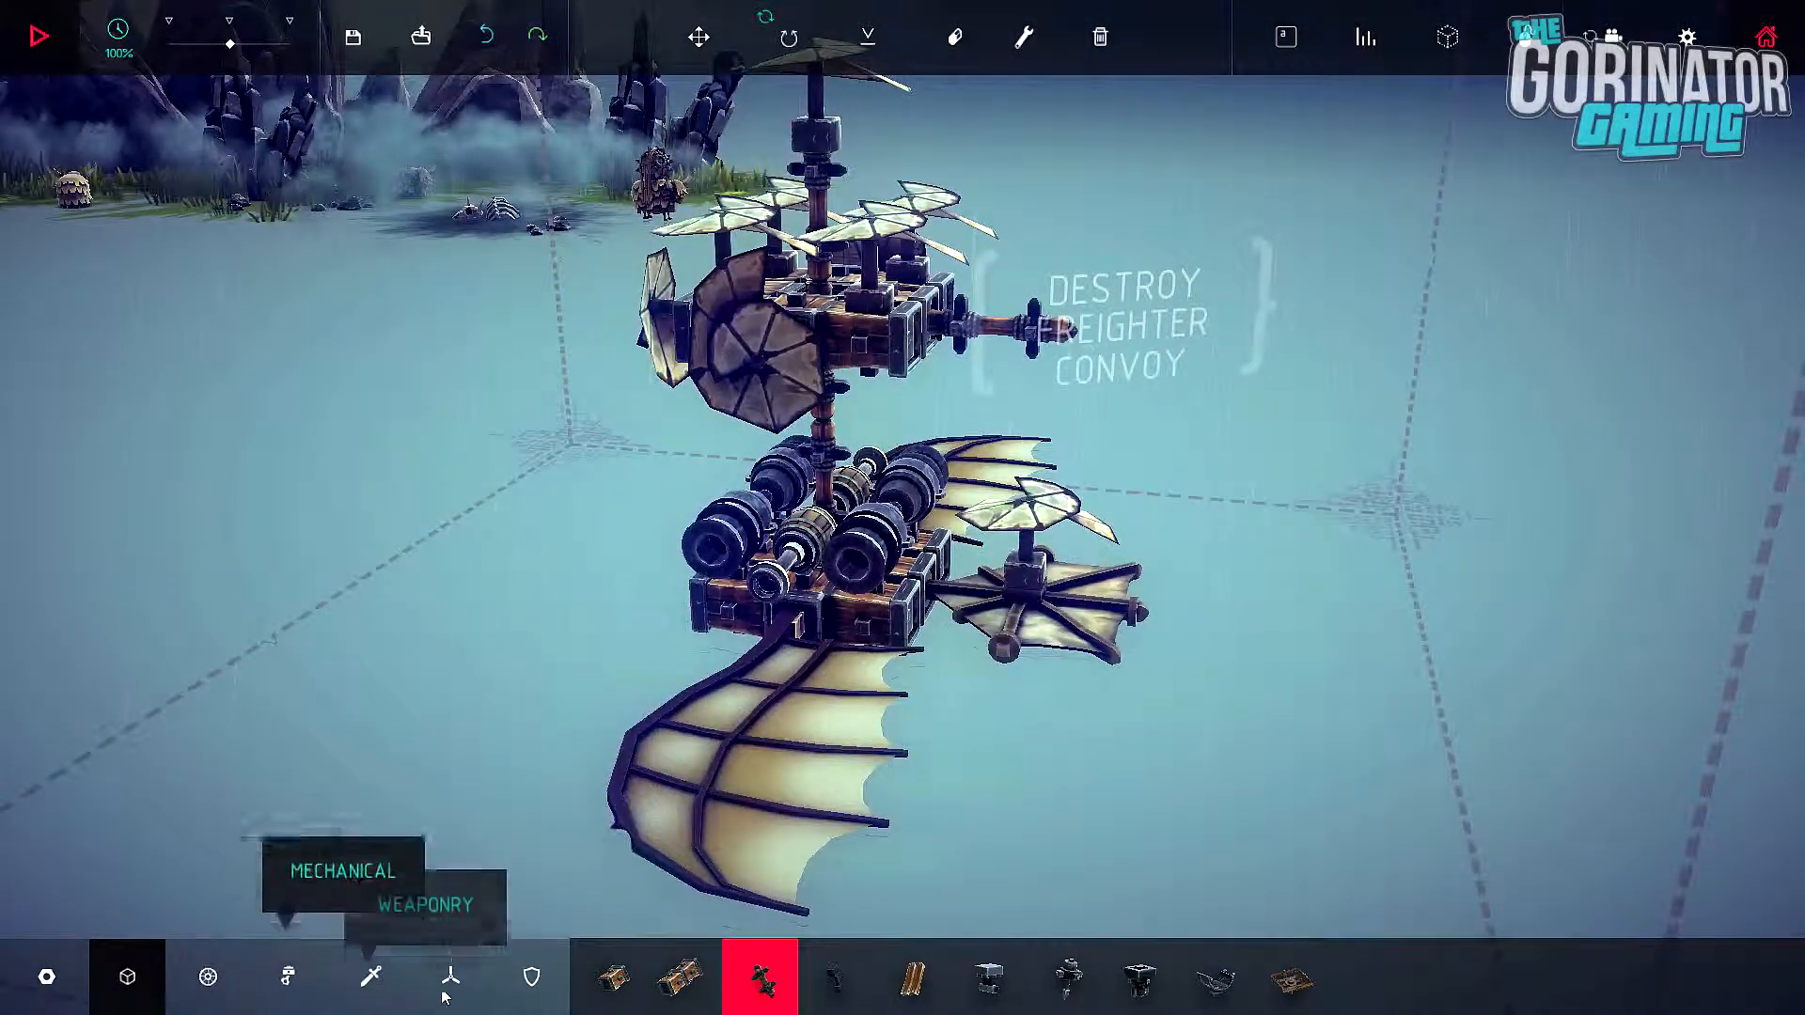
click(204, 977)
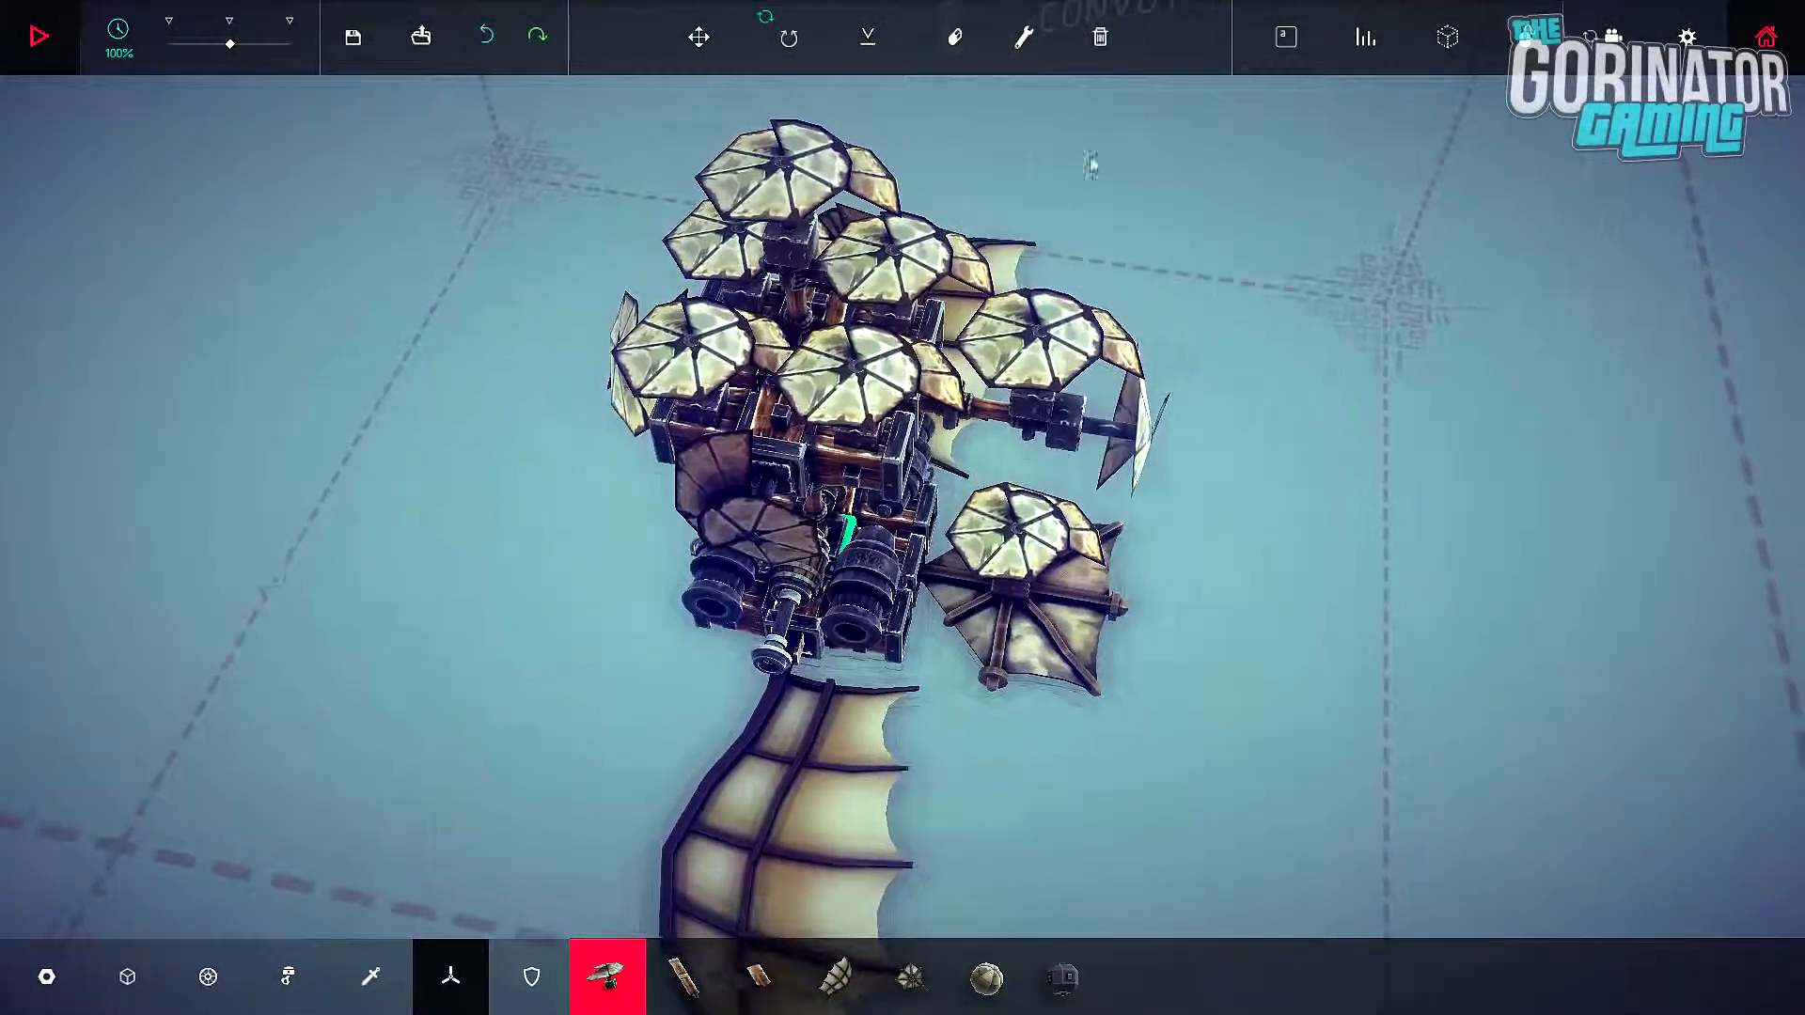
click(1021, 38)
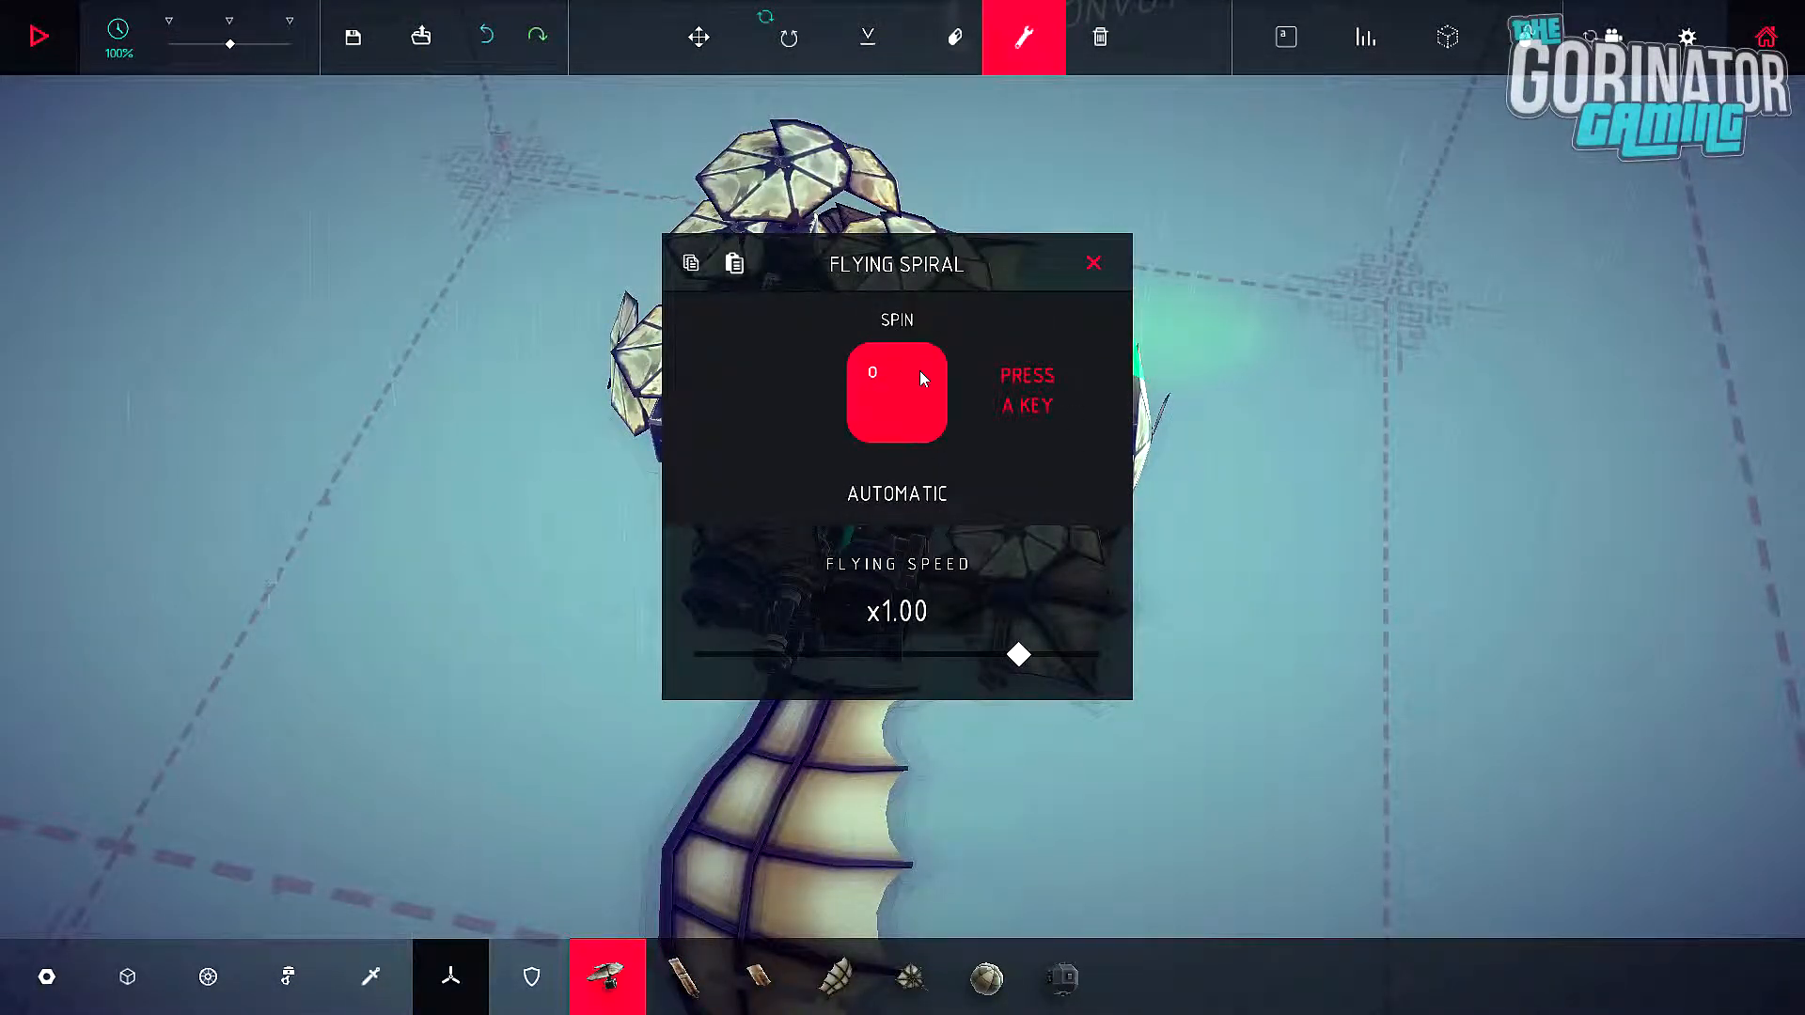
click(1092, 262)
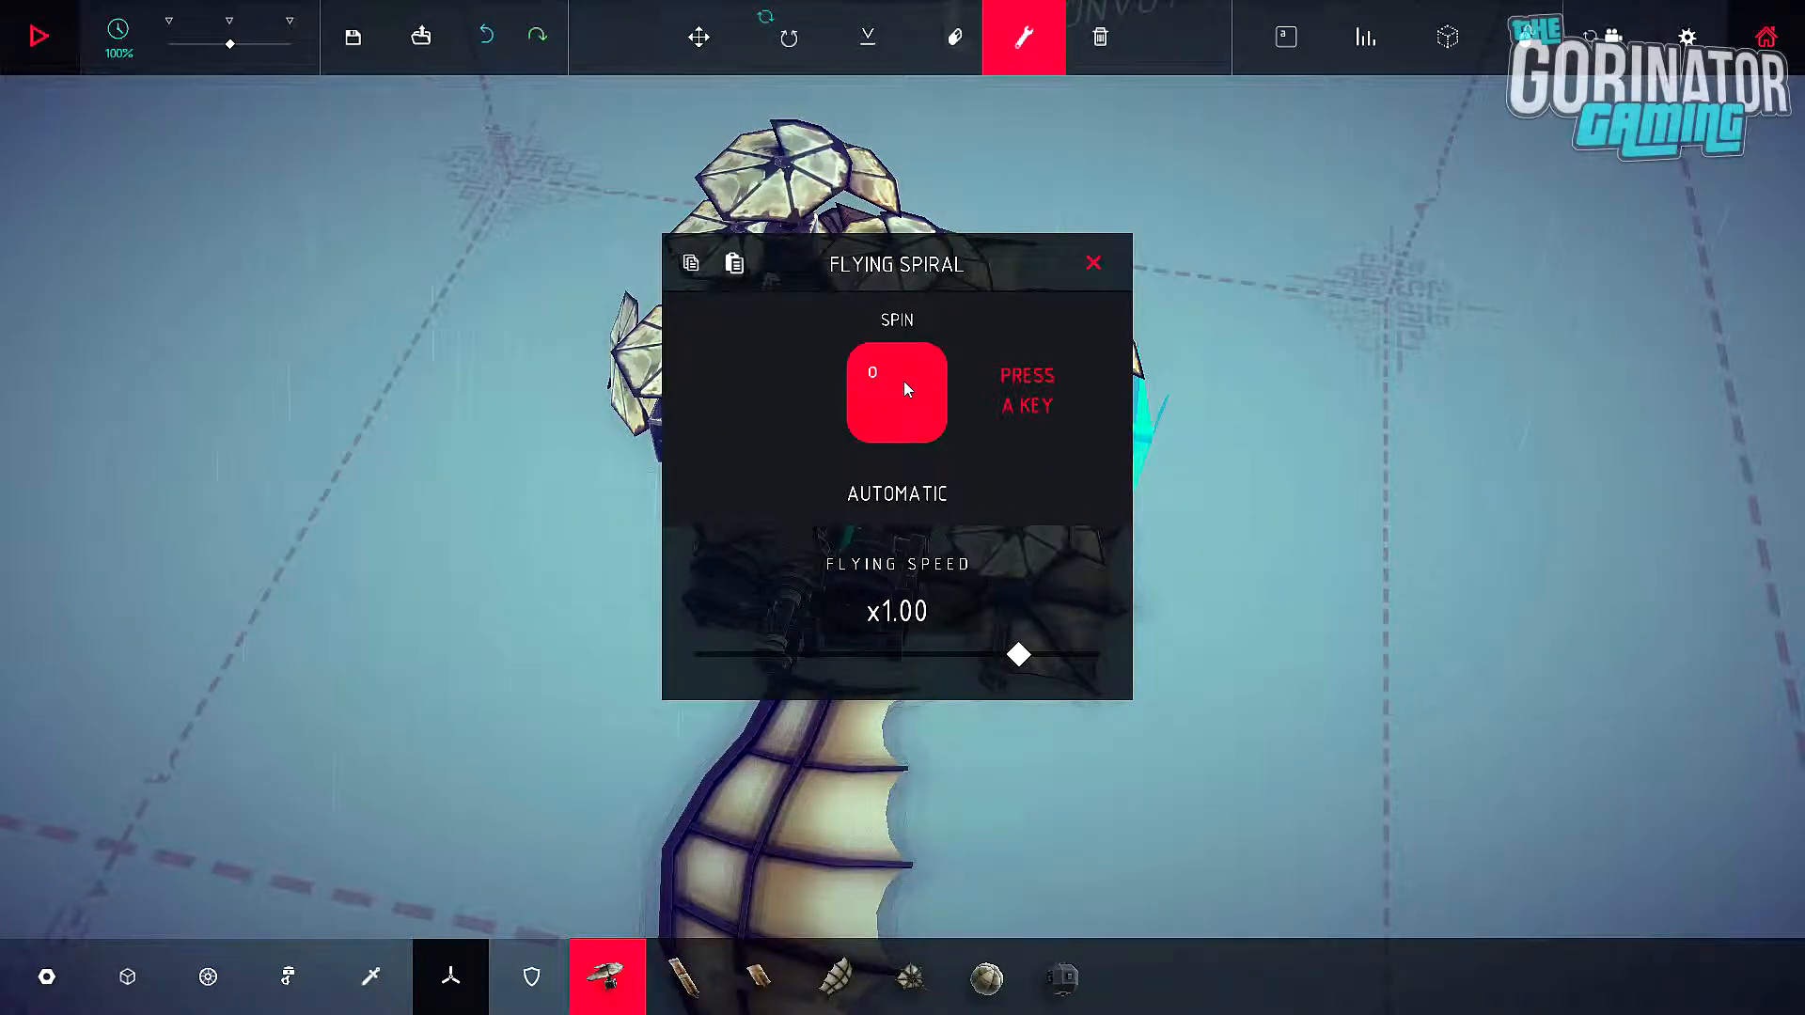
click(1092, 262)
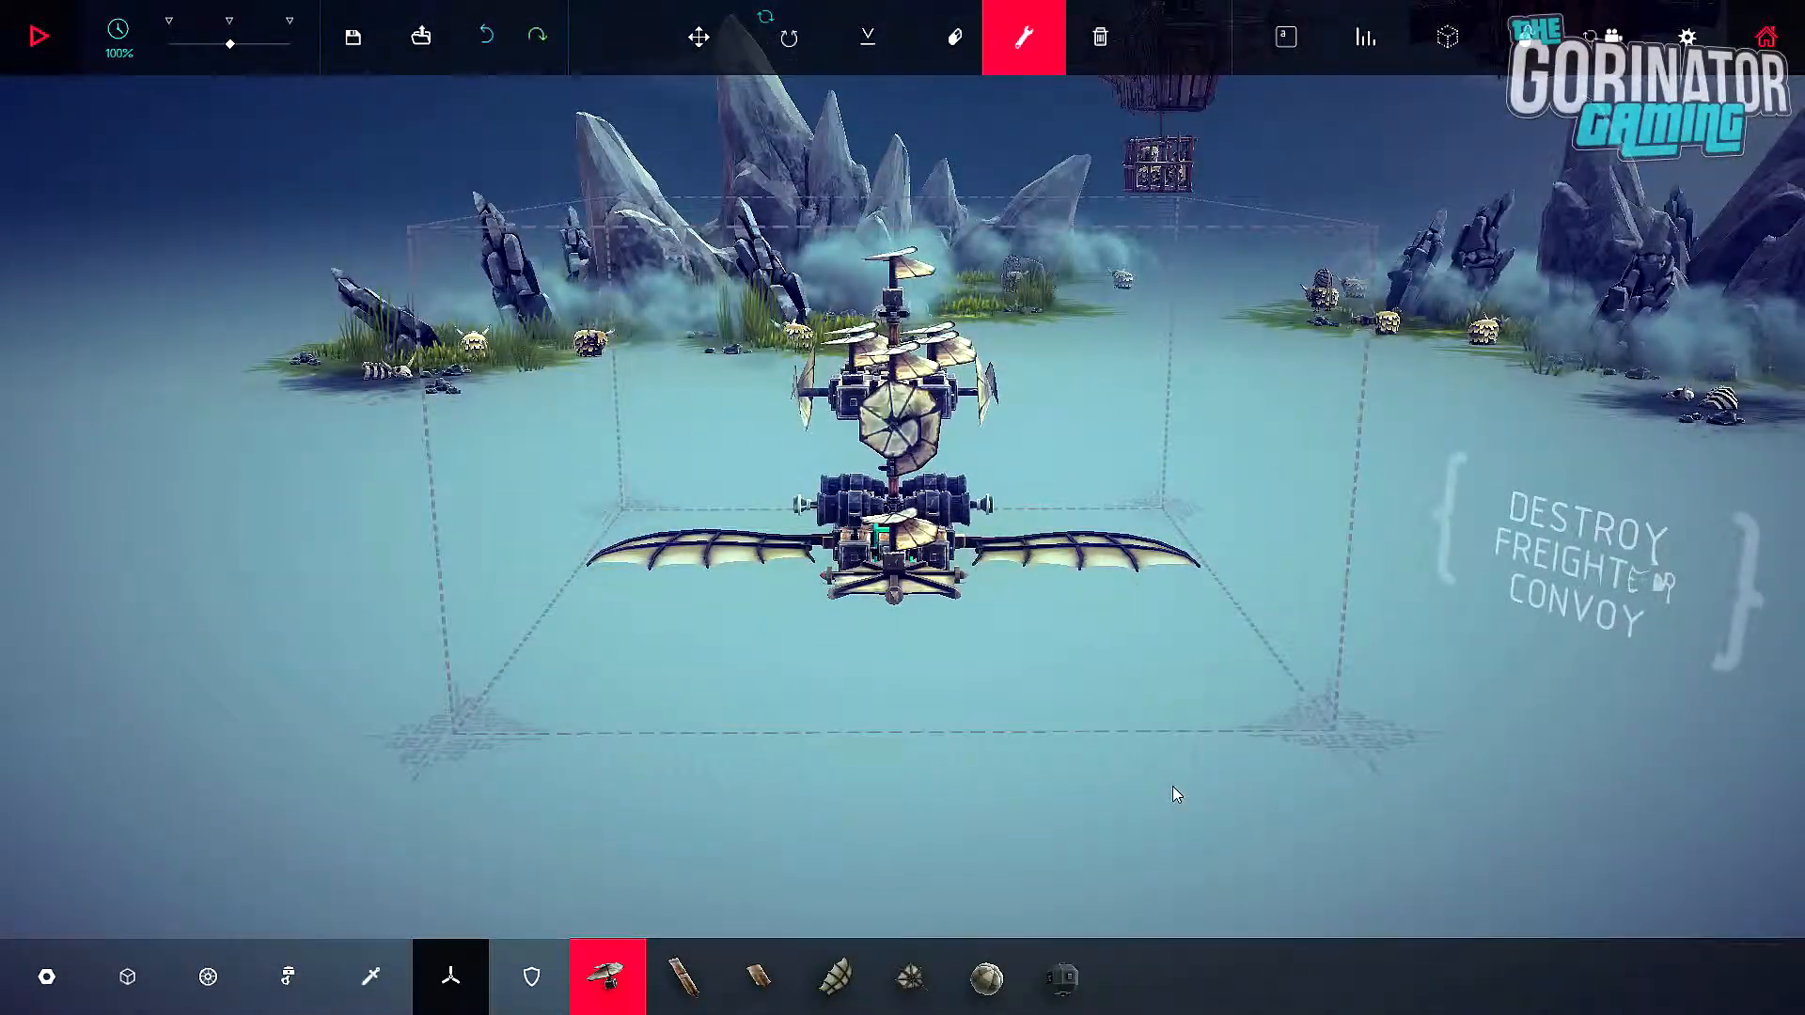
Step: After a short test flight, rebind an upper-deck flying spiral's spin key
click(38, 36)
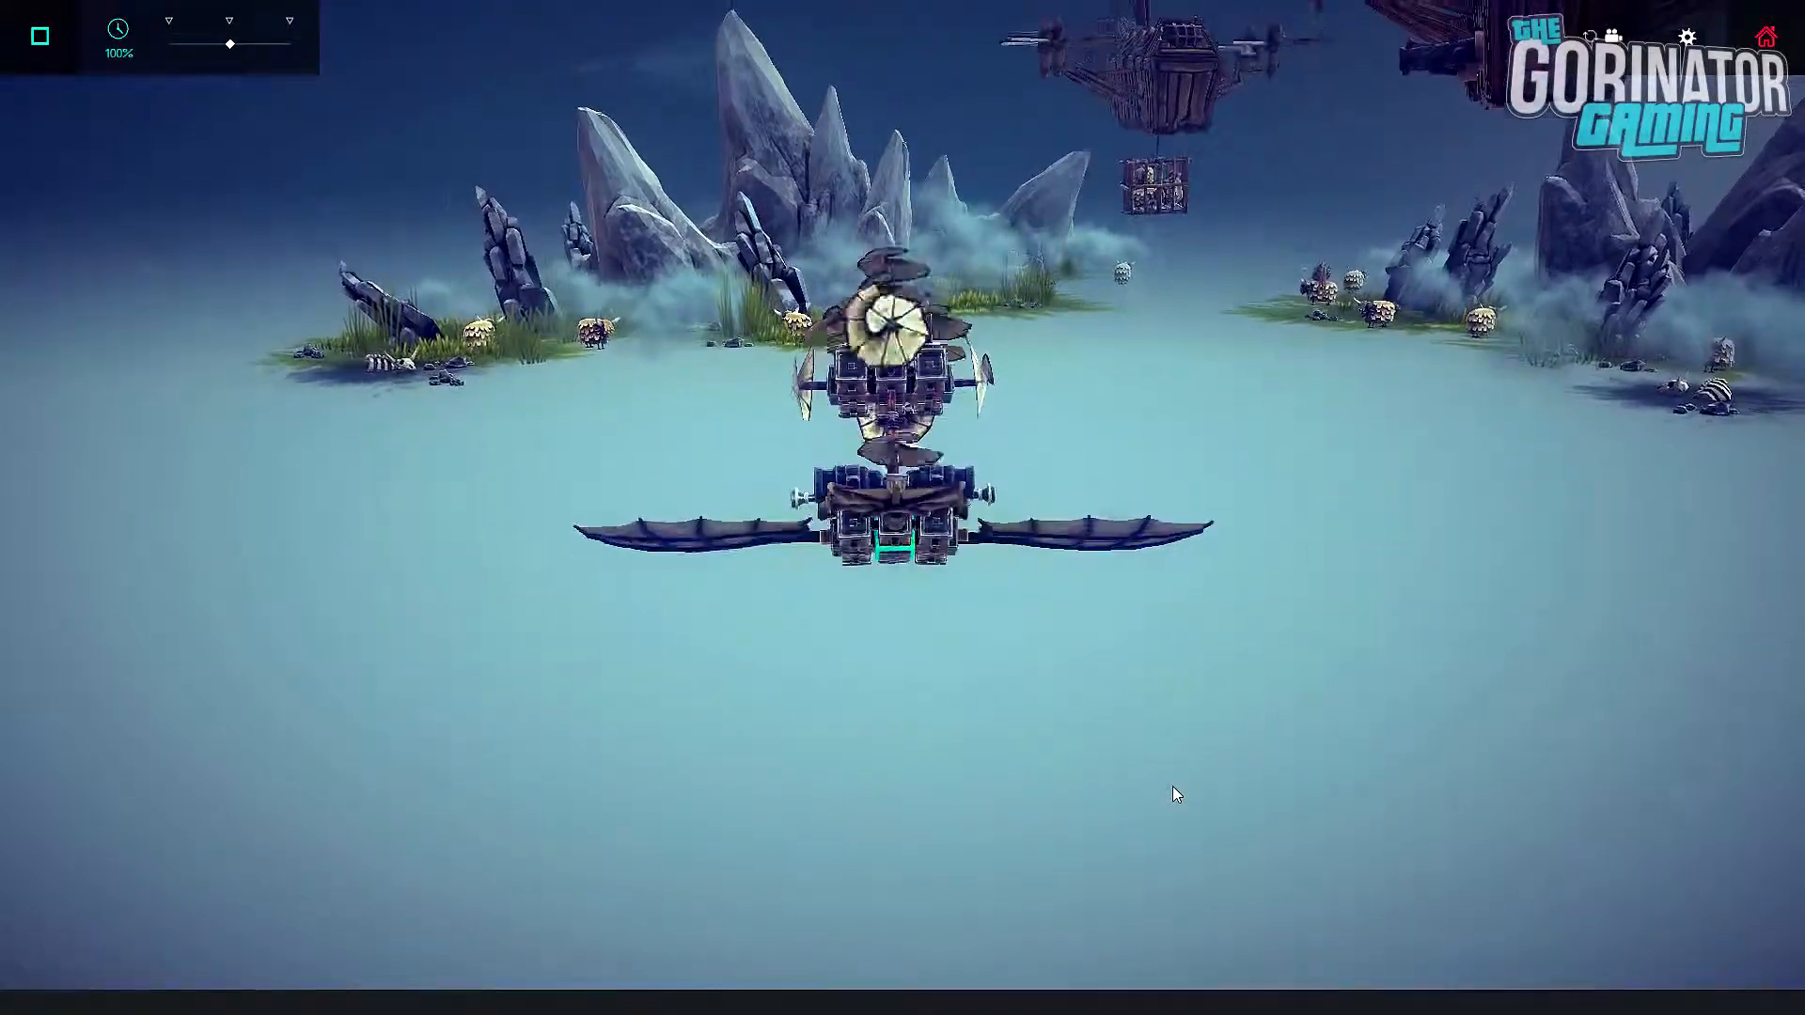
click(40, 35)
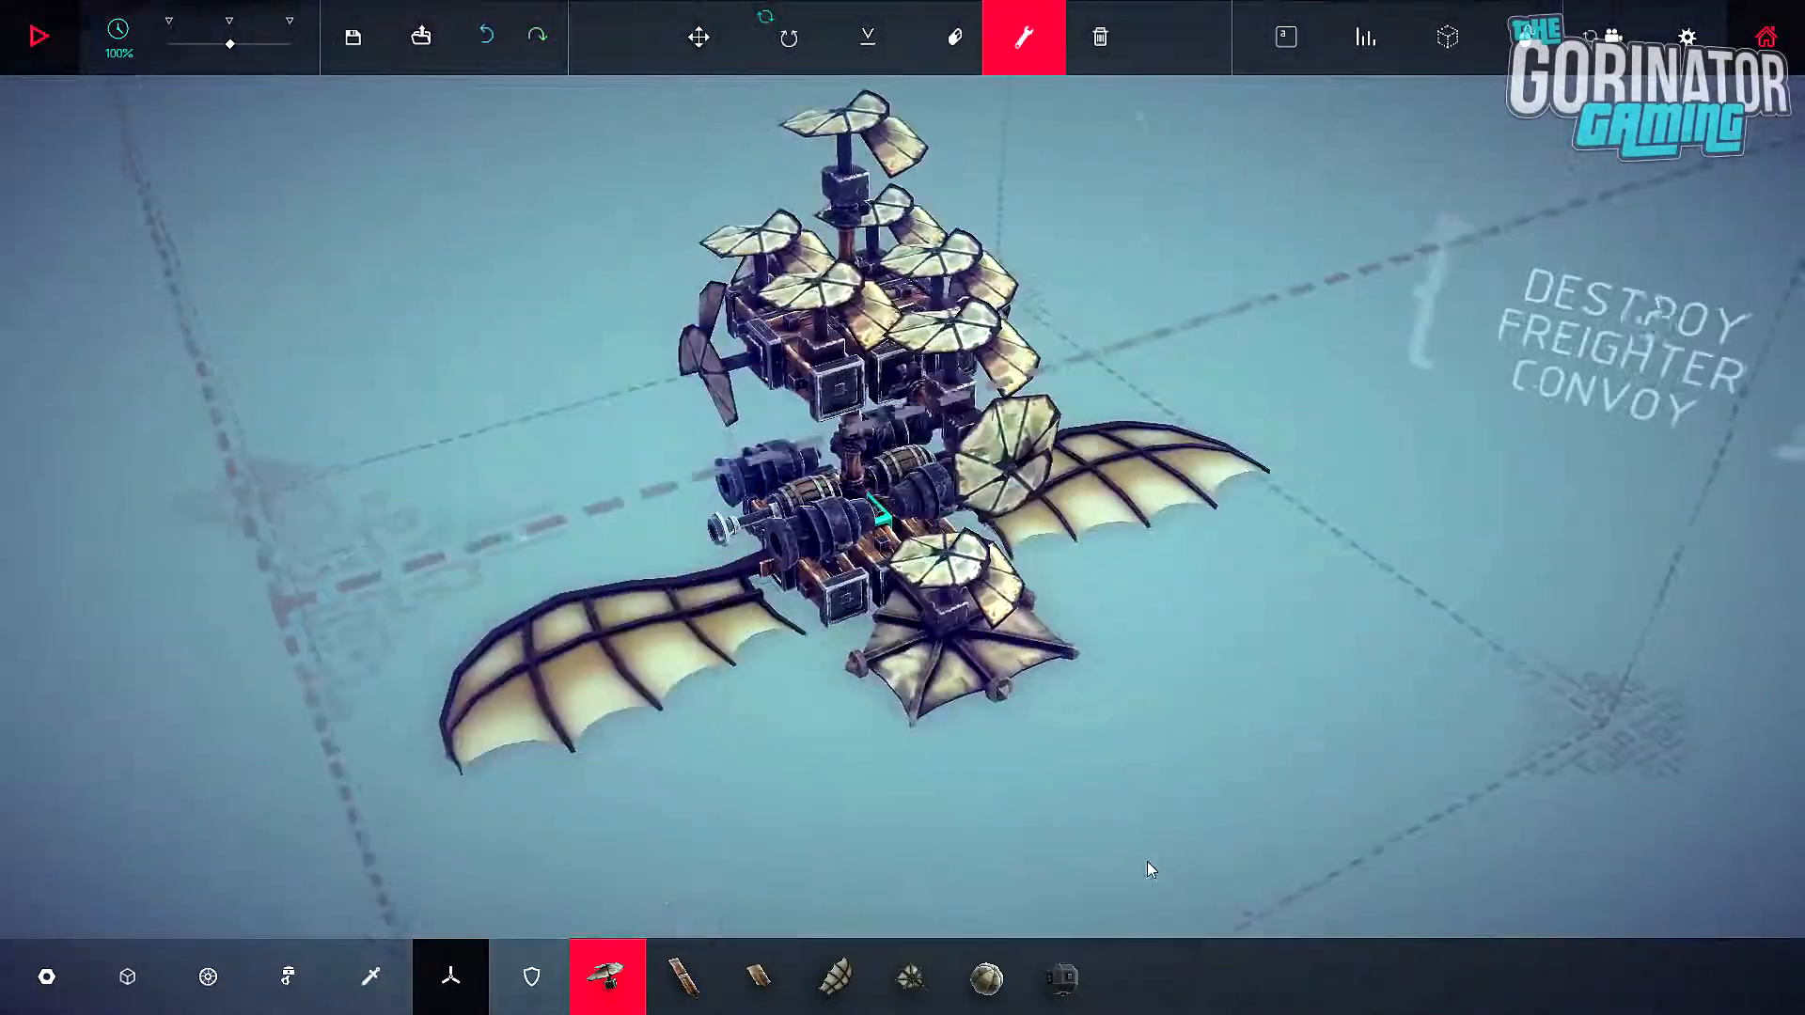
click(208, 975)
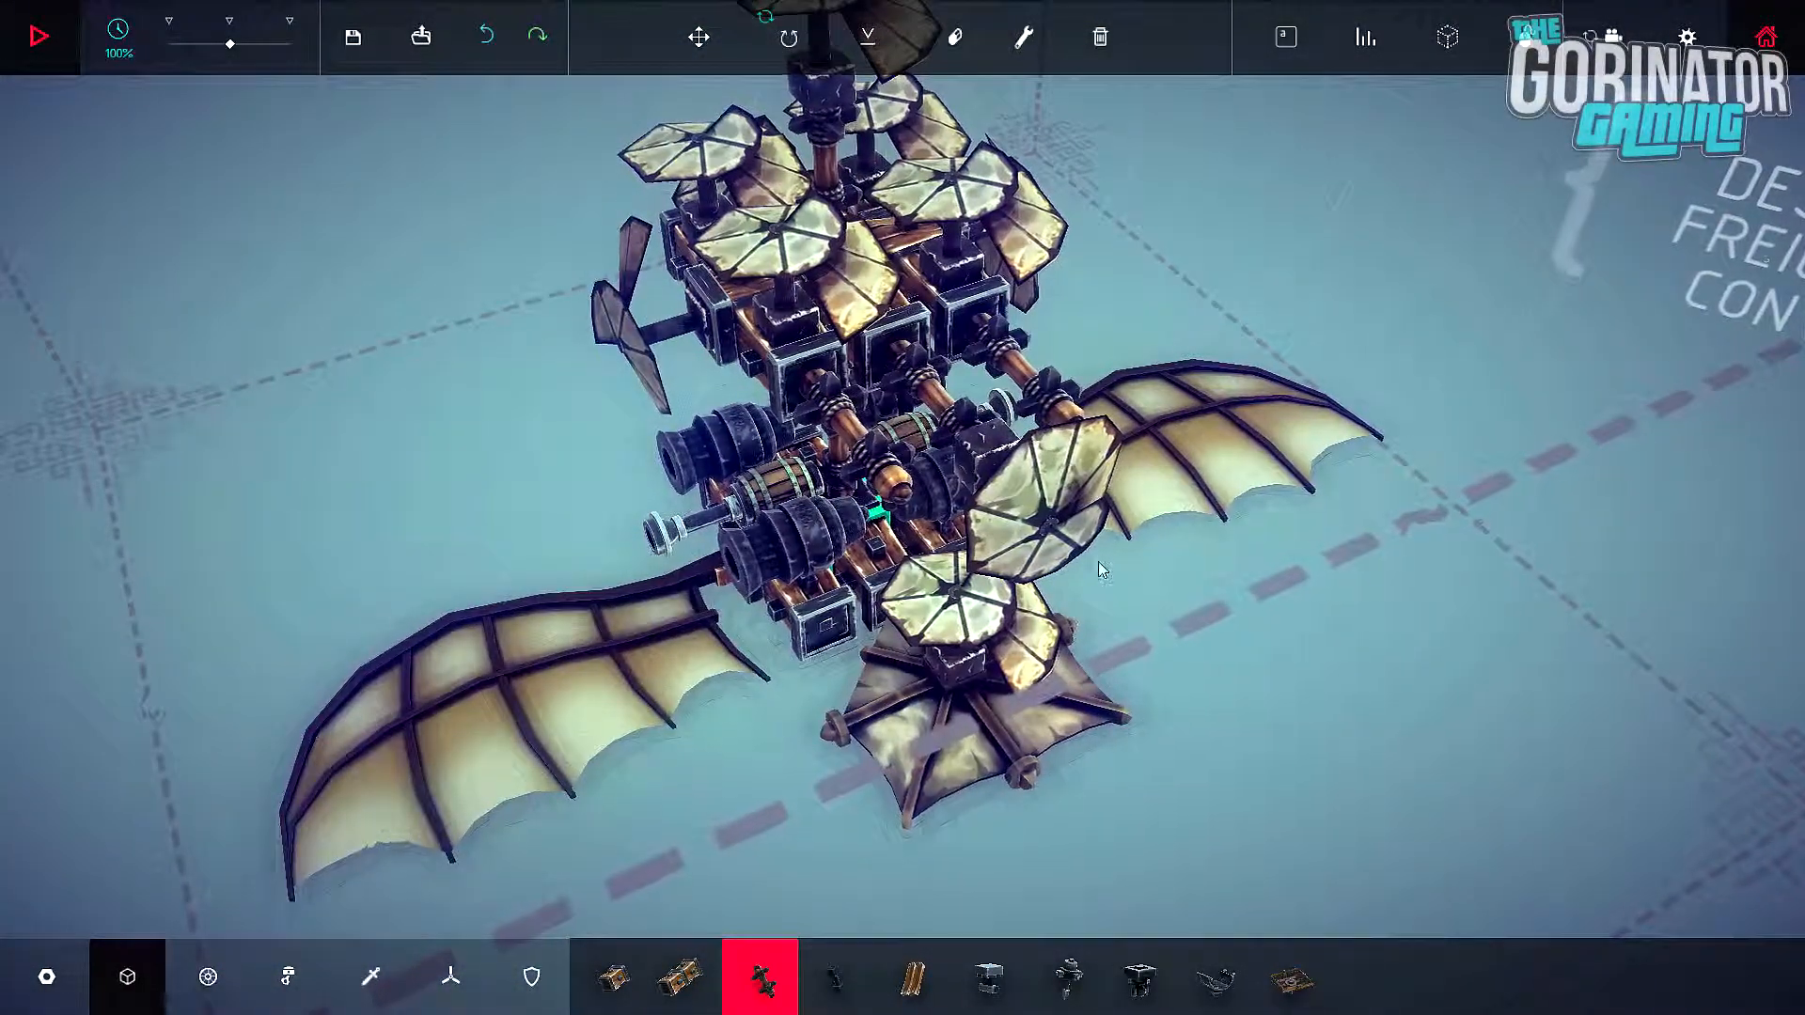
click(450, 976)
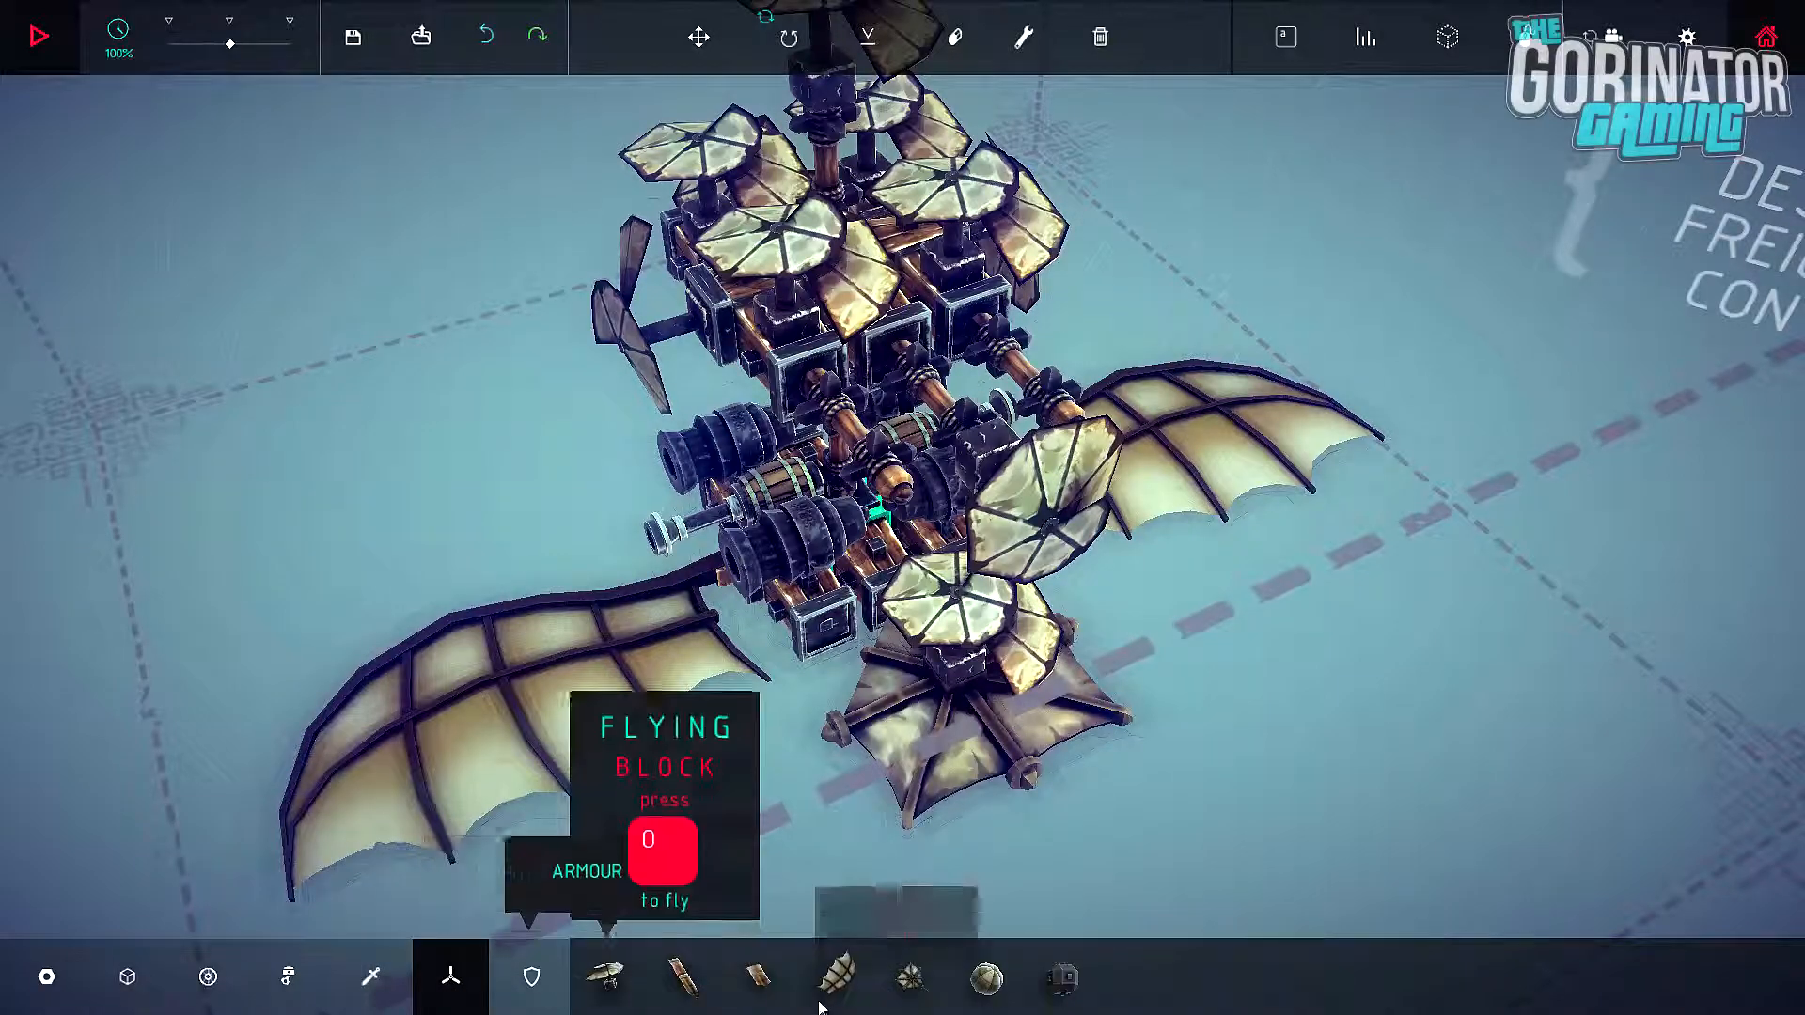
click(606, 977)
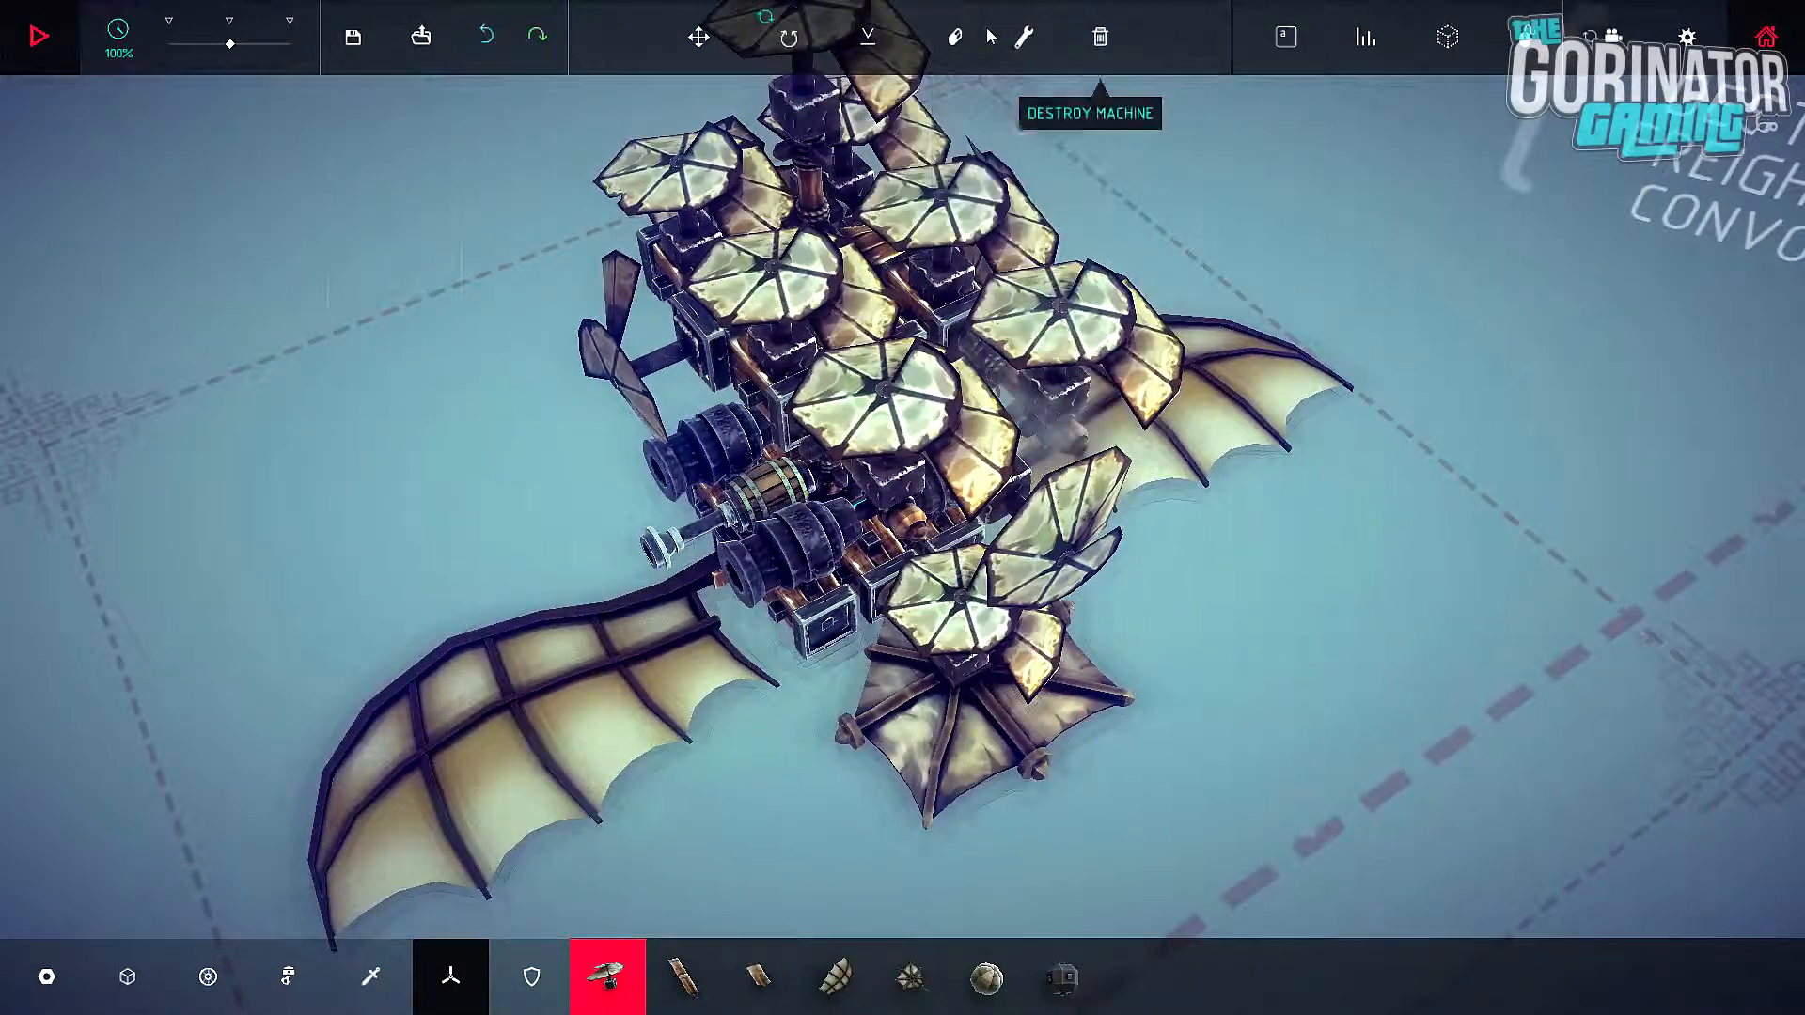
click(1022, 37)
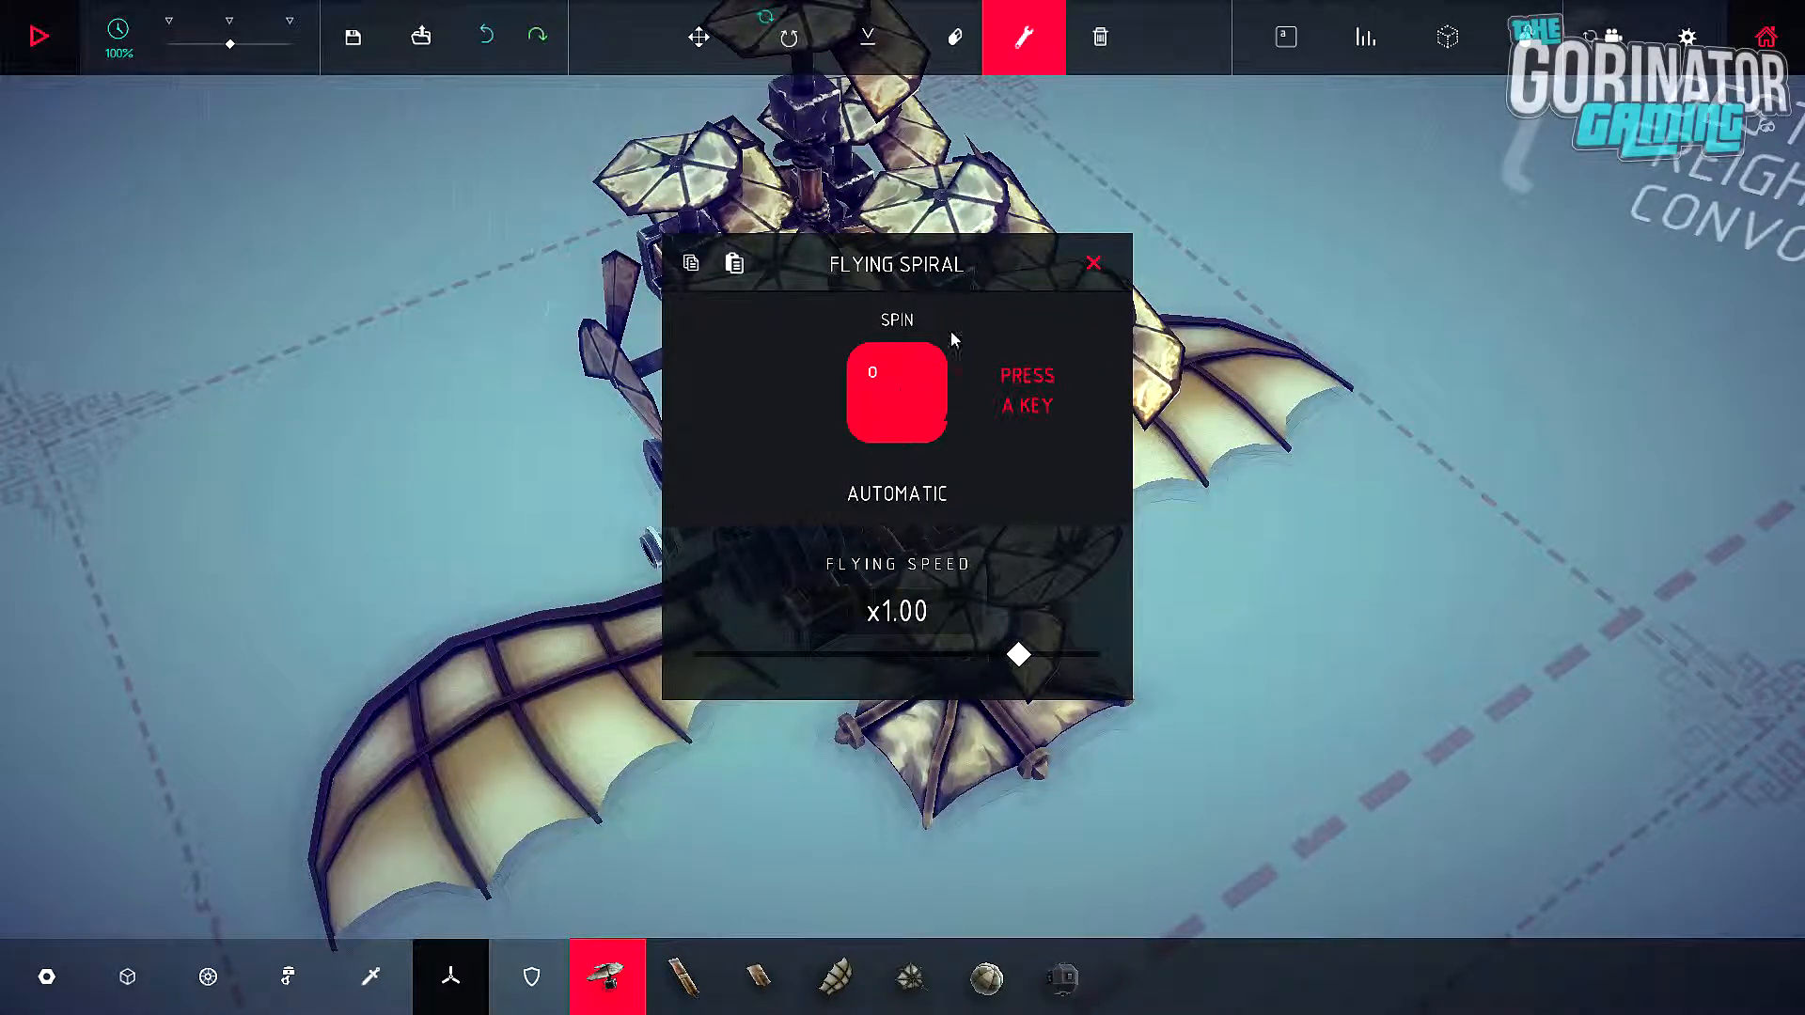
key(b)
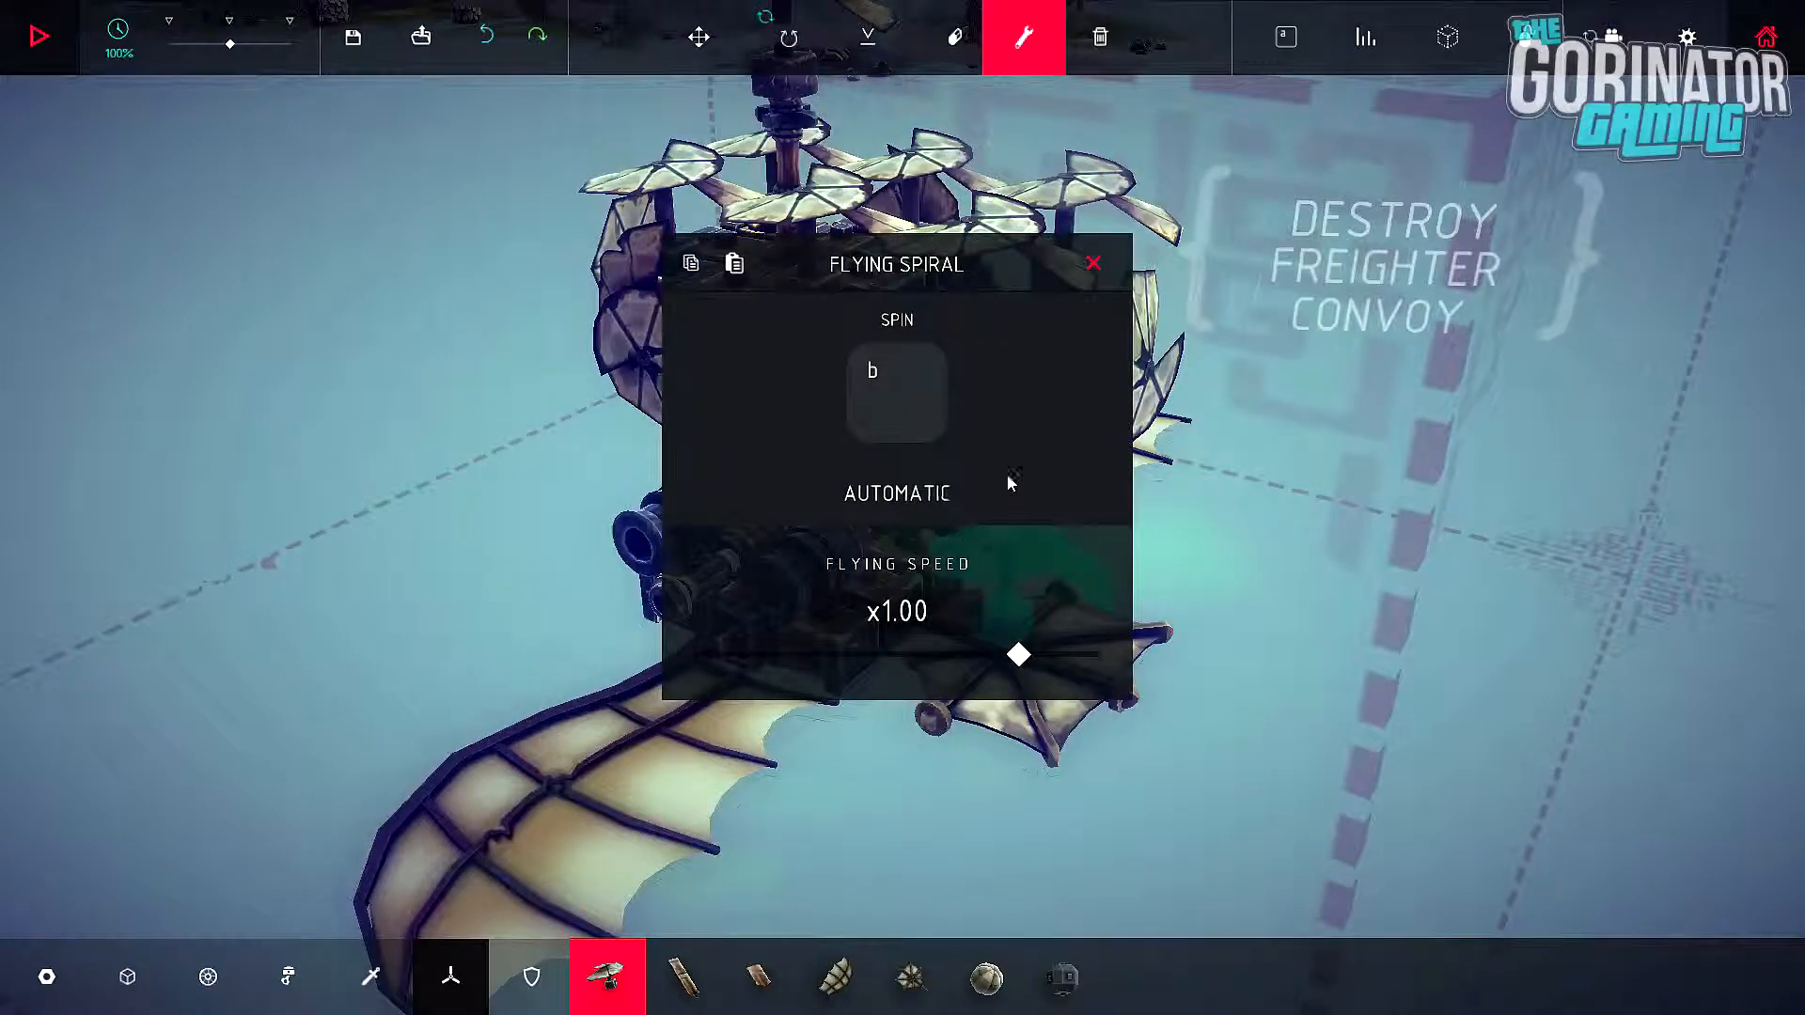
click(1093, 263)
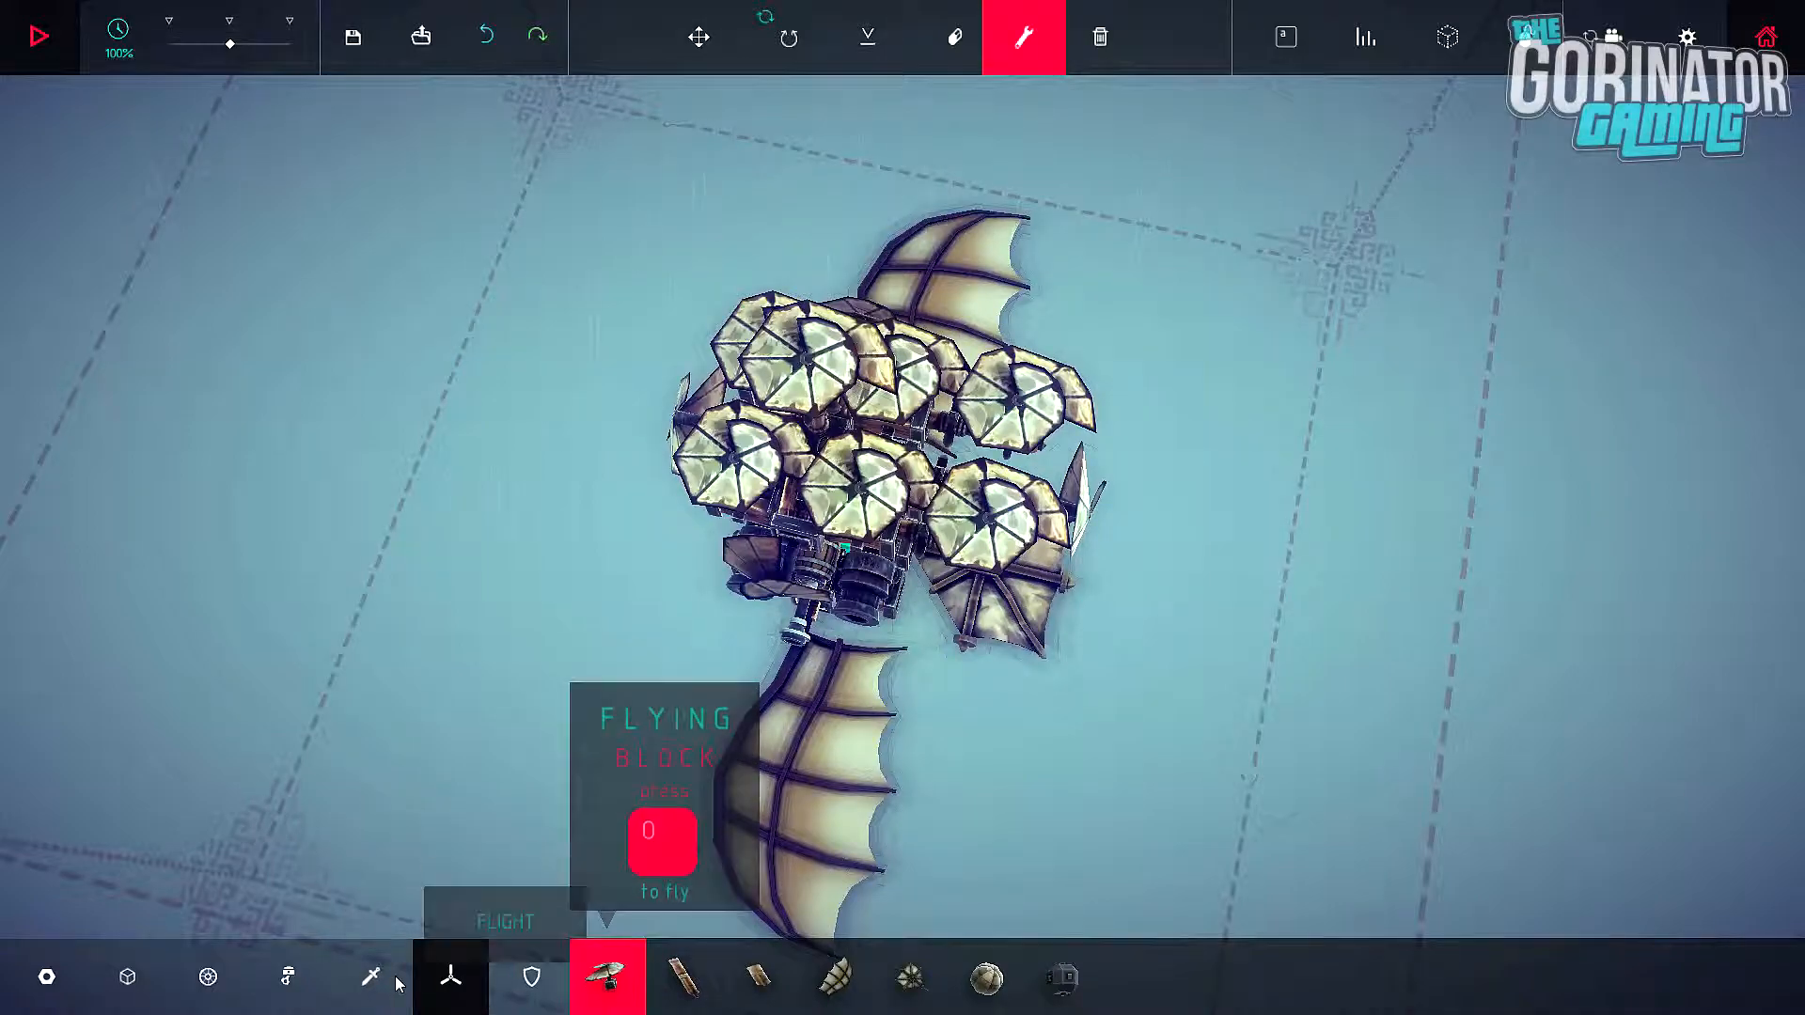
Step: Rebind another flying spiral beside the cannon deck to spin on 0
click(127, 976)
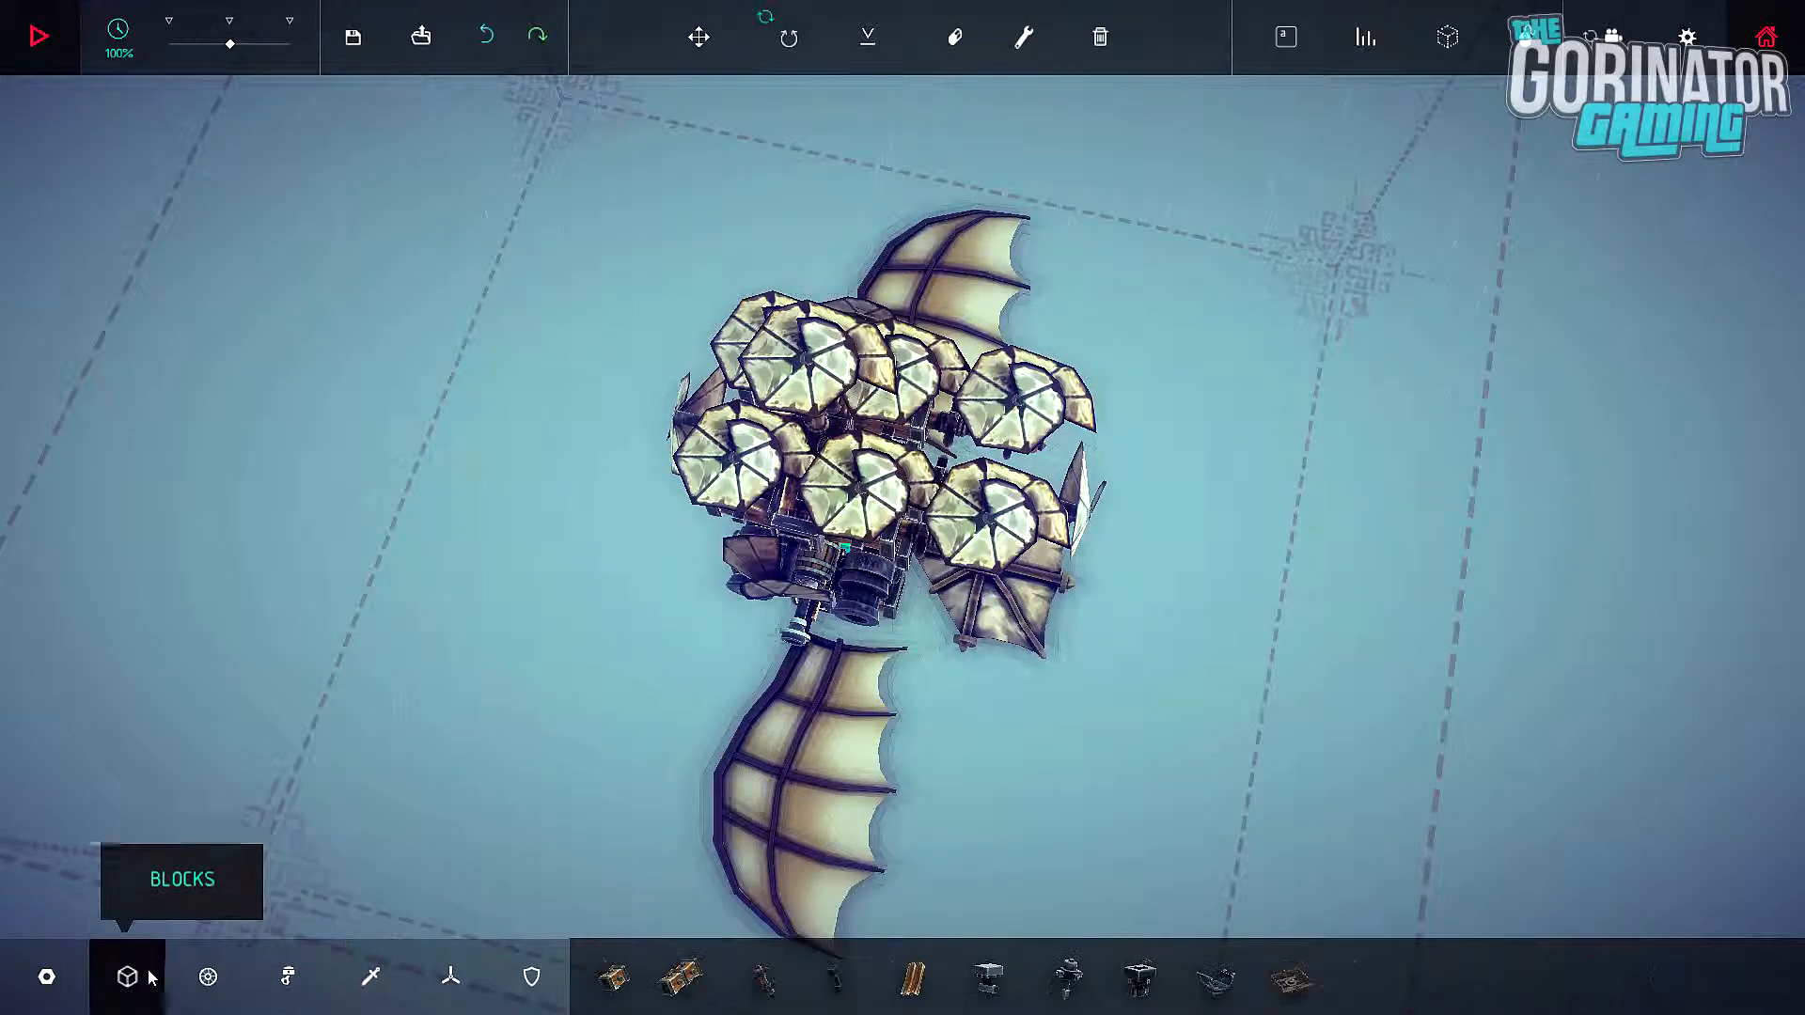
click(760, 976)
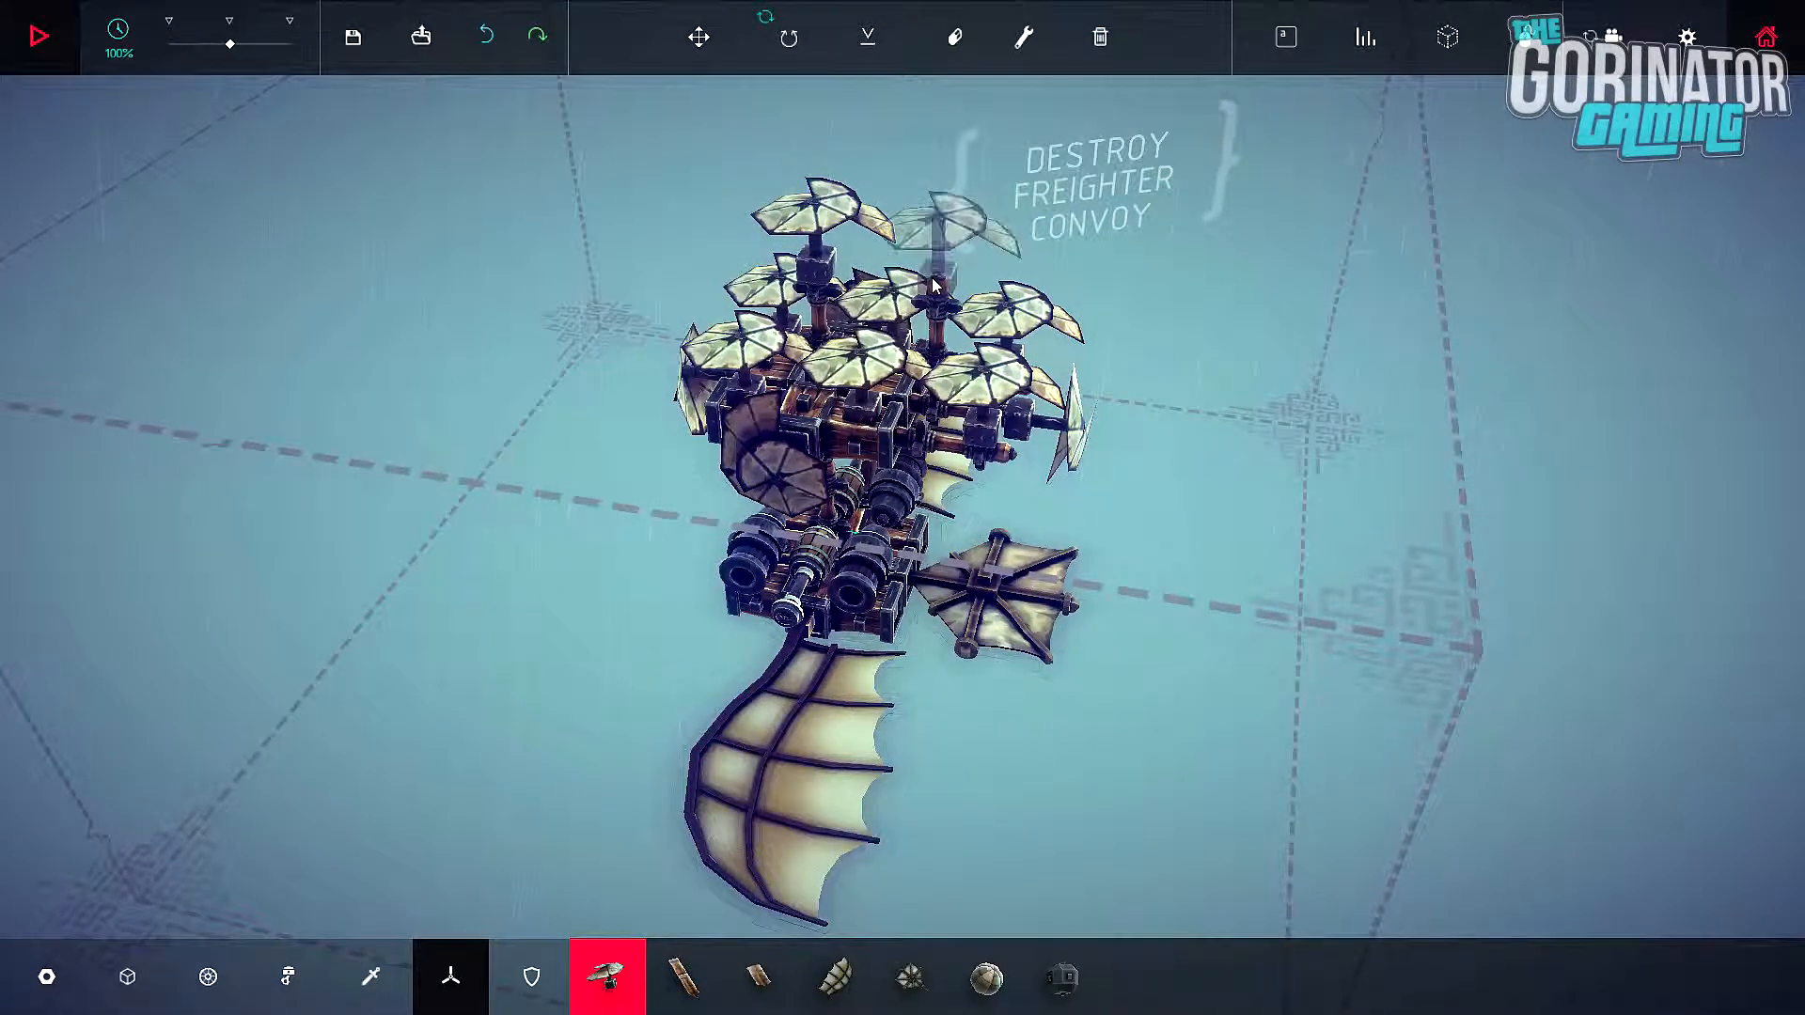
click(1022, 38)
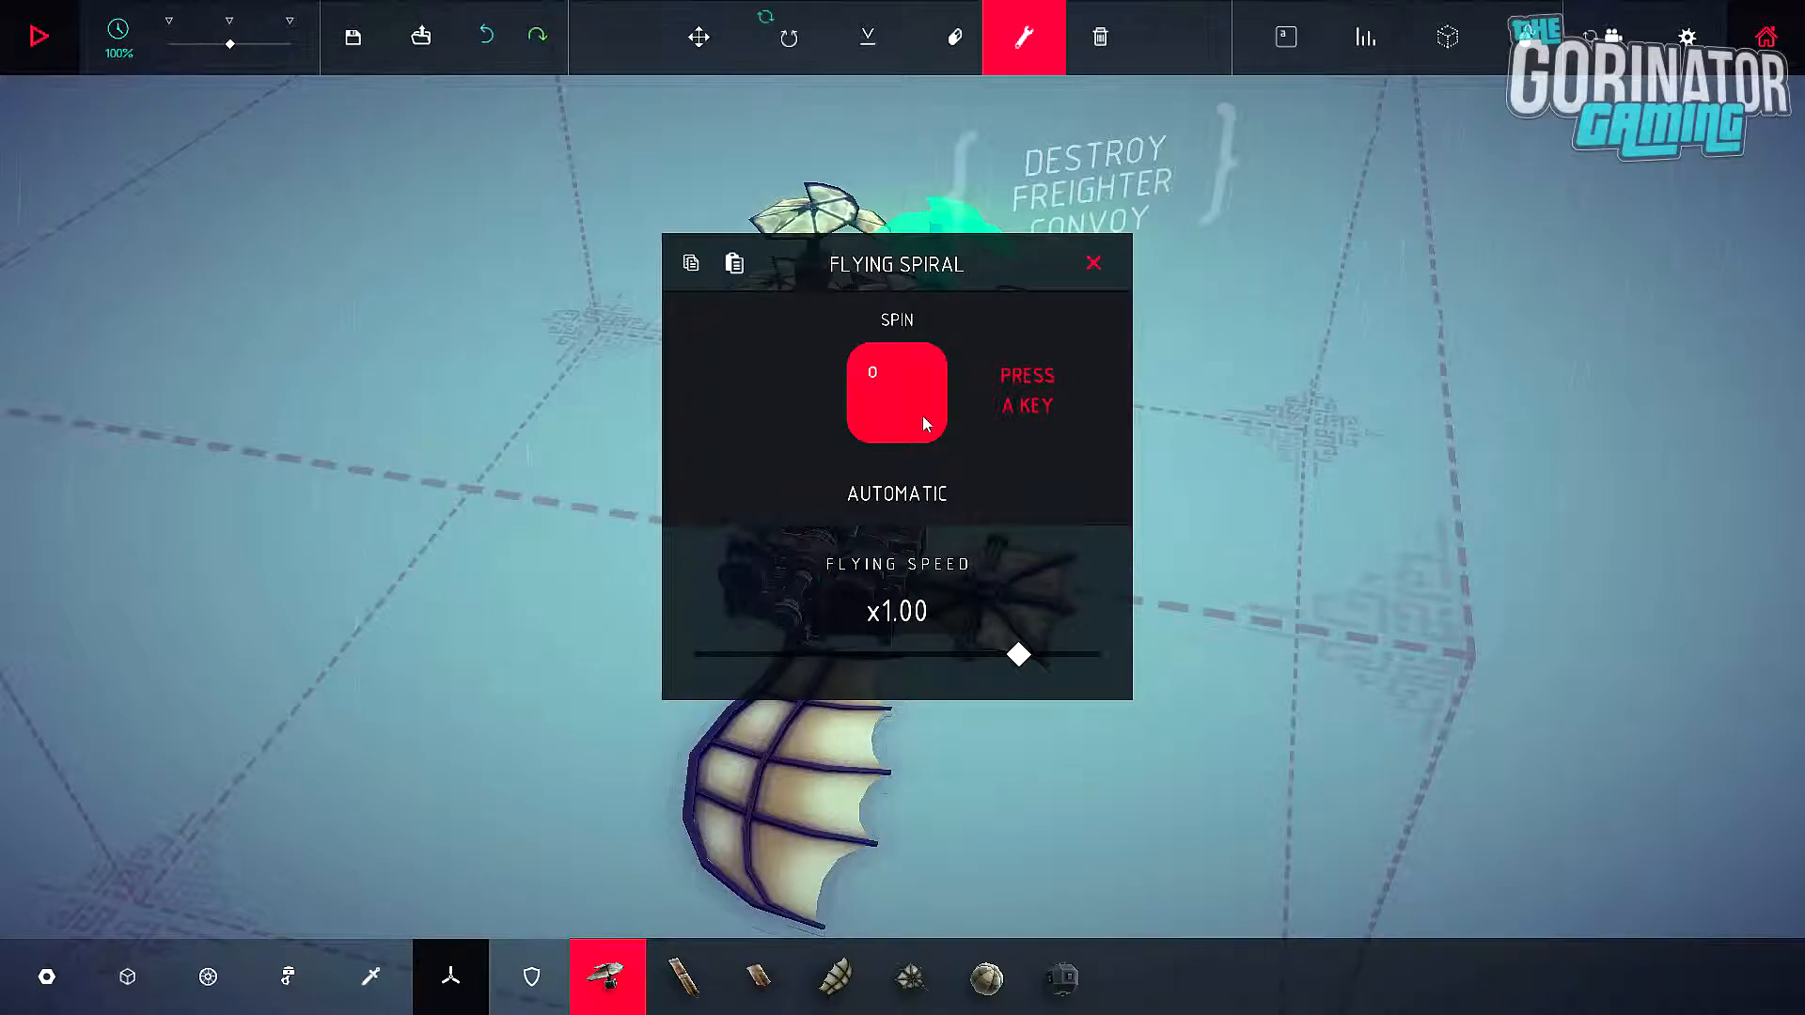
click(1092, 262)
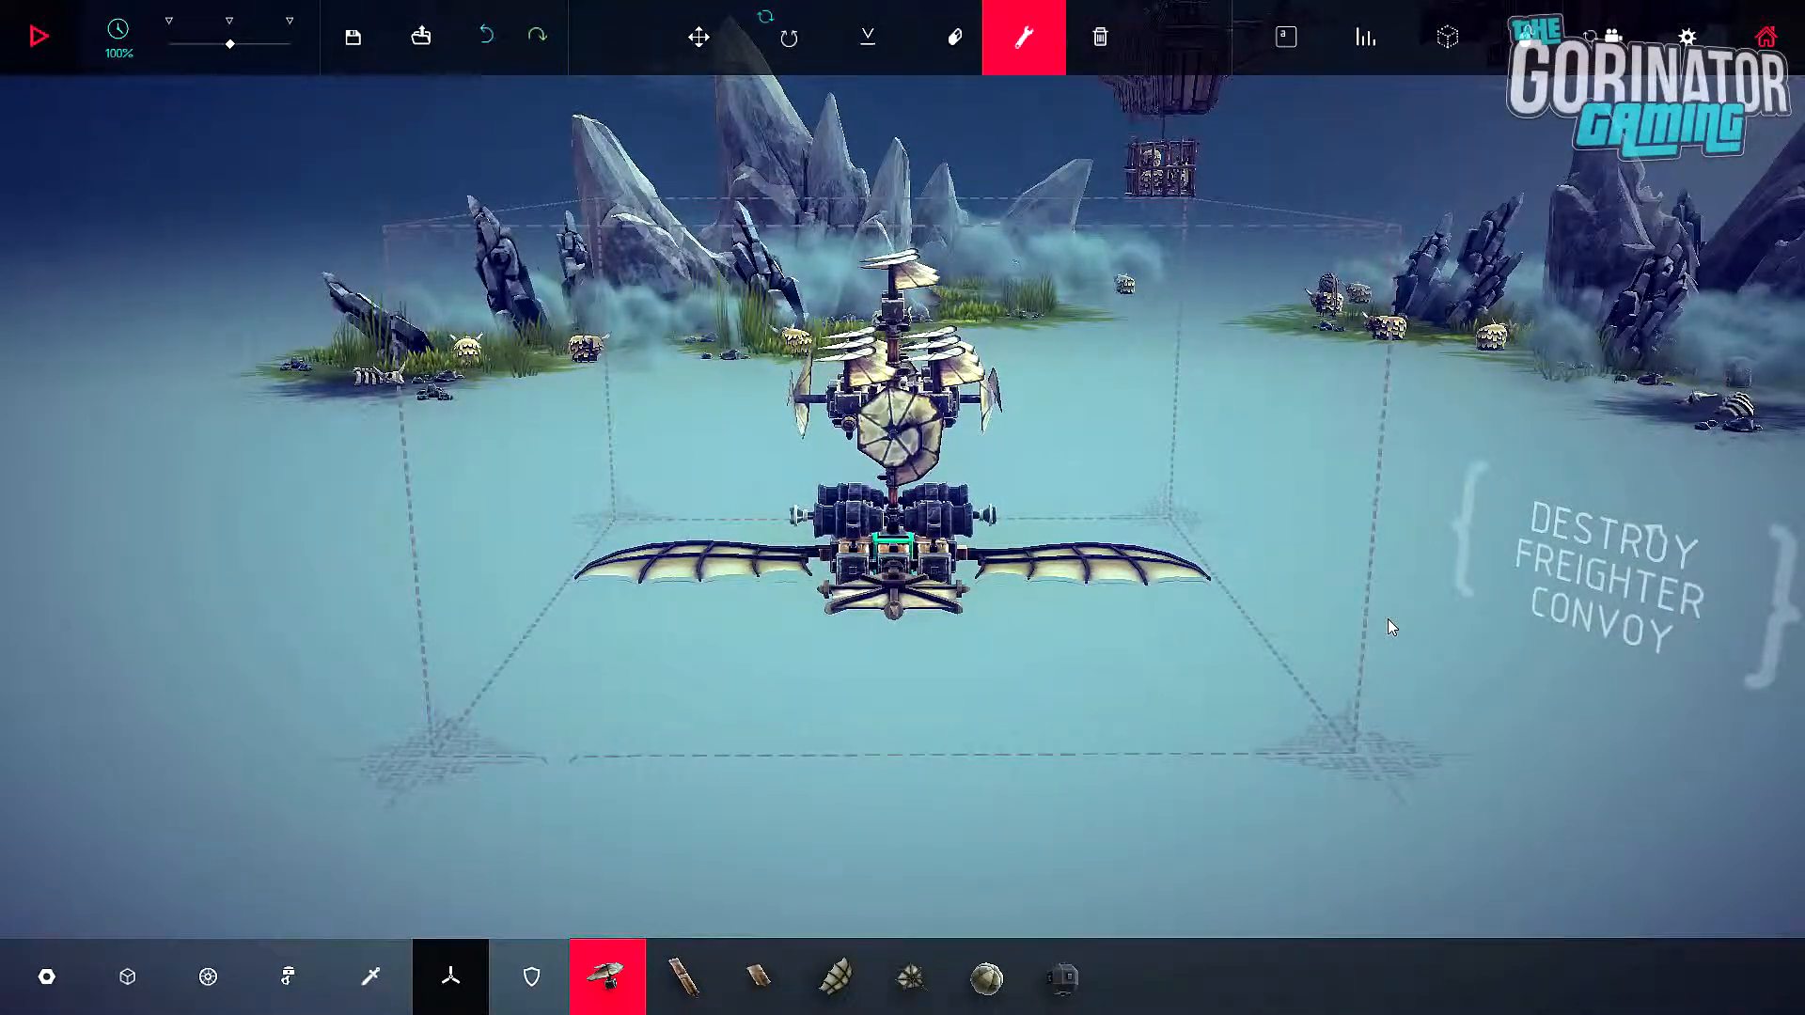
Step: Run a short test flight, then delete and re-place the Wing blocks on the lower hull
click(38, 35)
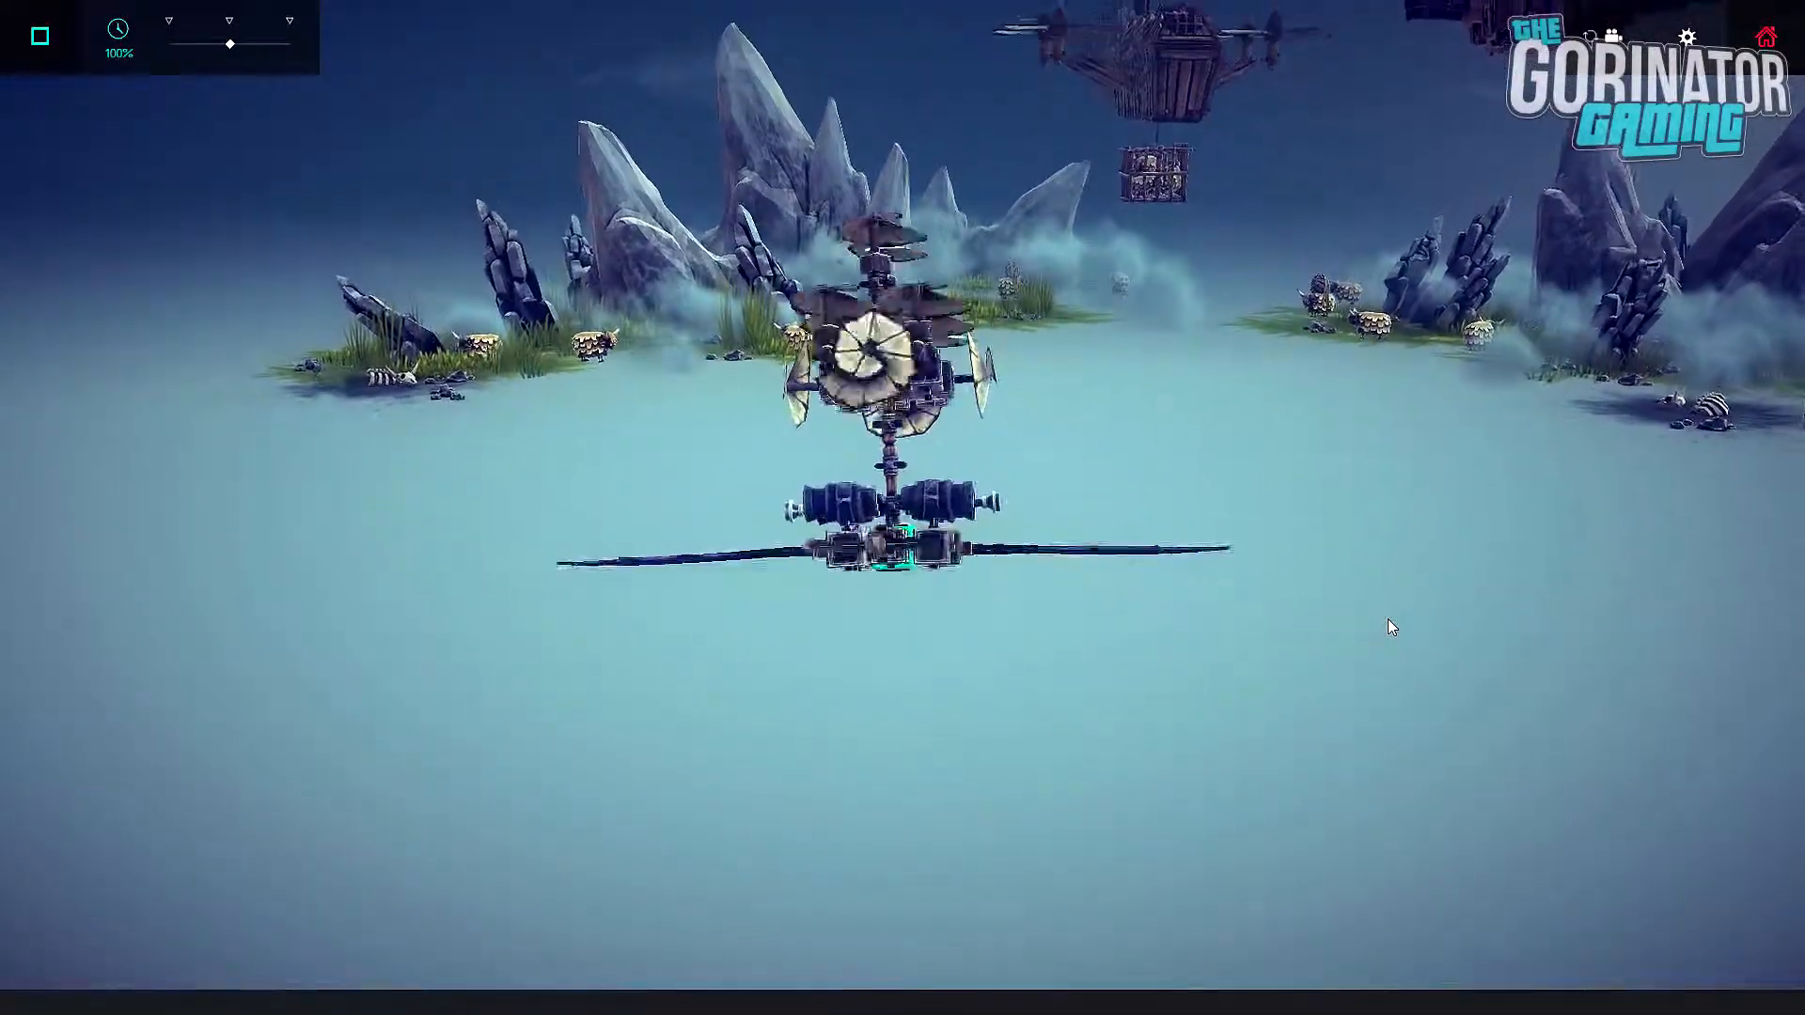
click(40, 36)
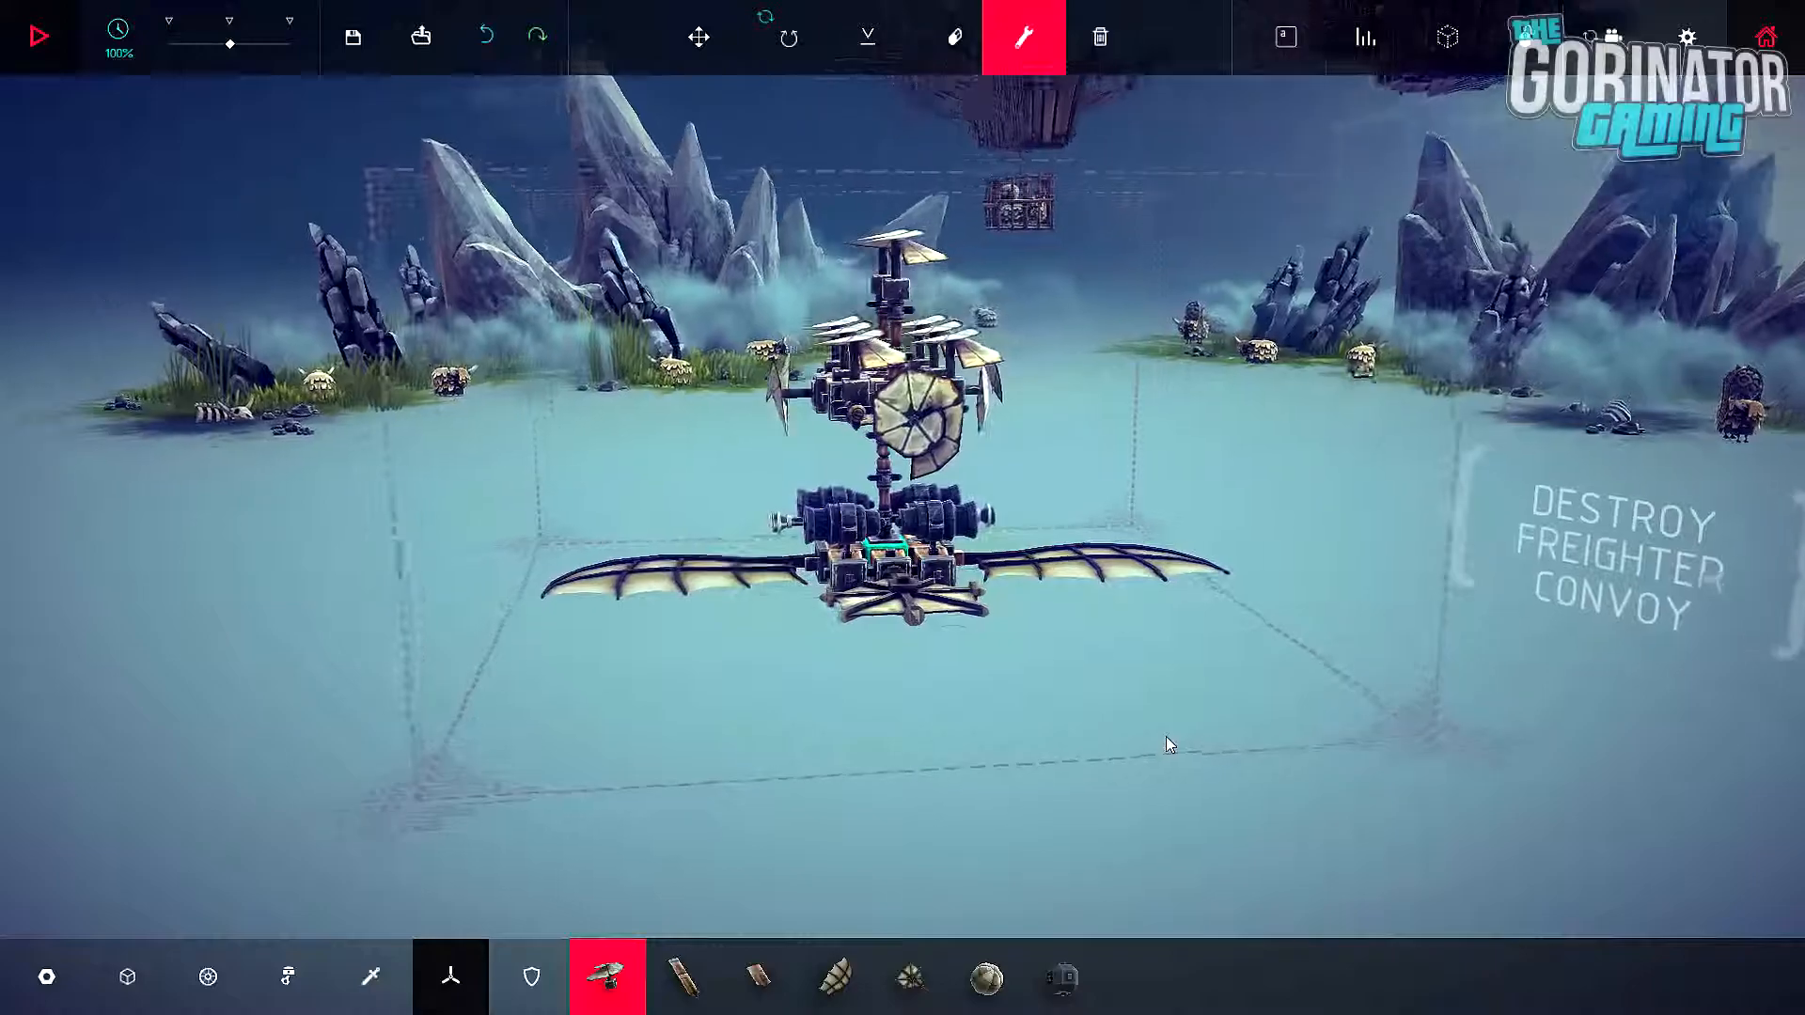
click(40, 35)
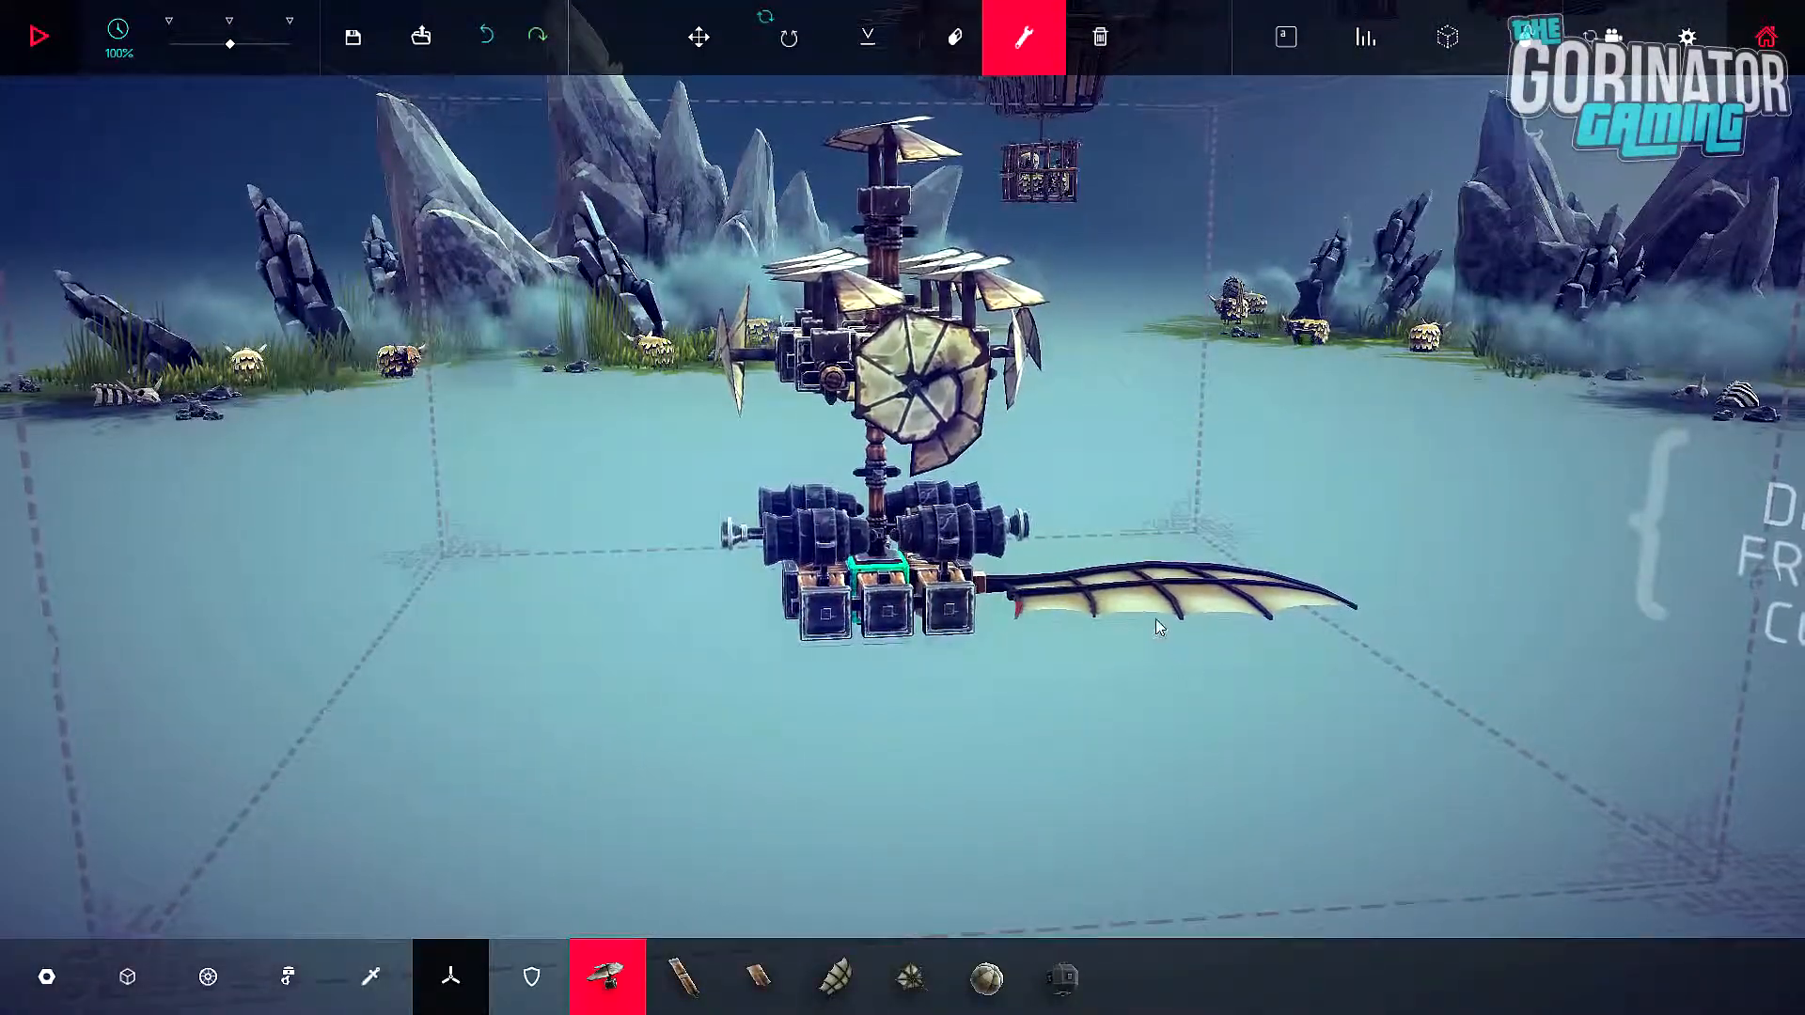
click(38, 36)
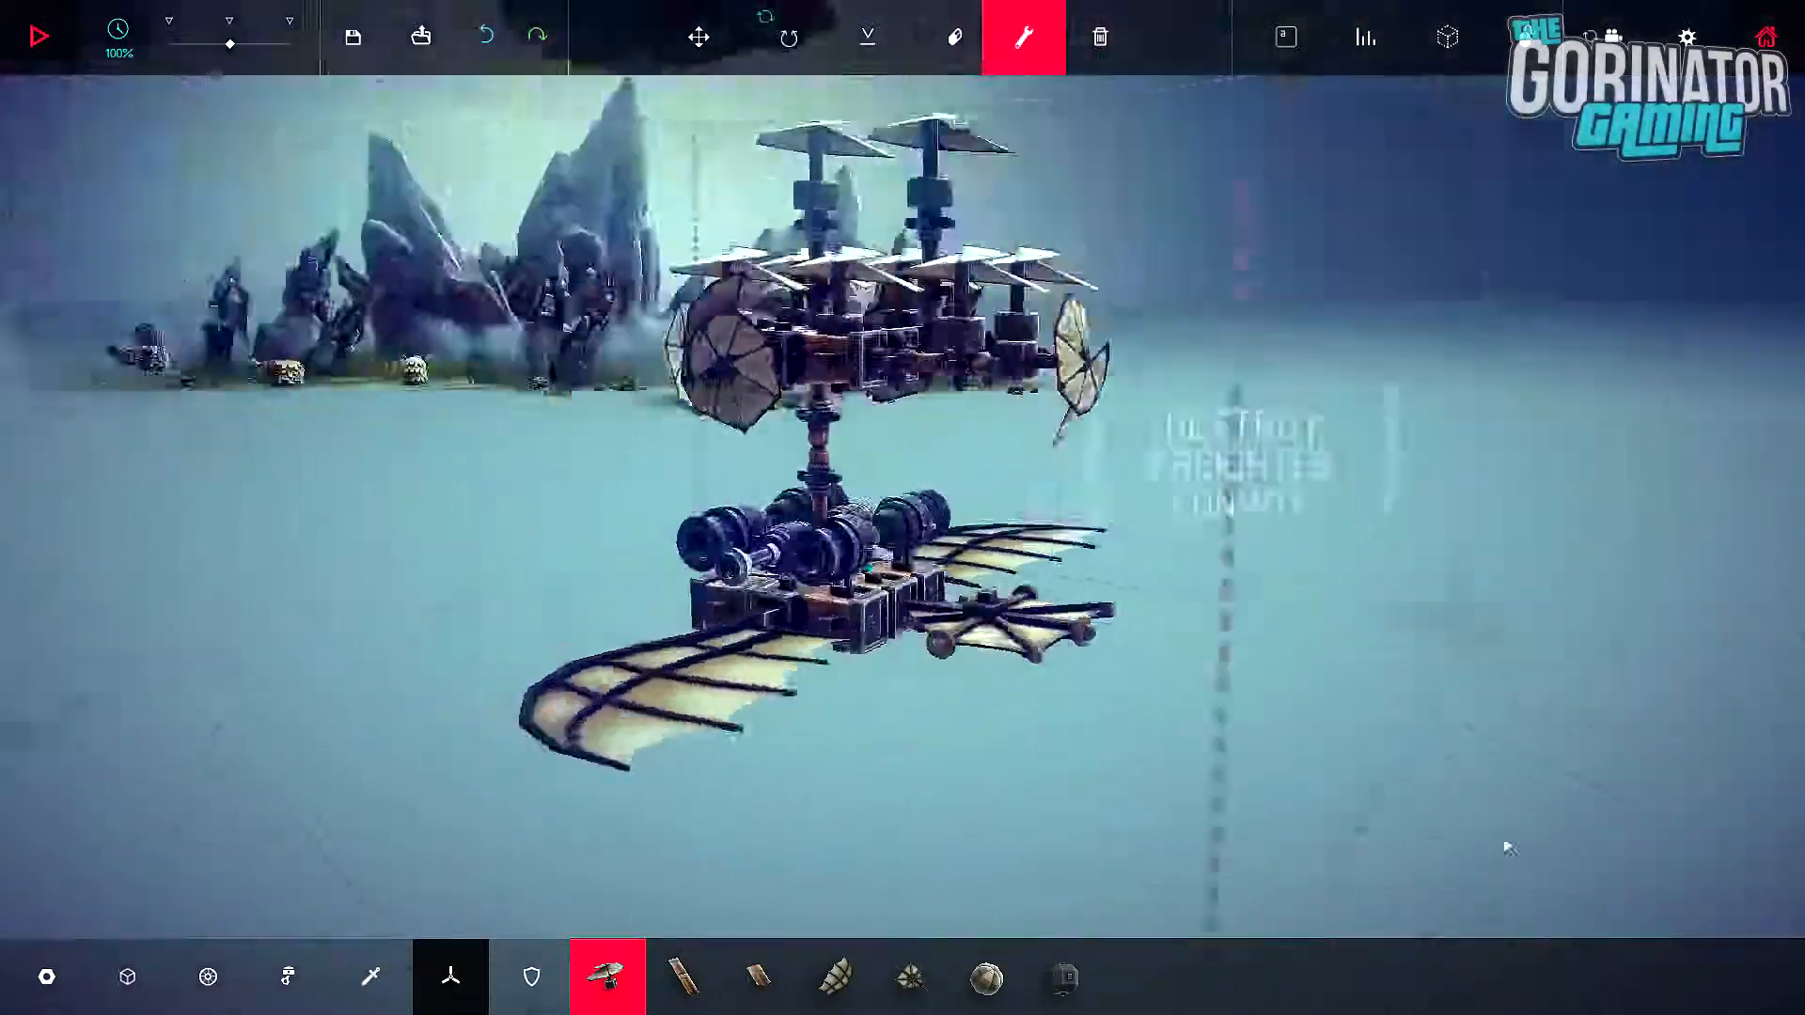
click(834, 978)
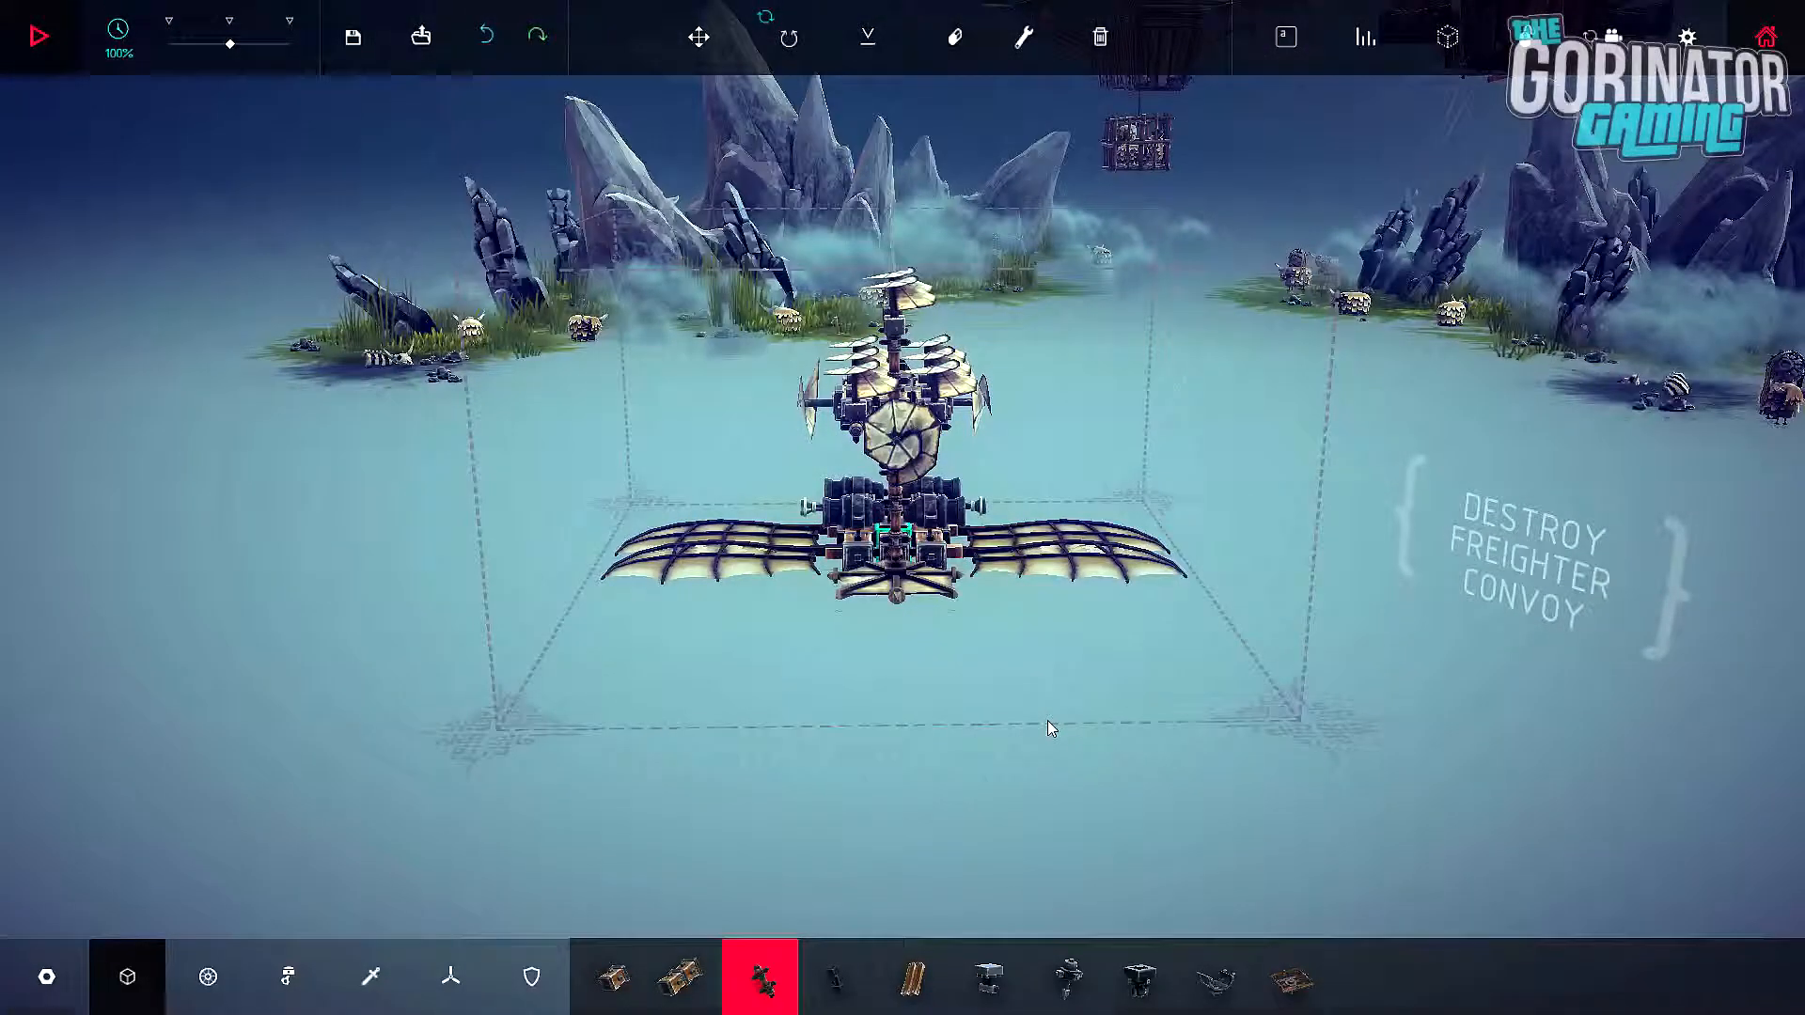
Step: Run two quick test flights of the warship
click(41, 35)
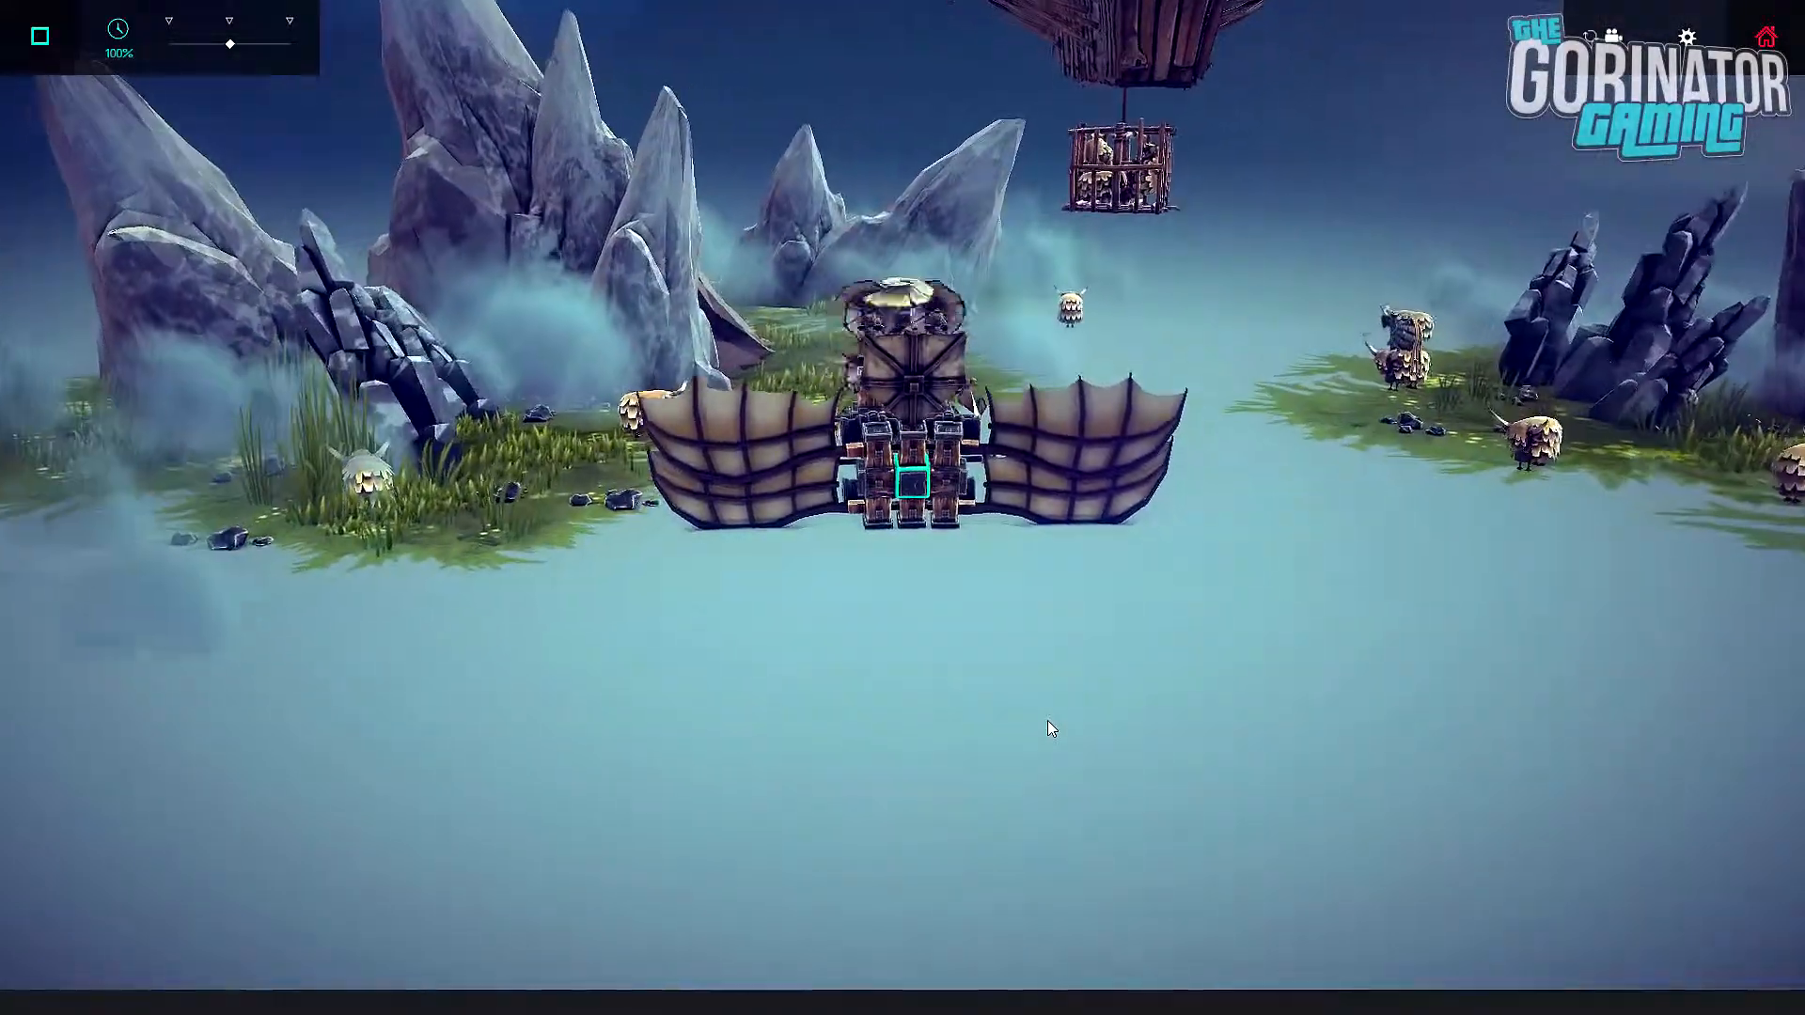
click(40, 35)
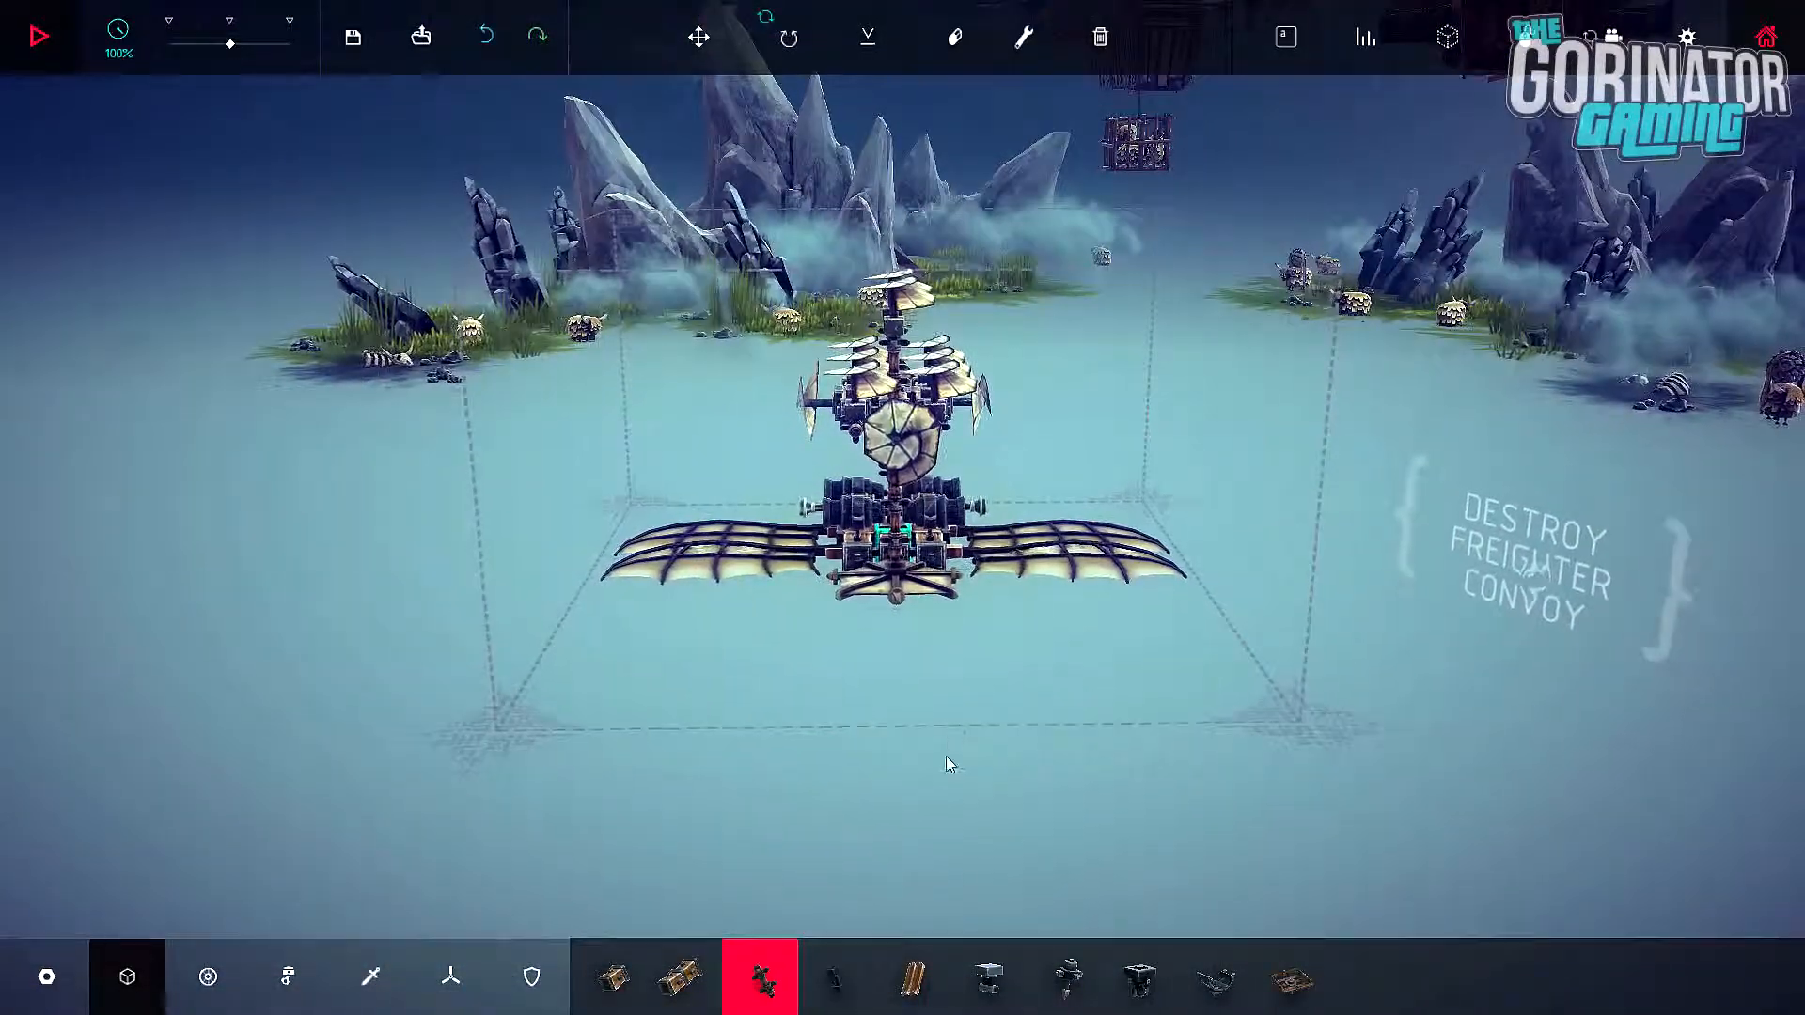
click(40, 35)
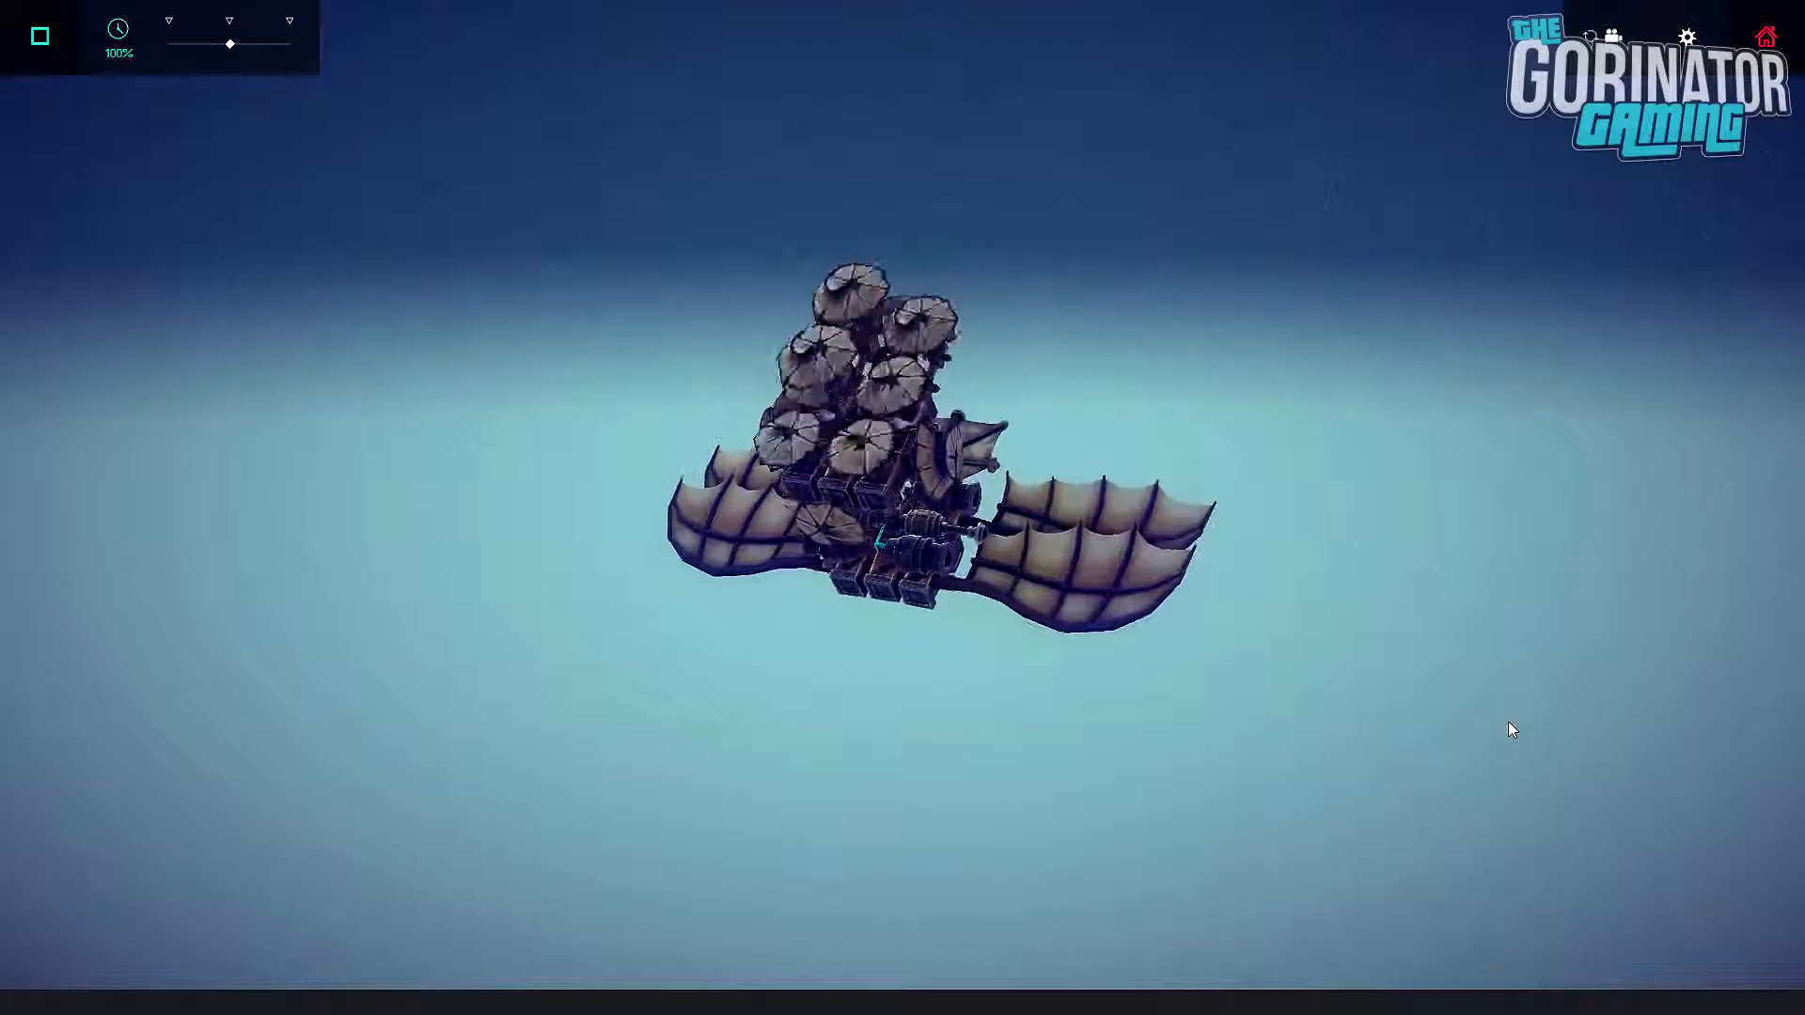
click(38, 36)
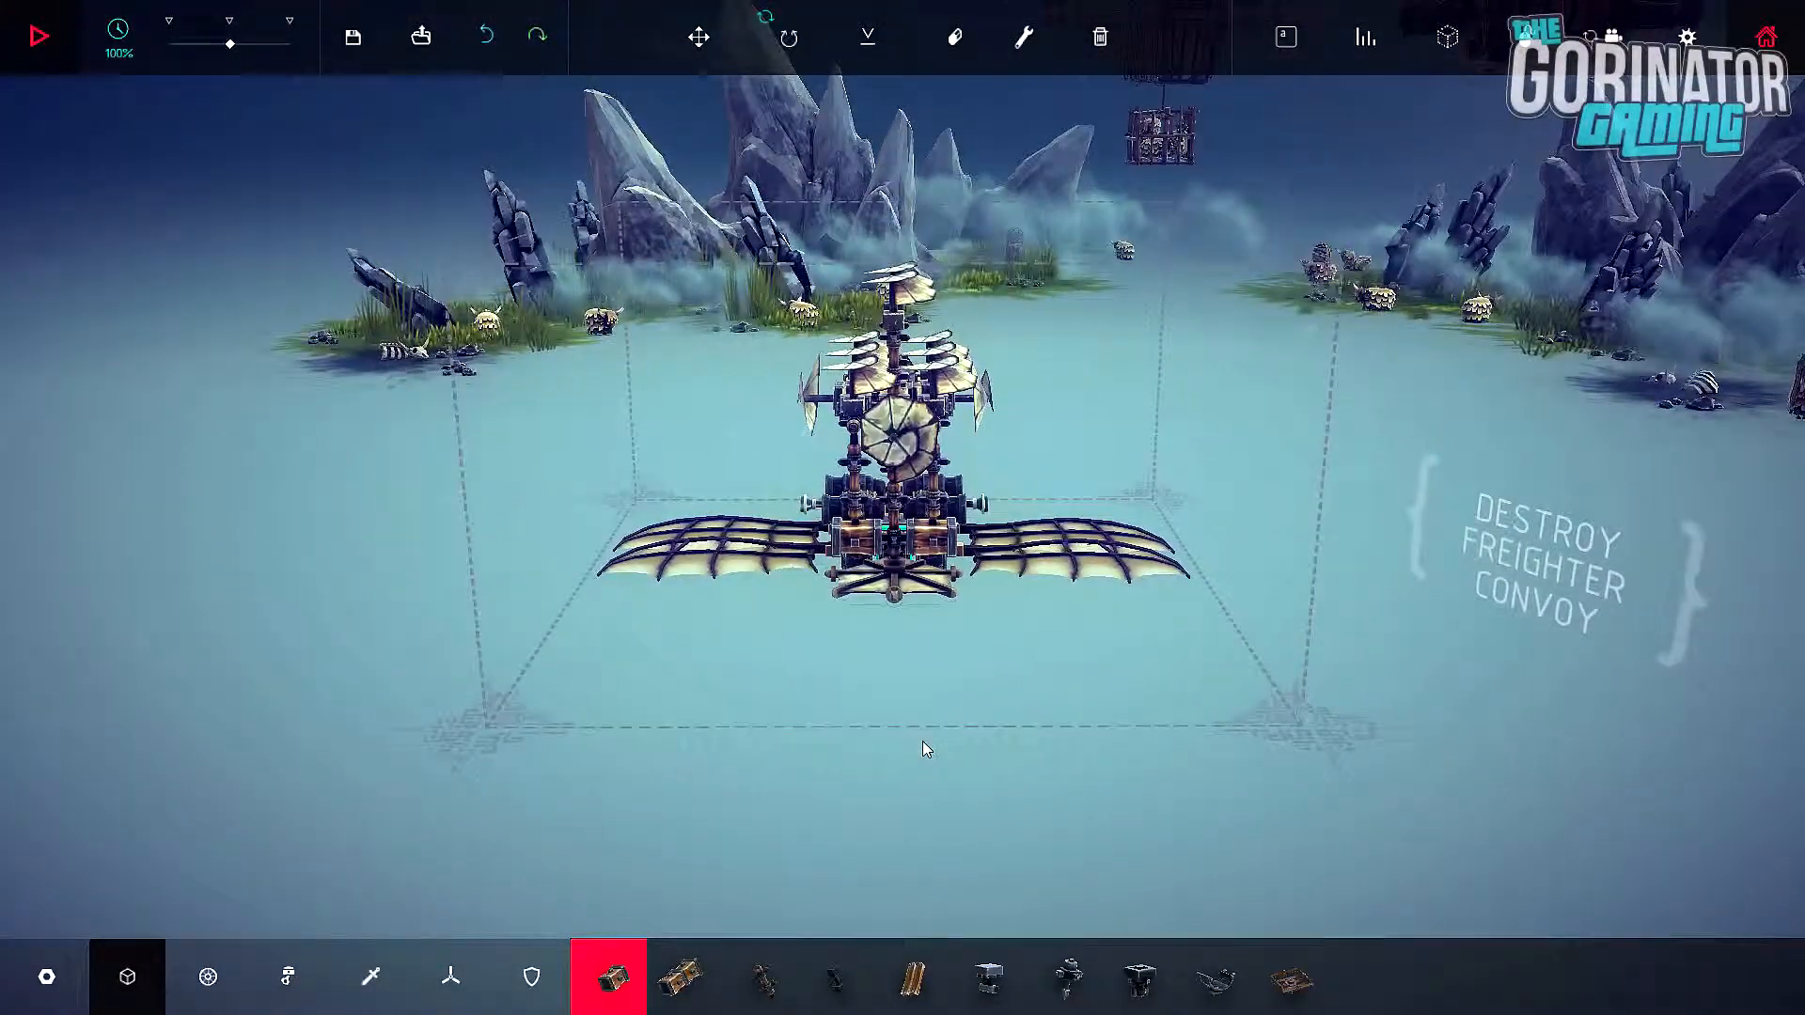
Step: Add a second layer of Wing blocks on each side and test-fly the doubled wings
click(40, 35)
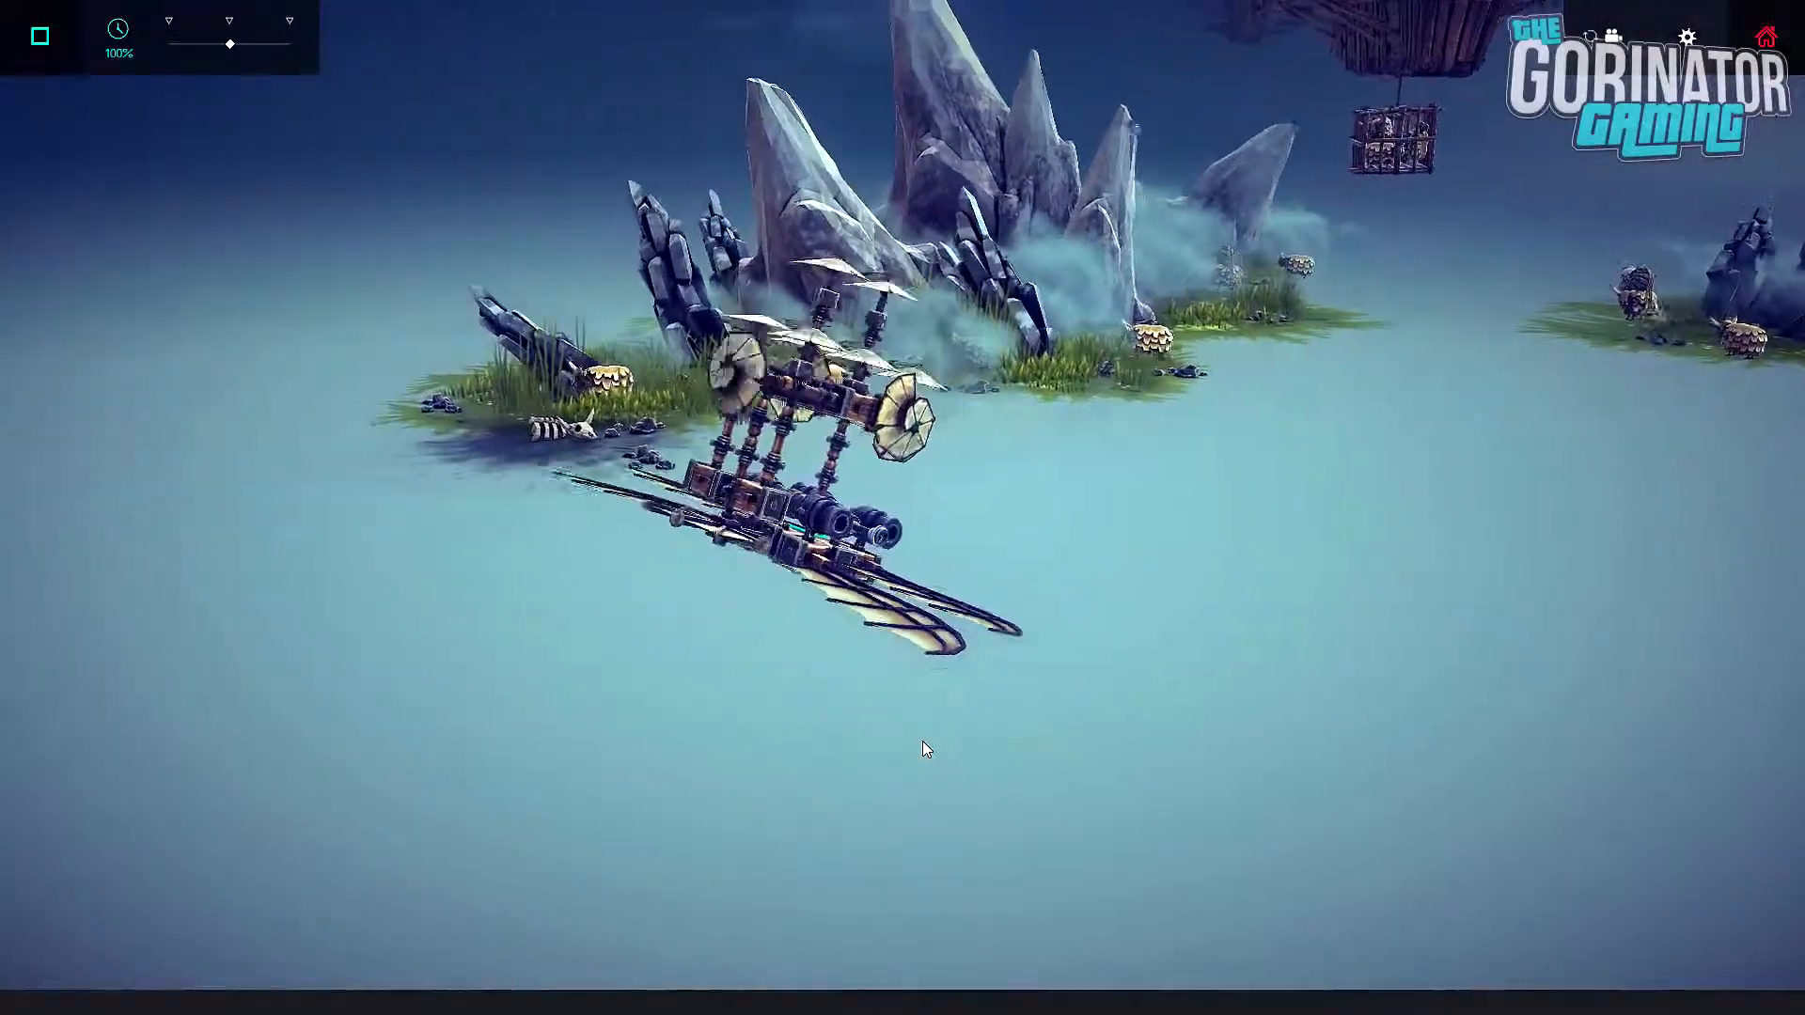
click(41, 36)
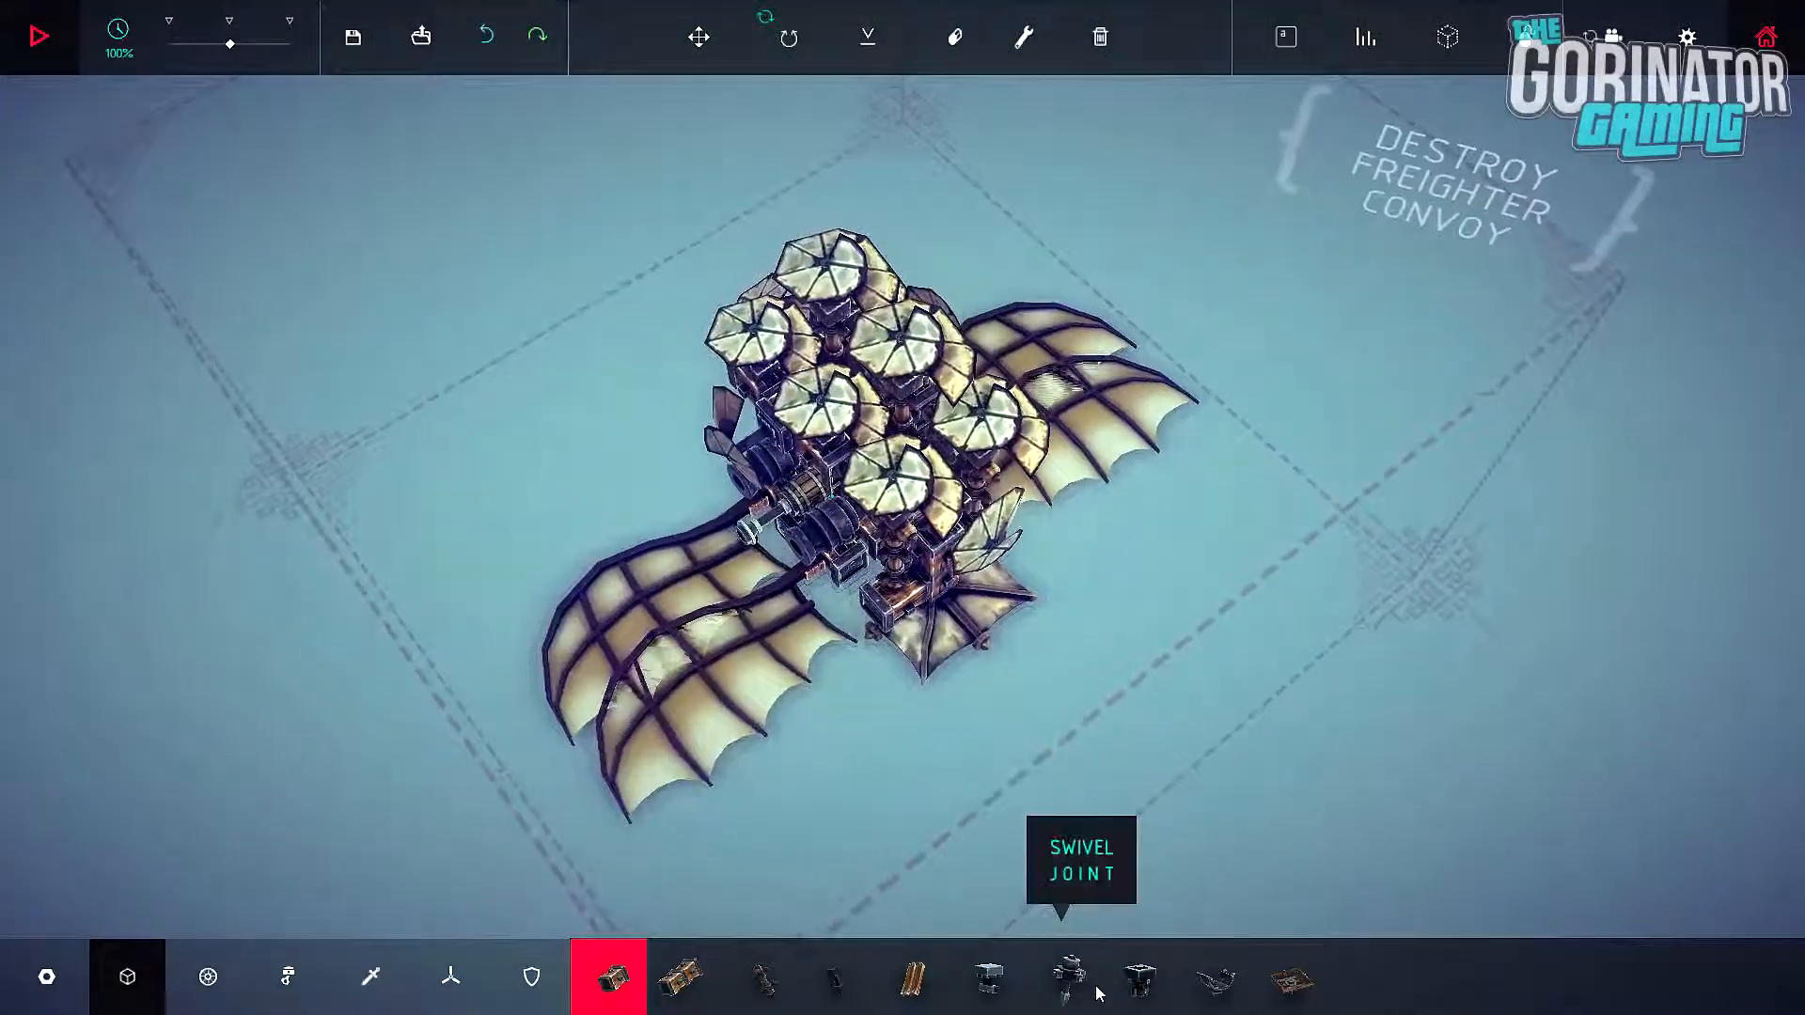
click(38, 36)
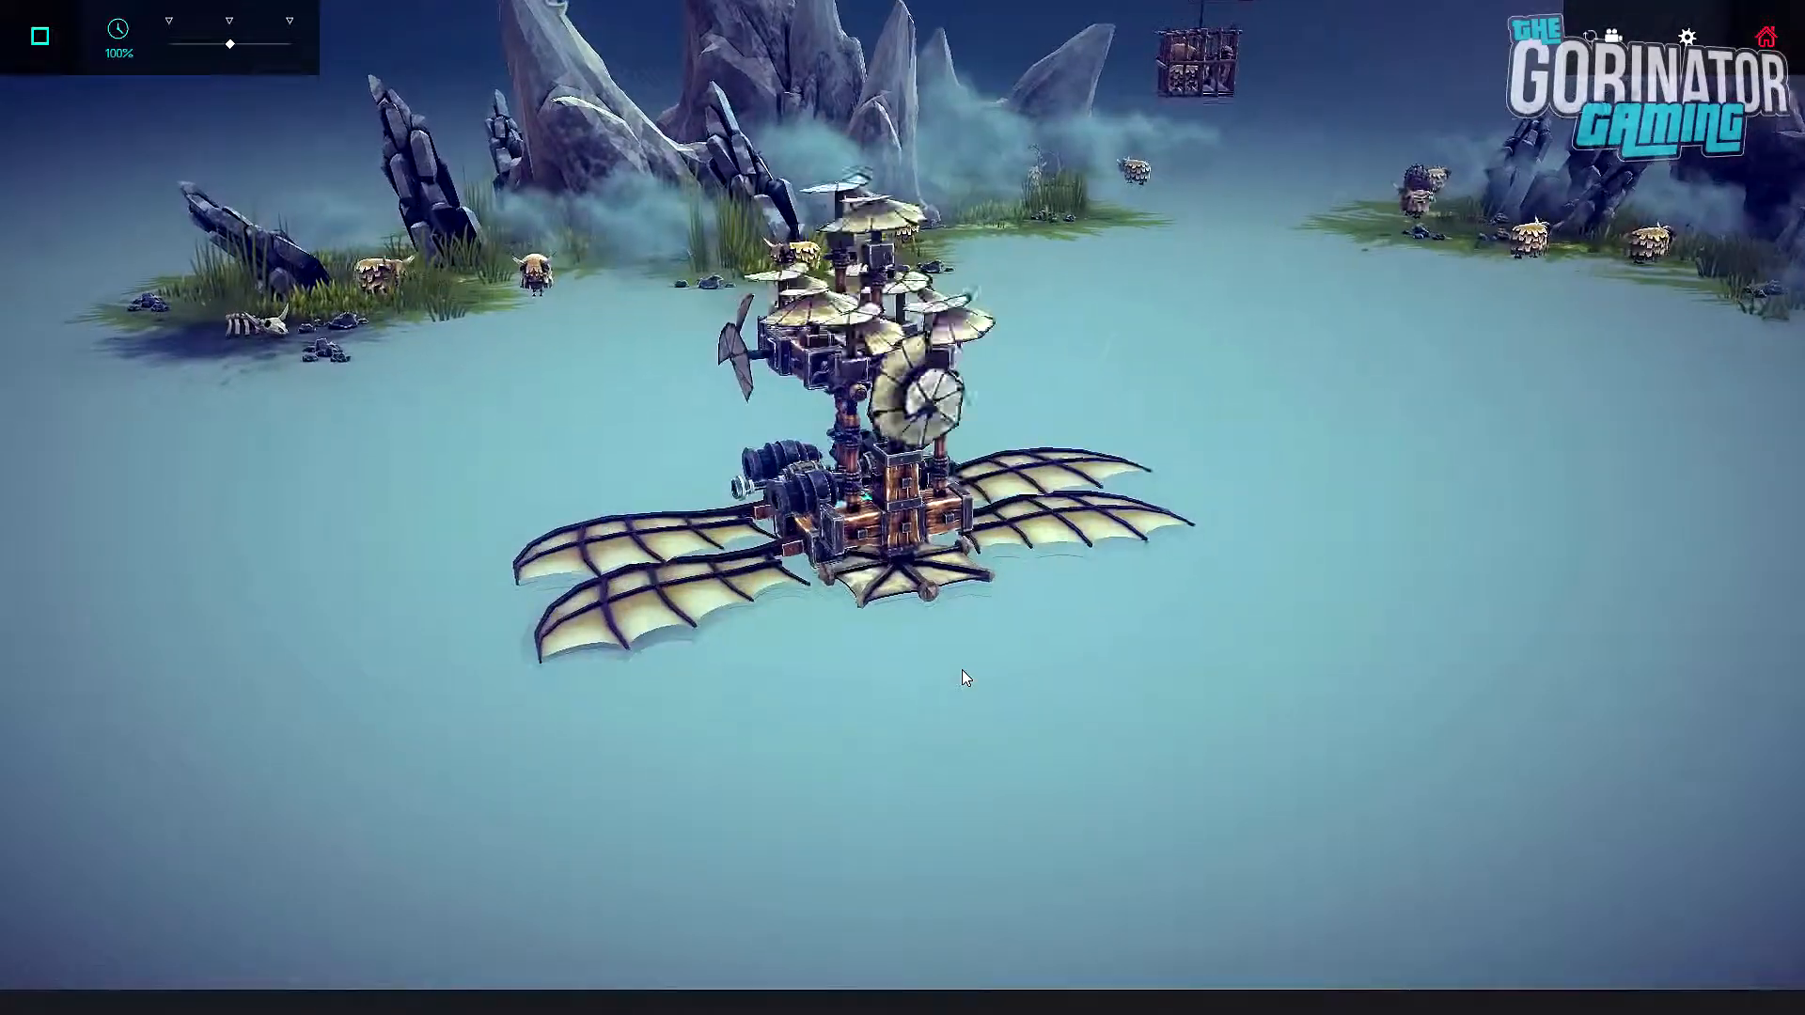
click(40, 35)
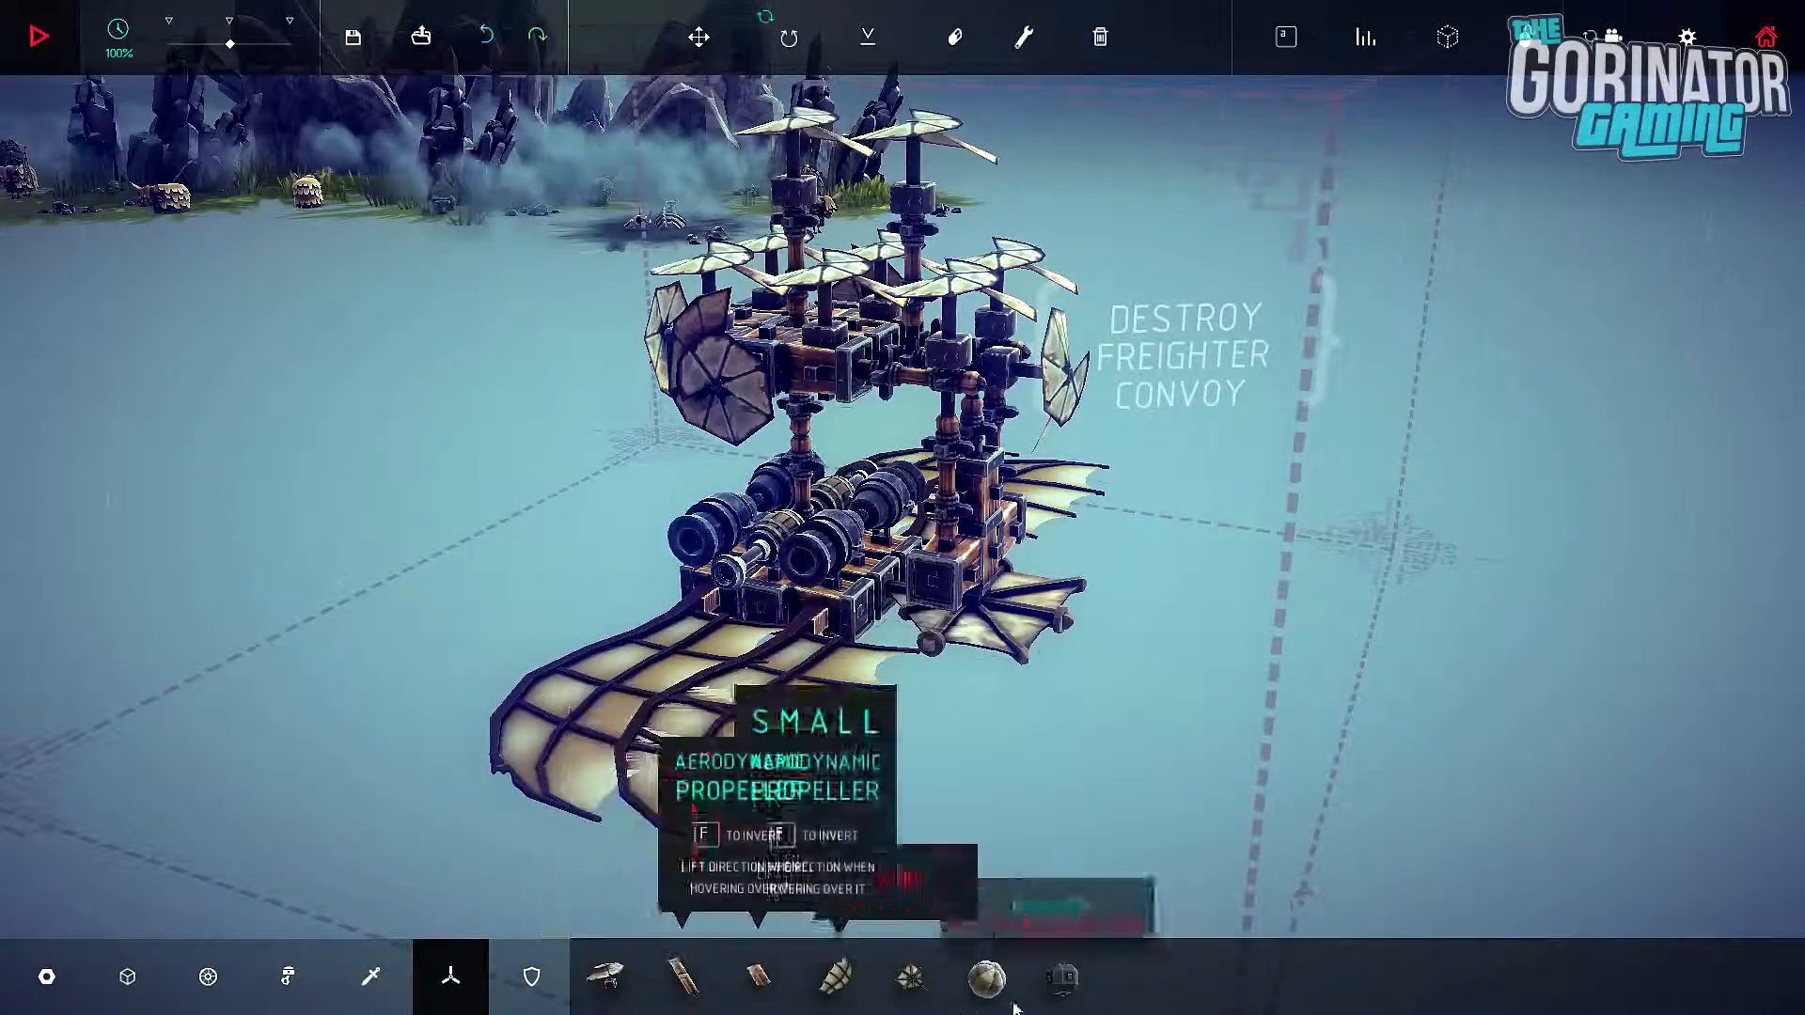
Step: Place Balloon blocks from Flight blocks on both sides of the lower hull
click(984, 976)
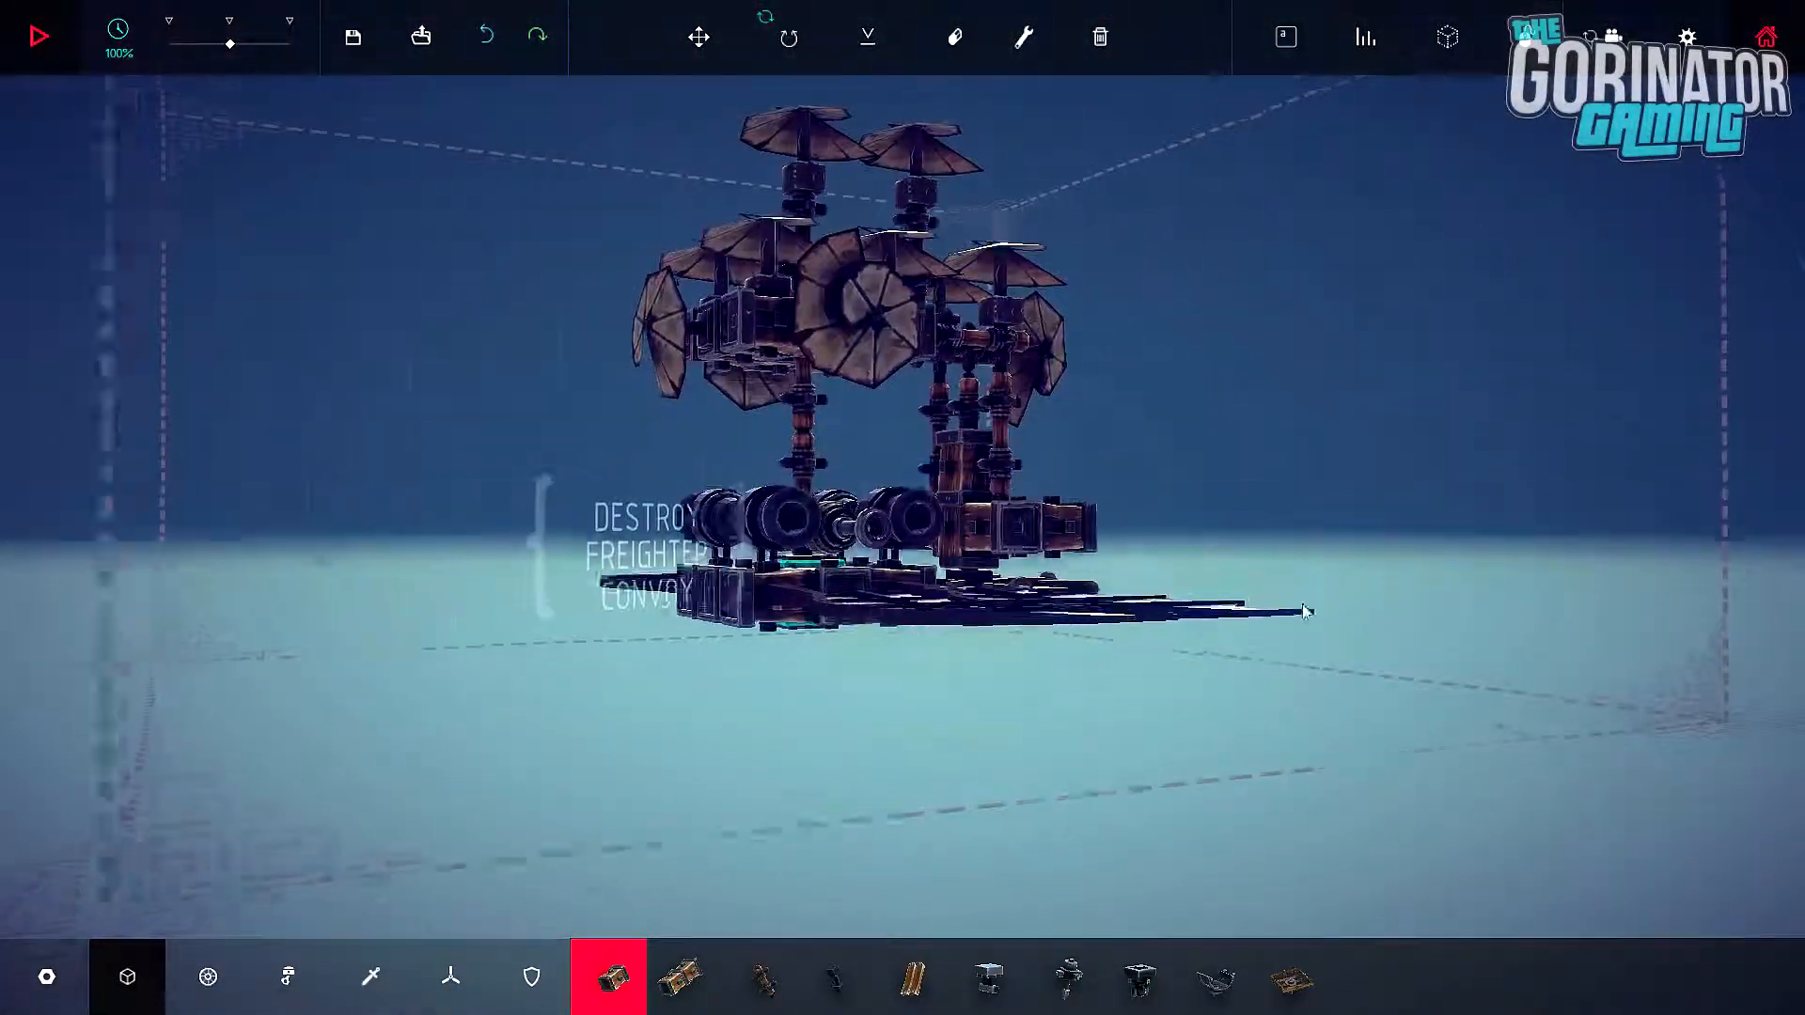
click(451, 976)
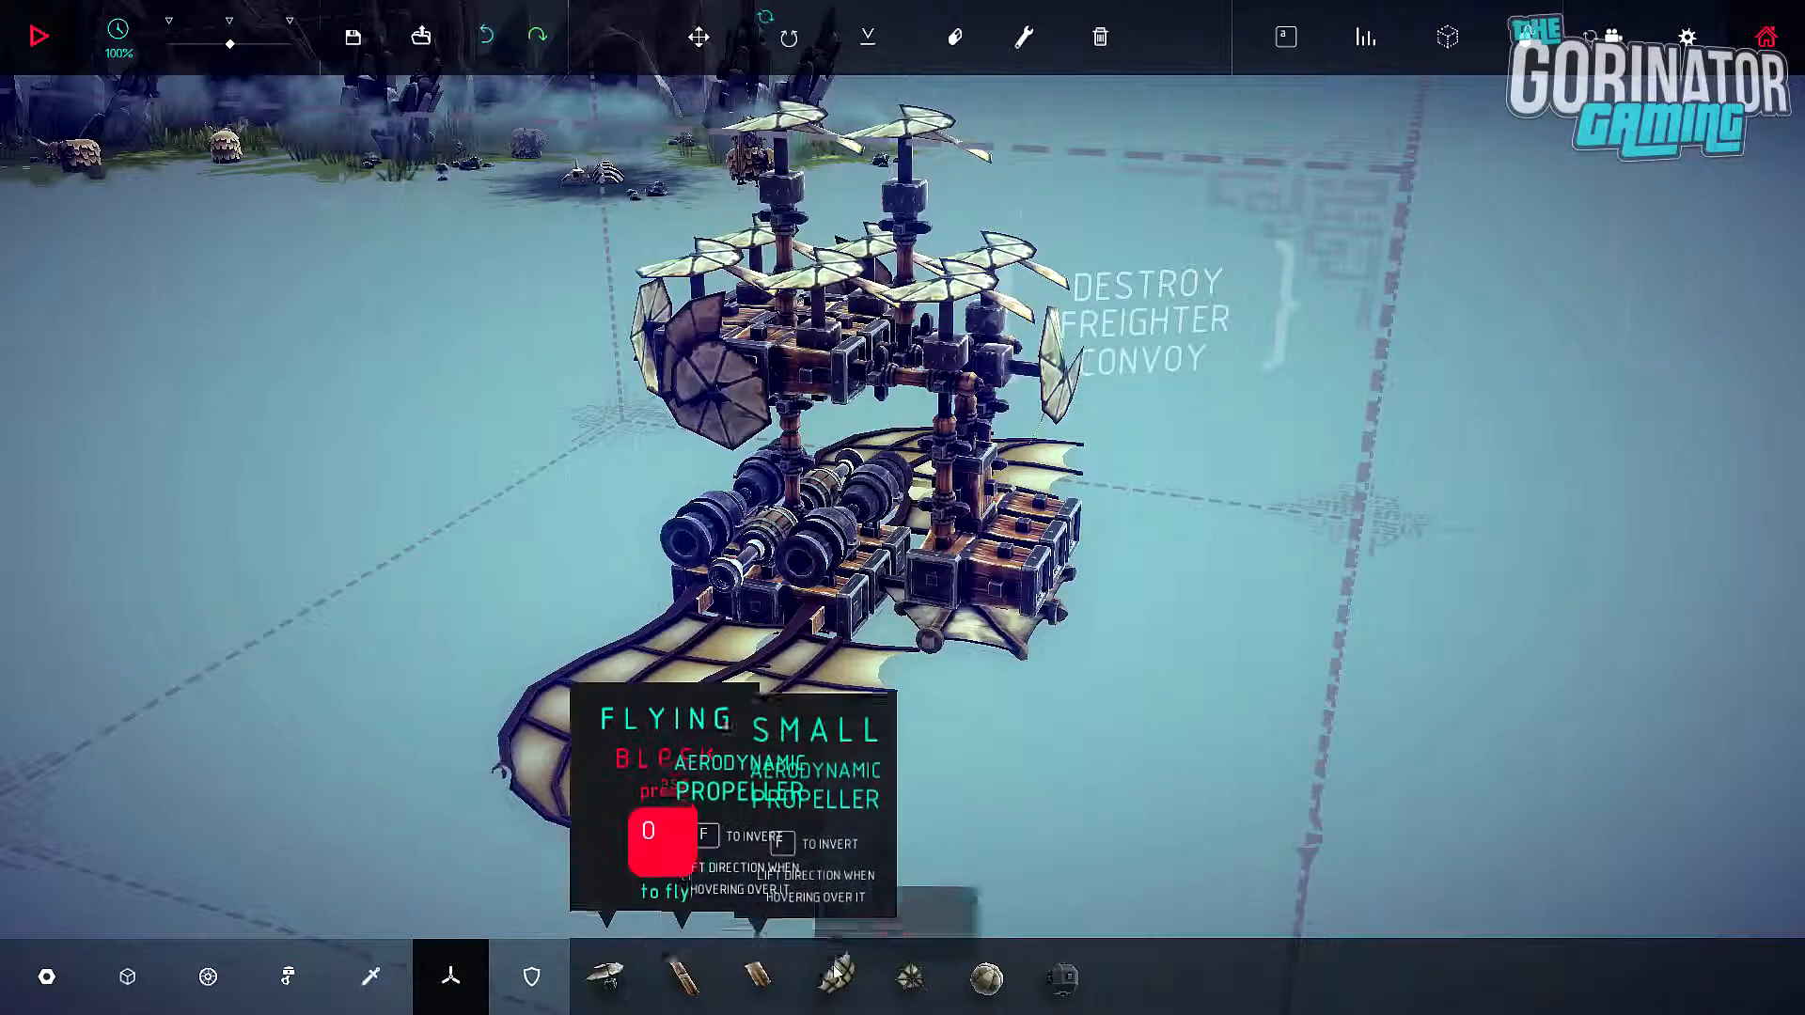
click(984, 977)
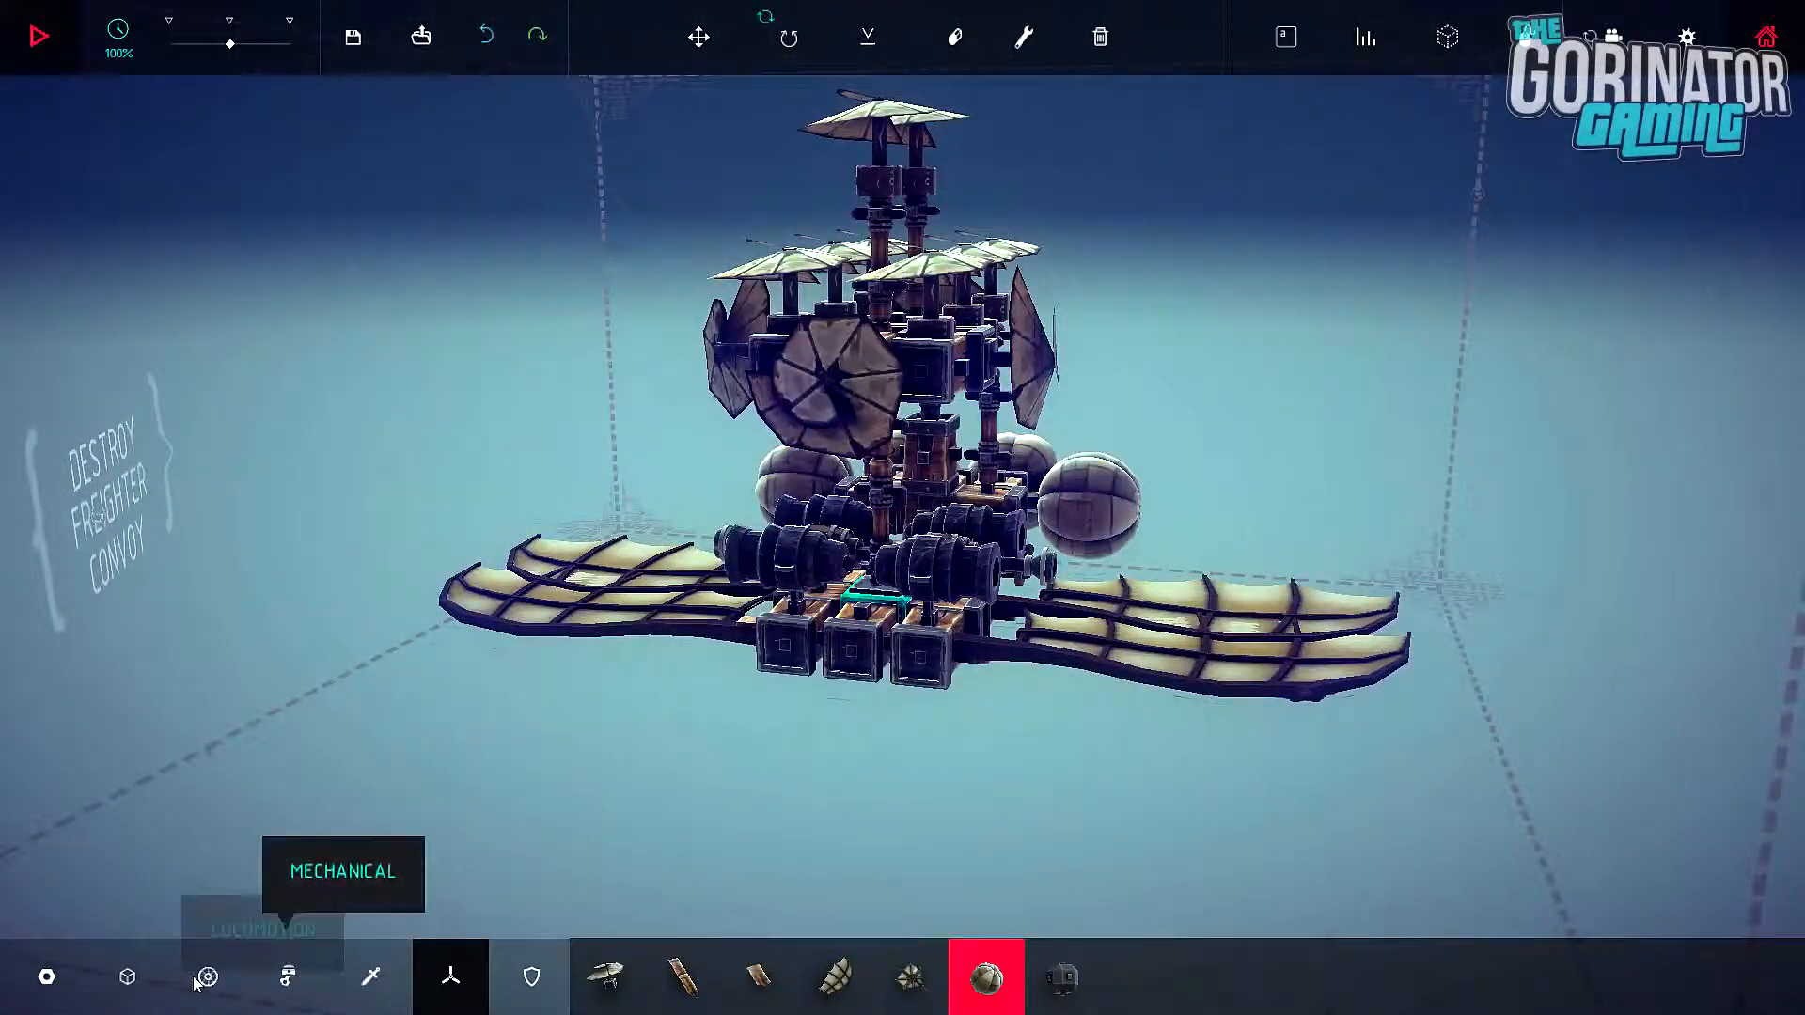
click(127, 976)
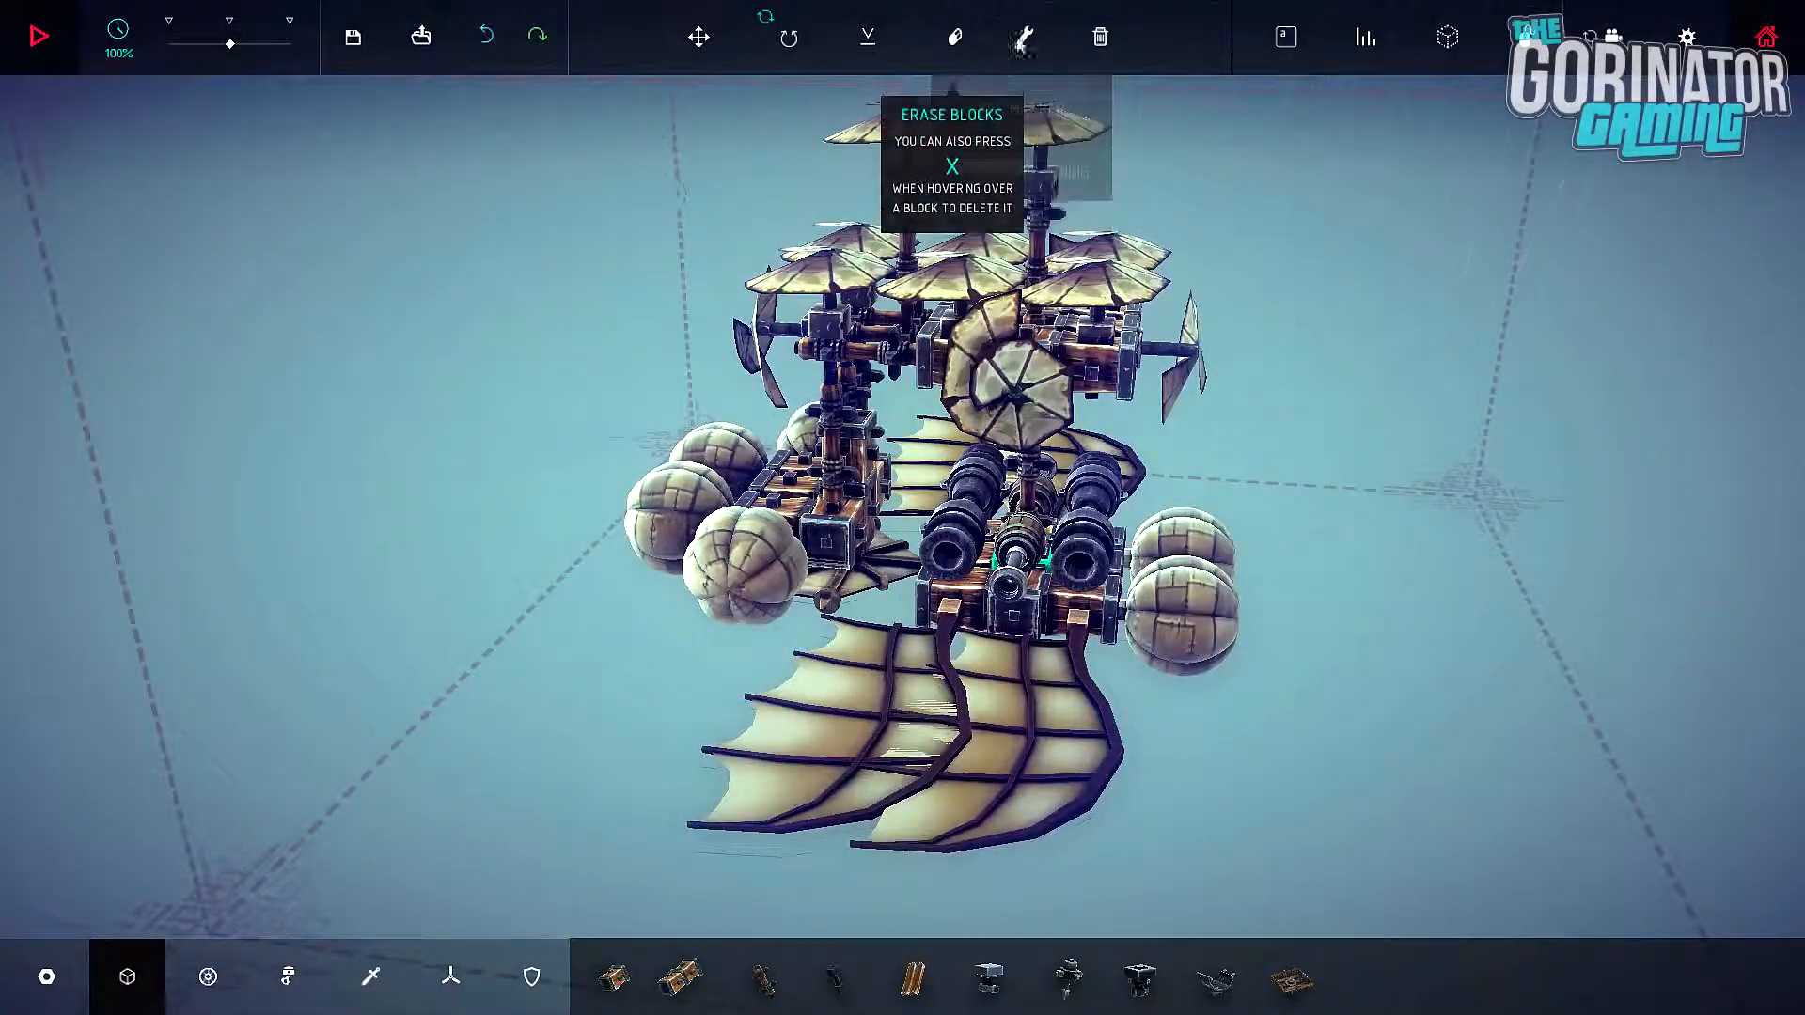
Step: Raise a balloon's buoyancy to x1.50 and start the simulation
click(1024, 36)
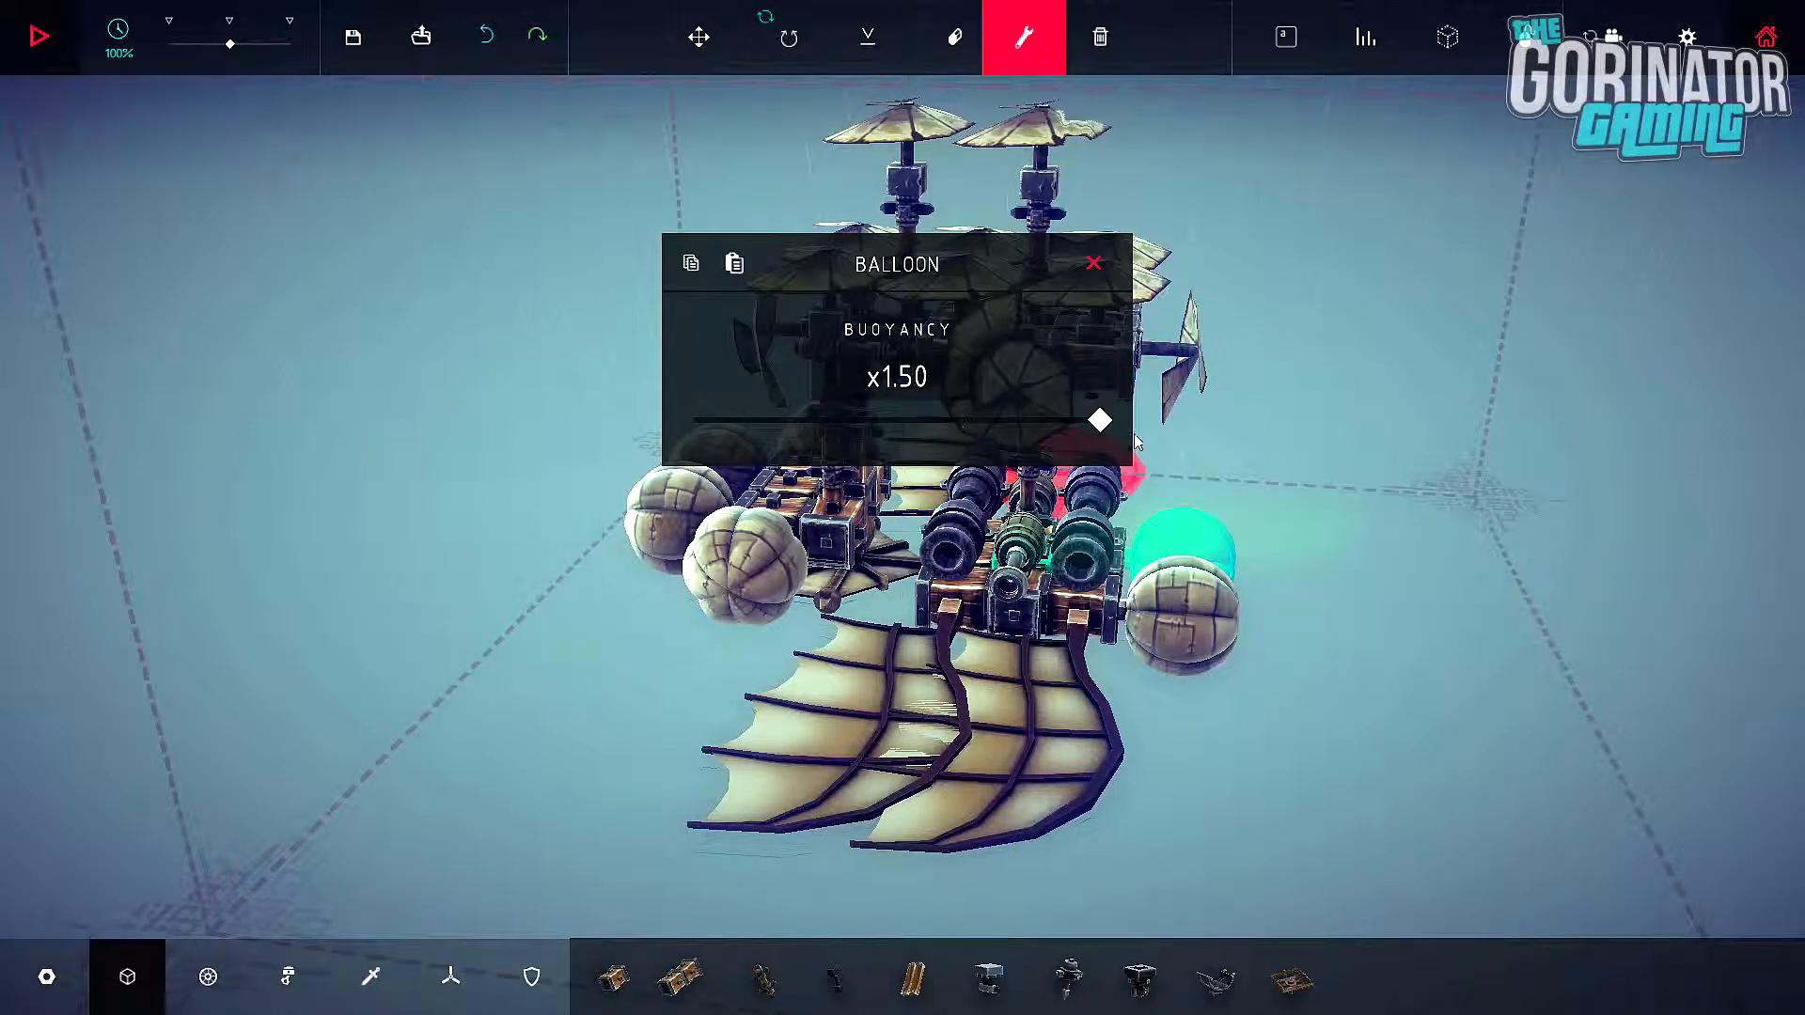
click(38, 36)
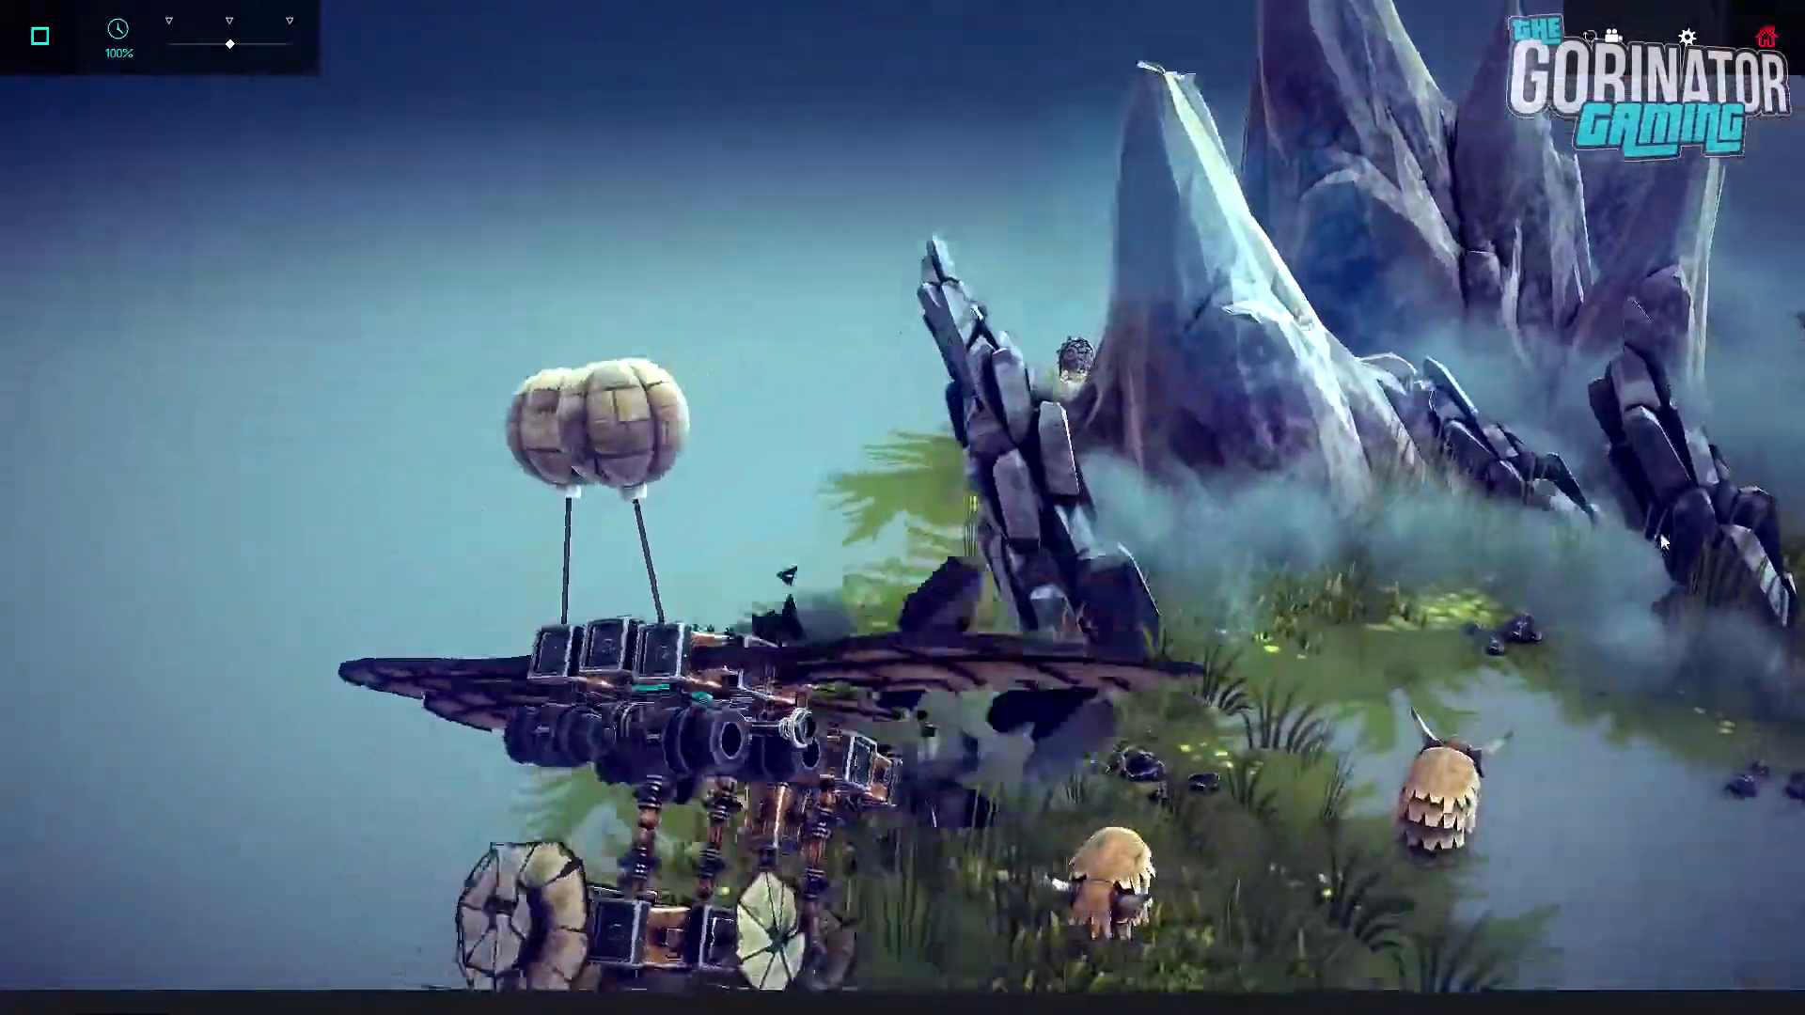
Step: Reposition the balloons around the hull and run another short test flight
click(41, 34)
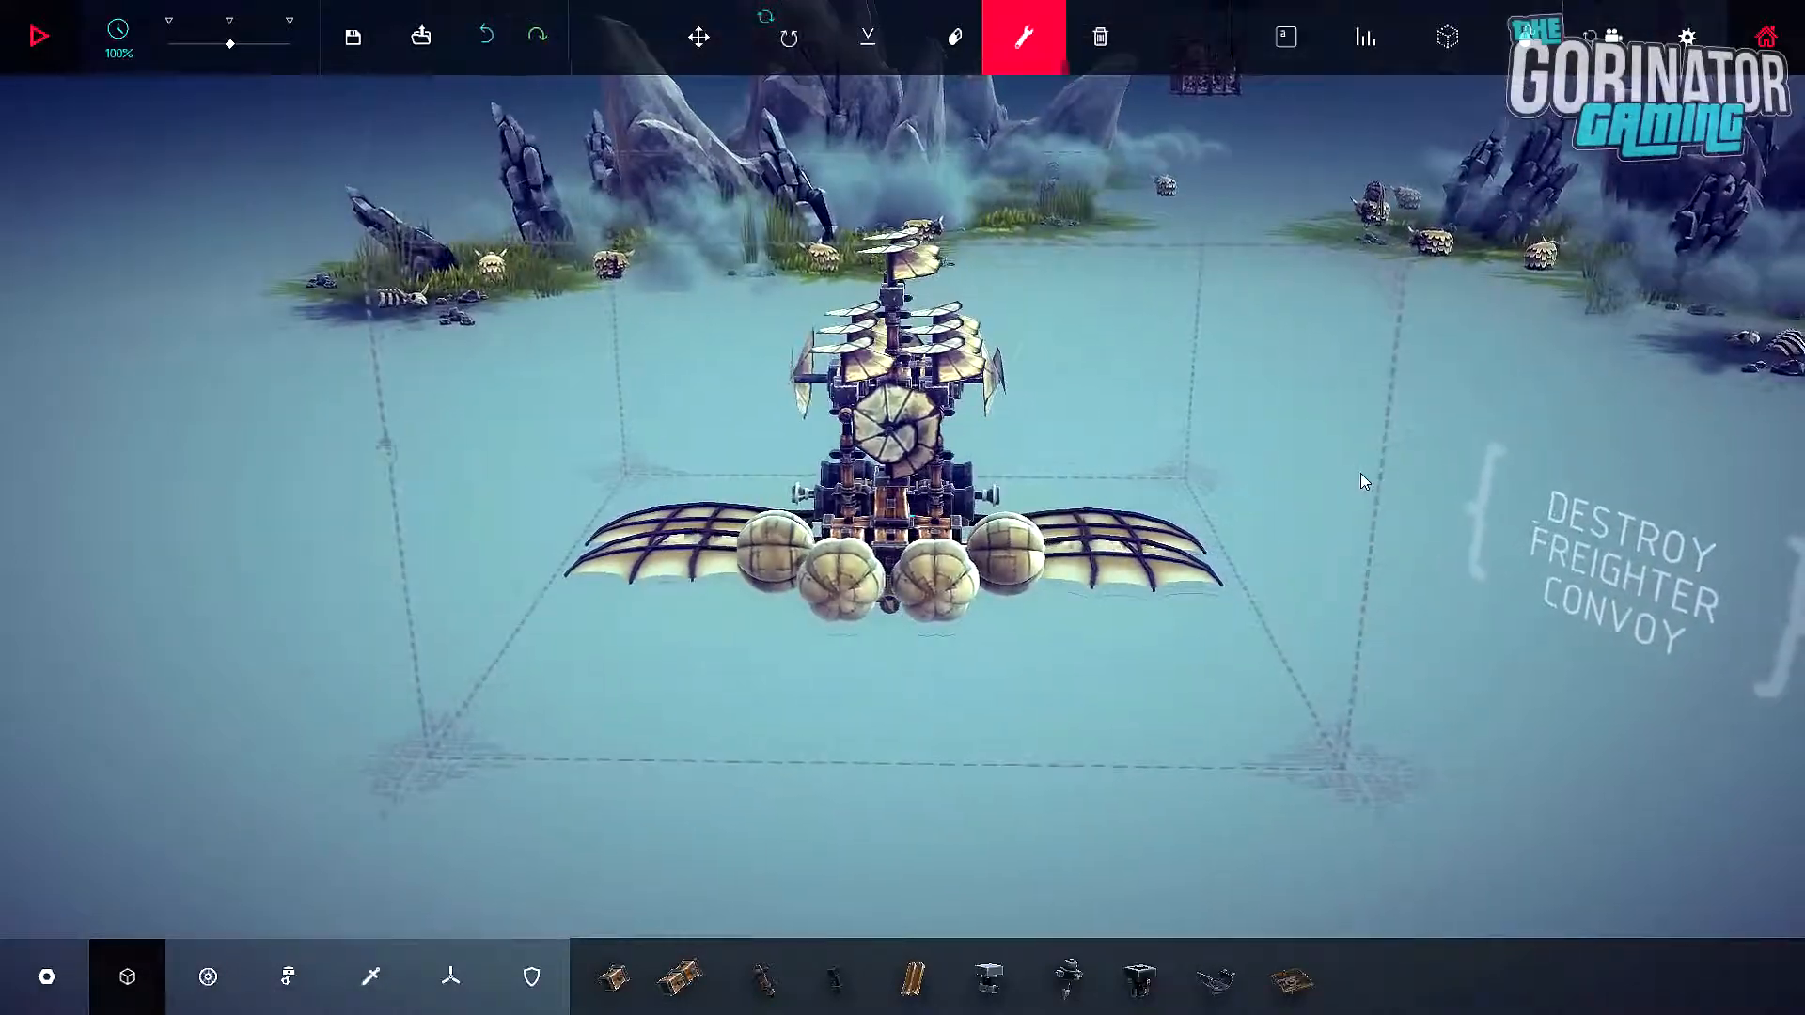
click(40, 35)
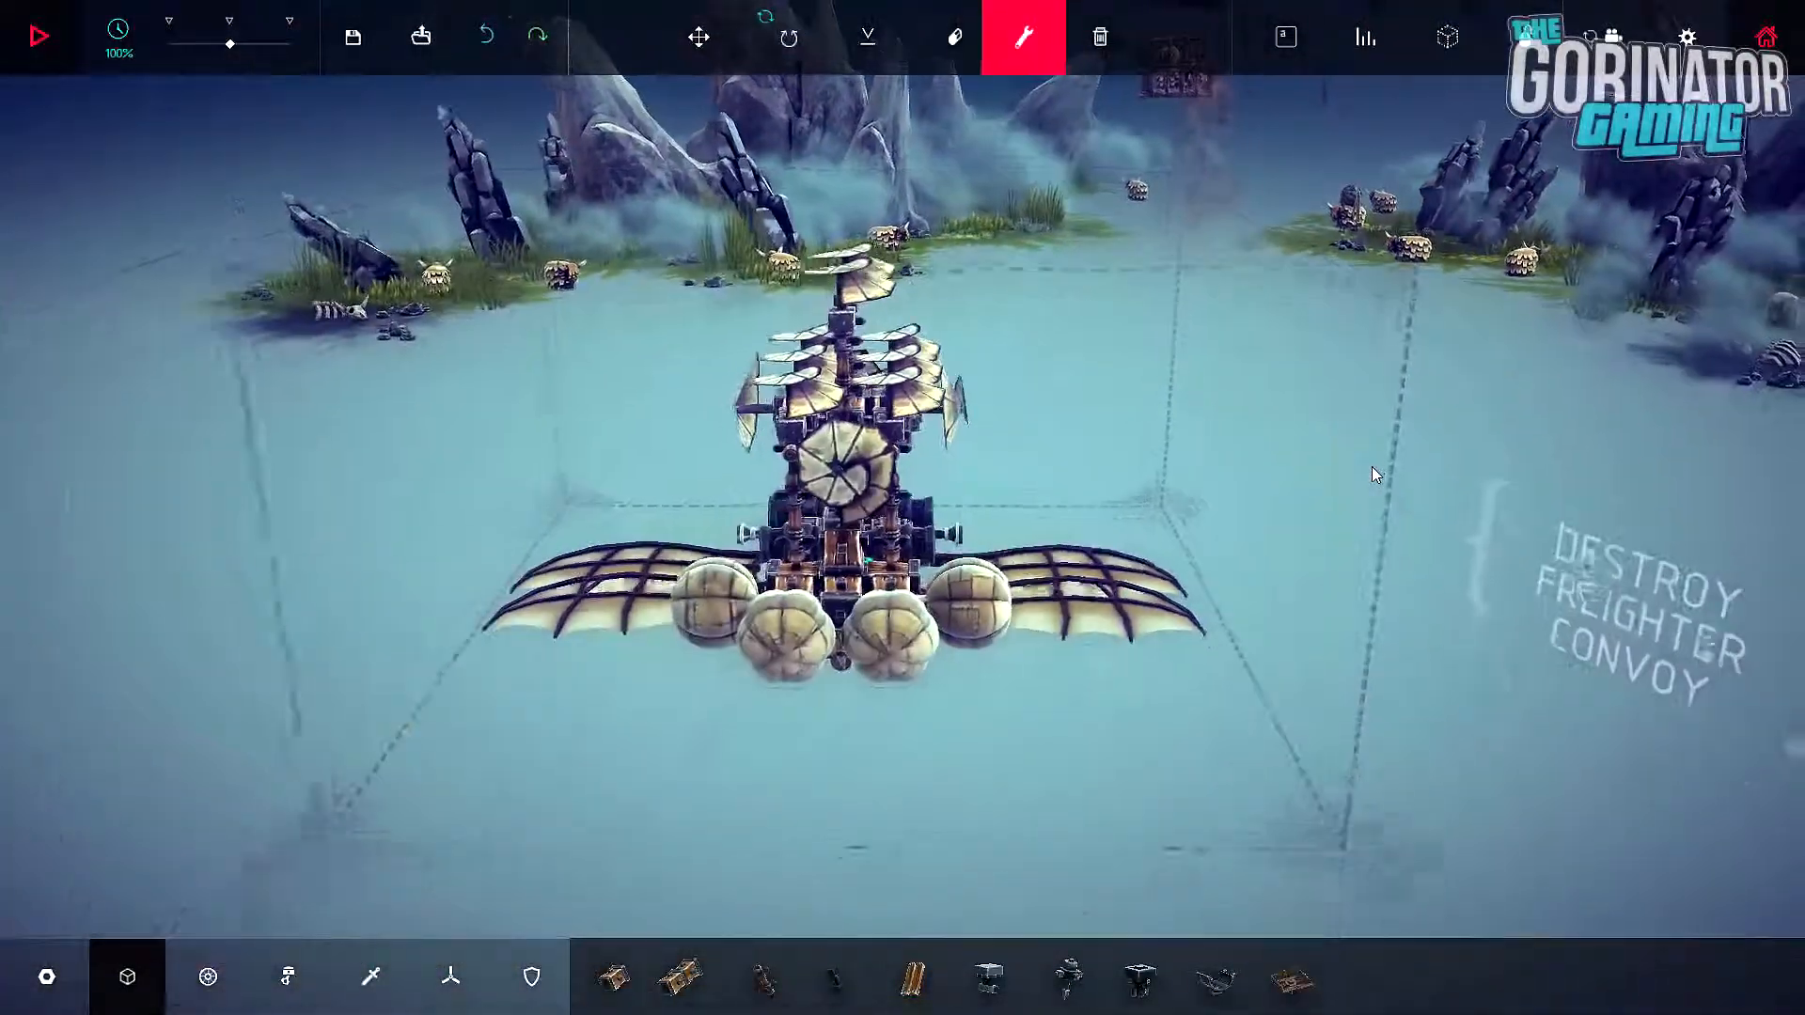
click(38, 34)
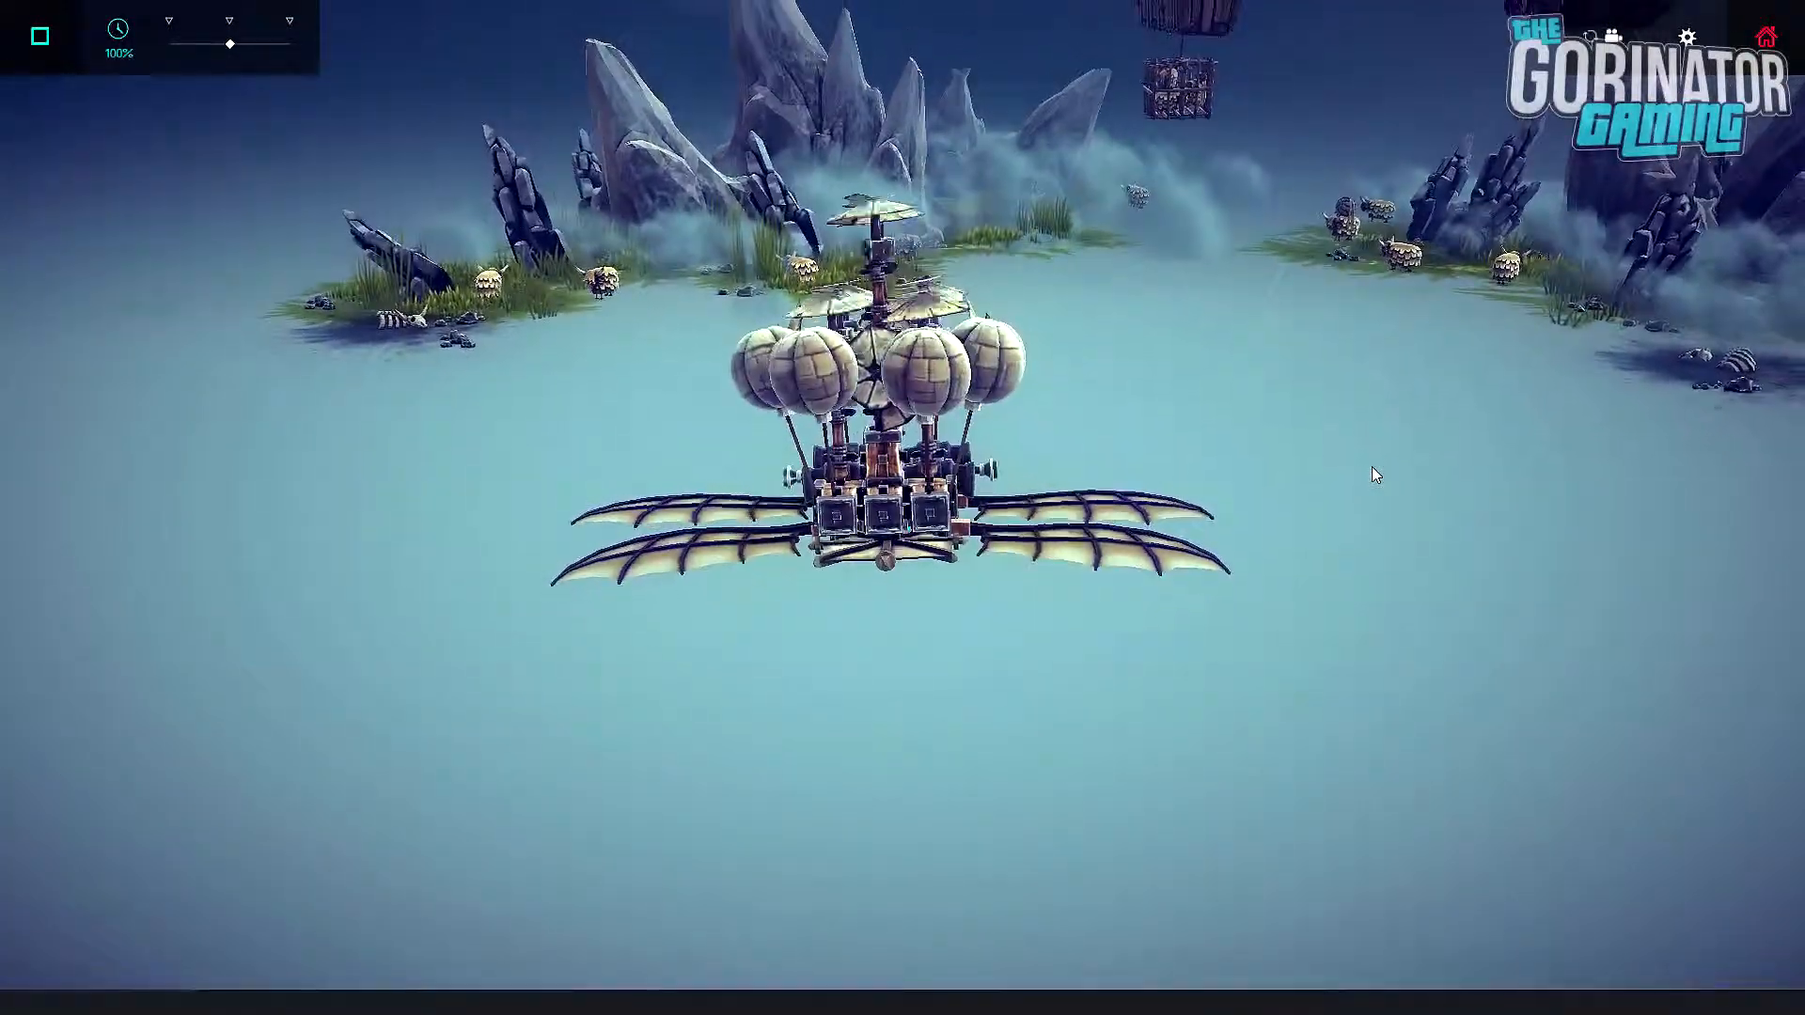
click(40, 36)
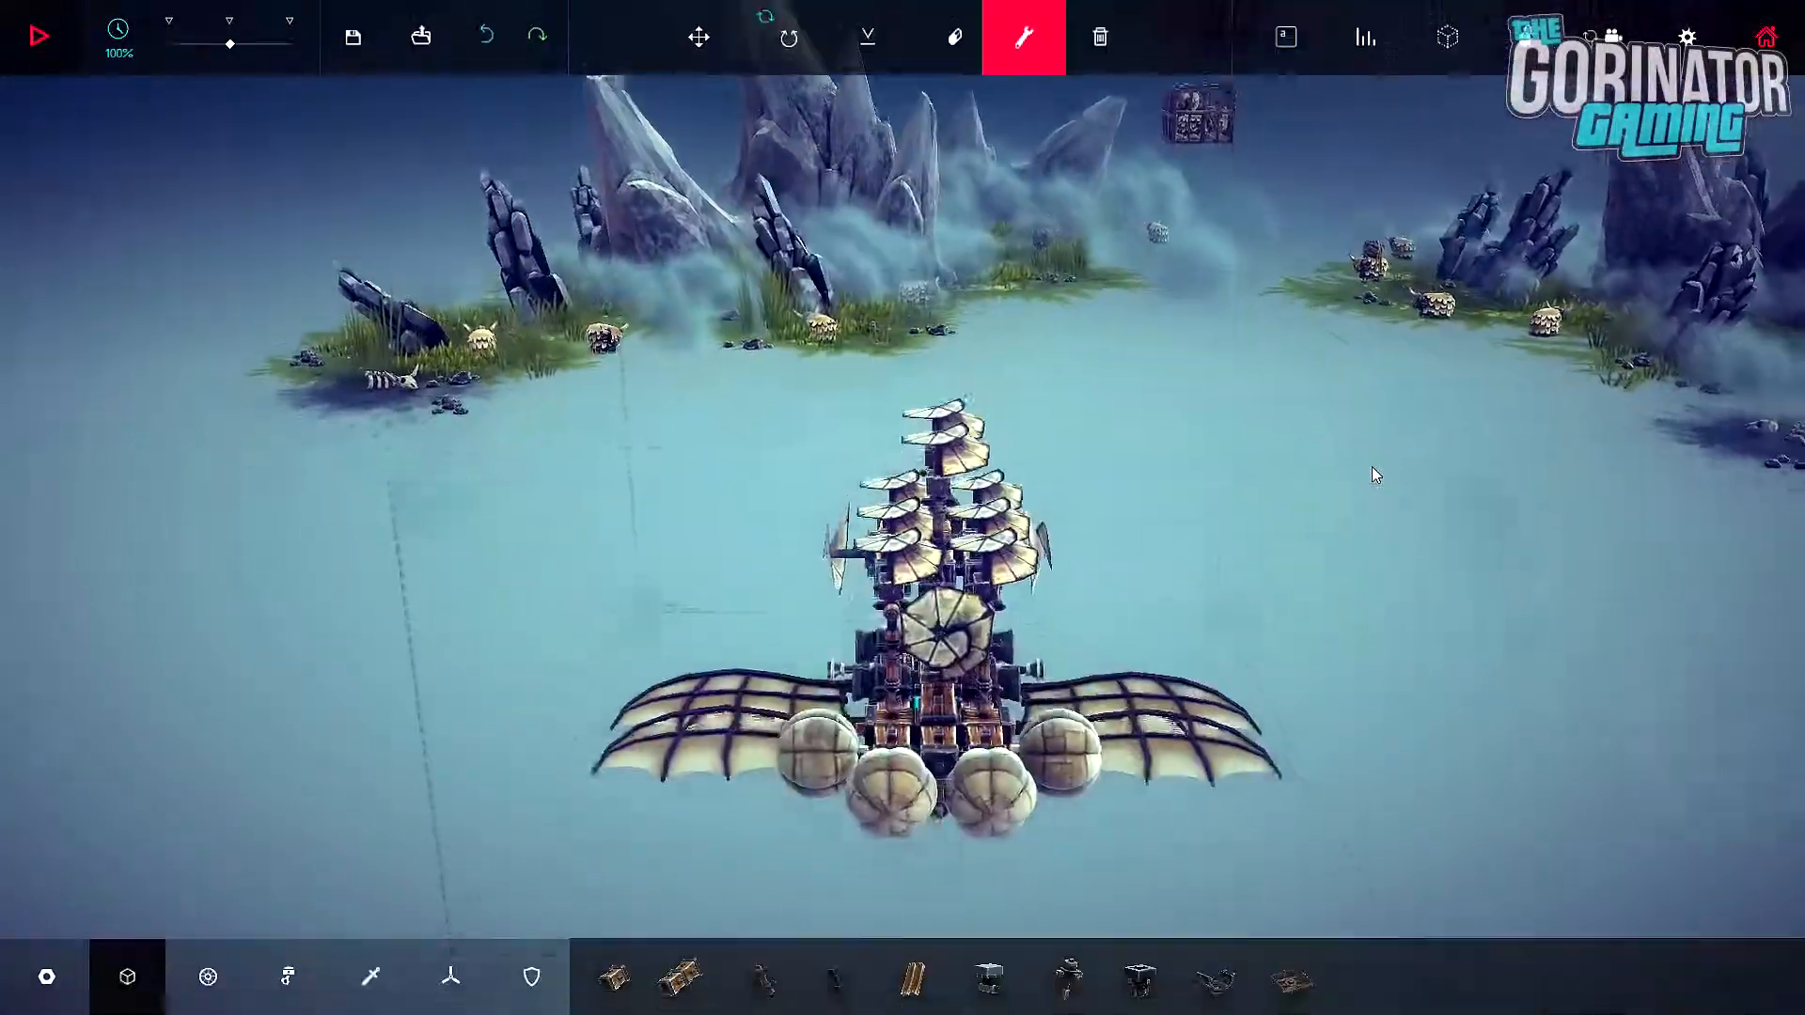
click(41, 35)
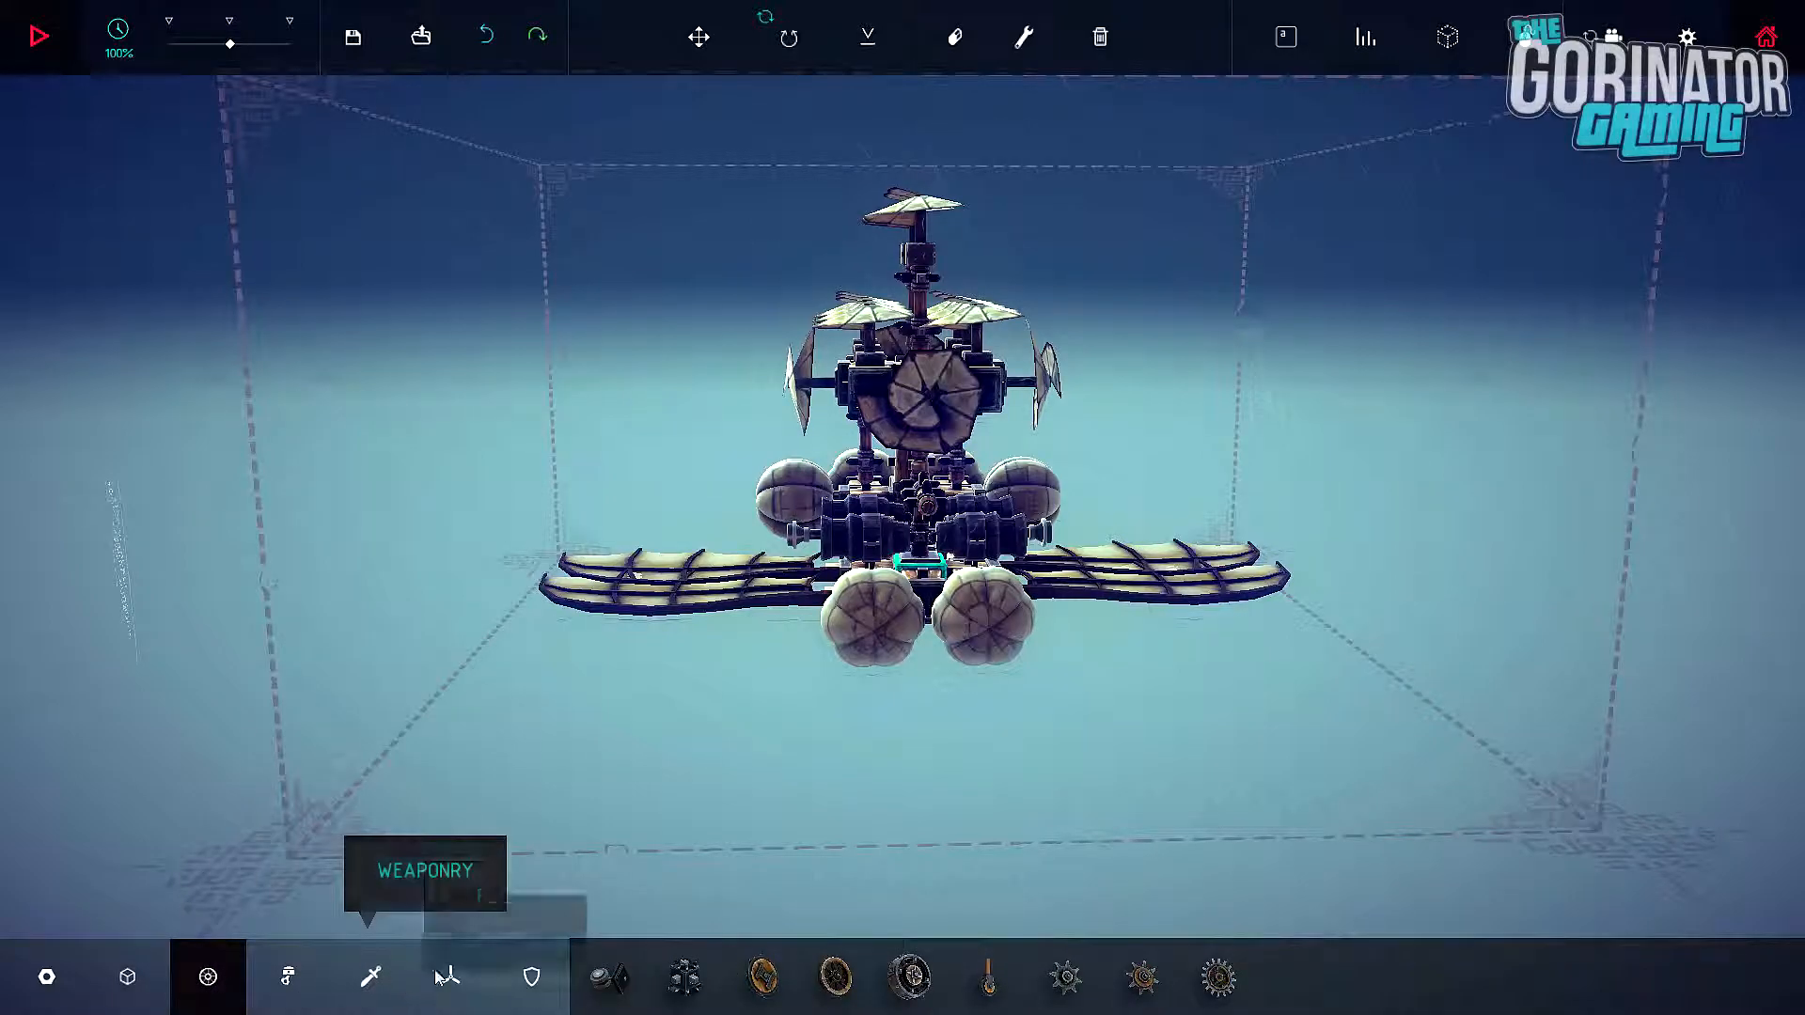
click(449, 975)
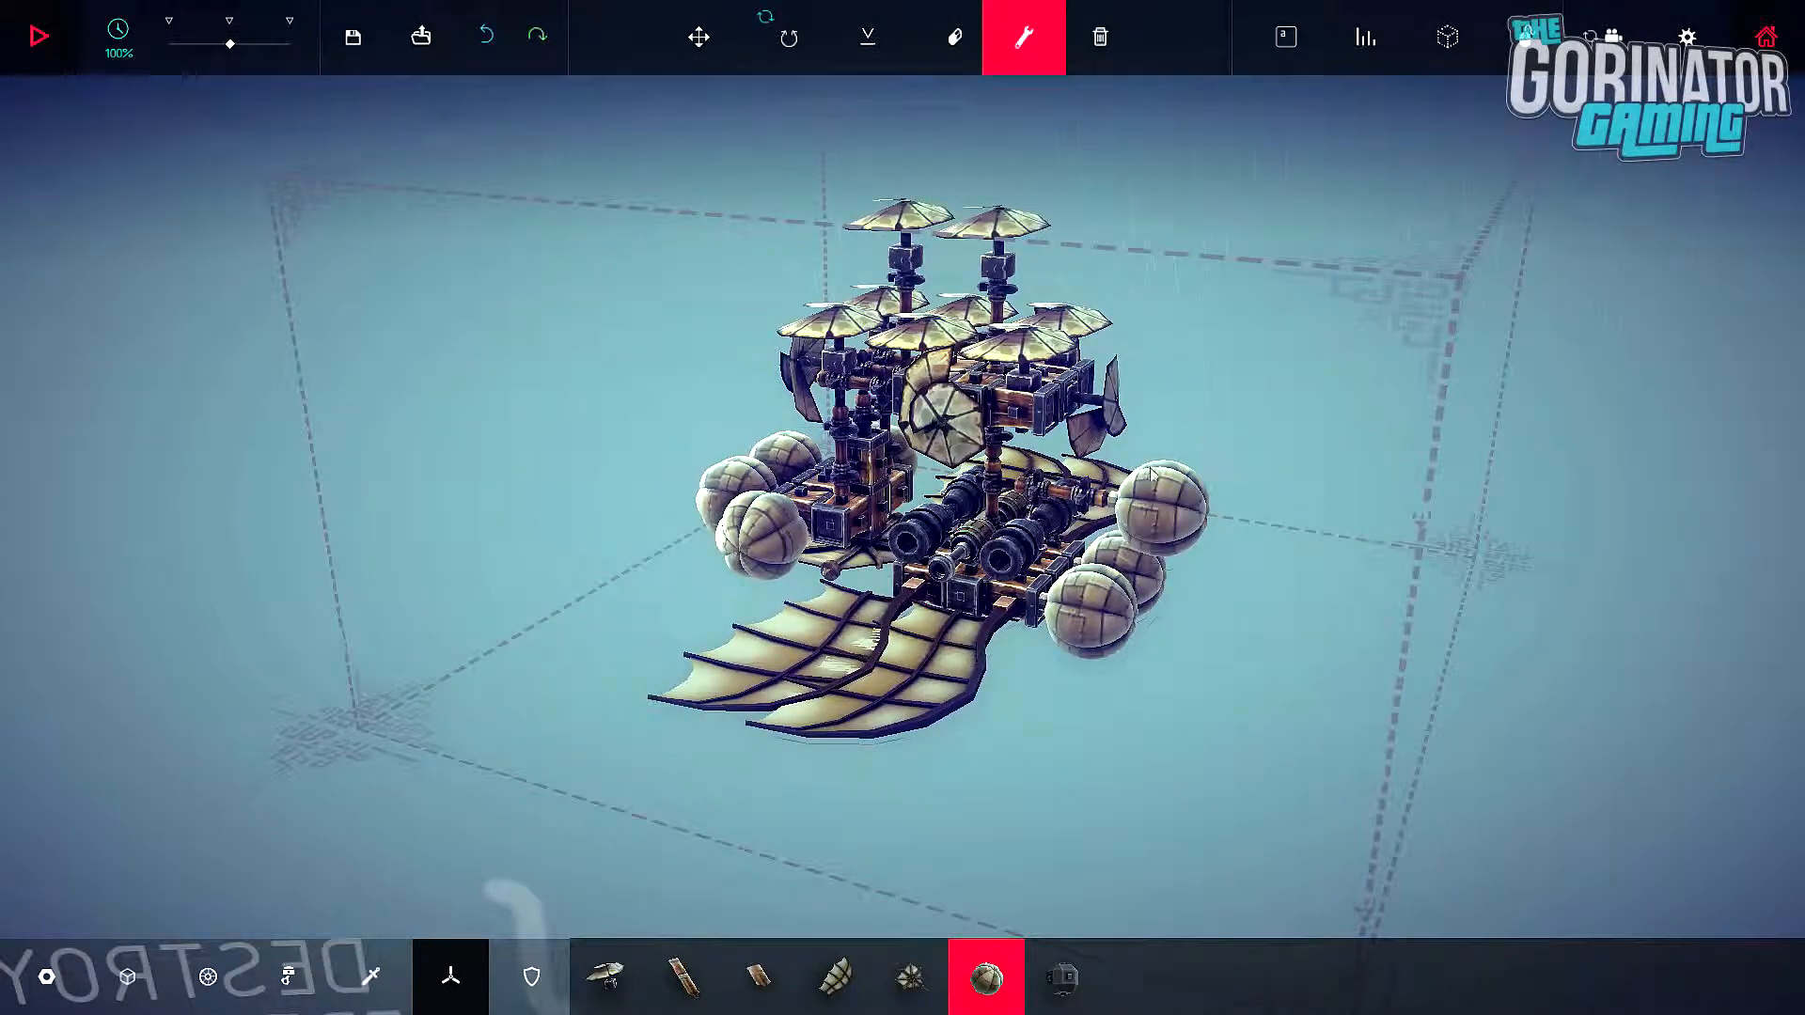
Step: Test-fly the warship until it explodes against a rocky spire, then stop
click(1157, 507)
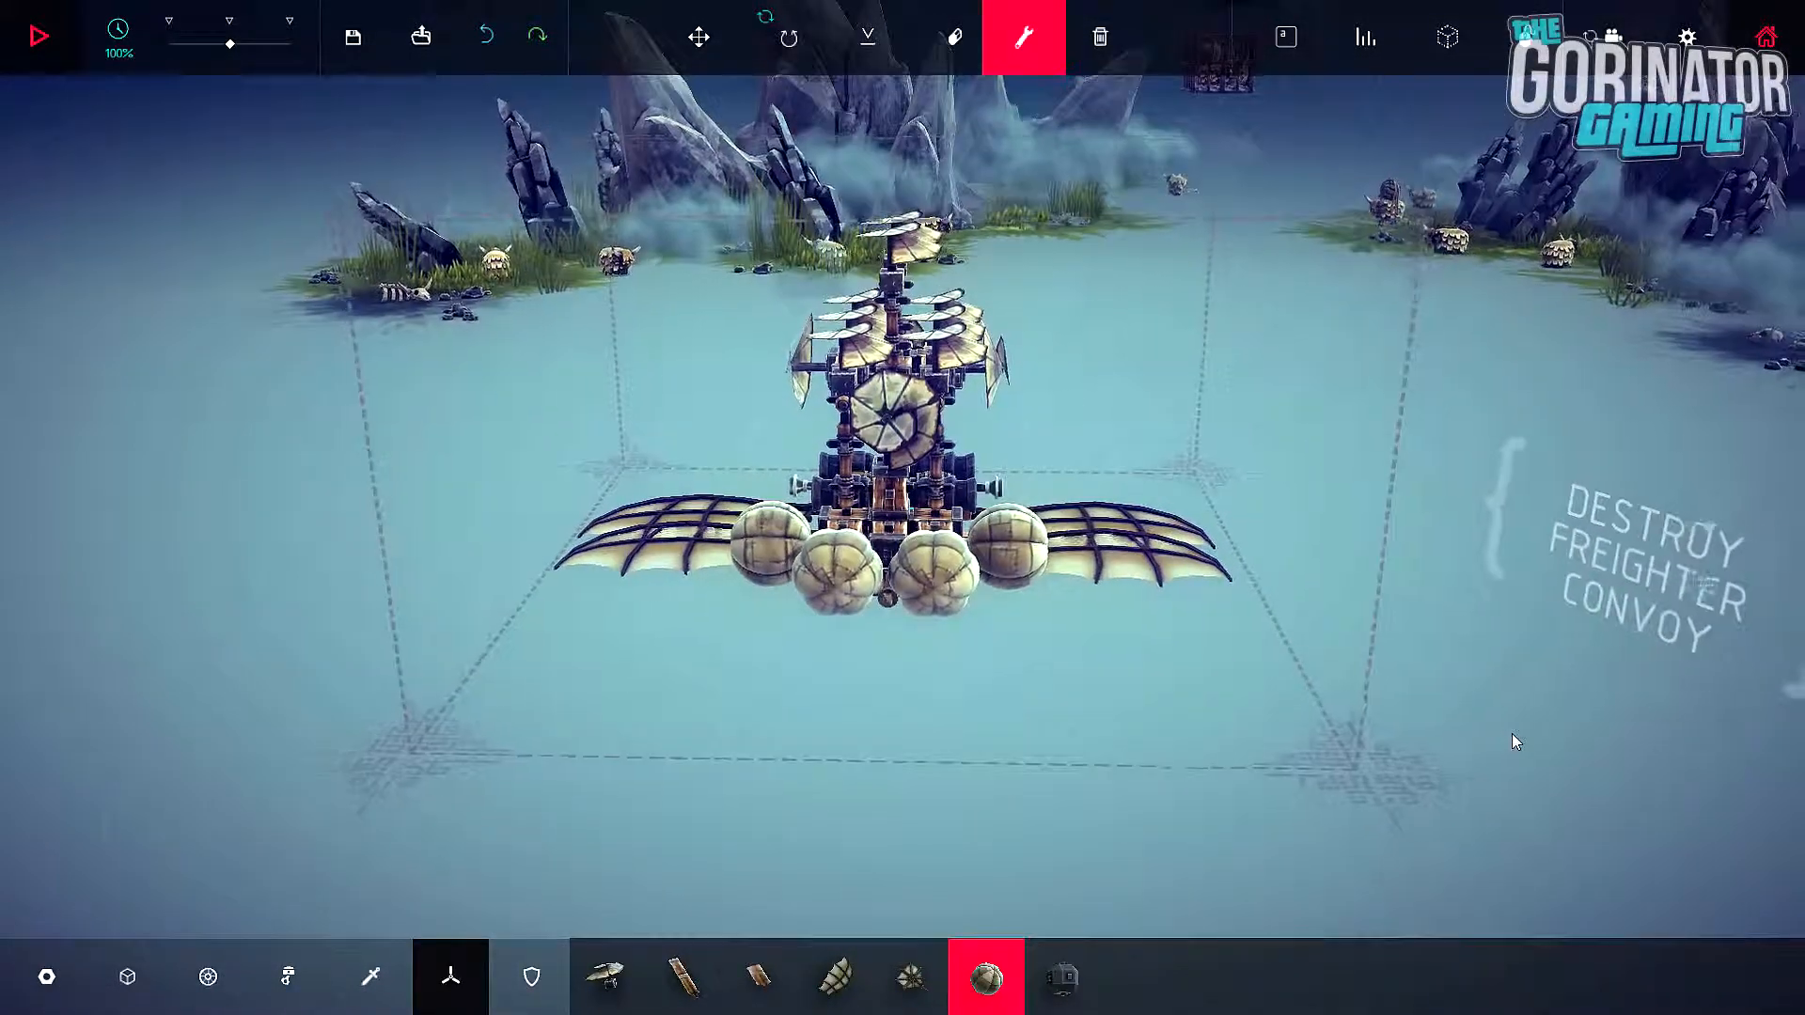
click(40, 36)
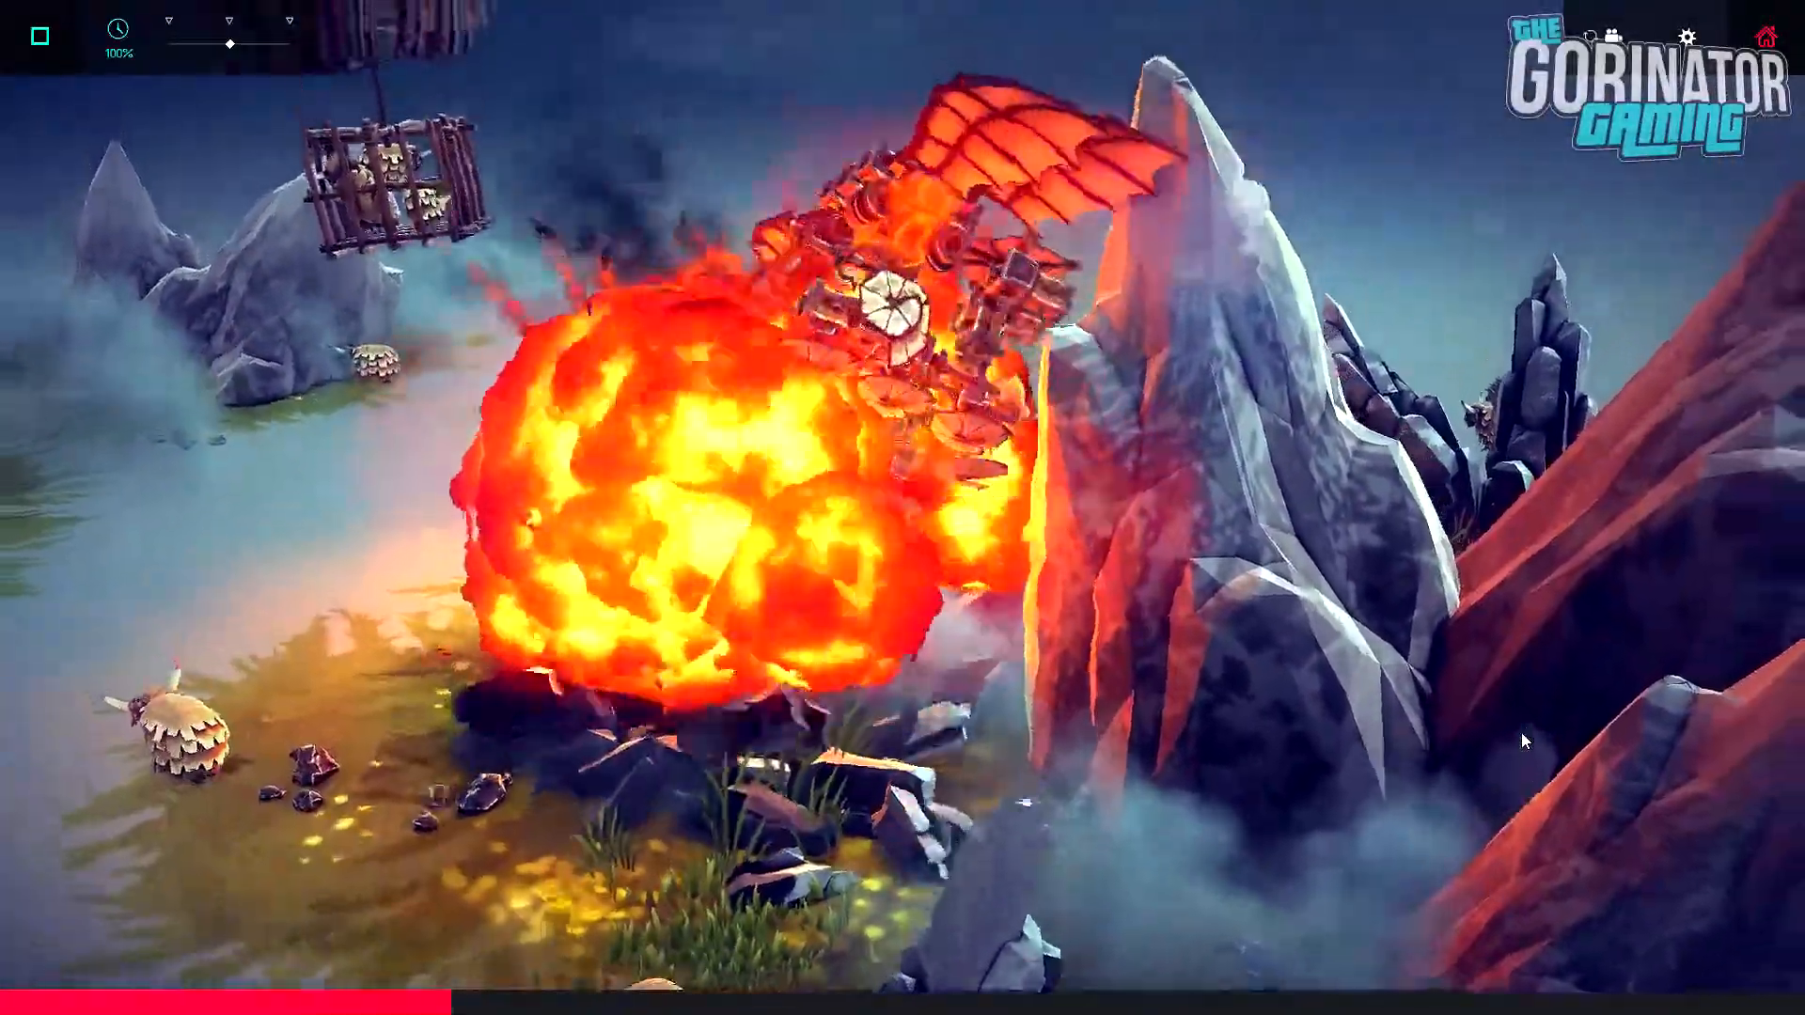
click(38, 36)
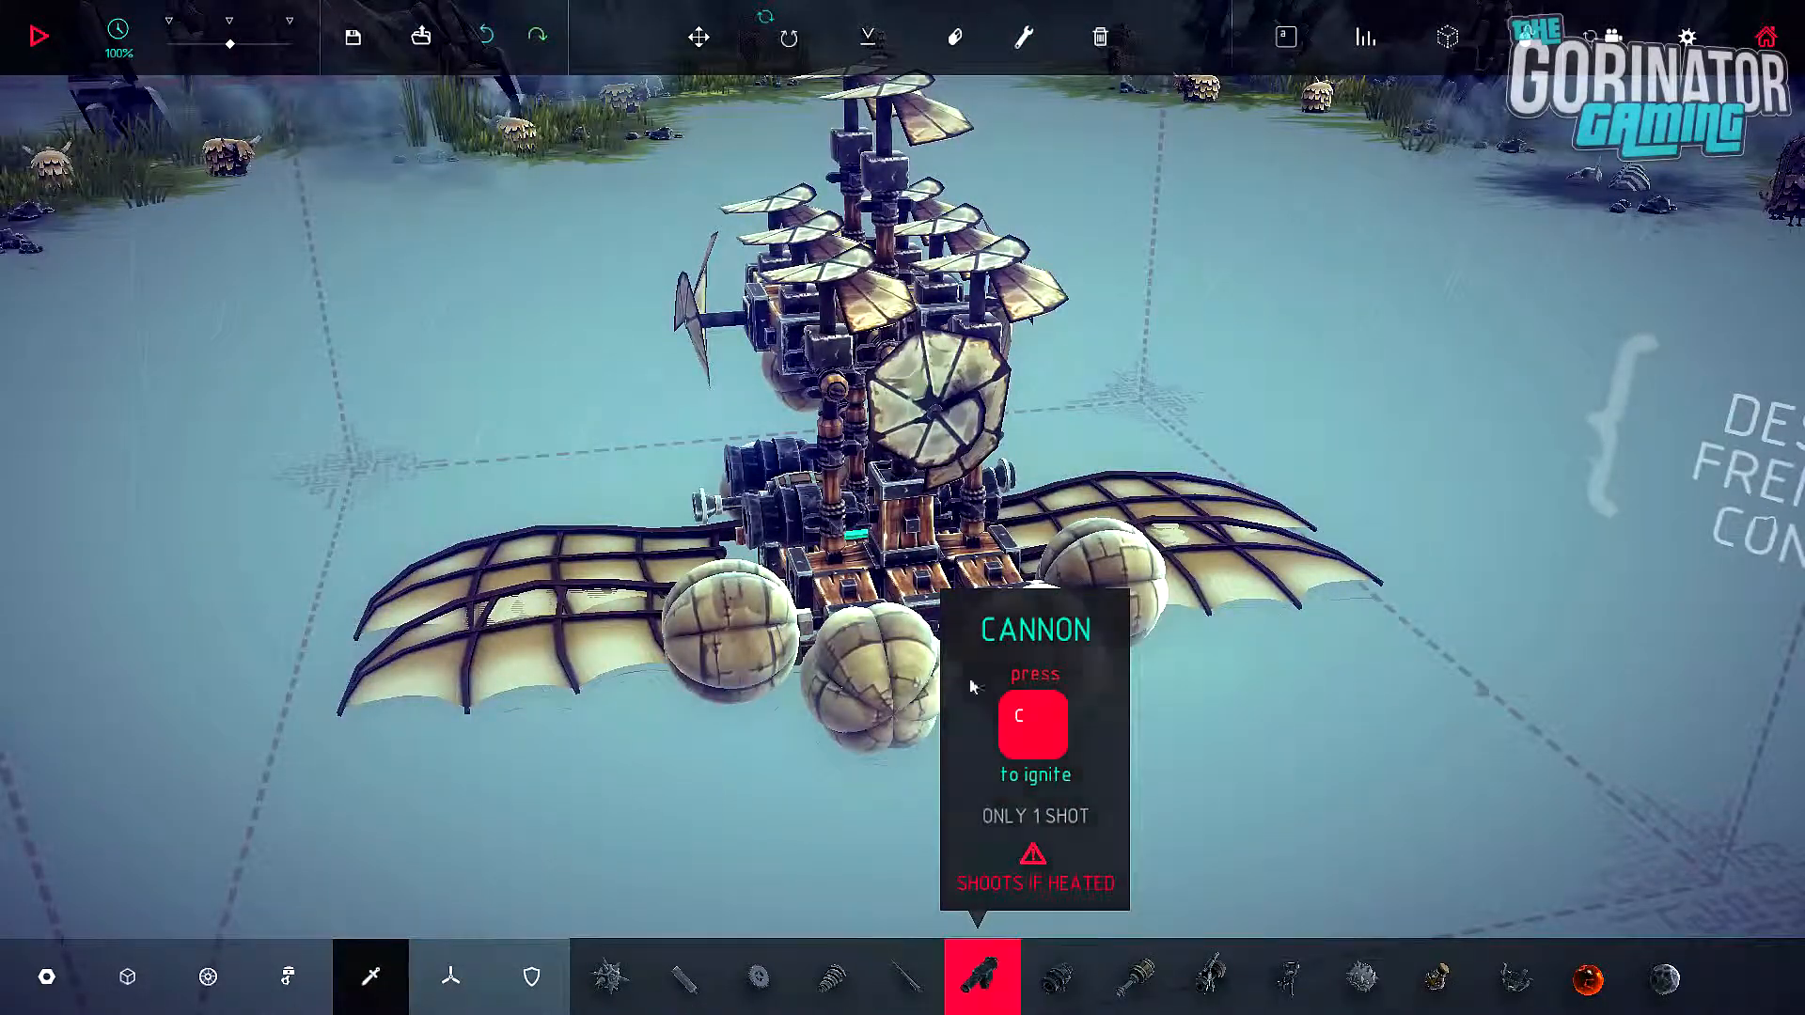
Step: Place shrapnel cannons on the deck and bind their Shoot controls to C and V
key(c)
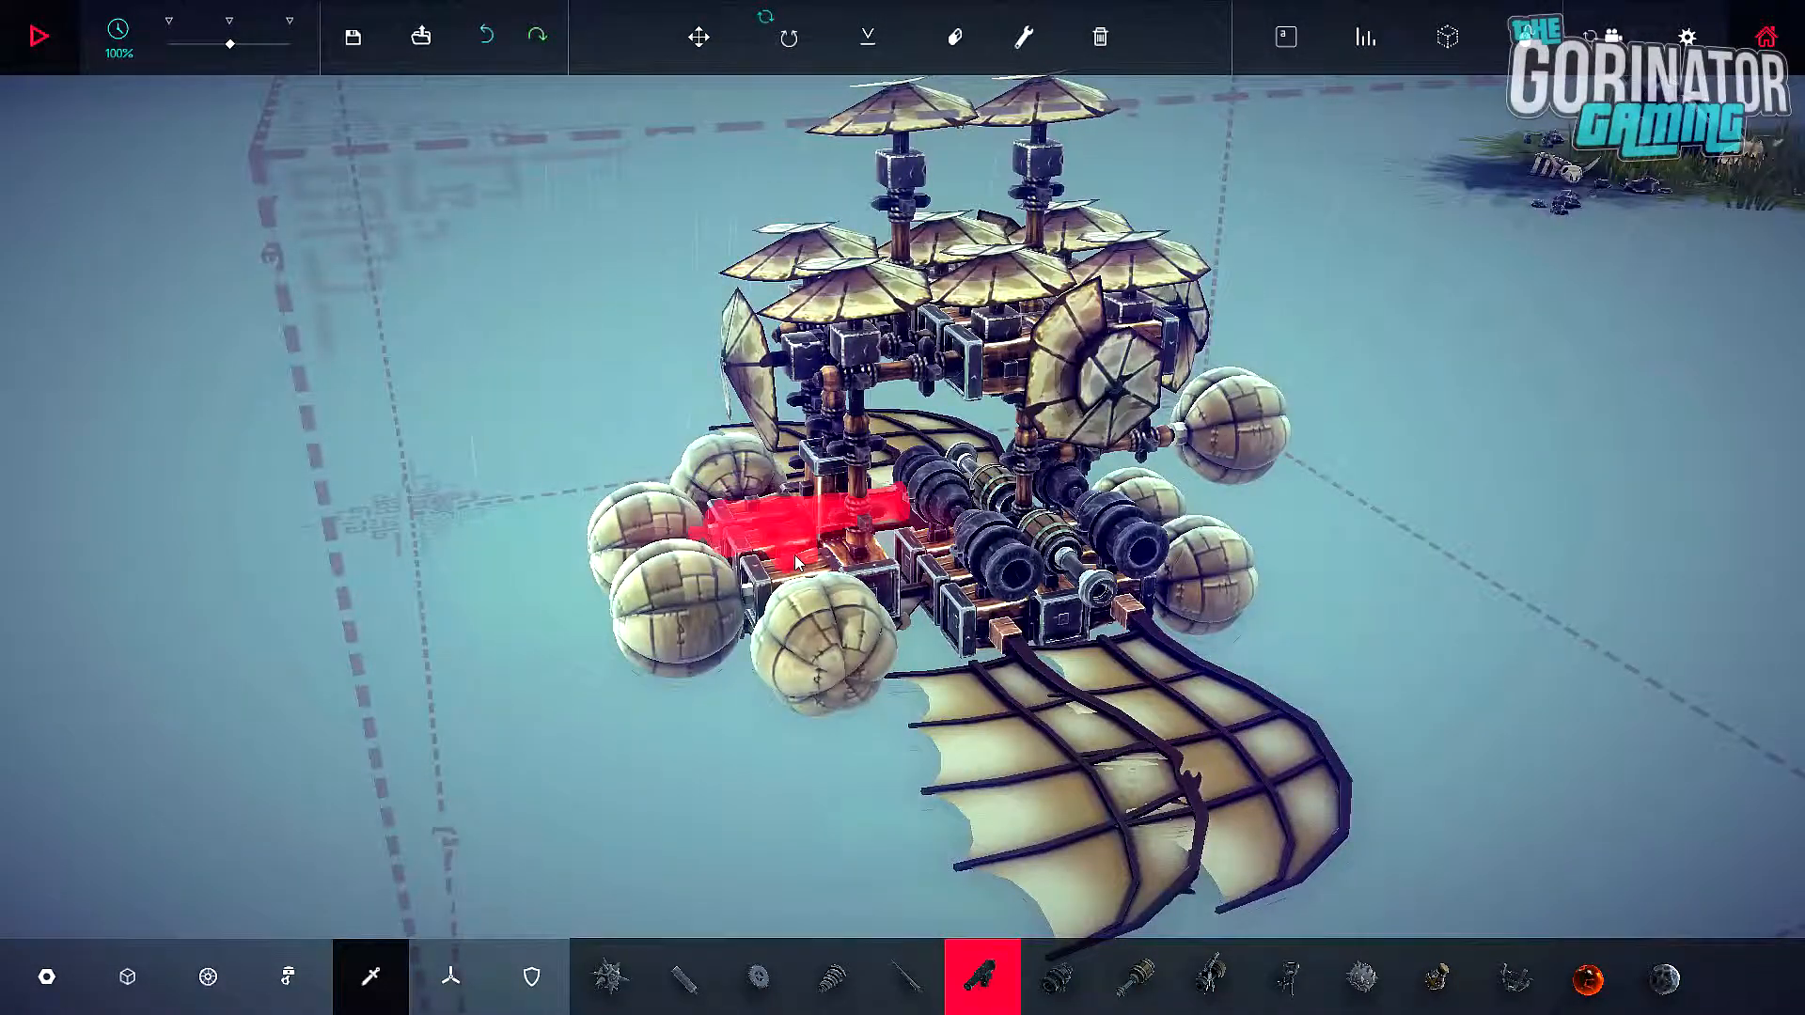
click(1055, 978)
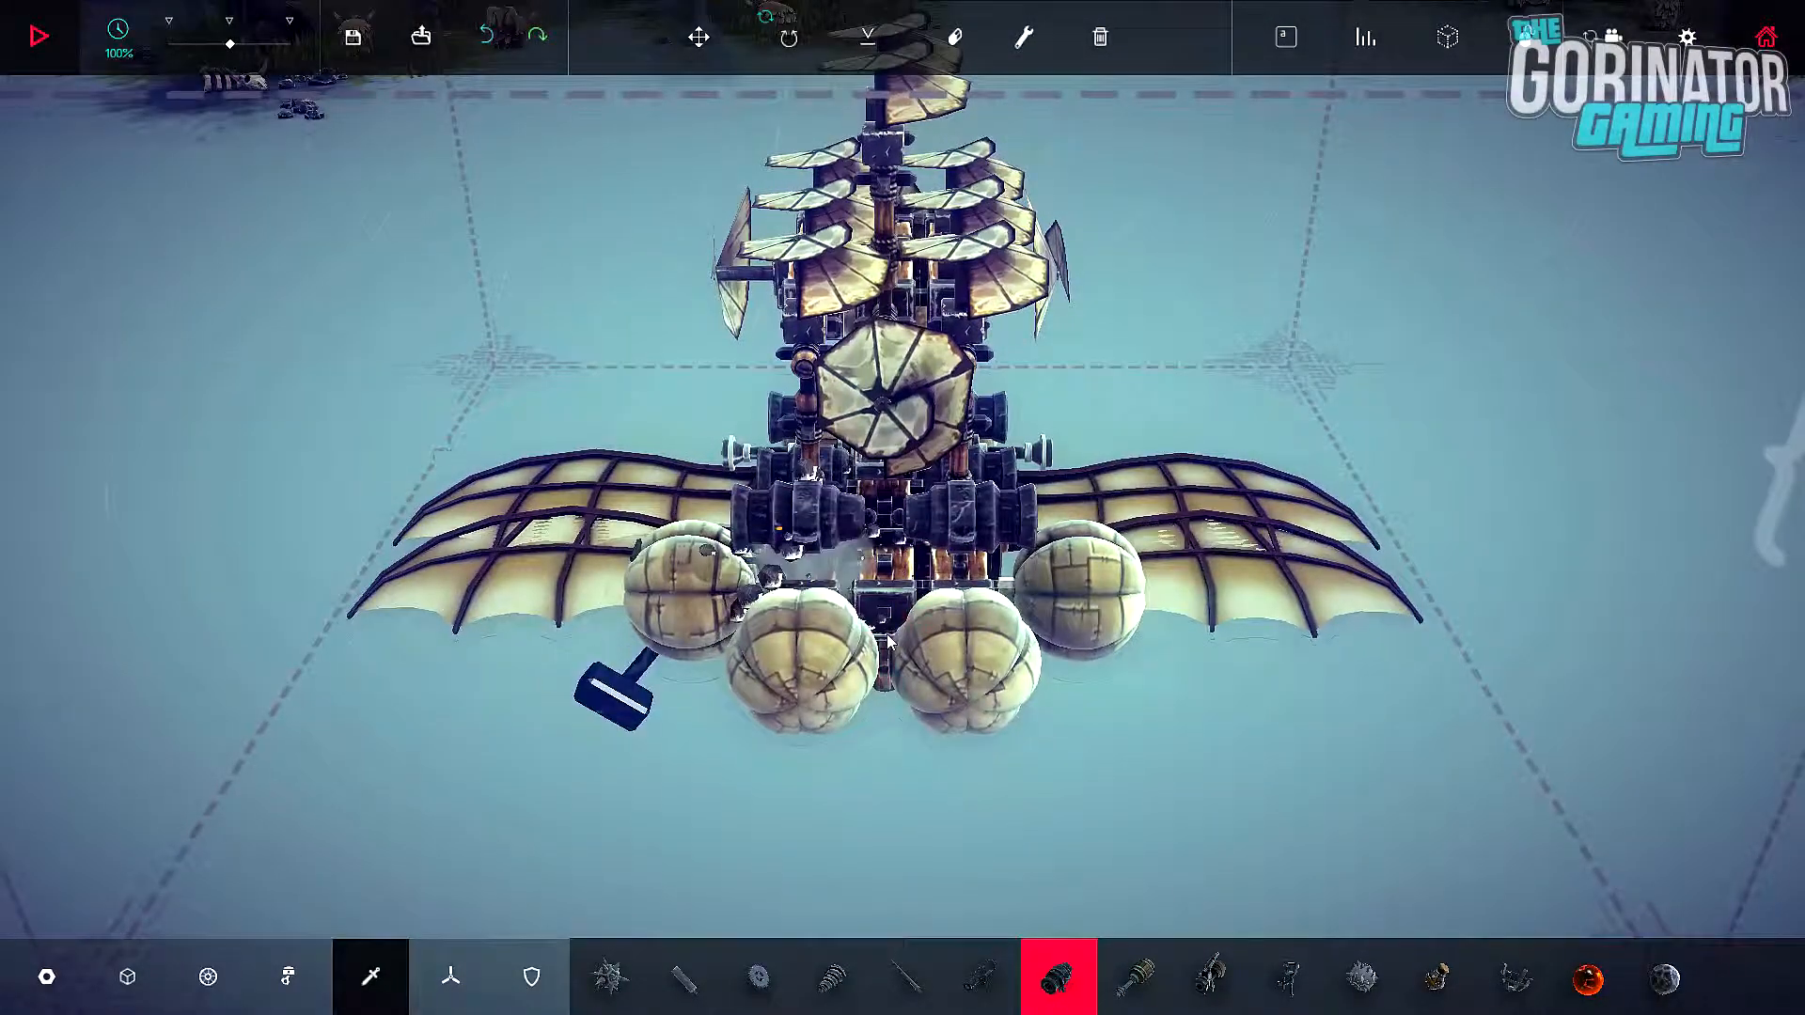
click(1022, 38)
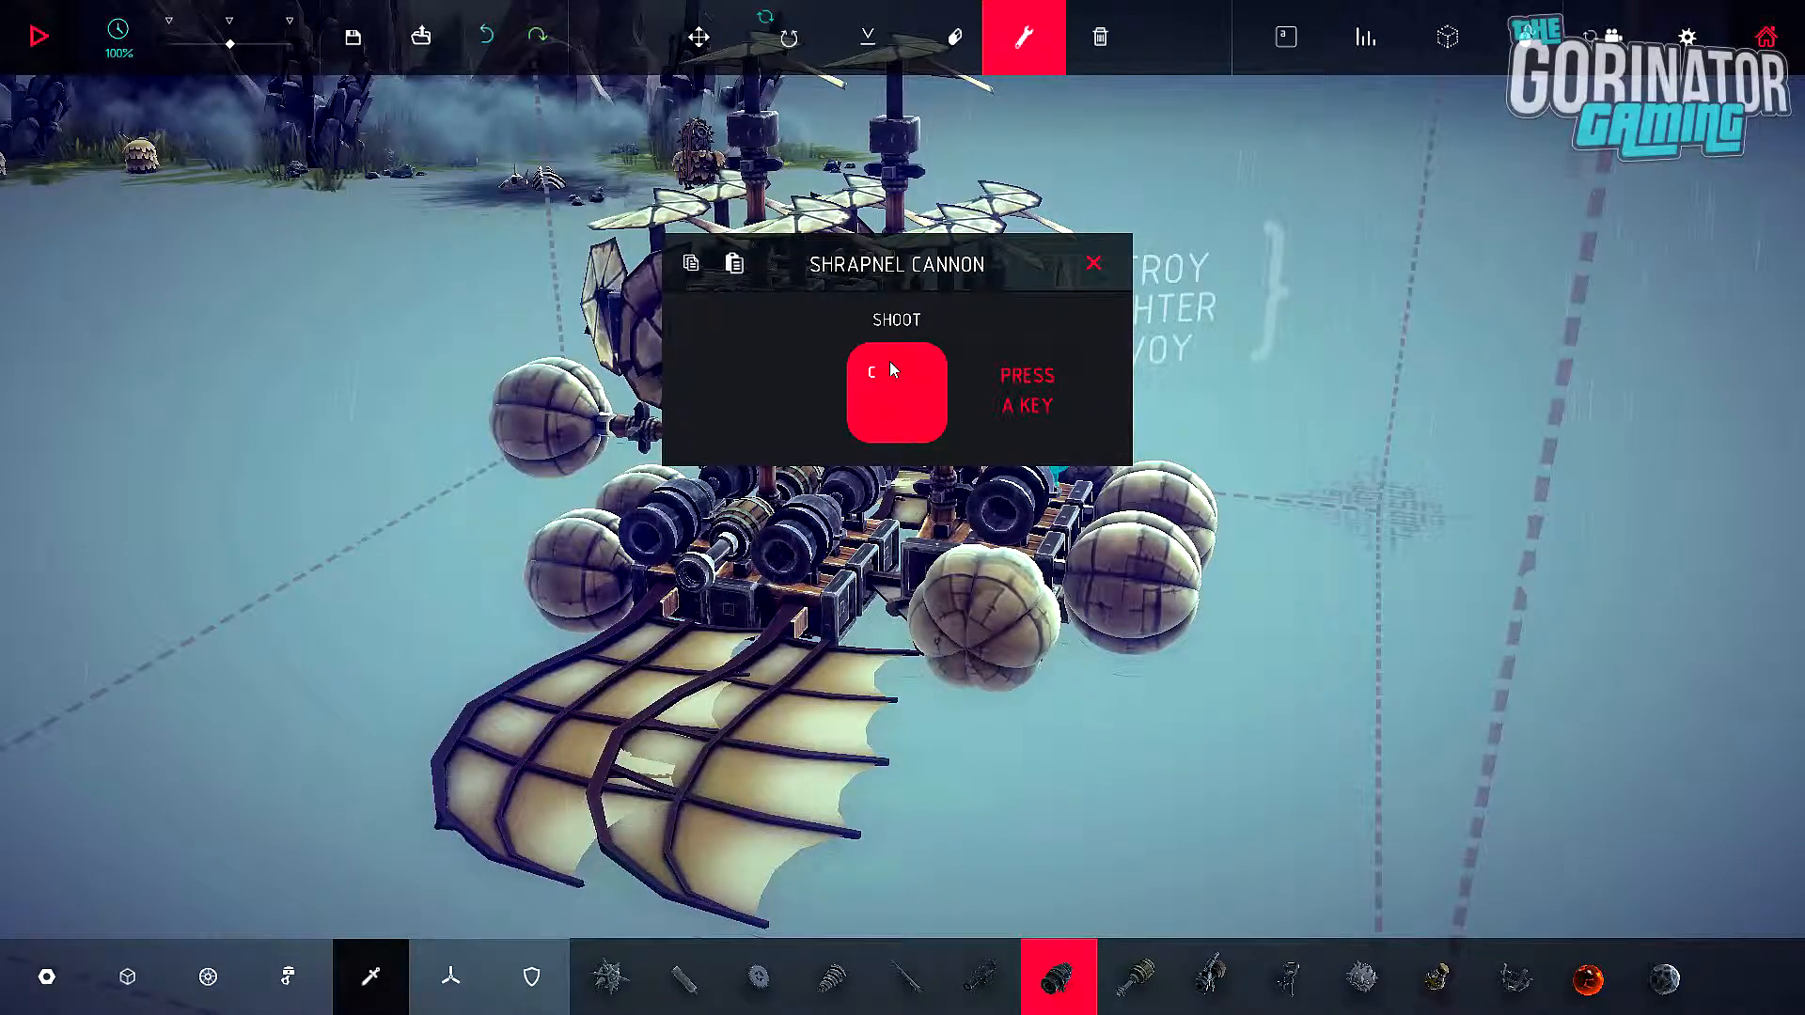
click(1092, 262)
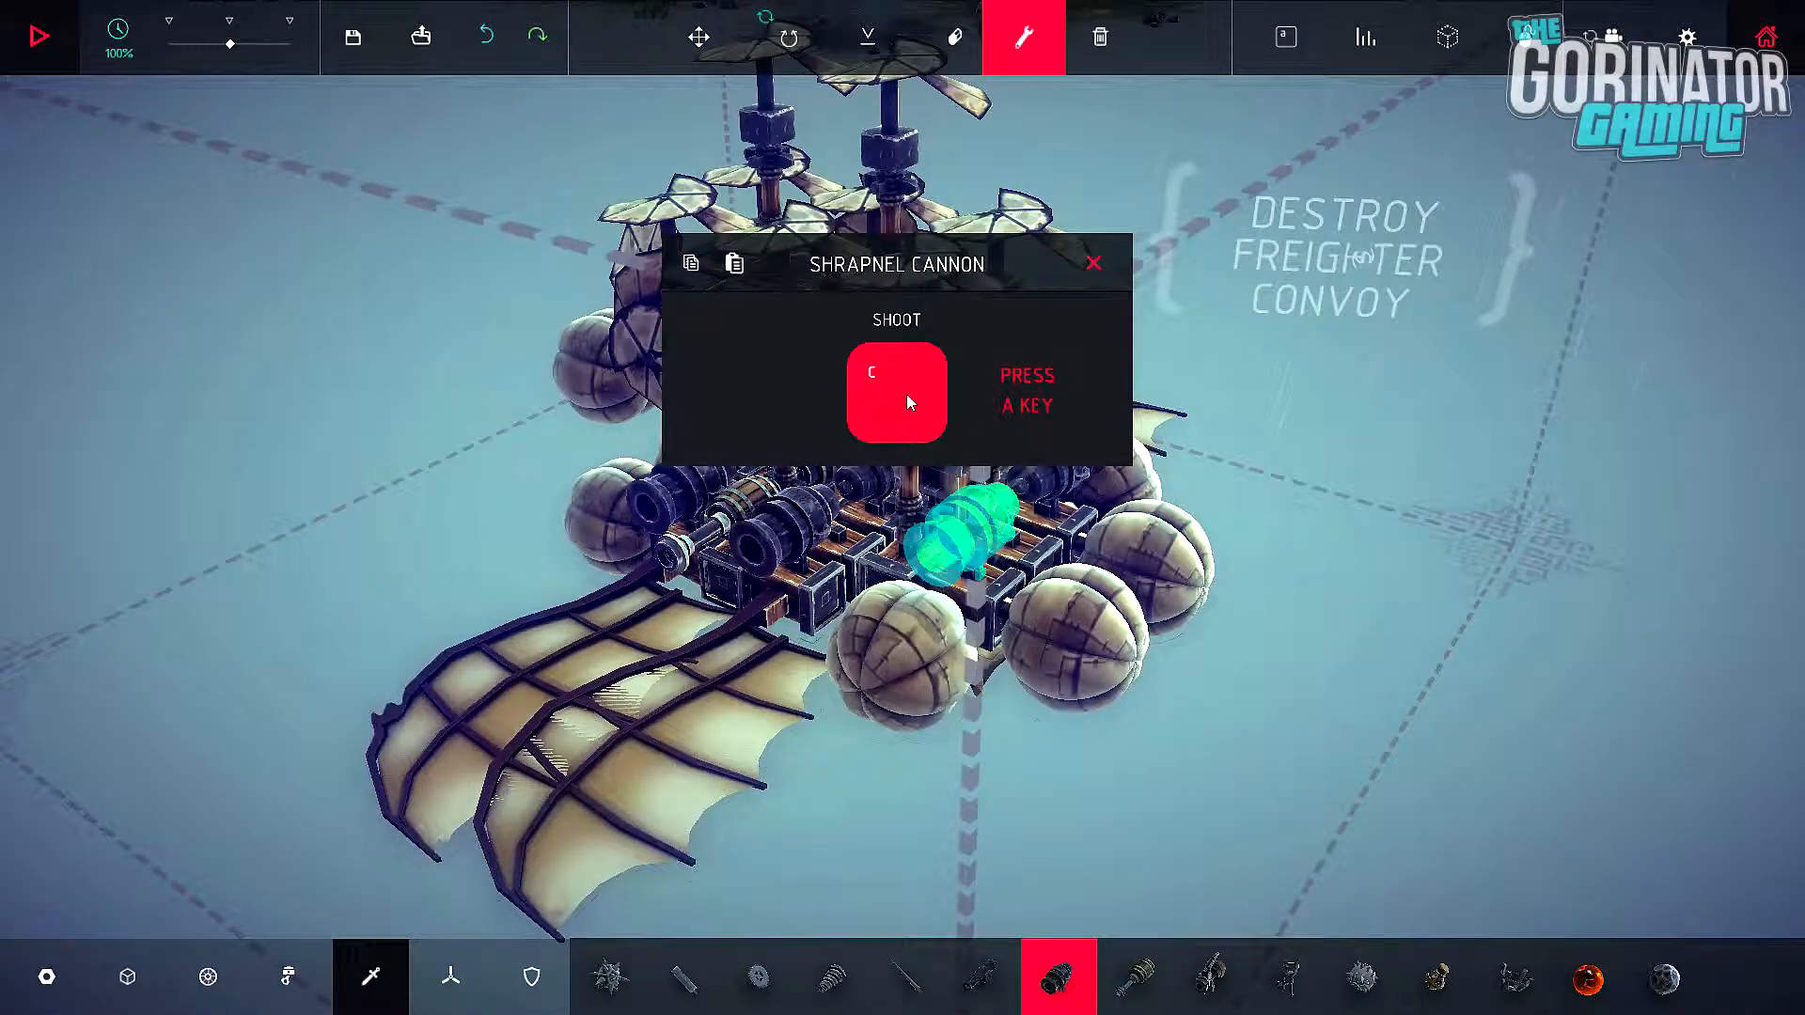
key(v)
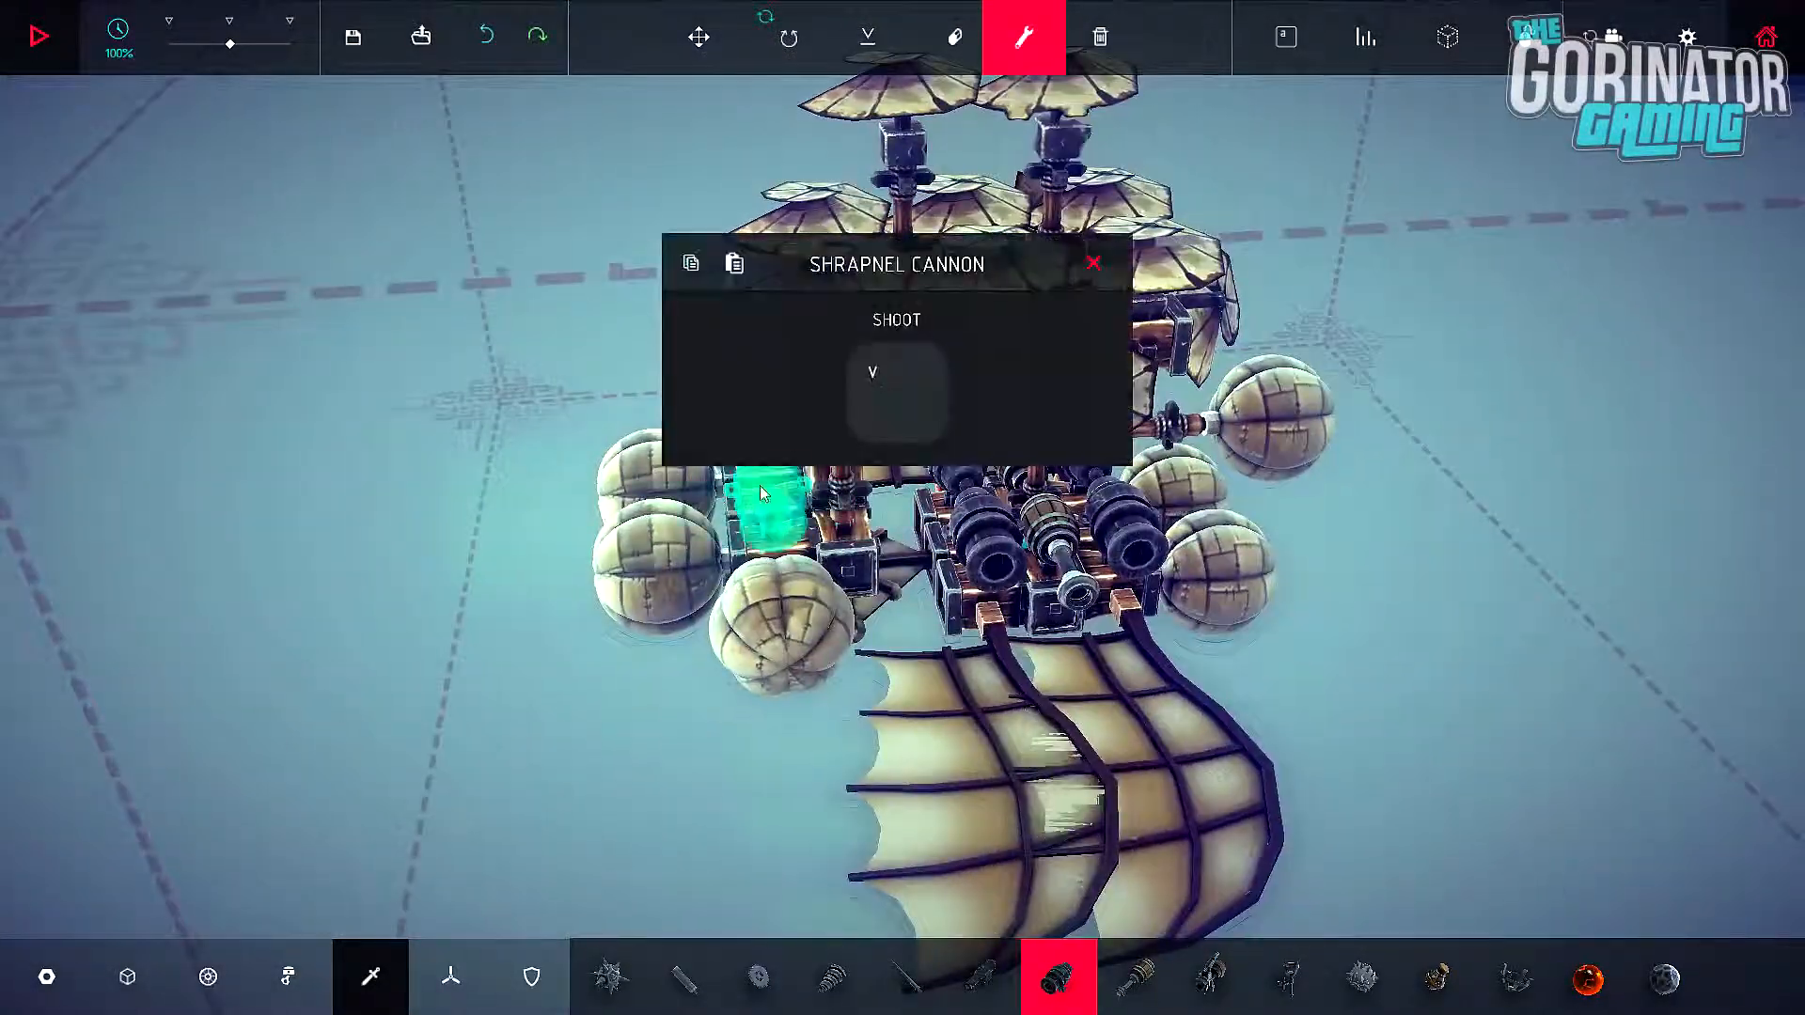
click(895, 391)
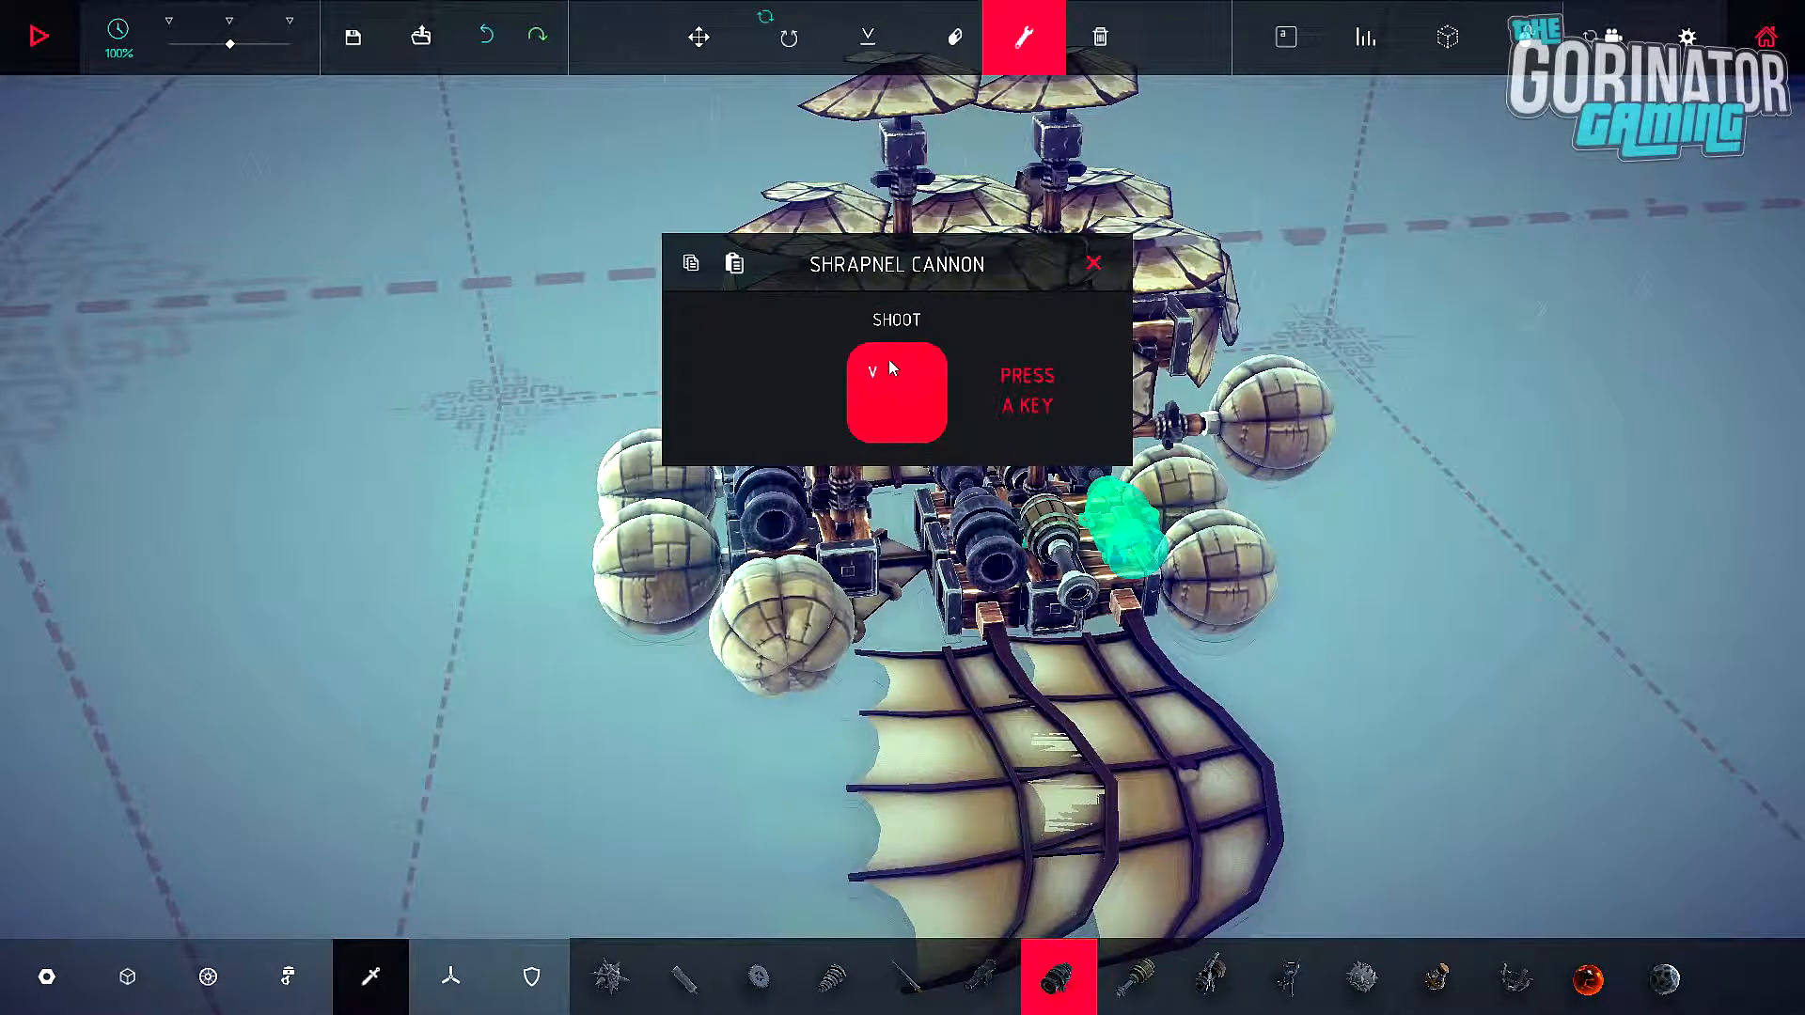
click(1093, 262)
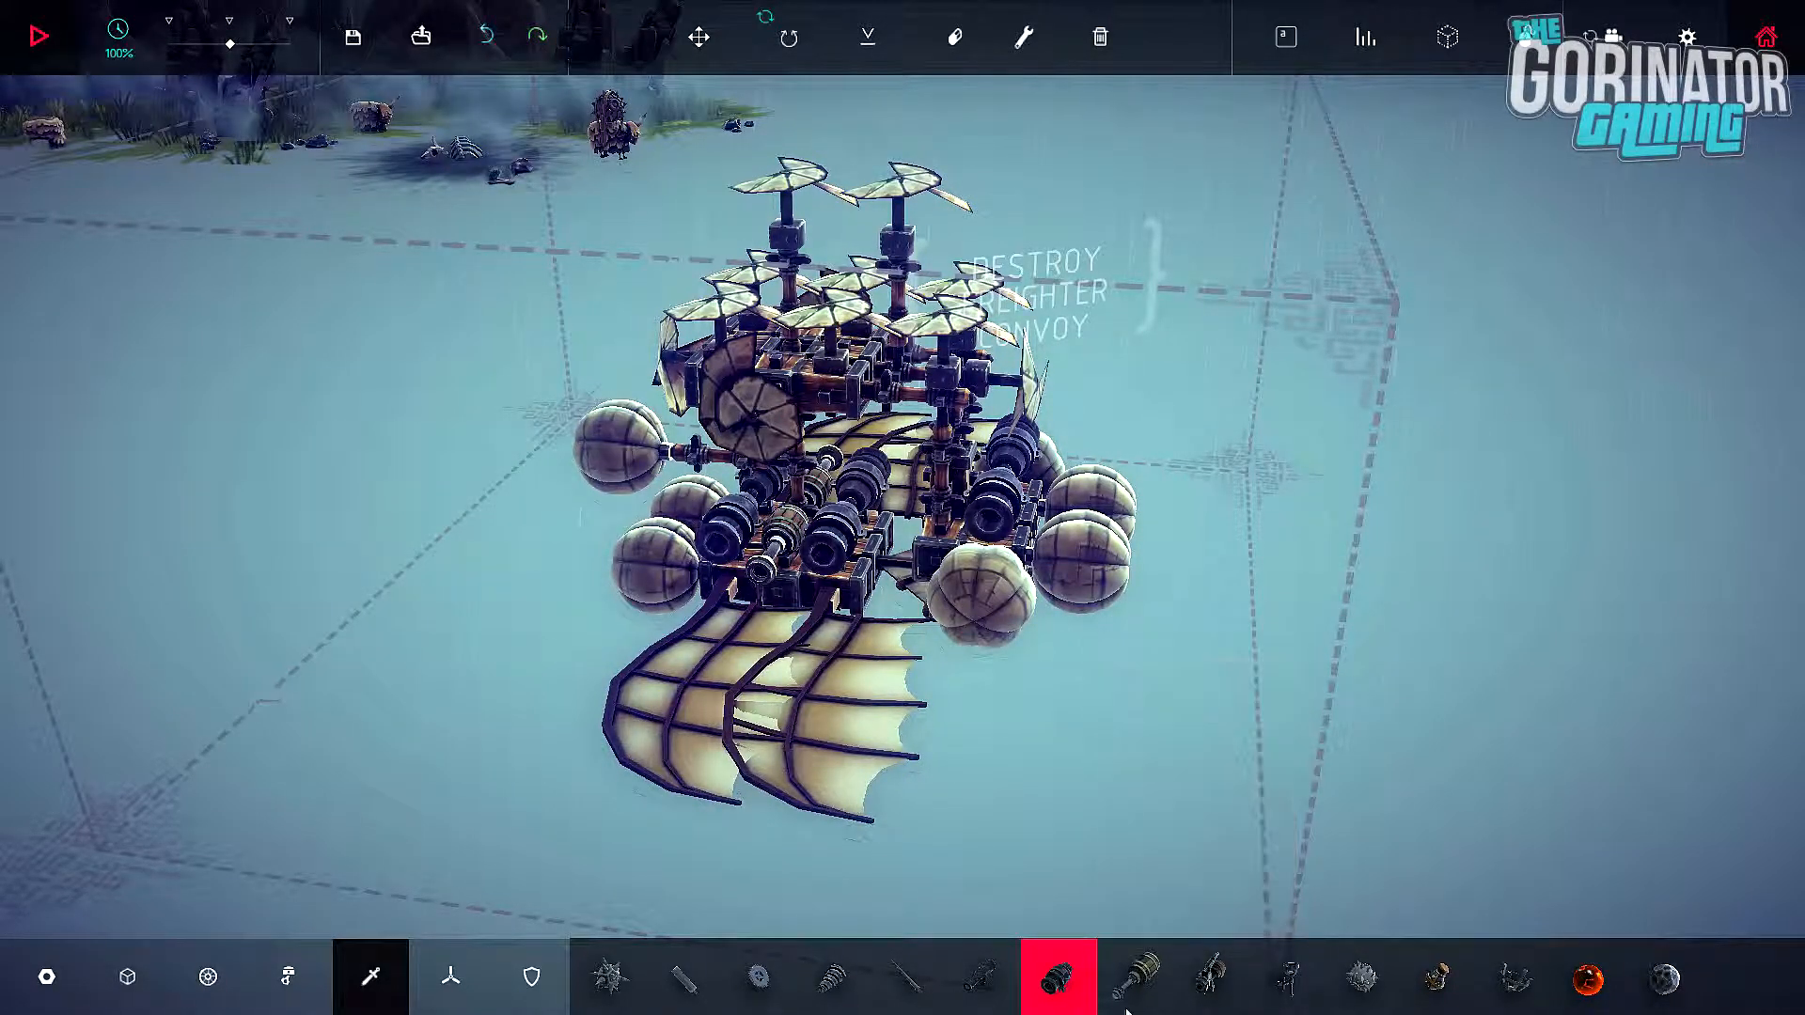
Step: Place flamethrowers and rebind their Ignite controls to V and C
click(1133, 981)
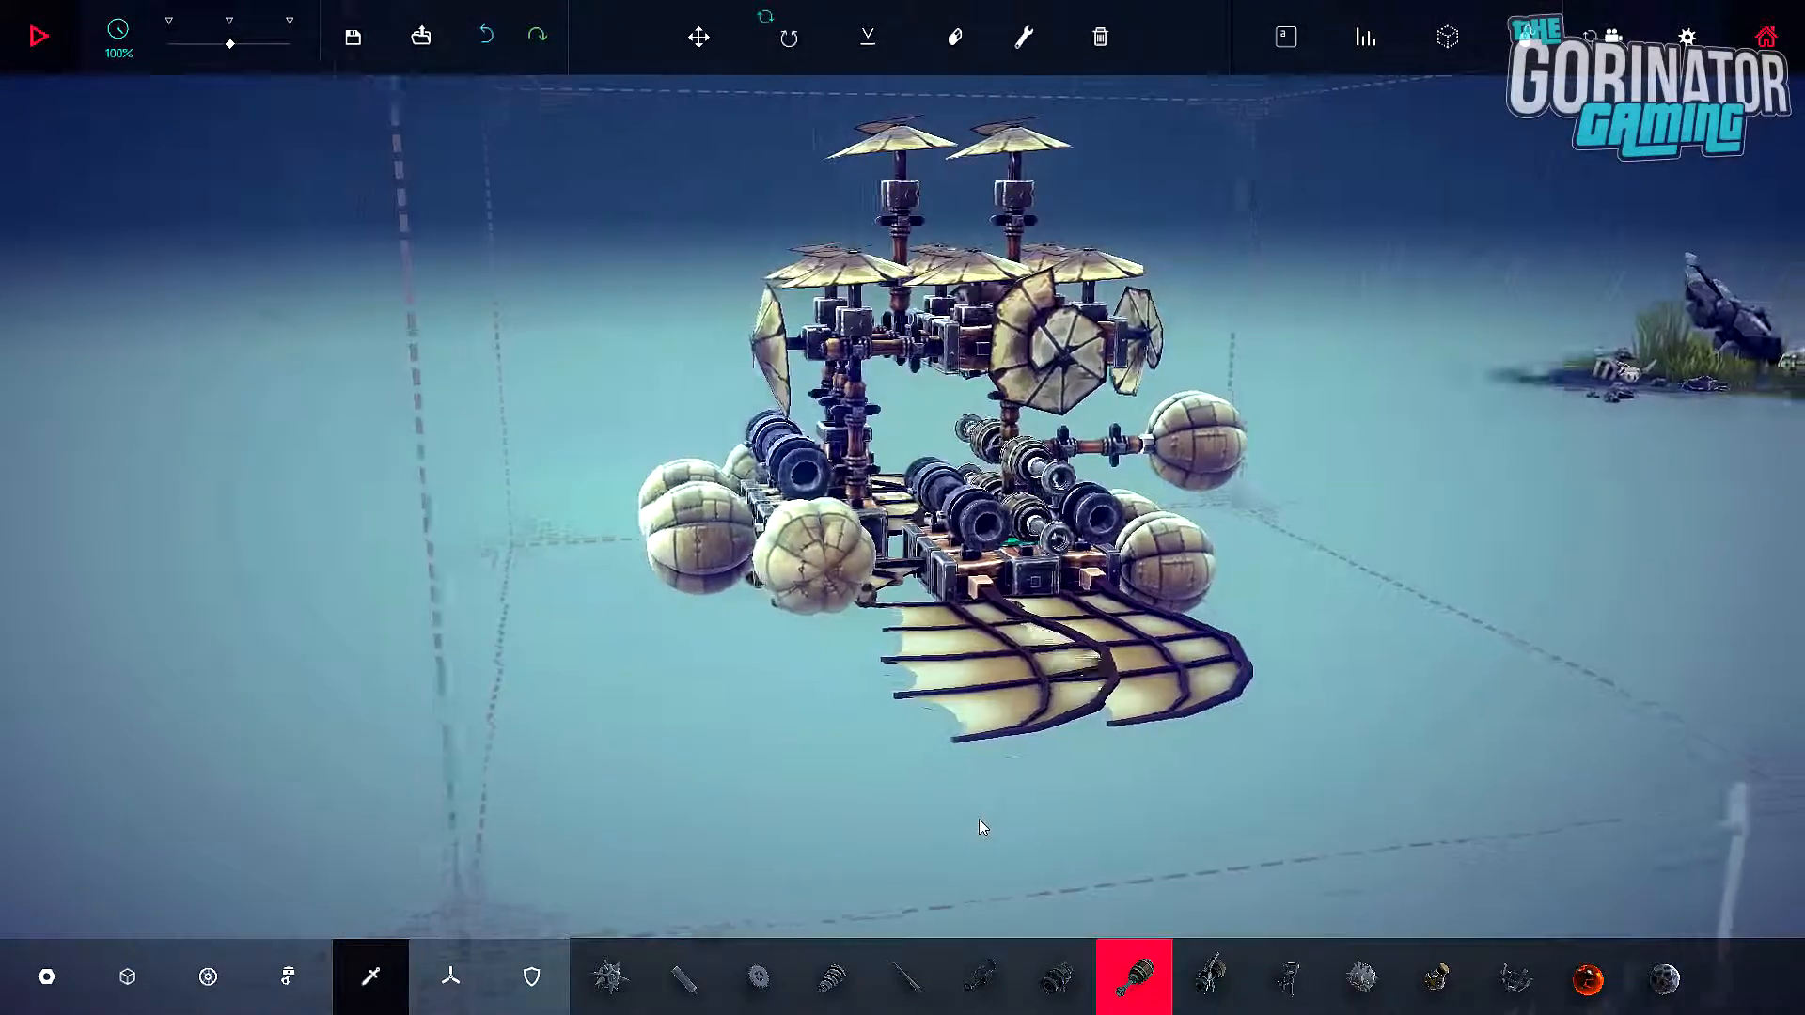
click(1021, 37)
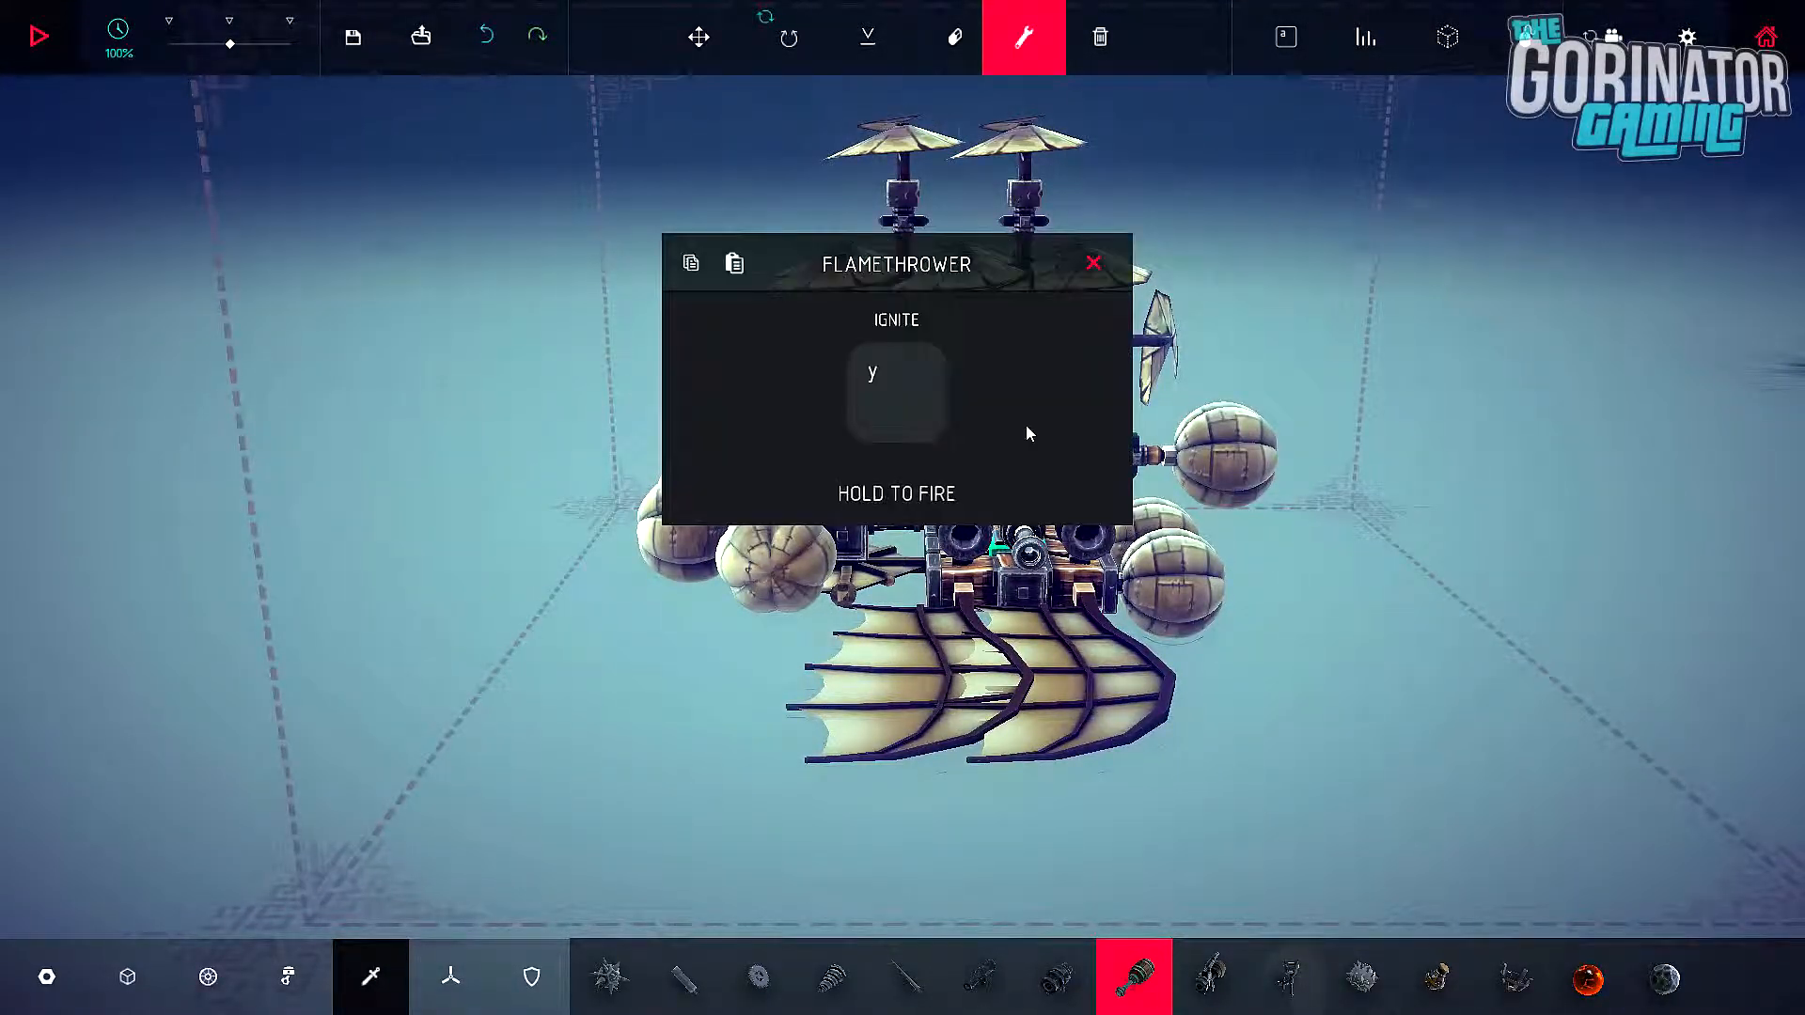
click(896, 391)
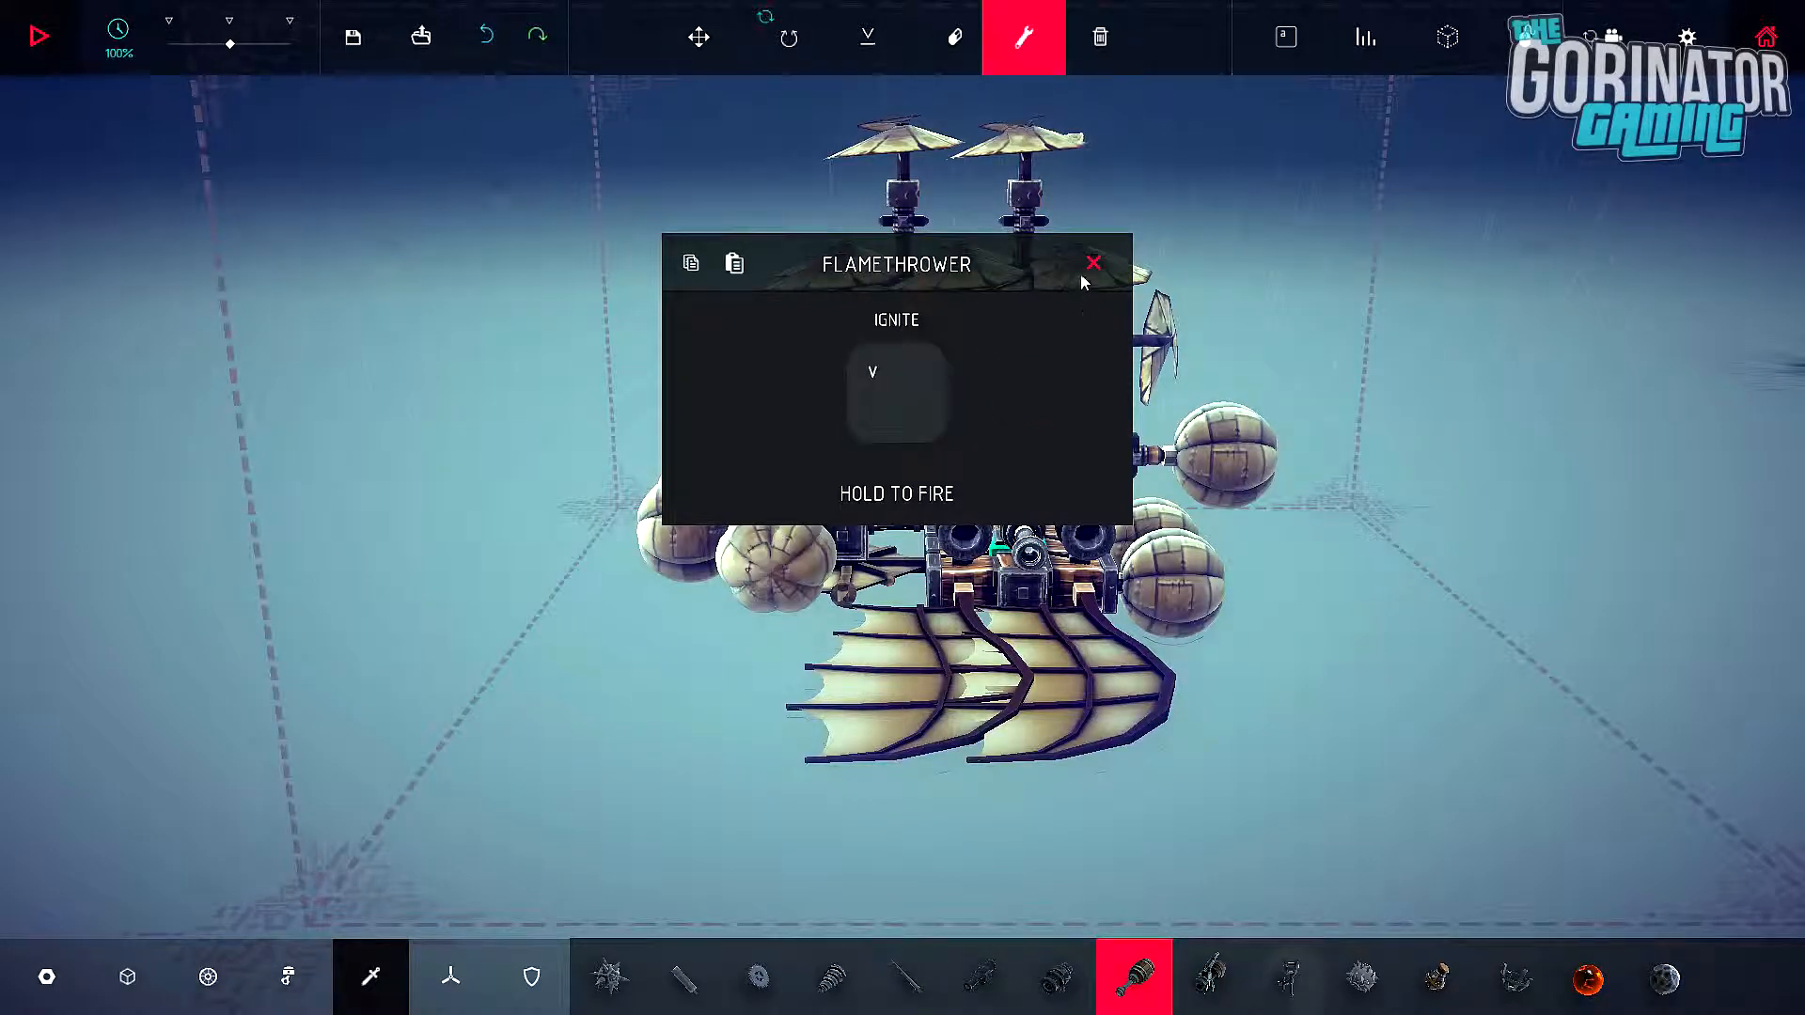
click(1091, 262)
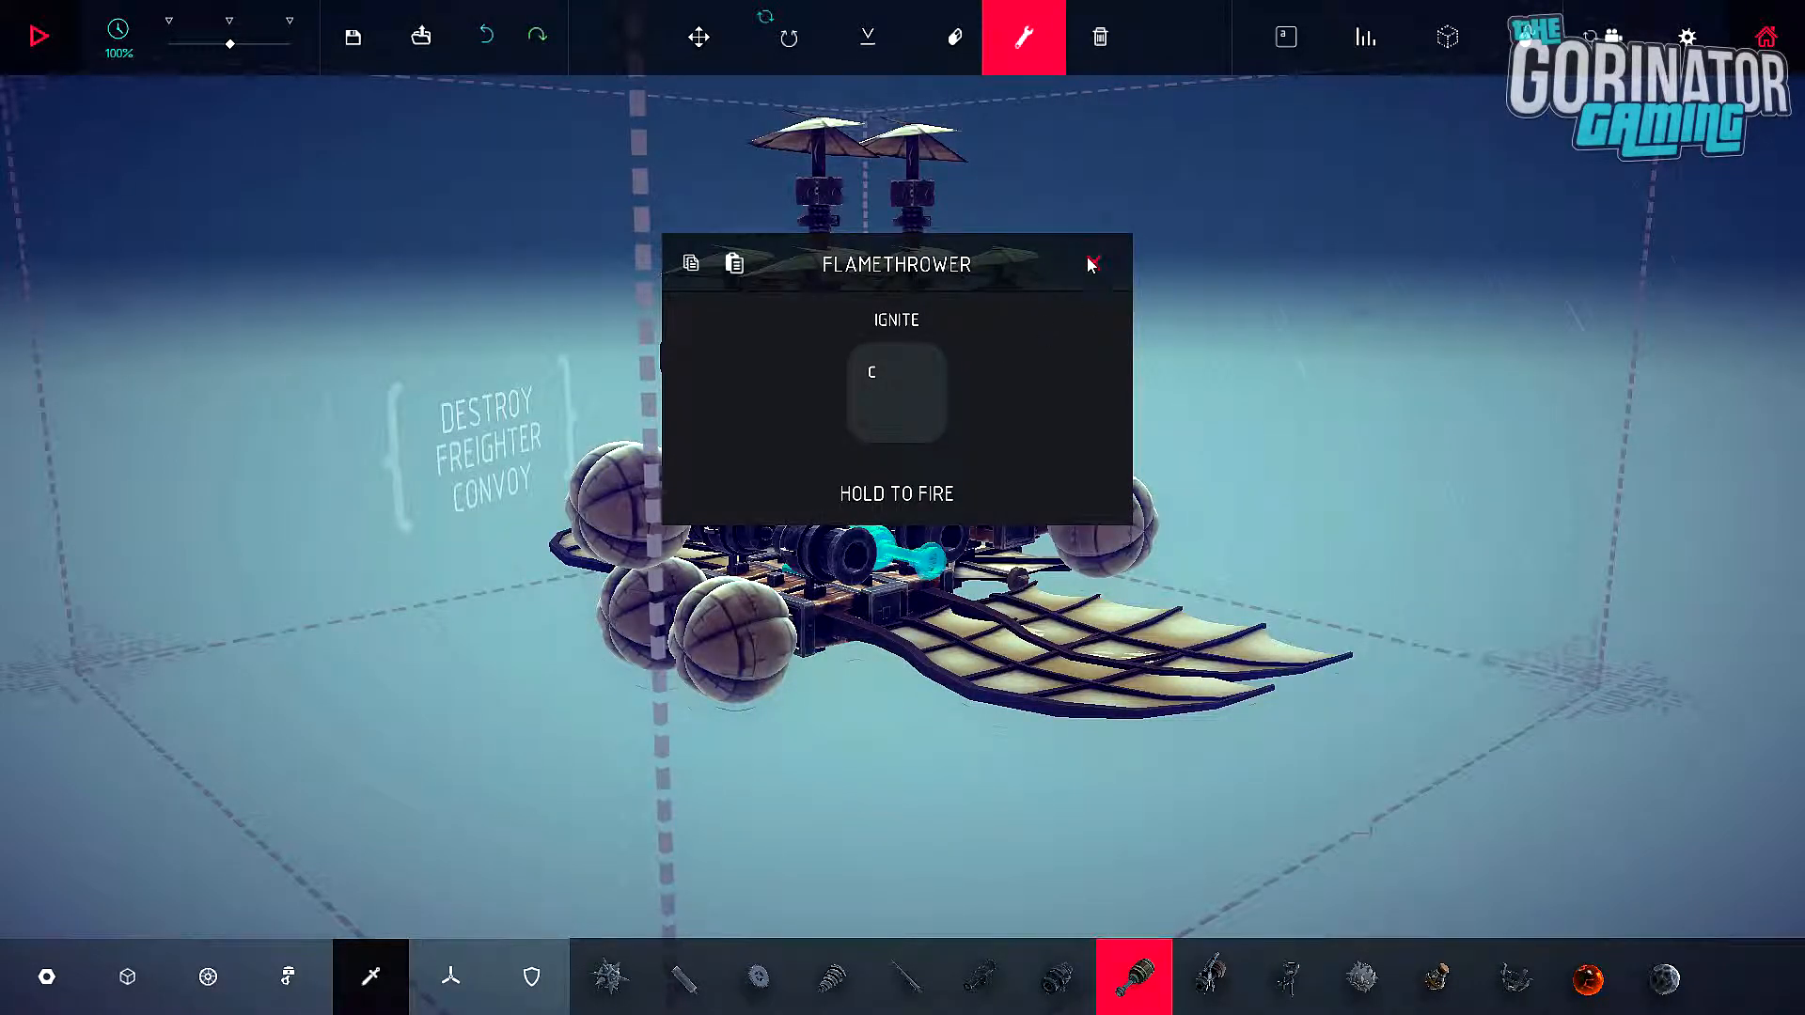
click(1088, 264)
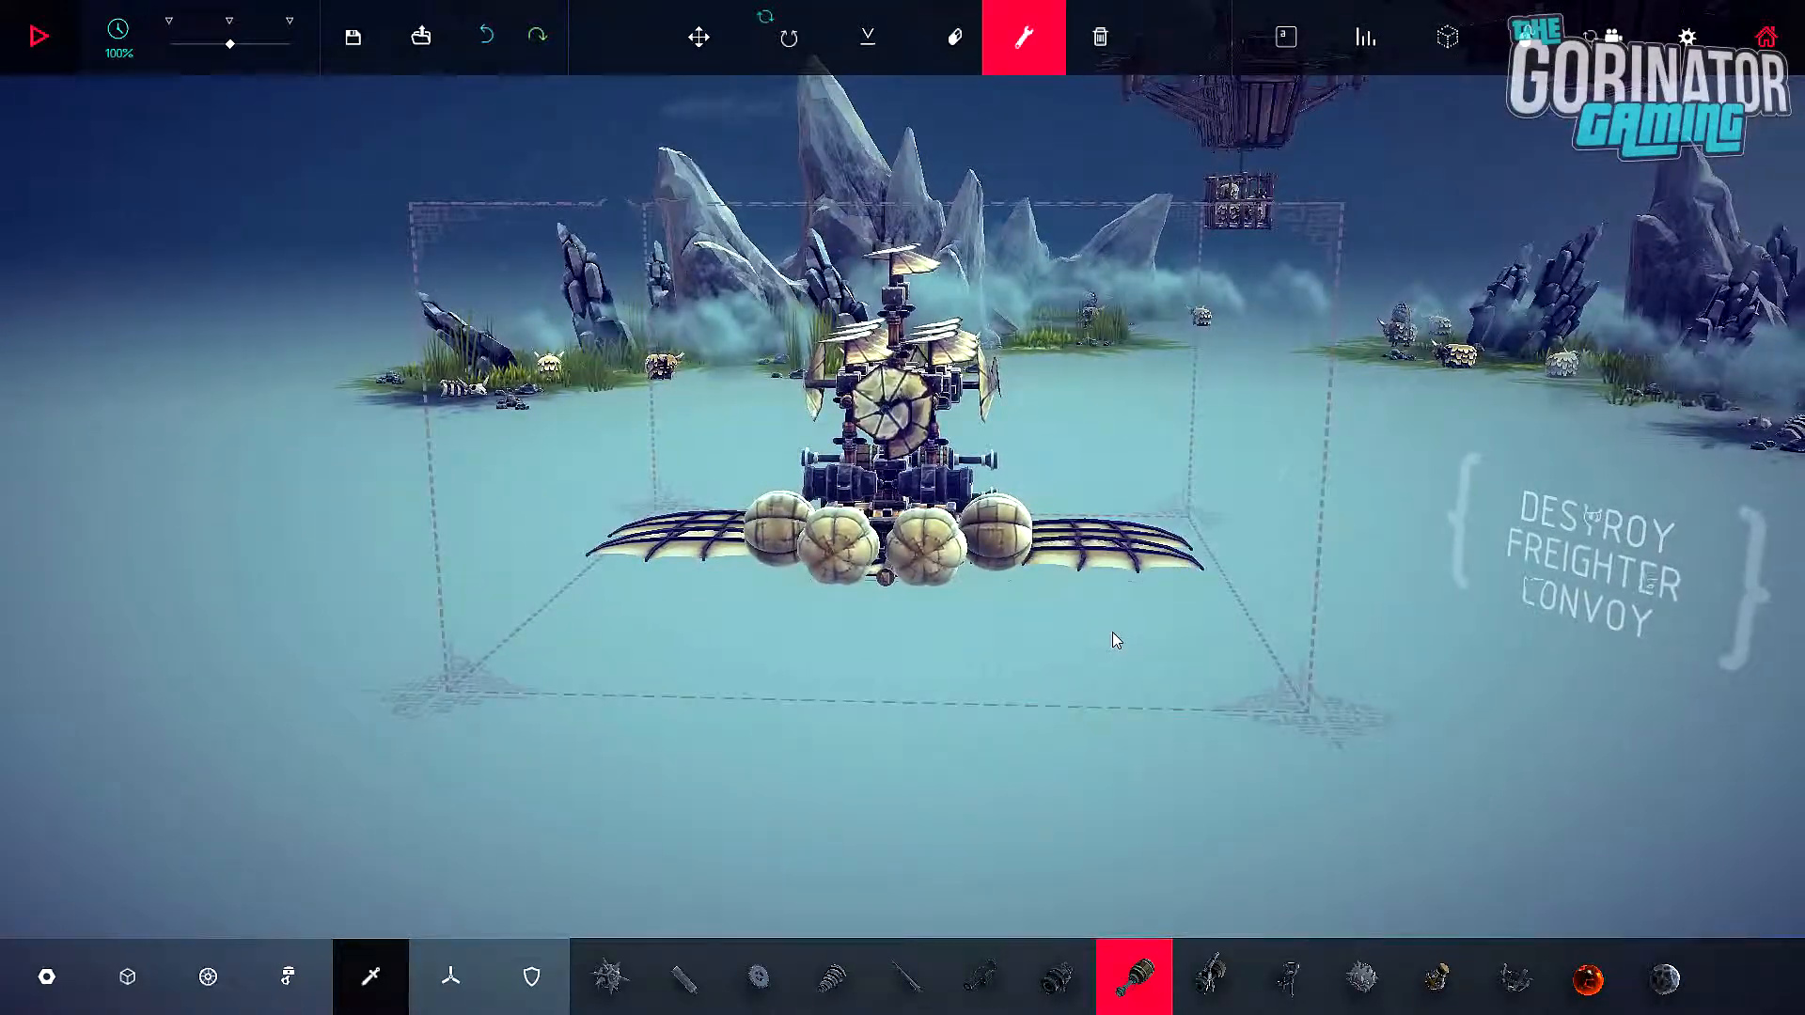
Step: Restart test flights after flips, leaving the warship flying upright over the level
click(42, 35)
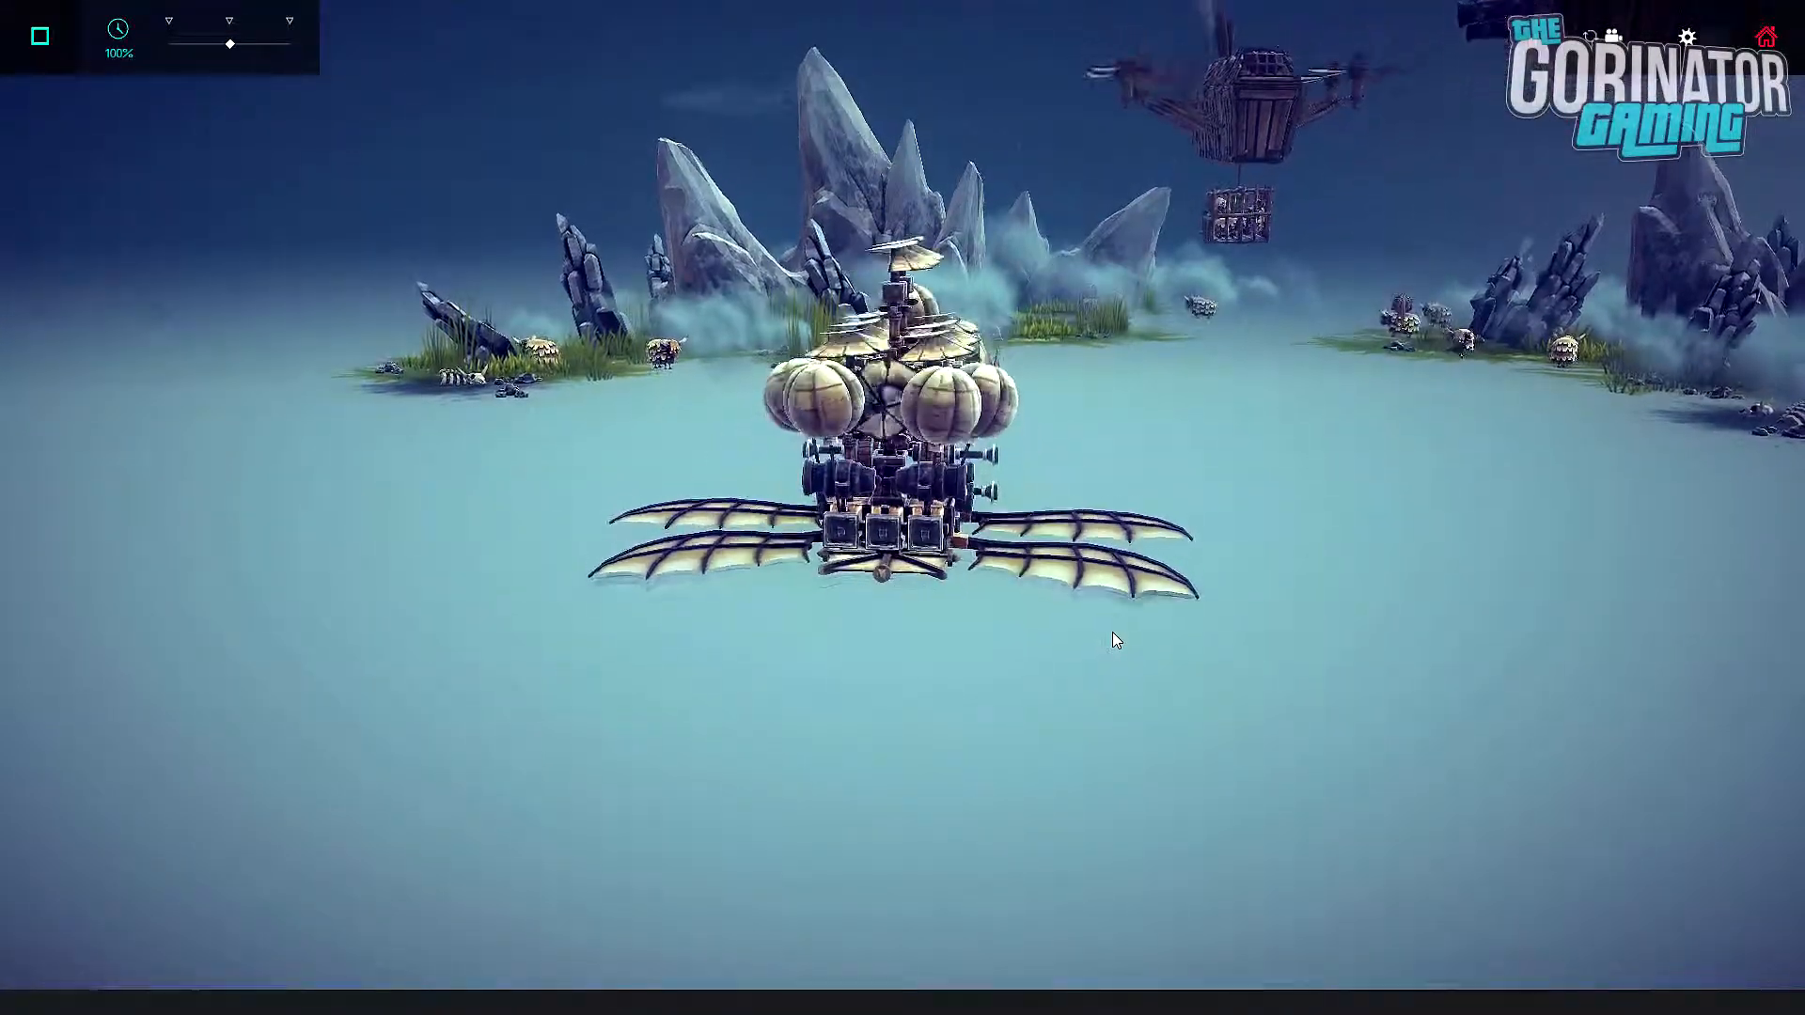
click(40, 36)
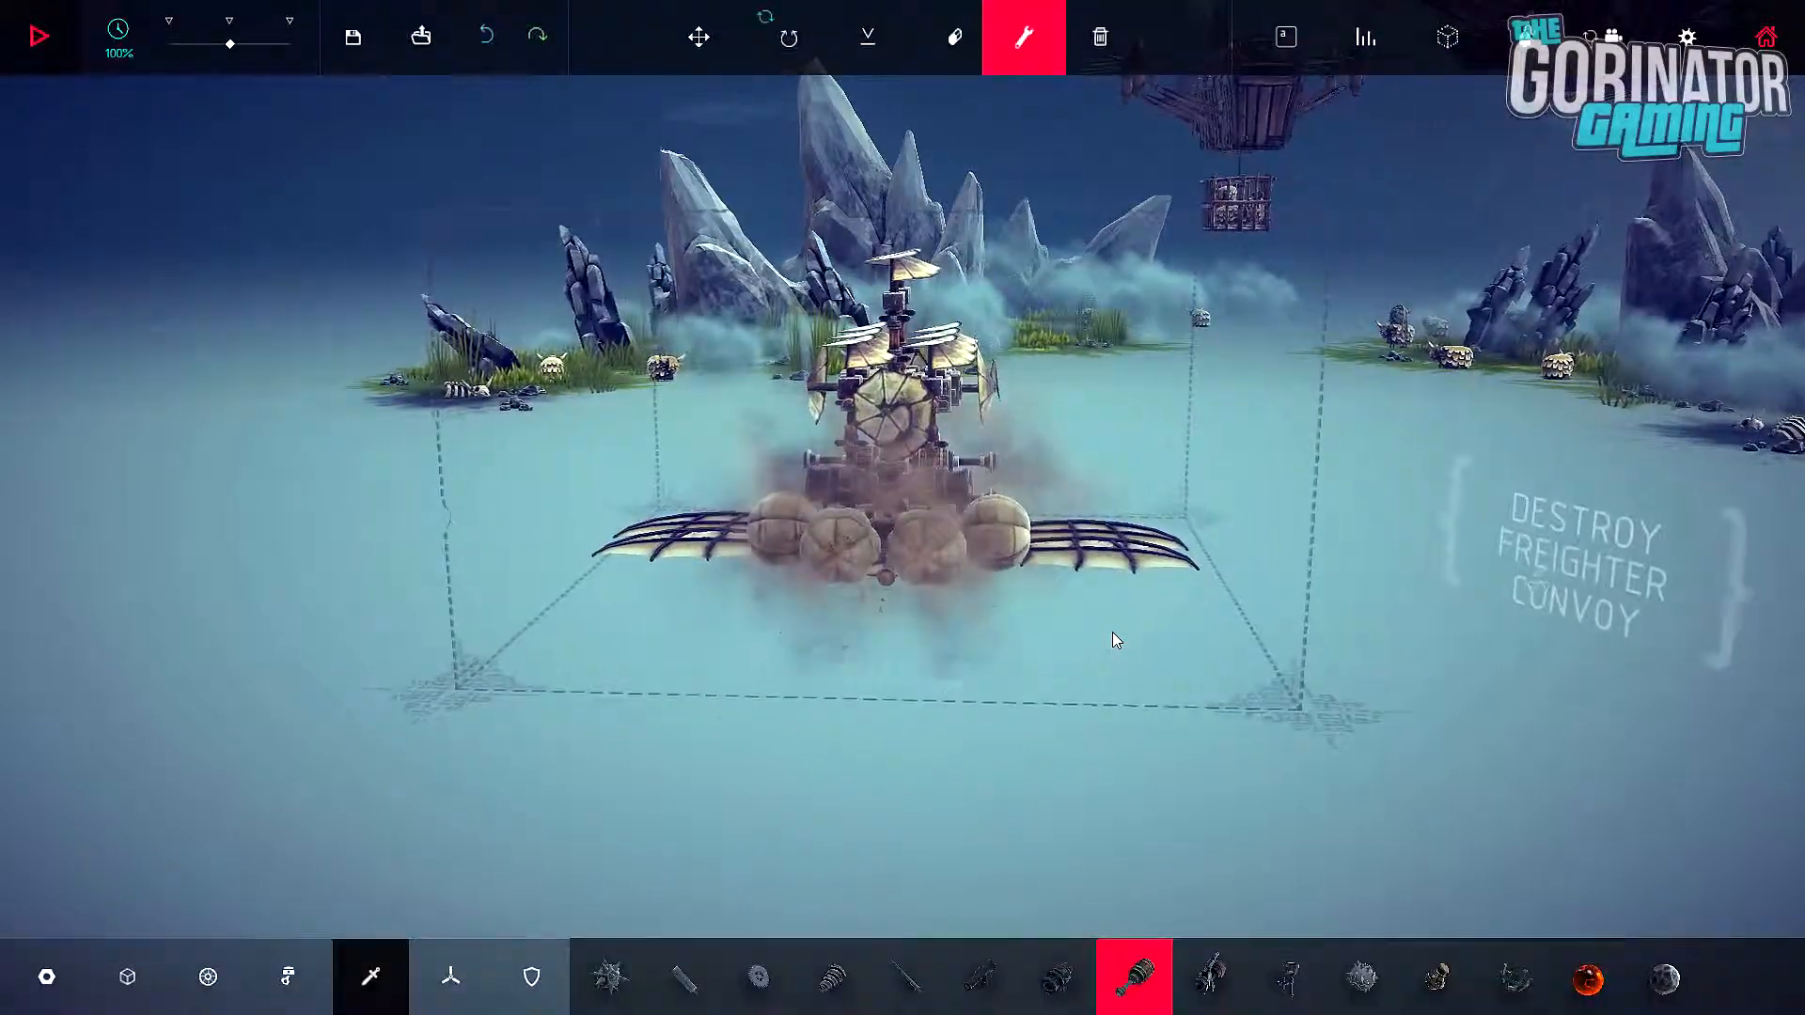
click(39, 35)
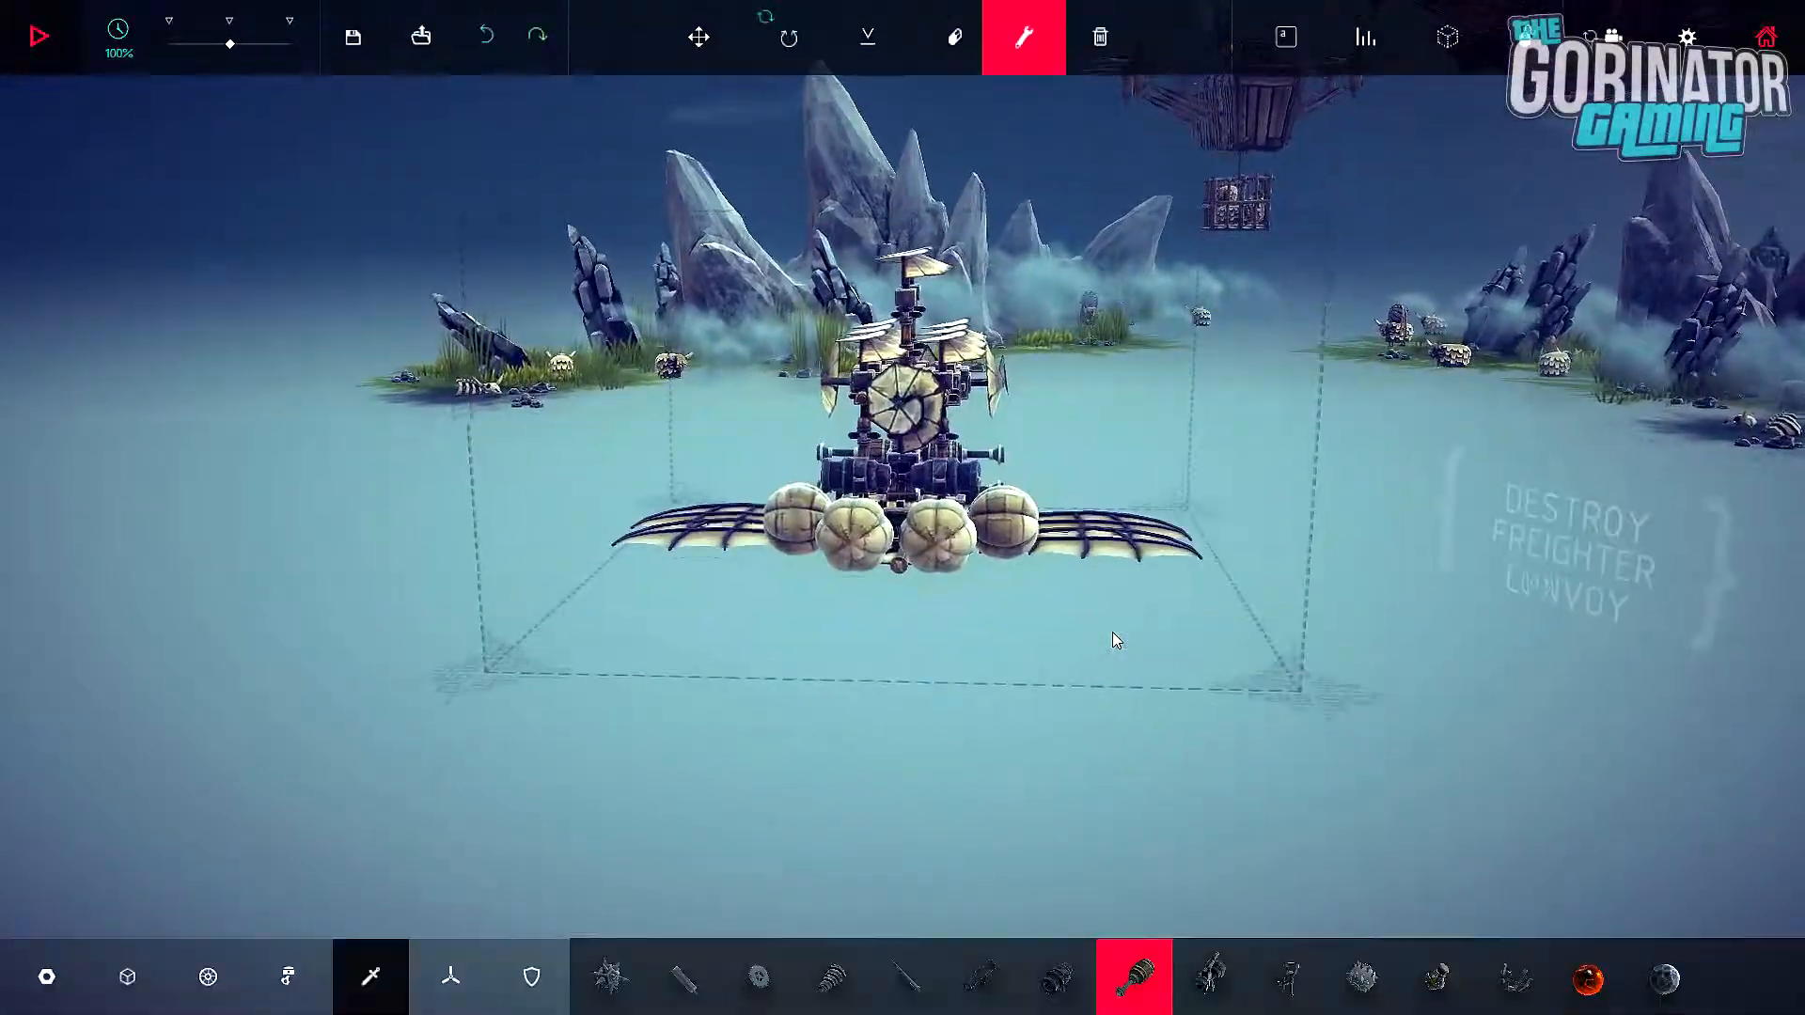
click(40, 35)
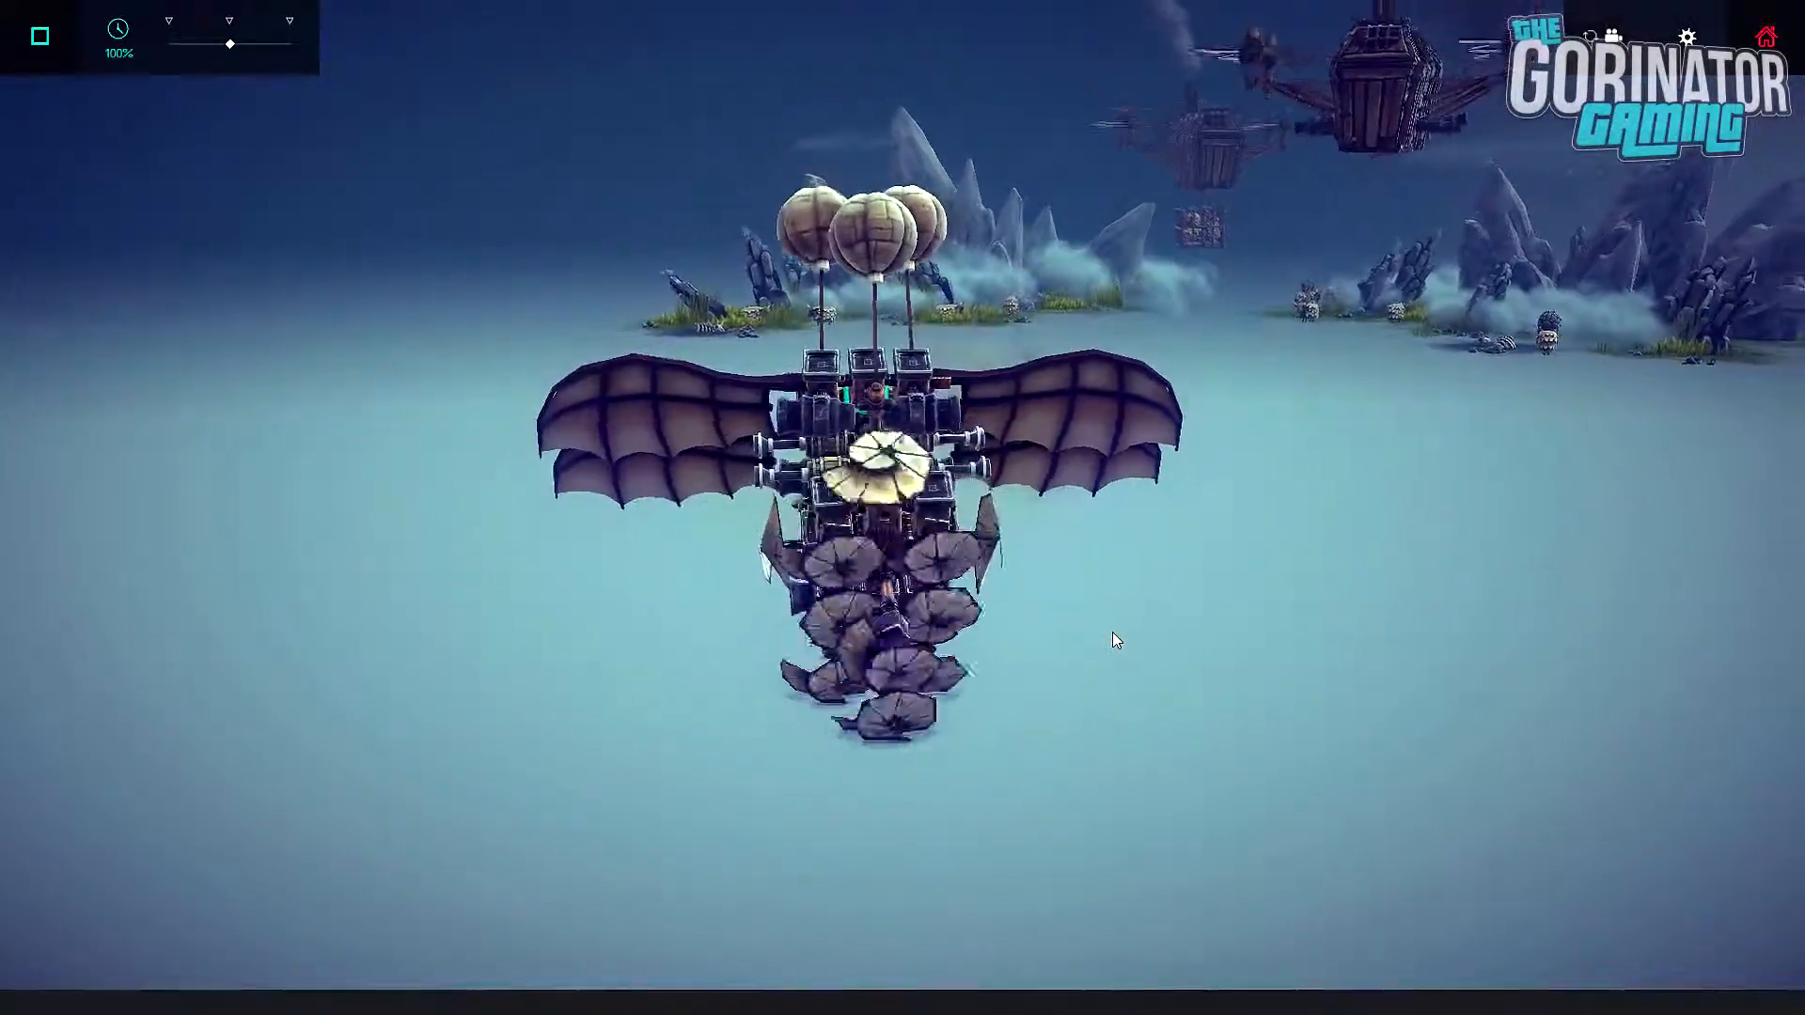
click(41, 35)
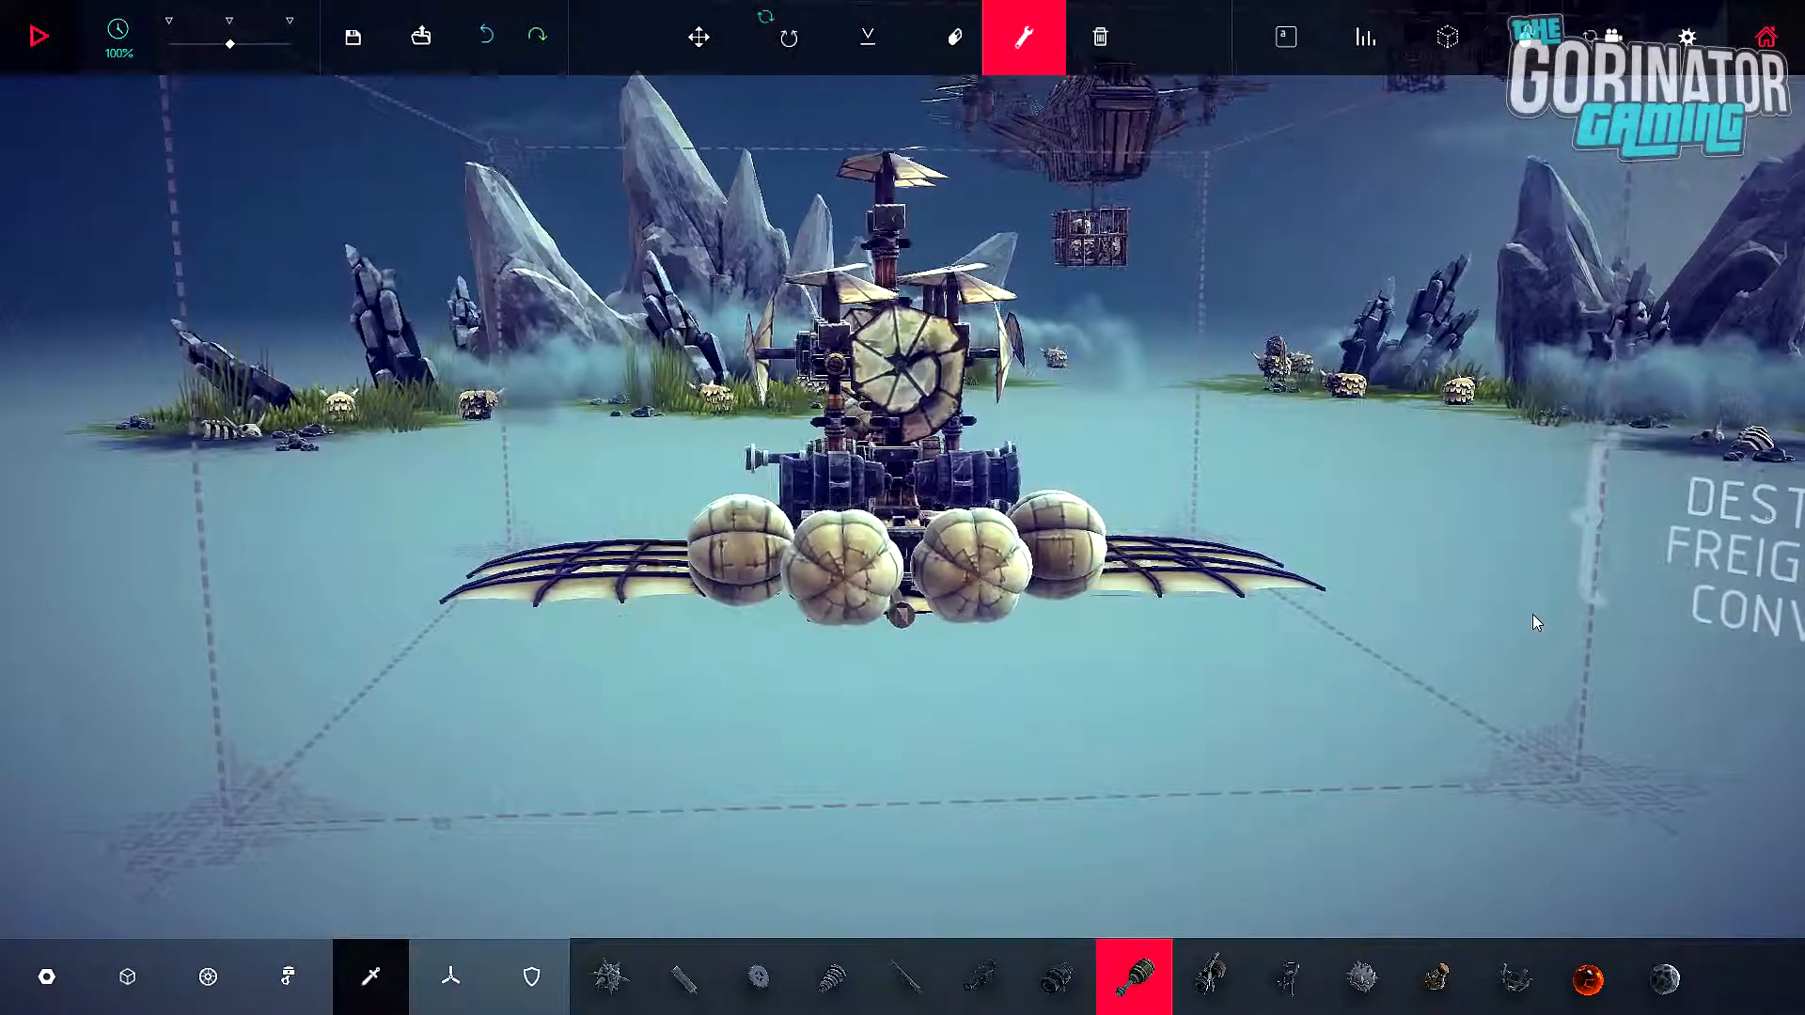
click(40, 34)
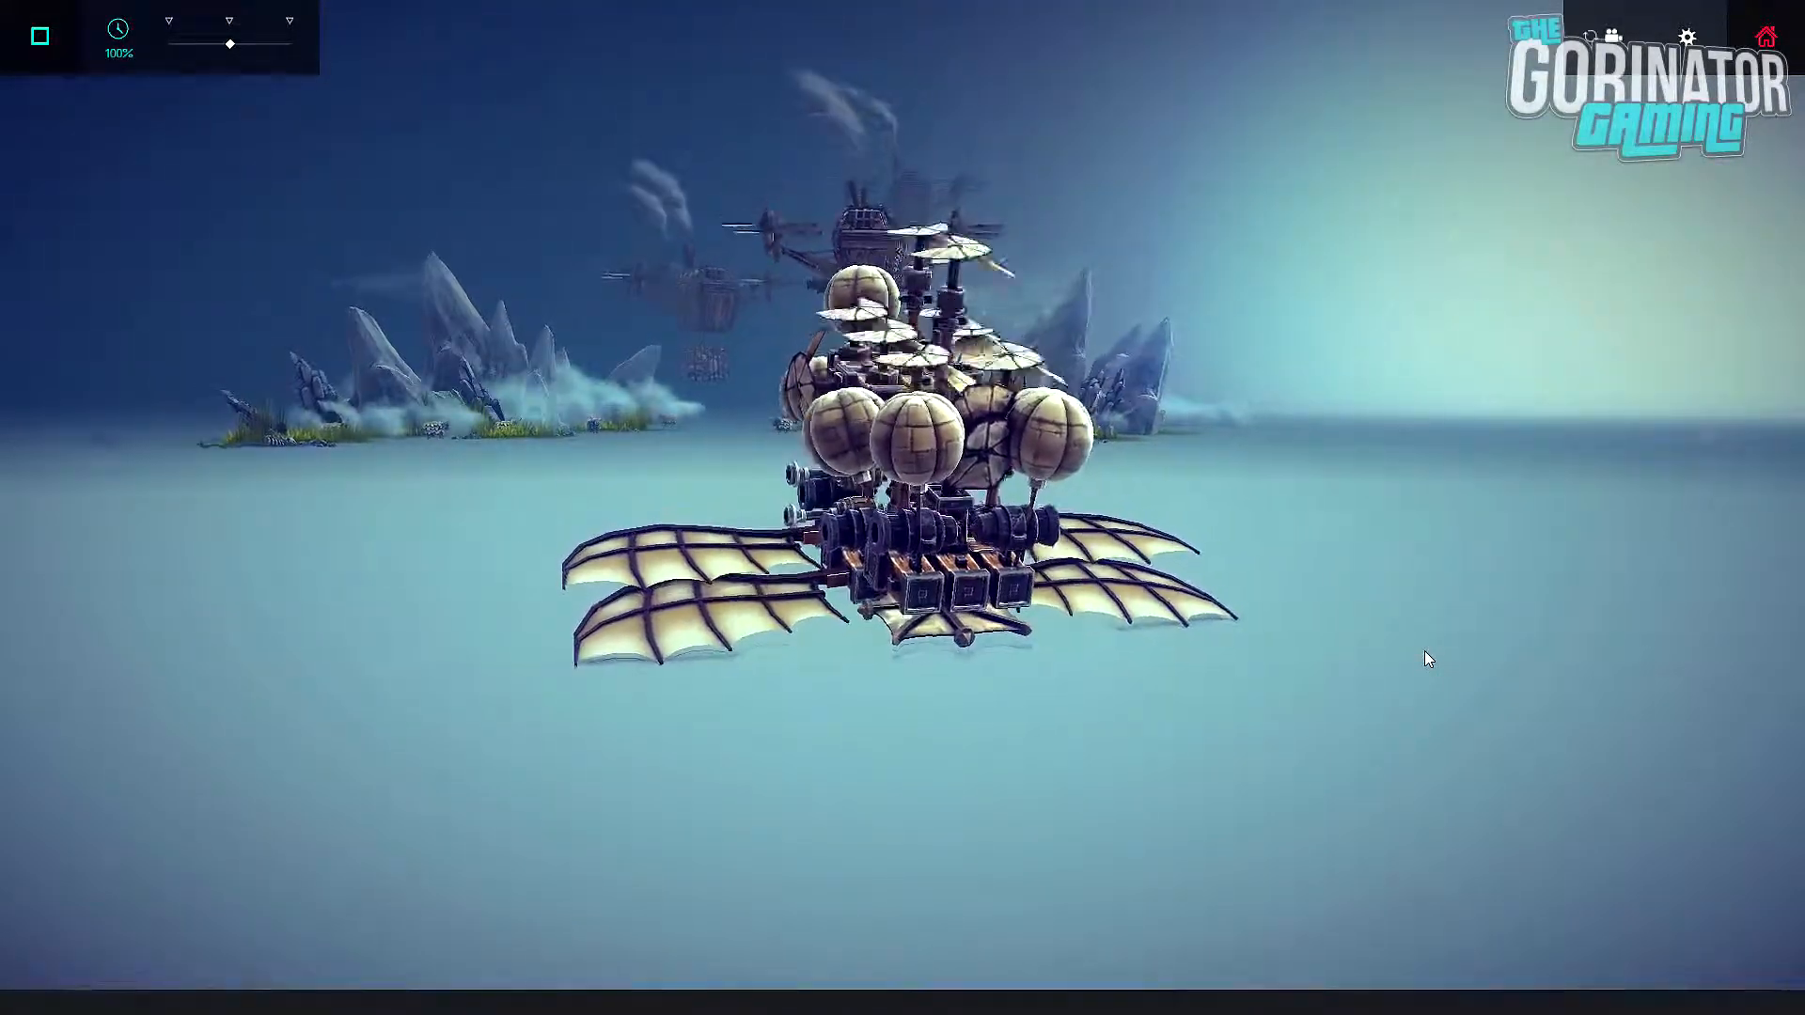
Step: End the flight and set a balloon's Buoyancy slider to x1.50
click(40, 35)
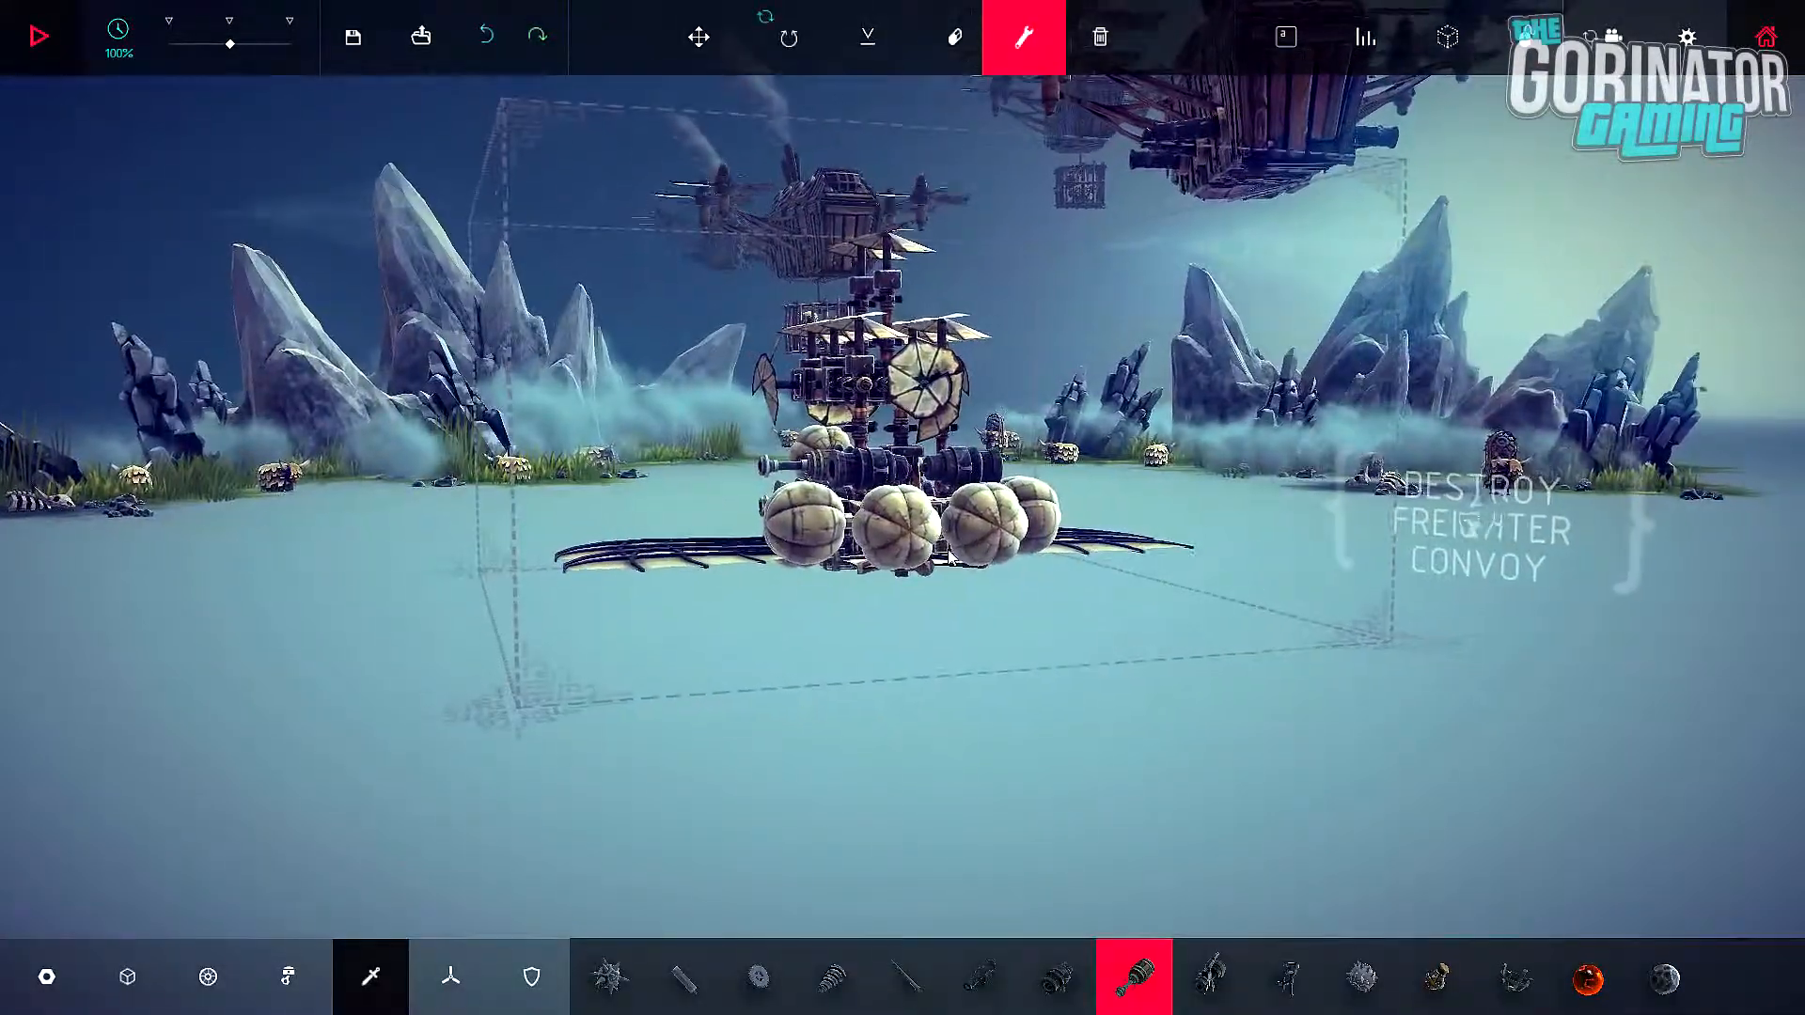
click(805, 530)
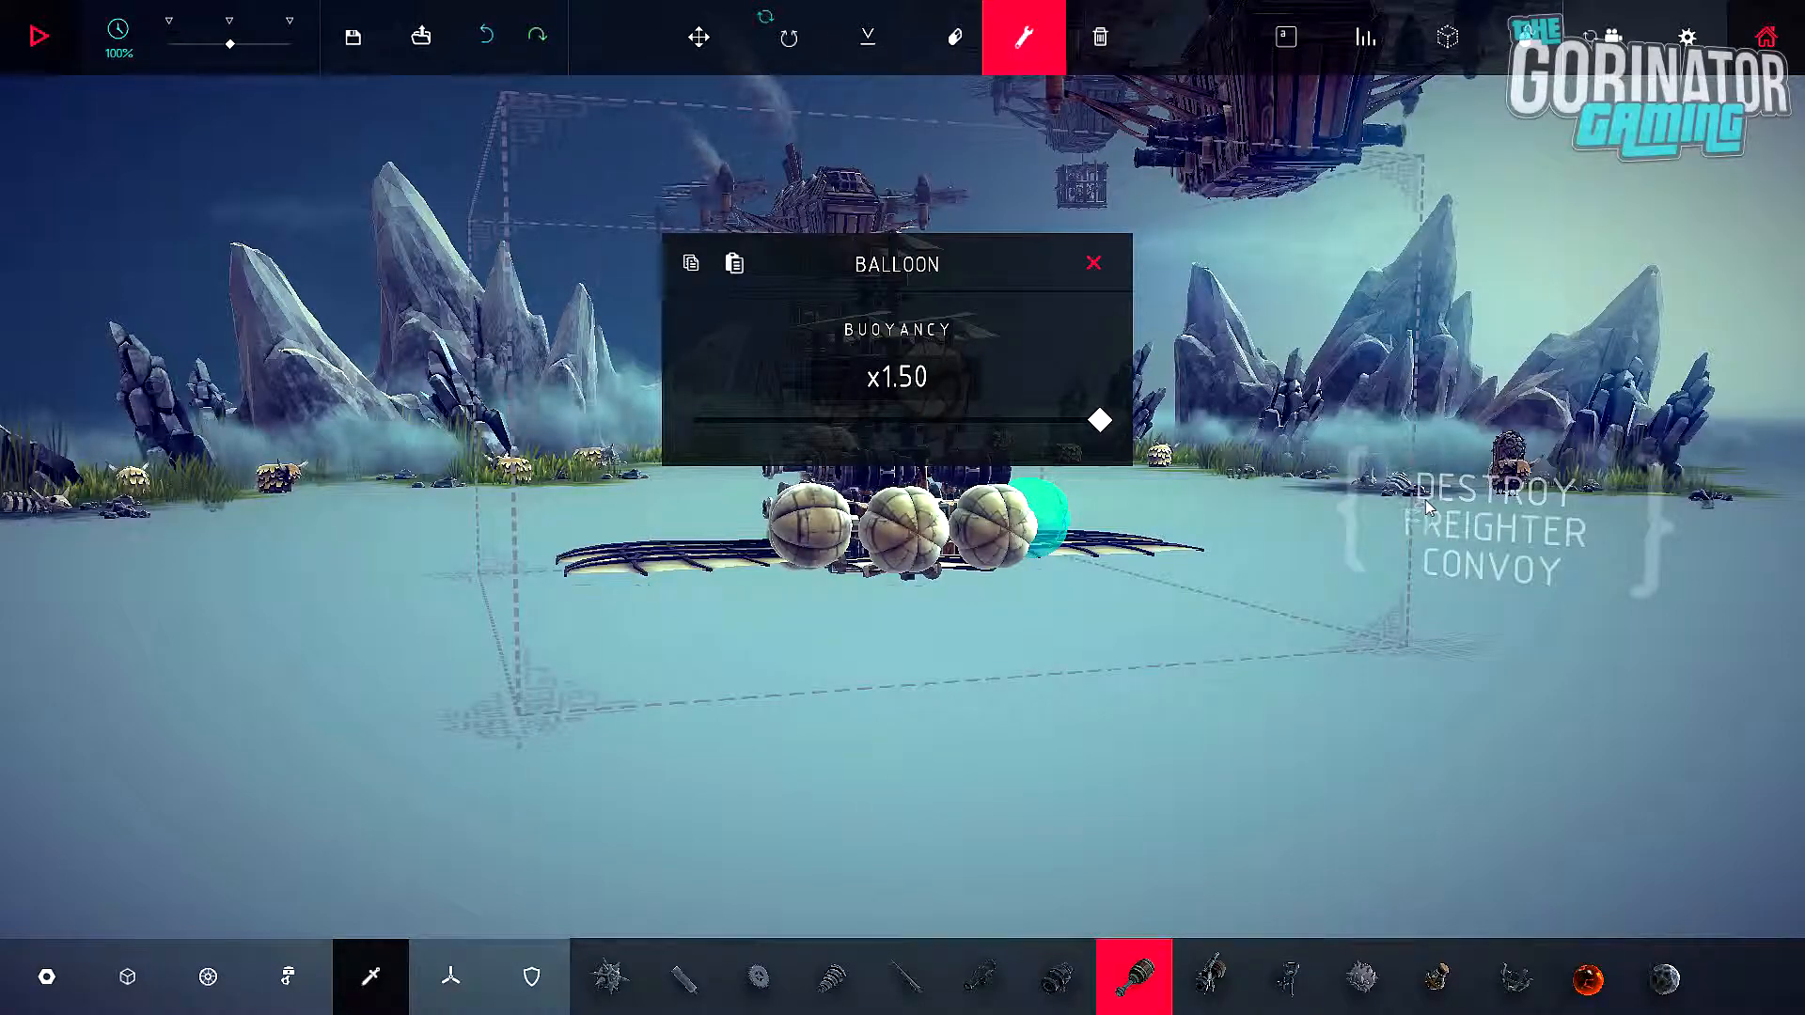
click(1092, 264)
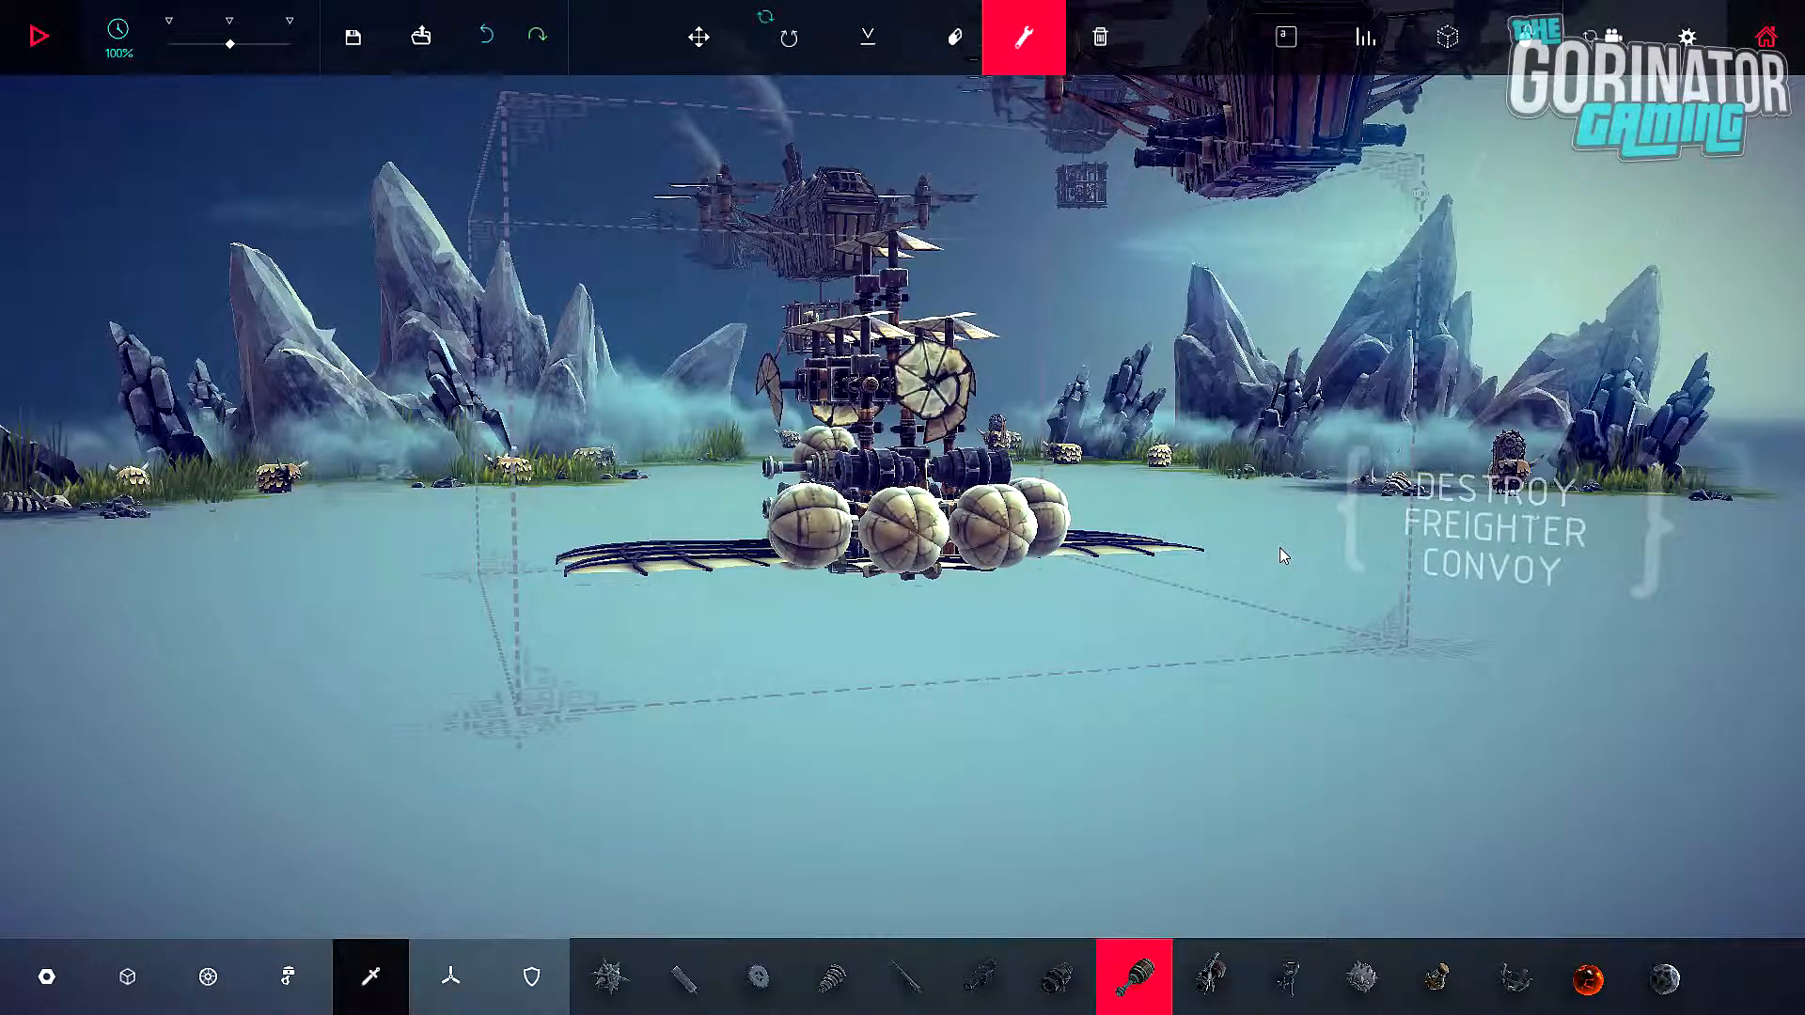
click(44, 35)
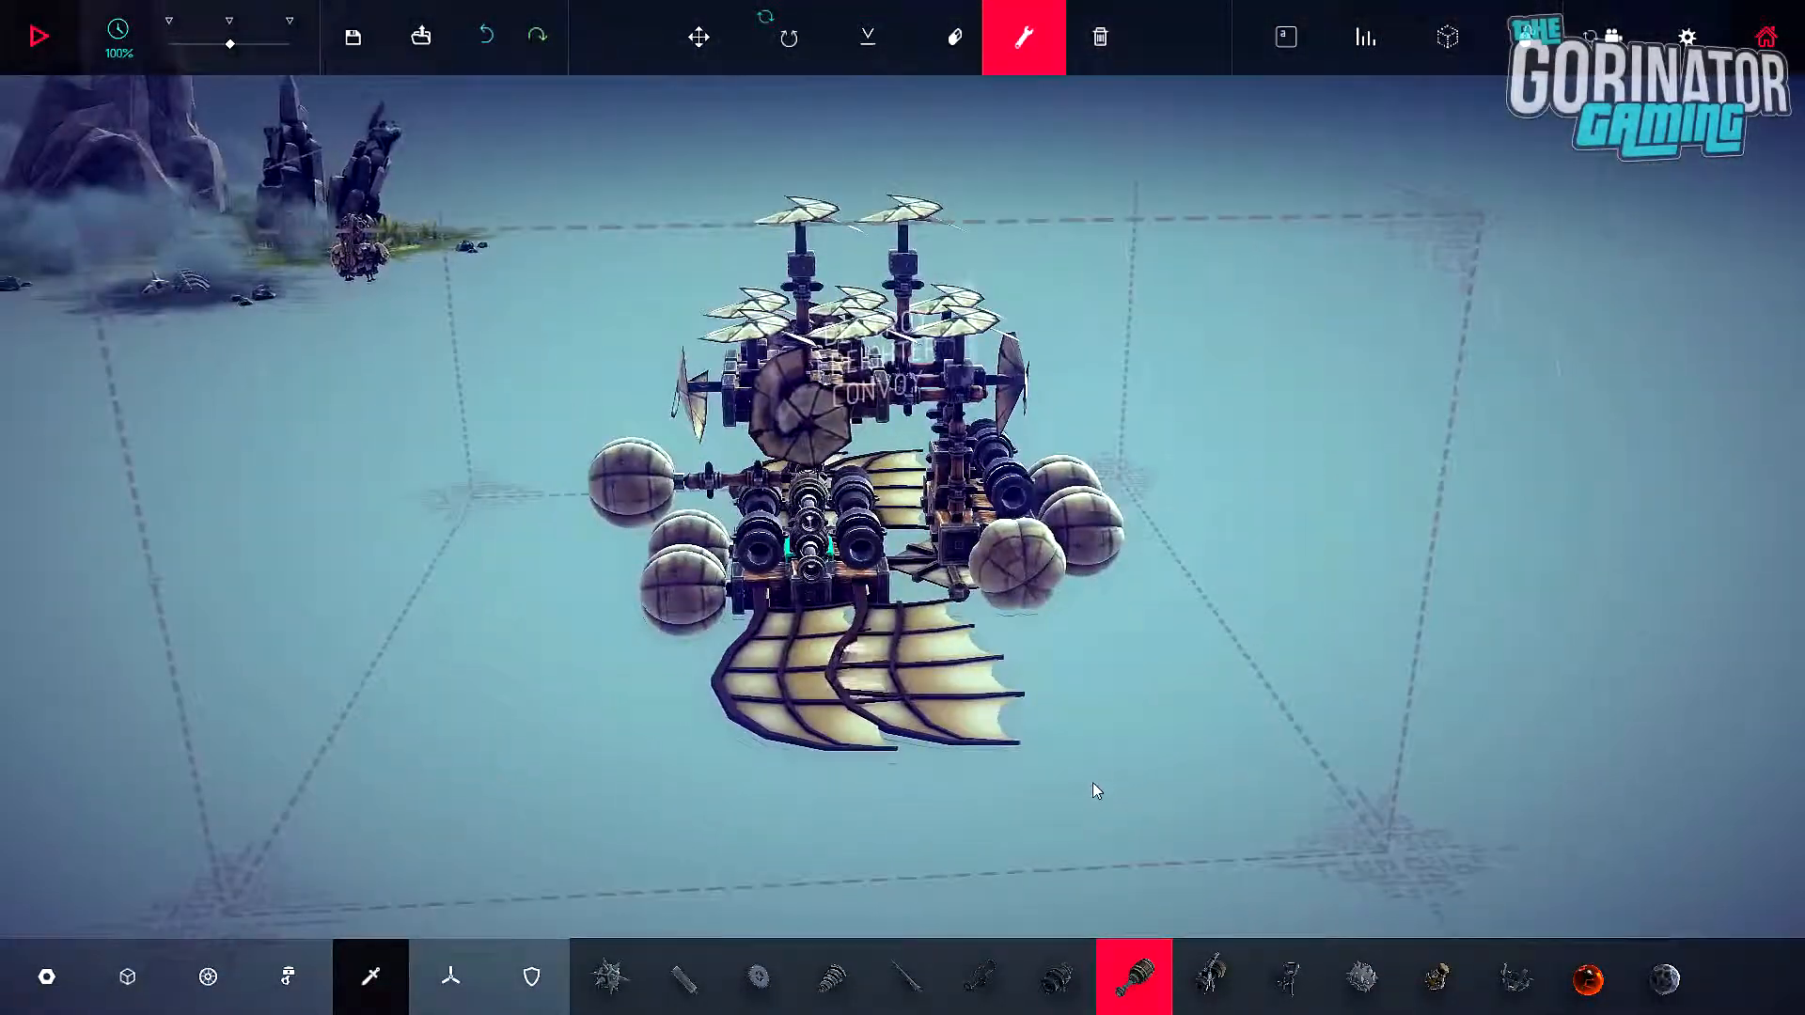
Step: Browse the Basic blocks and pick one, then return to the Locomotion parts category
click(208, 976)
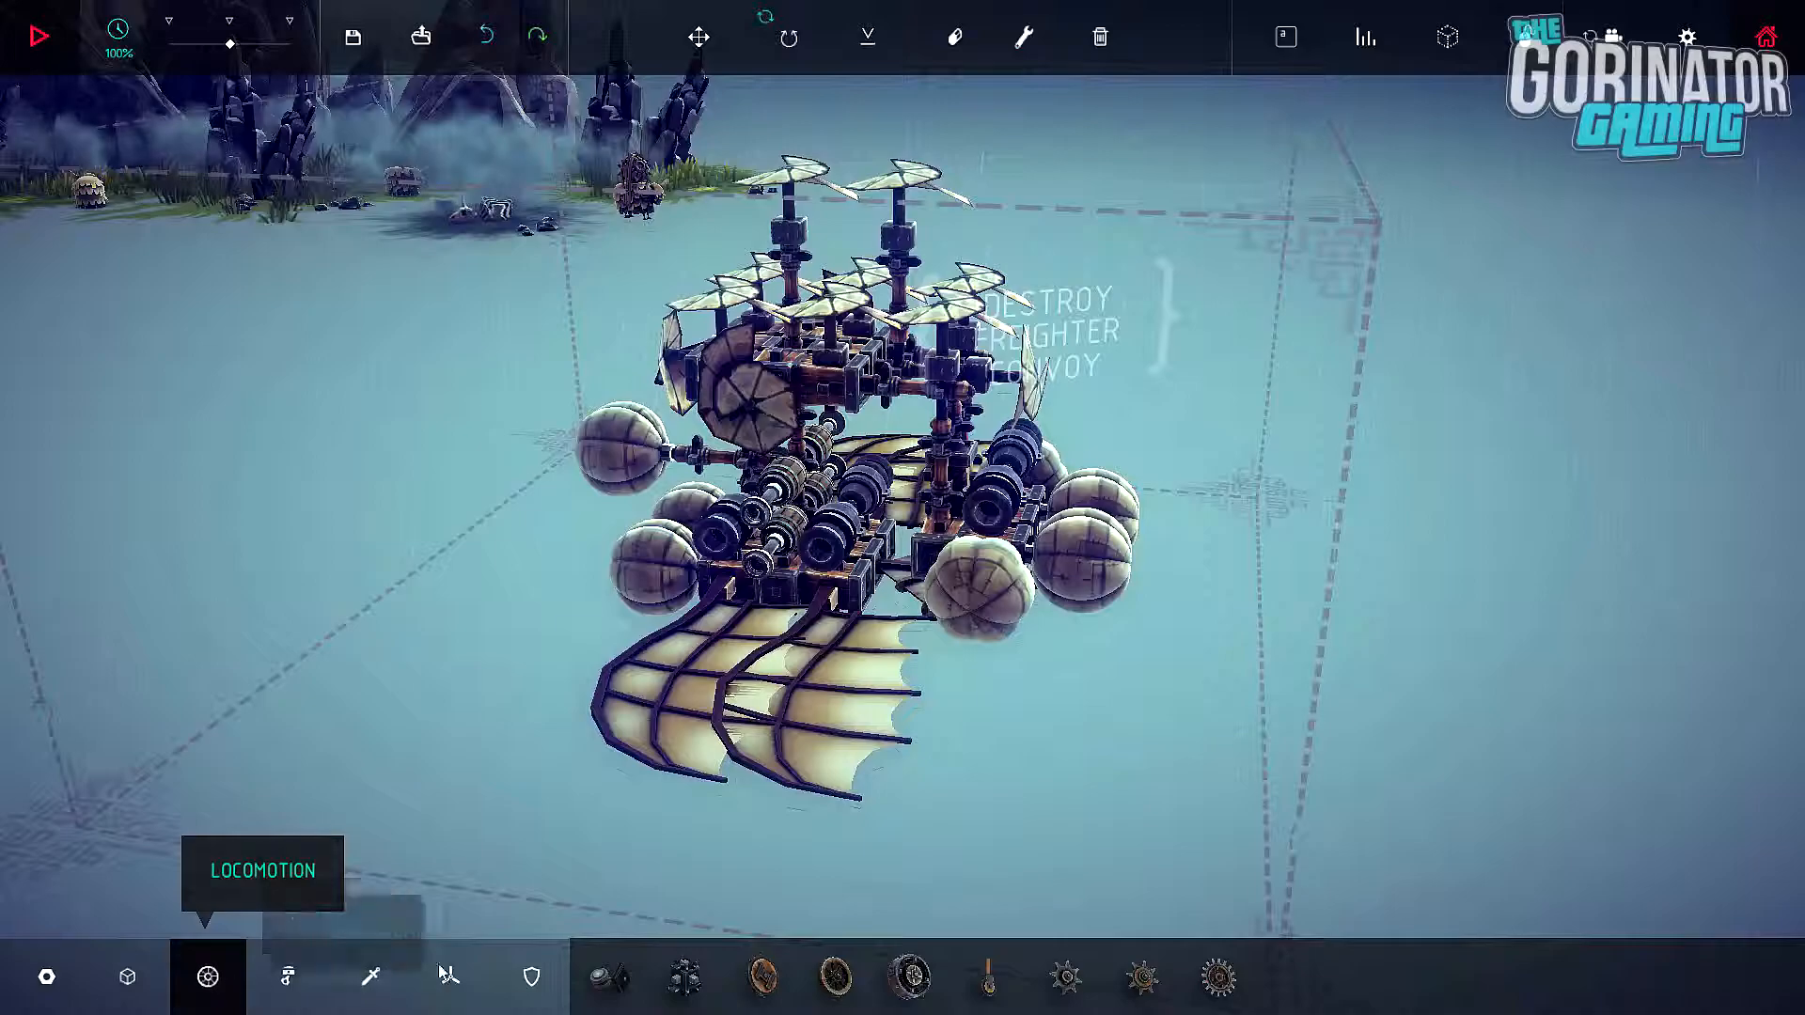
click(127, 976)
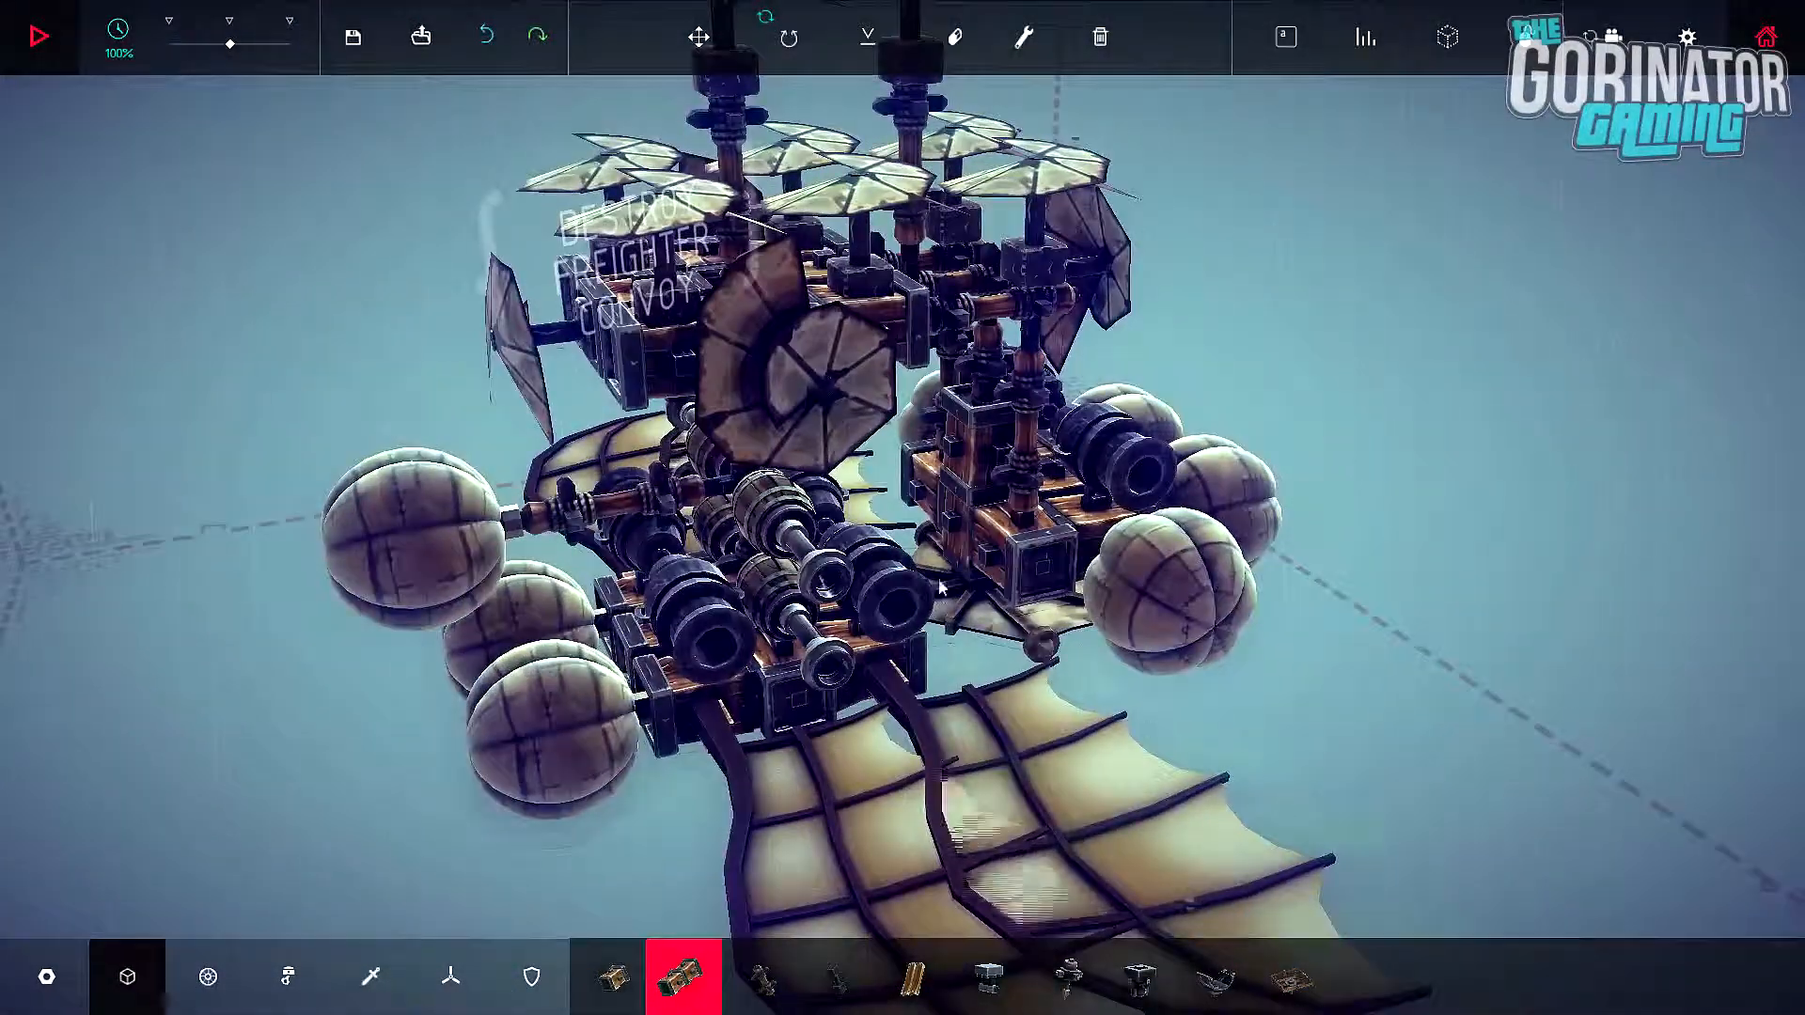
click(608, 975)
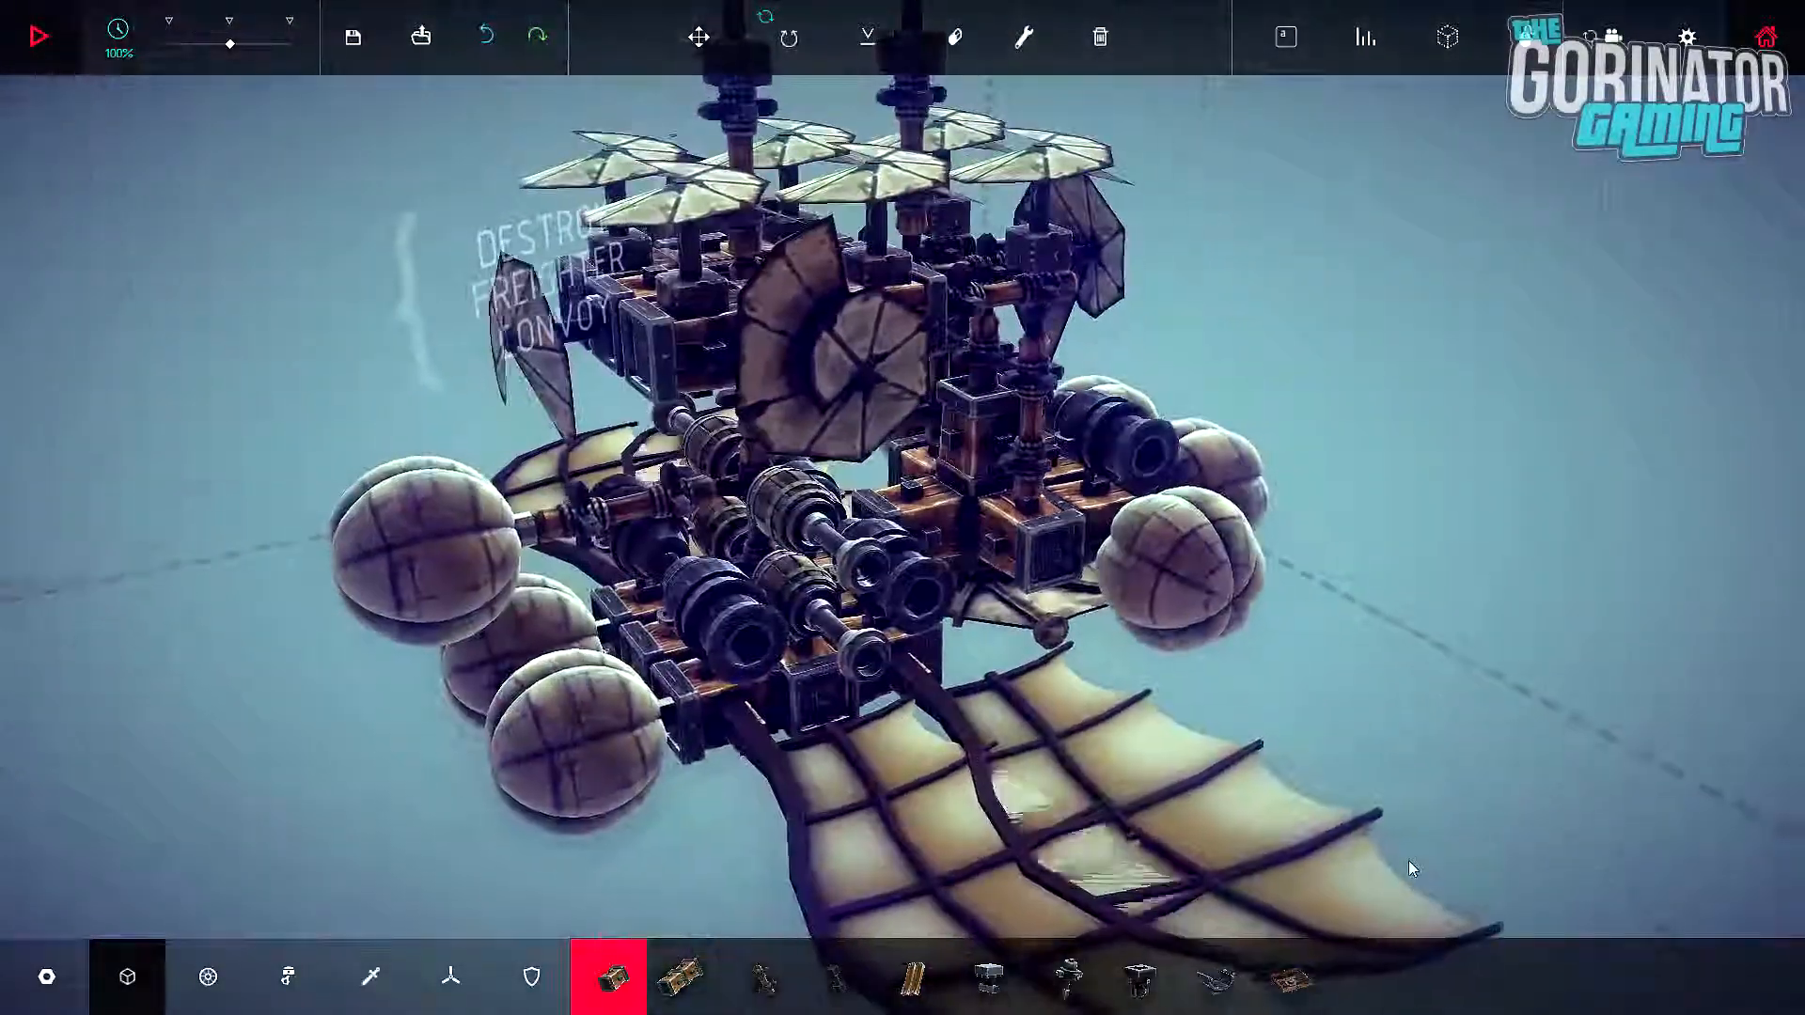
click(205, 975)
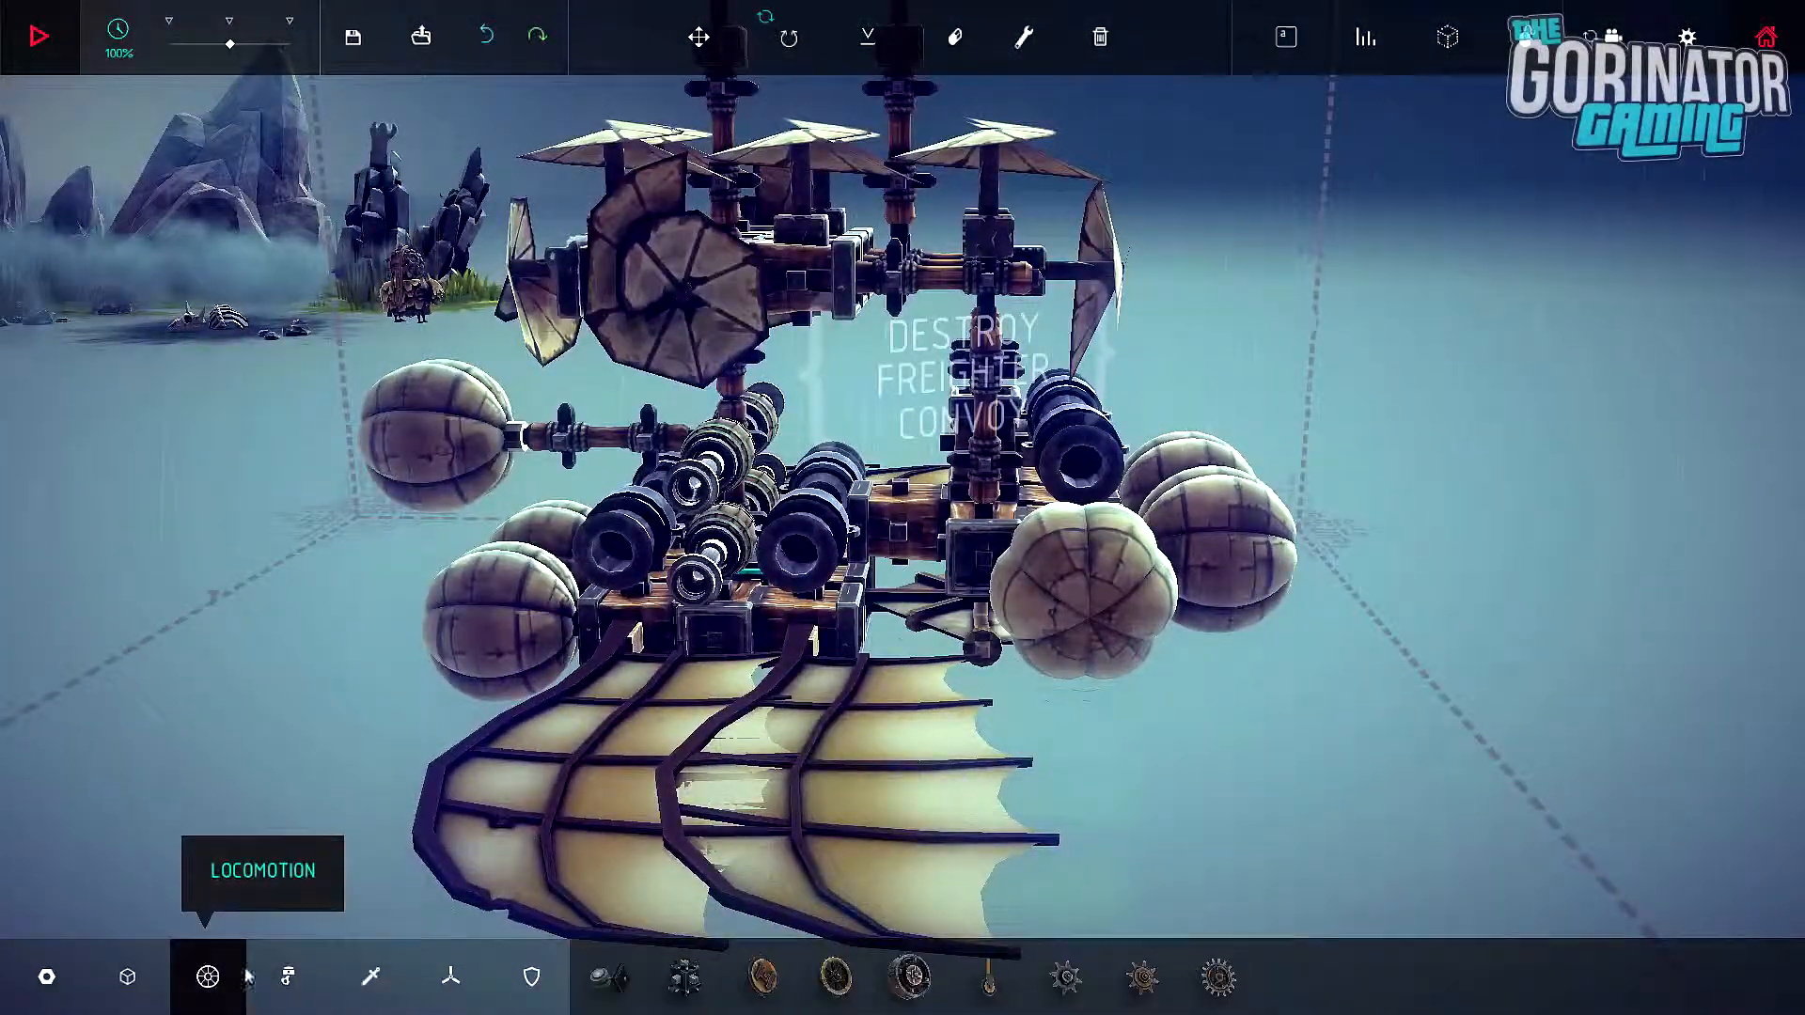